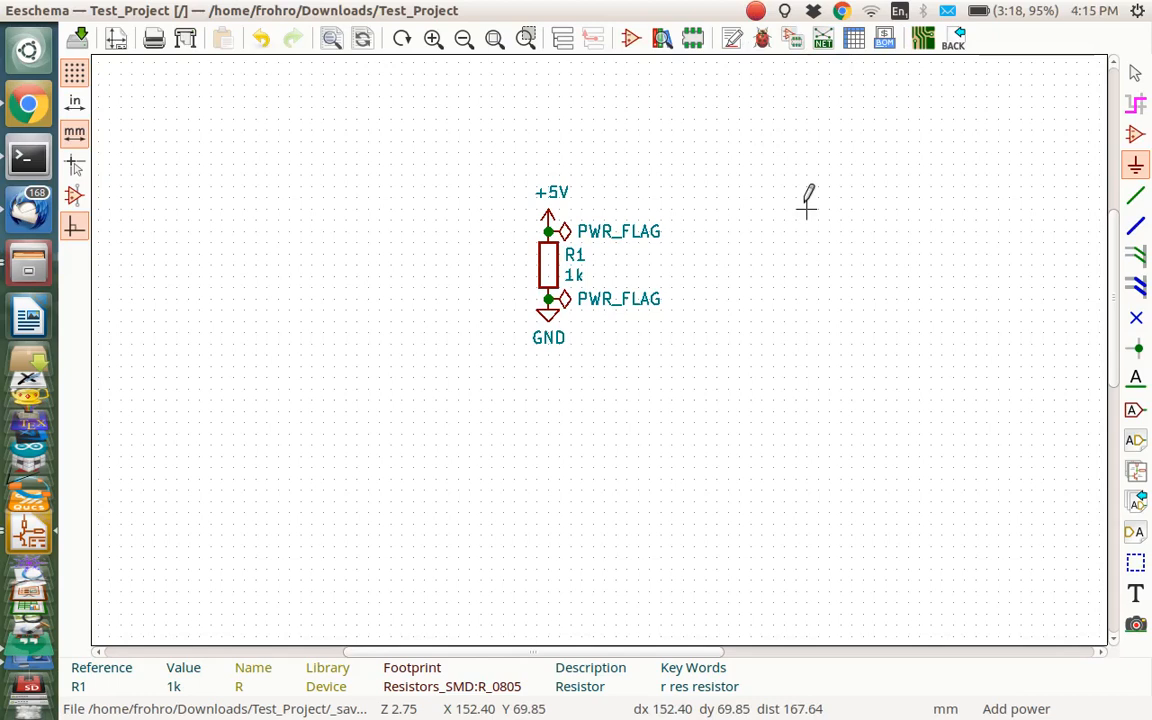
{"action": "mouse_move", "coordinate": [965, 170]}
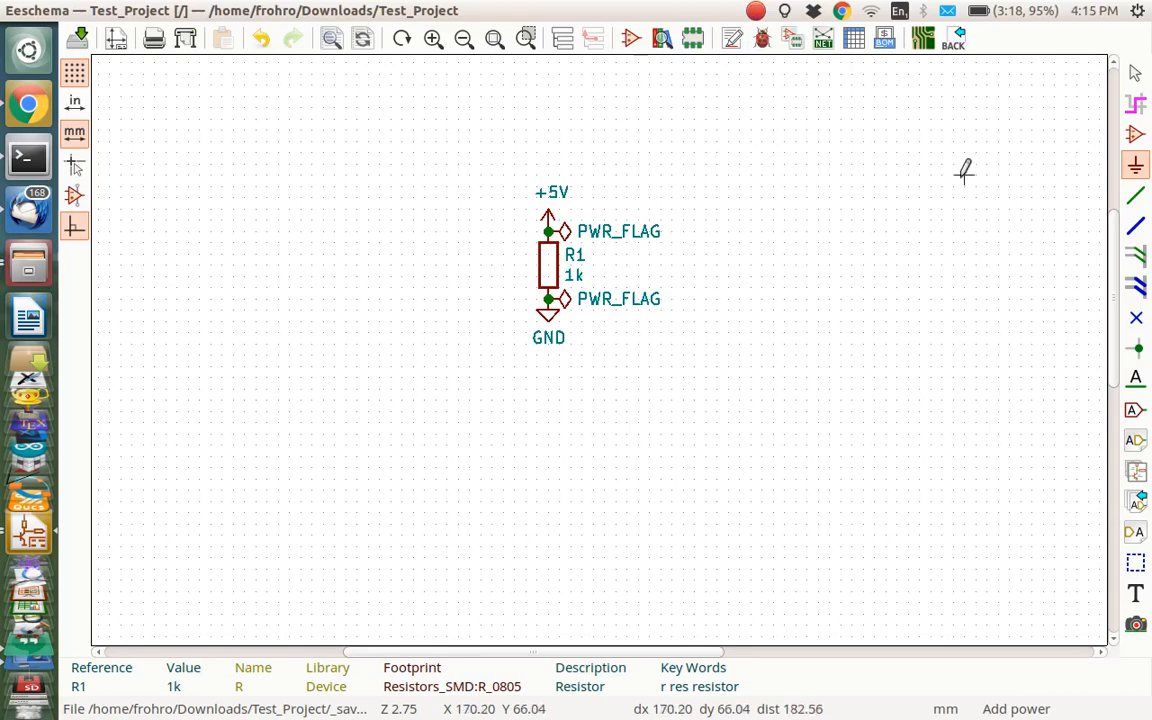
{"action": "mouse_move", "coordinate": [573, 250]}
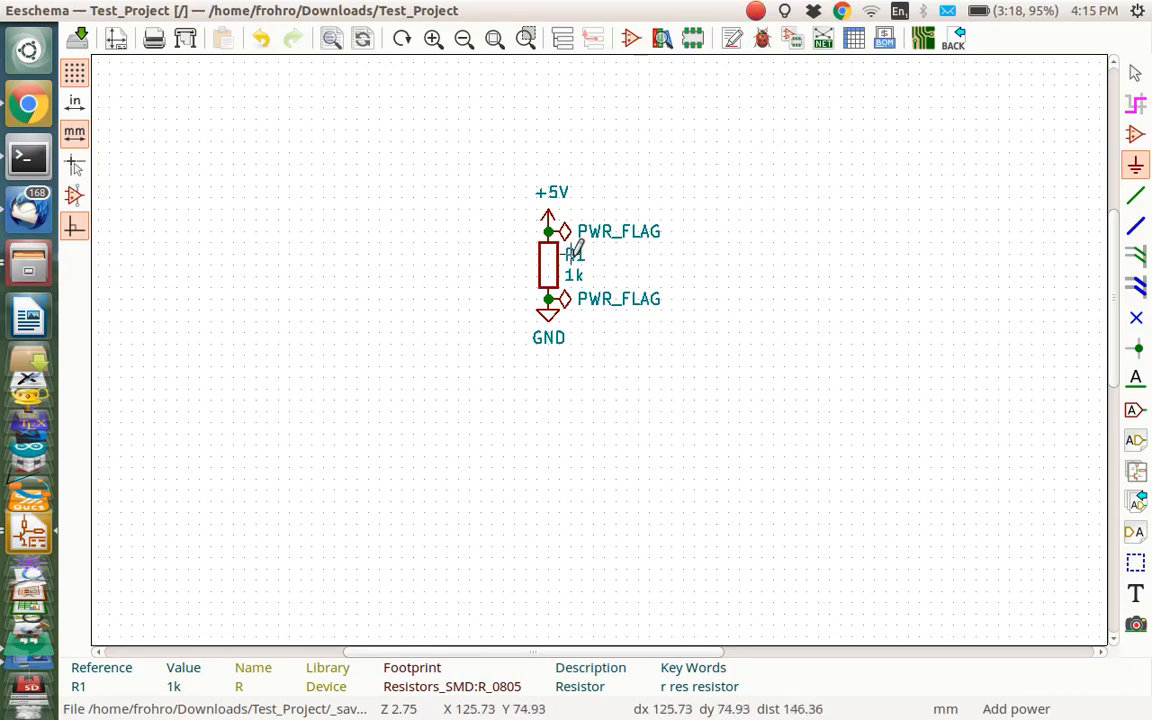
{"action": "mouse_move", "coordinate": [705, 270]}
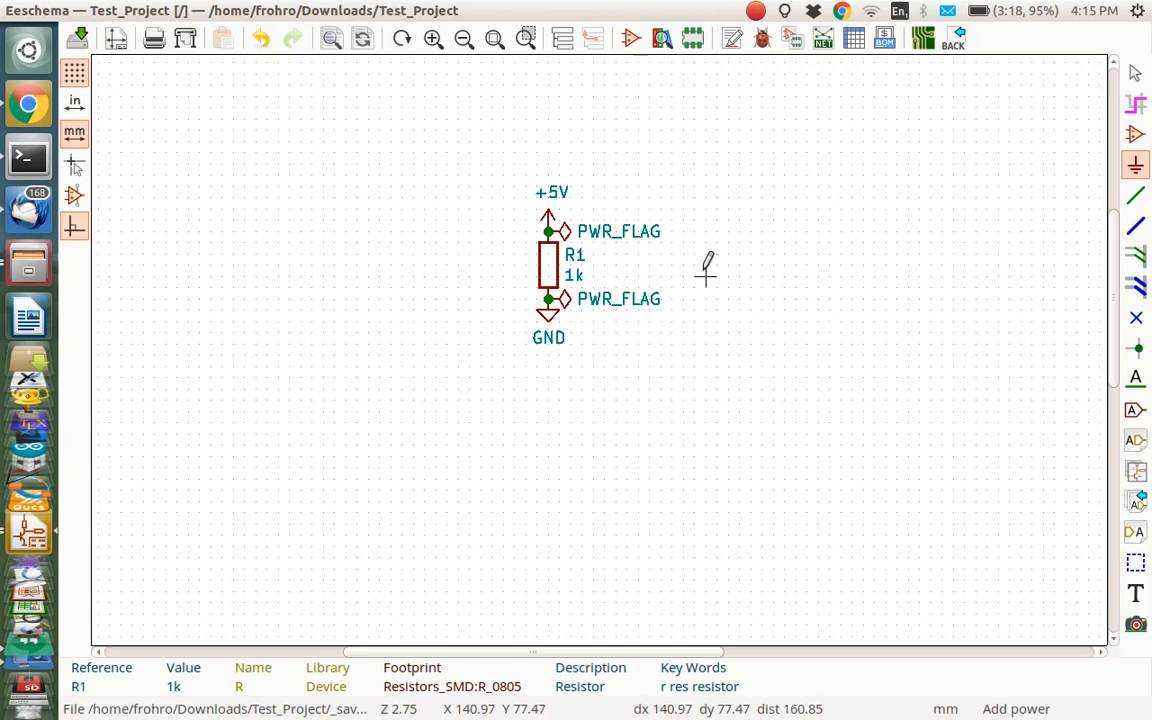
{"action": "mouse_move", "coordinate": [548, 270]}
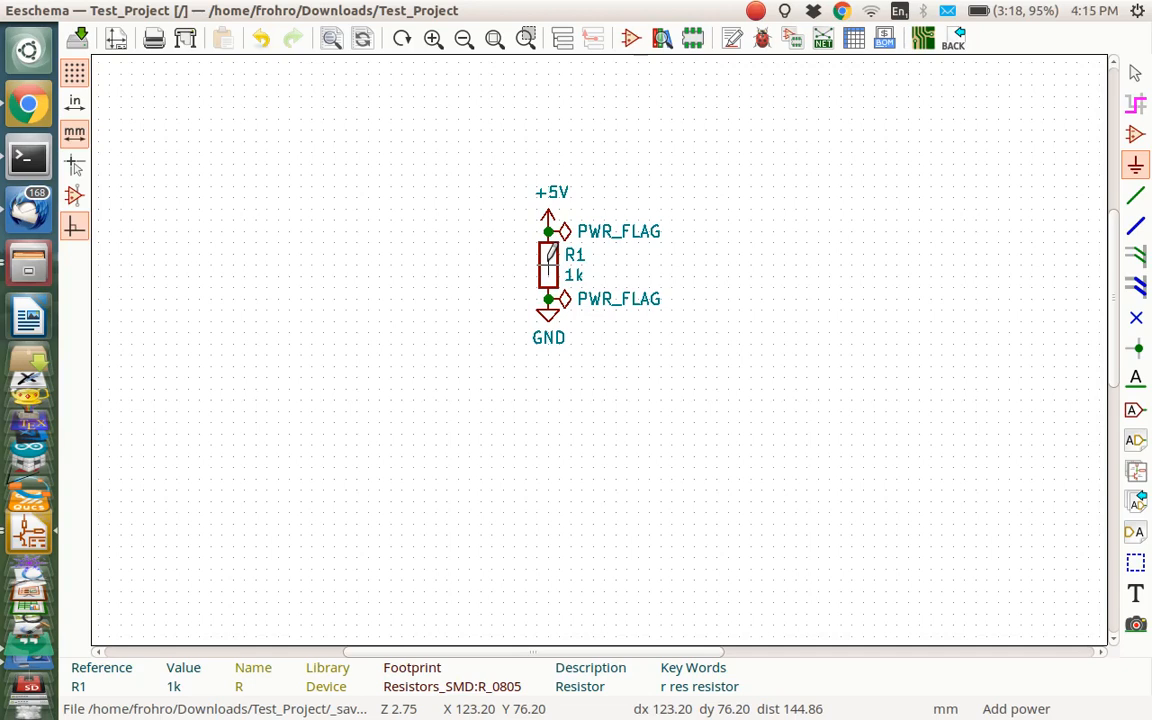
Assign the Resistors_SMD:R_0805 footprint to resistor R1 via the Library Browser
{"action": "double_click", "coordinate": [548, 254]}
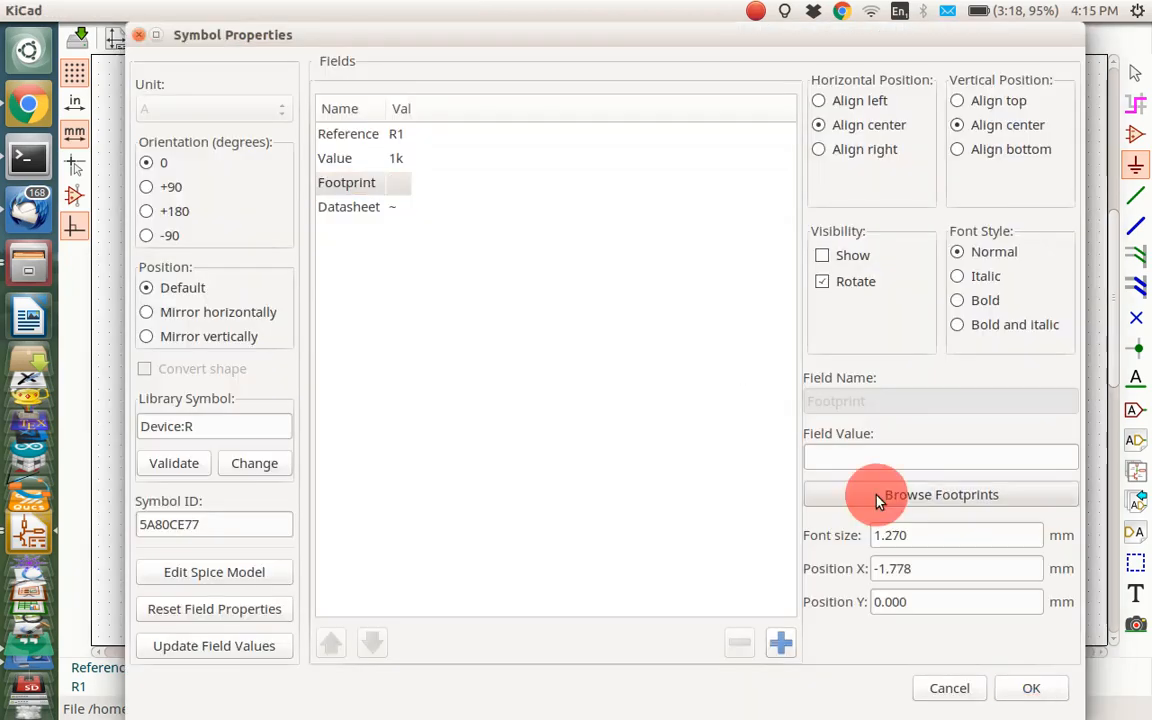
{"action": "left_click", "coordinate": [940, 494]}
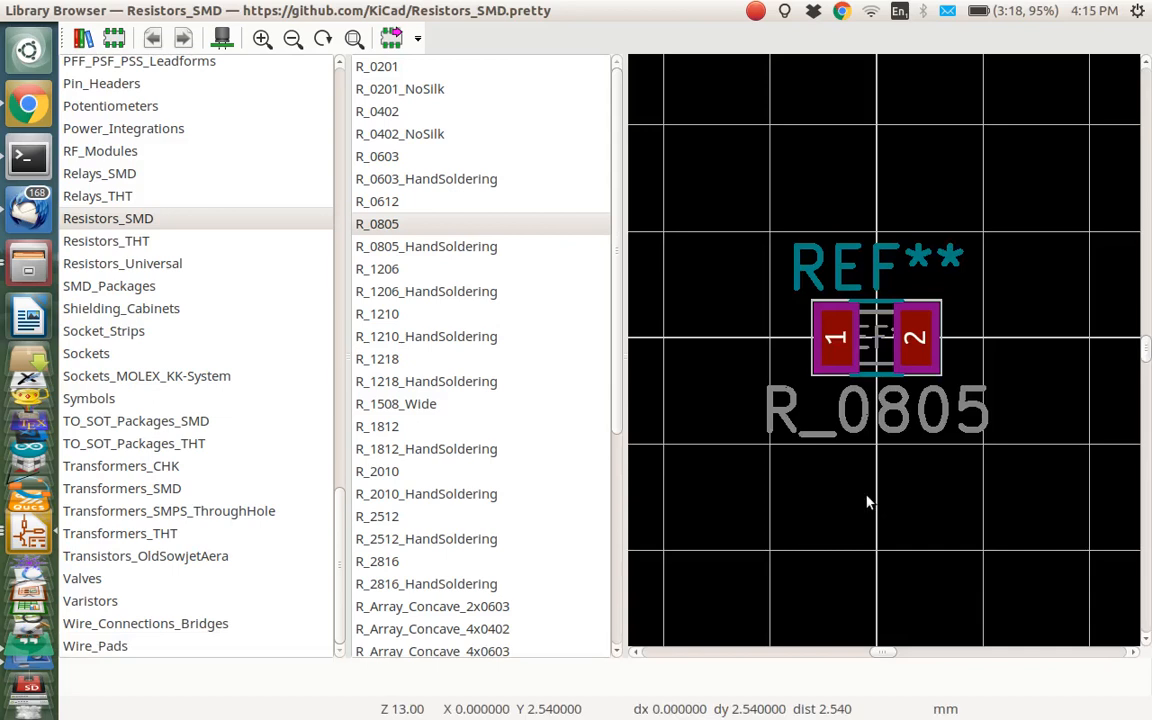
{"action": "mouse_move", "coordinate": [422, 237]}
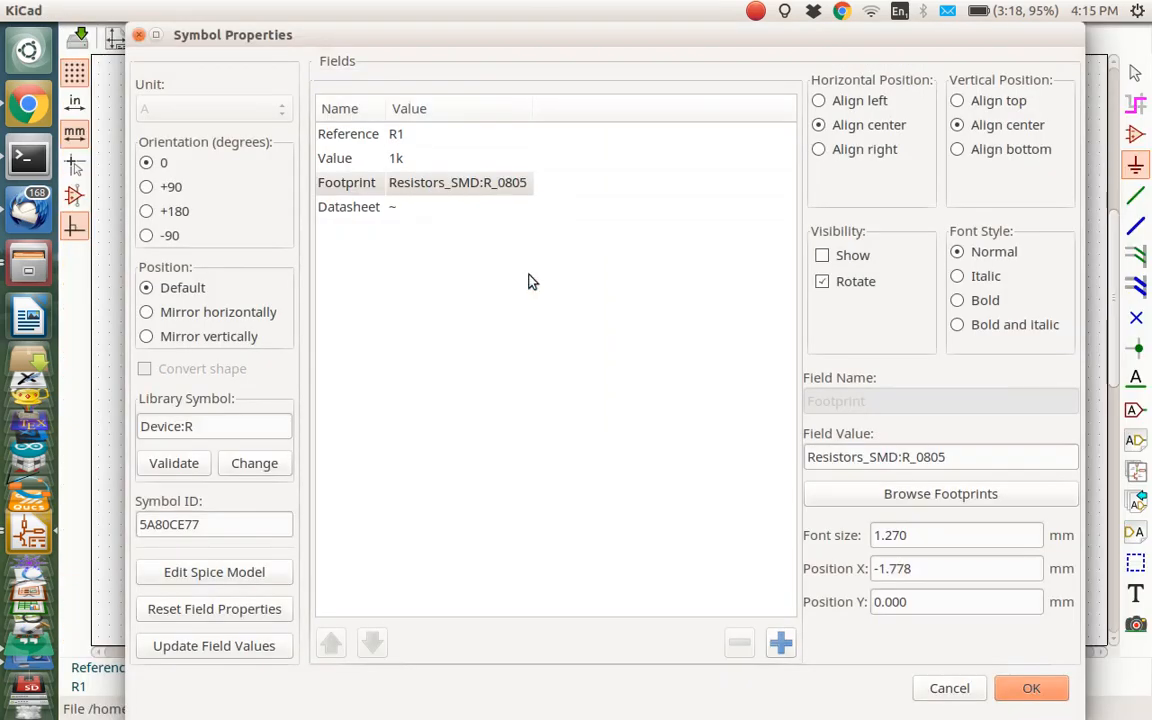
{"action": "left_click", "coordinate": [1031, 688]}
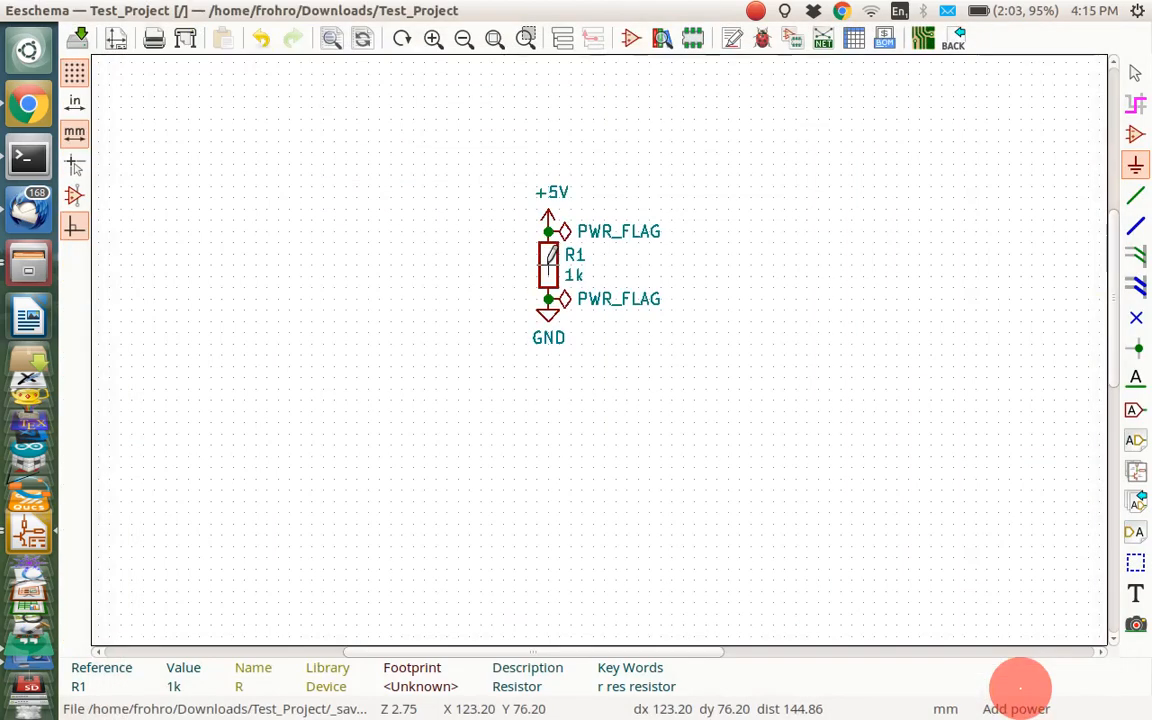
{"action": "mouse_move", "coordinate": [752, 93]}
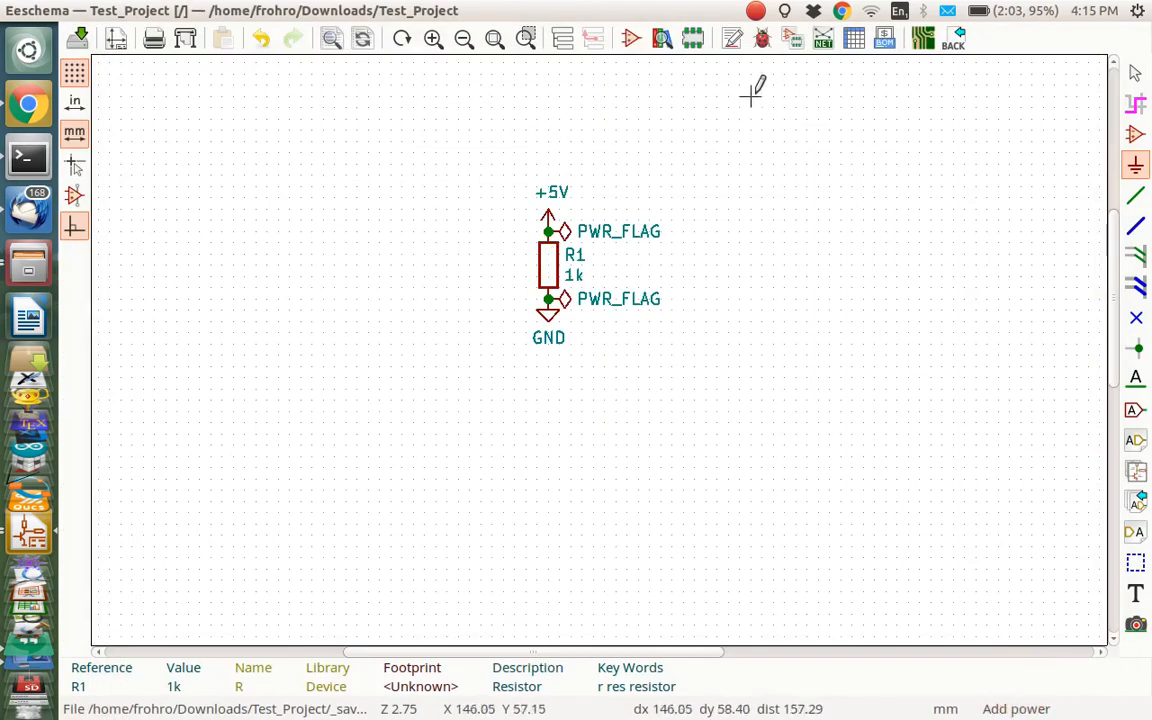
Run the electrical rules check, then generate and save the netlist as Test_Project.net
{"action": "left_click", "coordinate": [762, 38]}
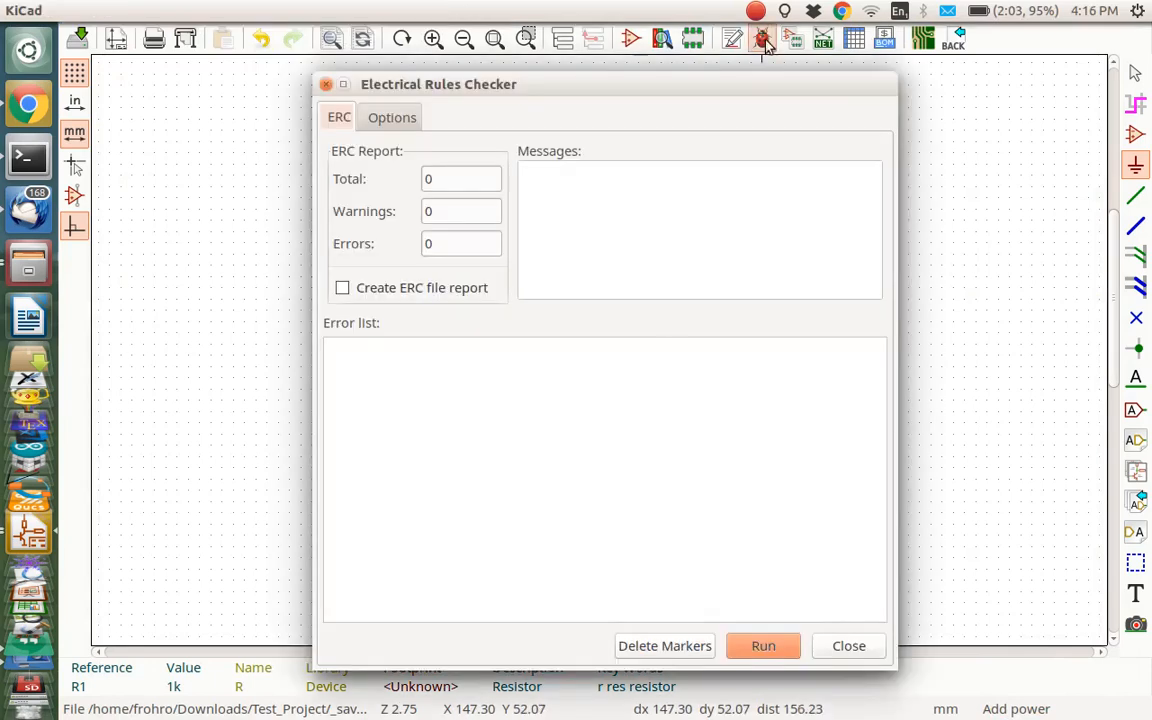
{"action": "left_click", "coordinate": [763, 645]}
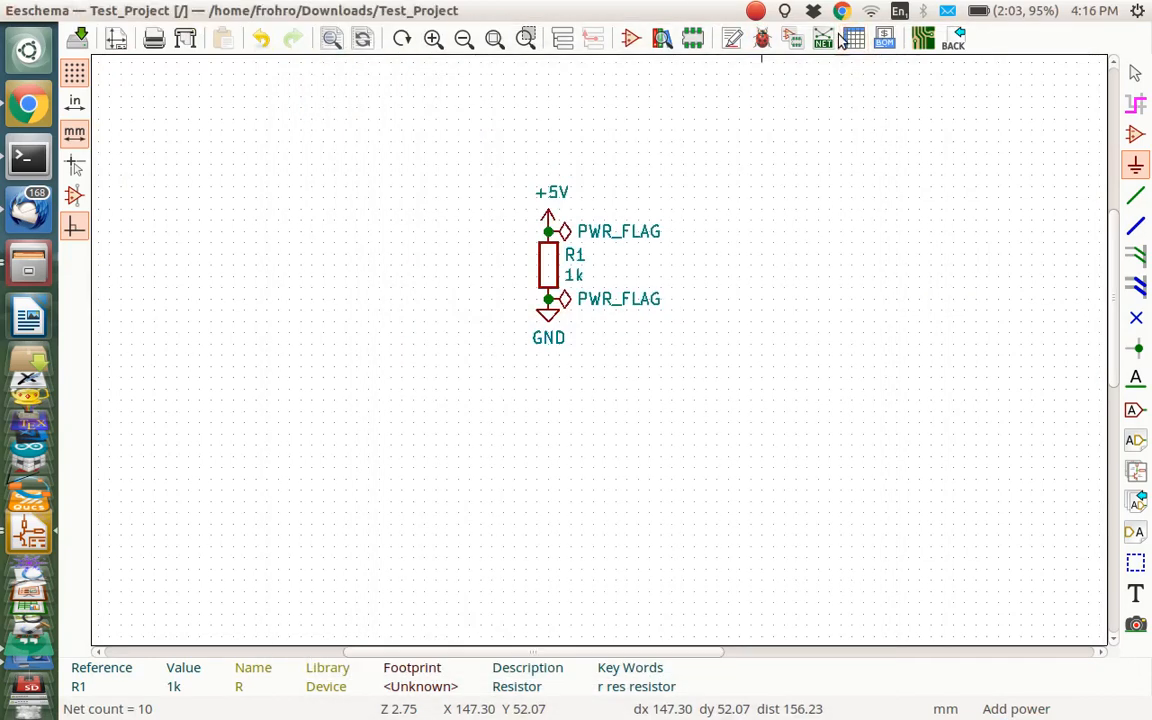
{"action": "left_click", "coordinate": [823, 38]}
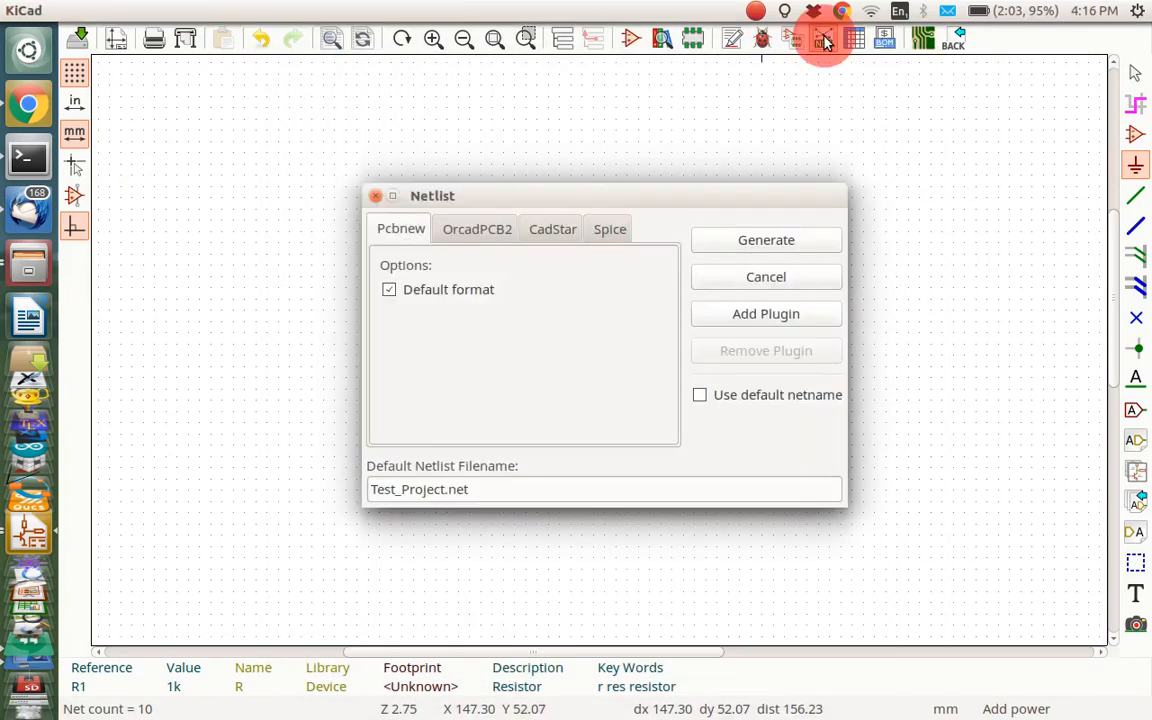
{"action": "left_click", "coordinate": [766, 240]}
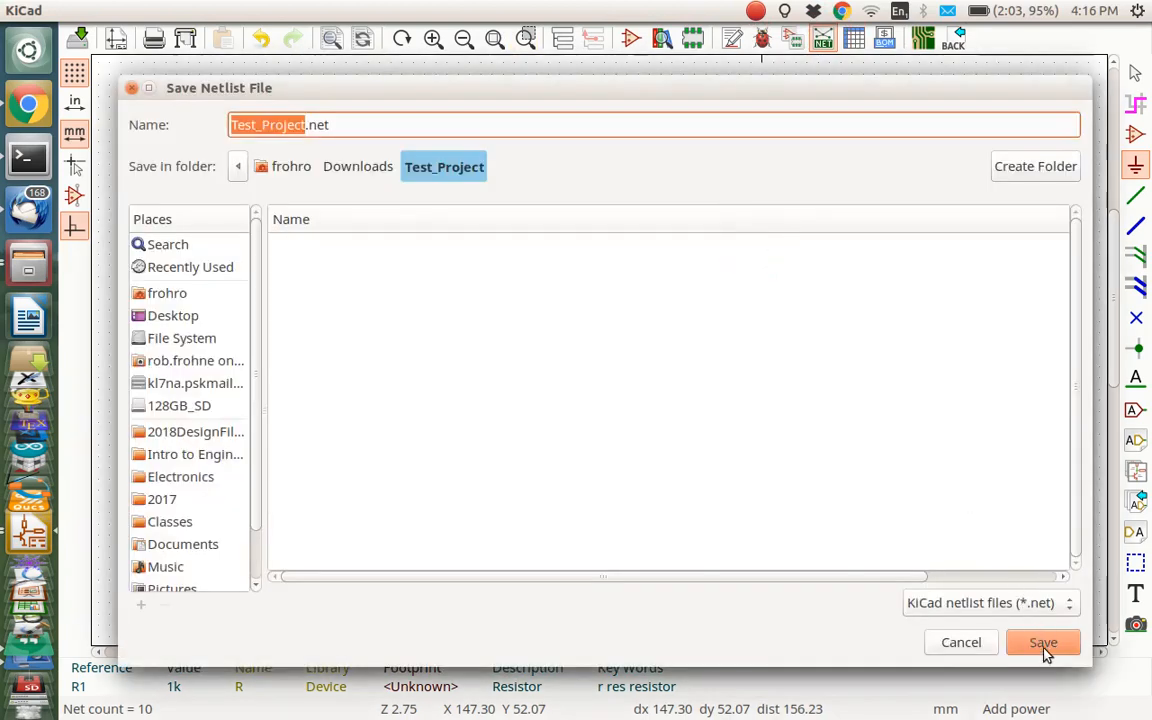
{"action": "left_click", "coordinate": [1043, 642]}
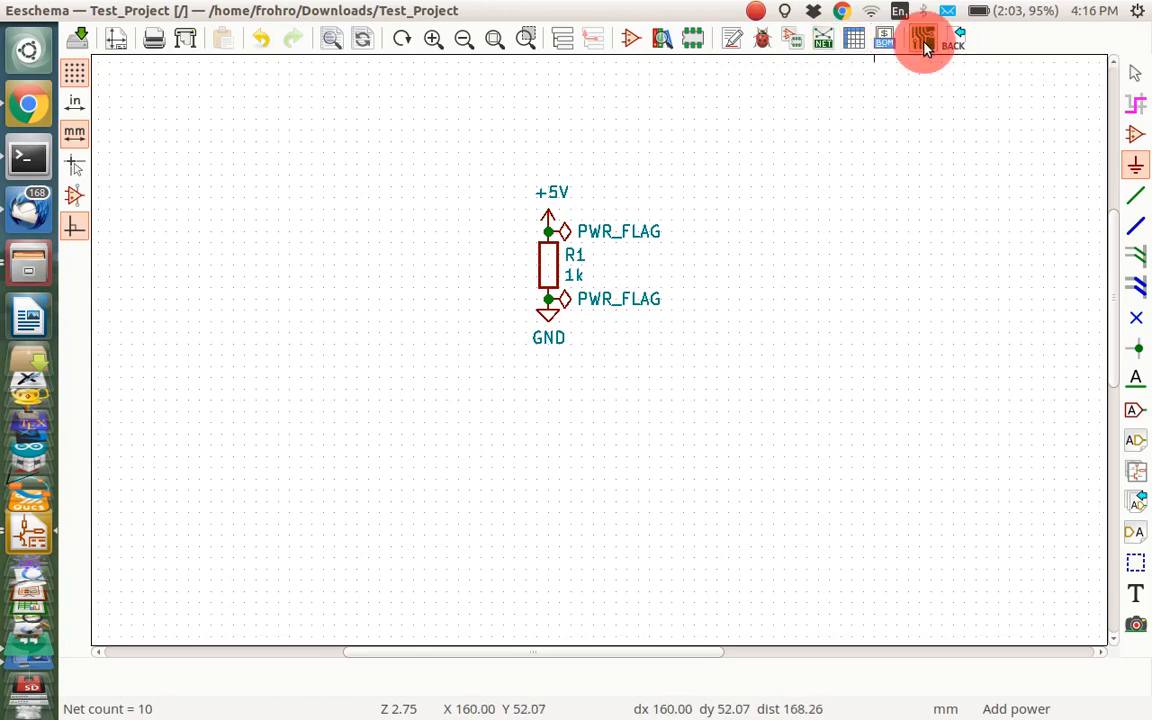
Create the Test_Project board in Pcbnew and read the current netlist into it
{"action": "left_click", "coordinate": [921, 38]}
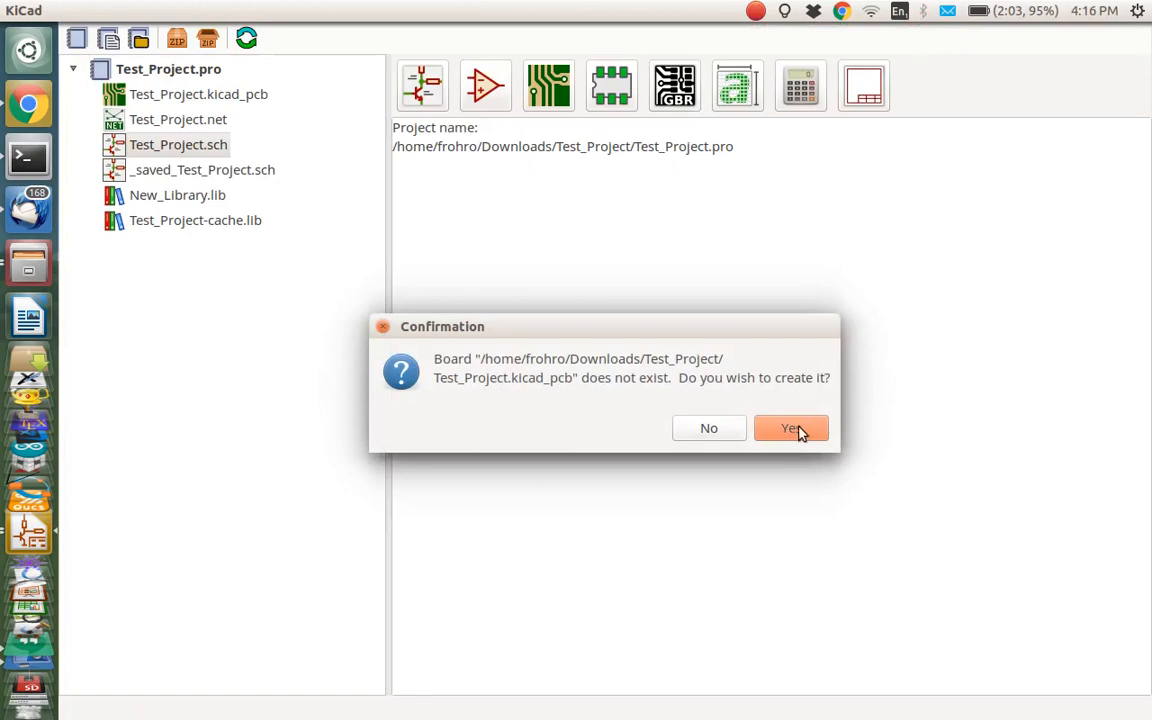
{"action": "left_click", "coordinate": [790, 428]}
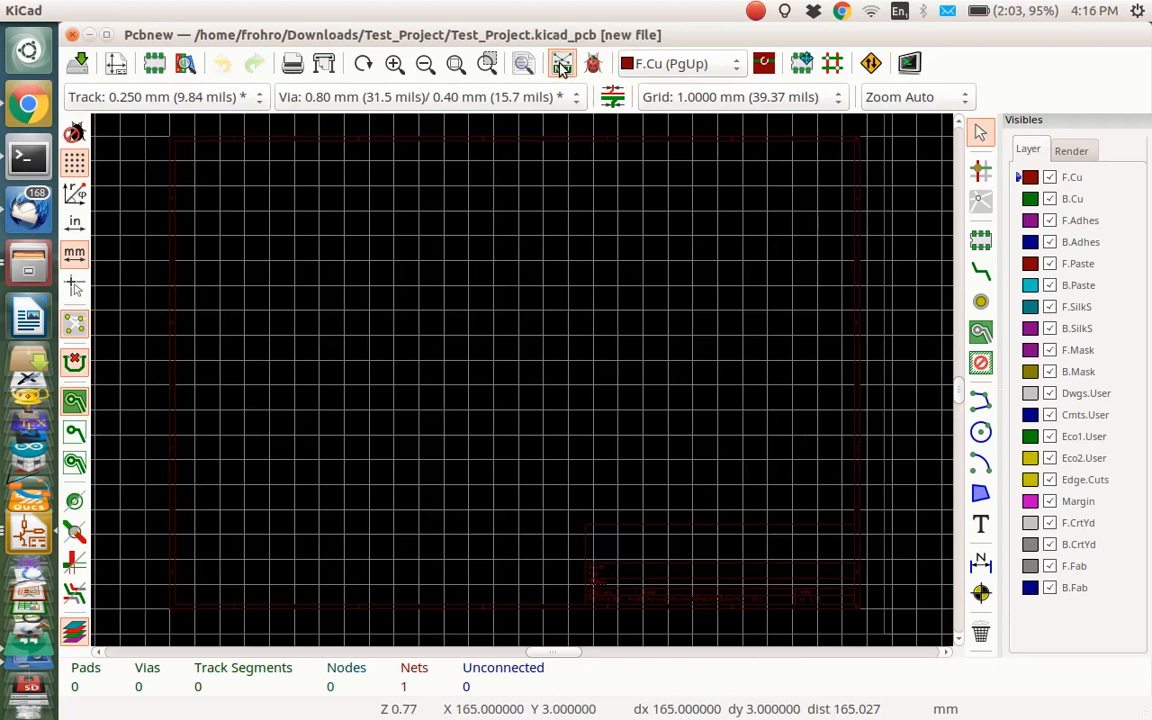
{"action": "left_click", "coordinate": [562, 63]}
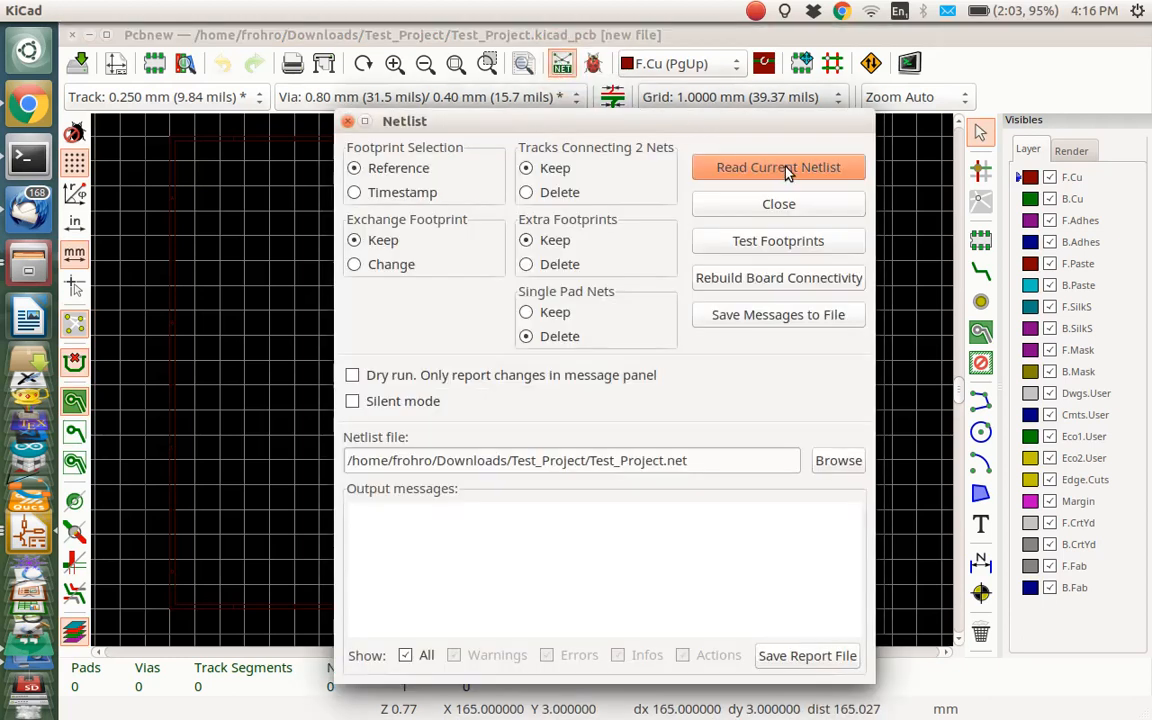
{"action": "left_click", "coordinate": [778, 167]}
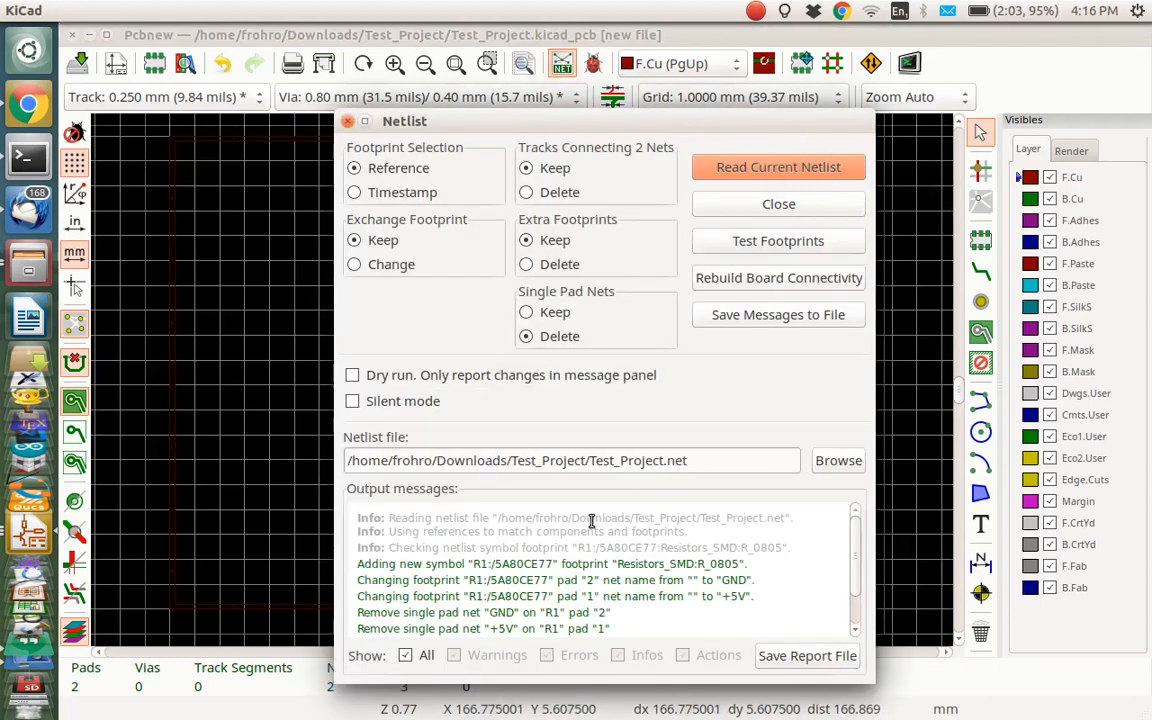
{"action": "mouse_move", "coordinate": [855, 551]}
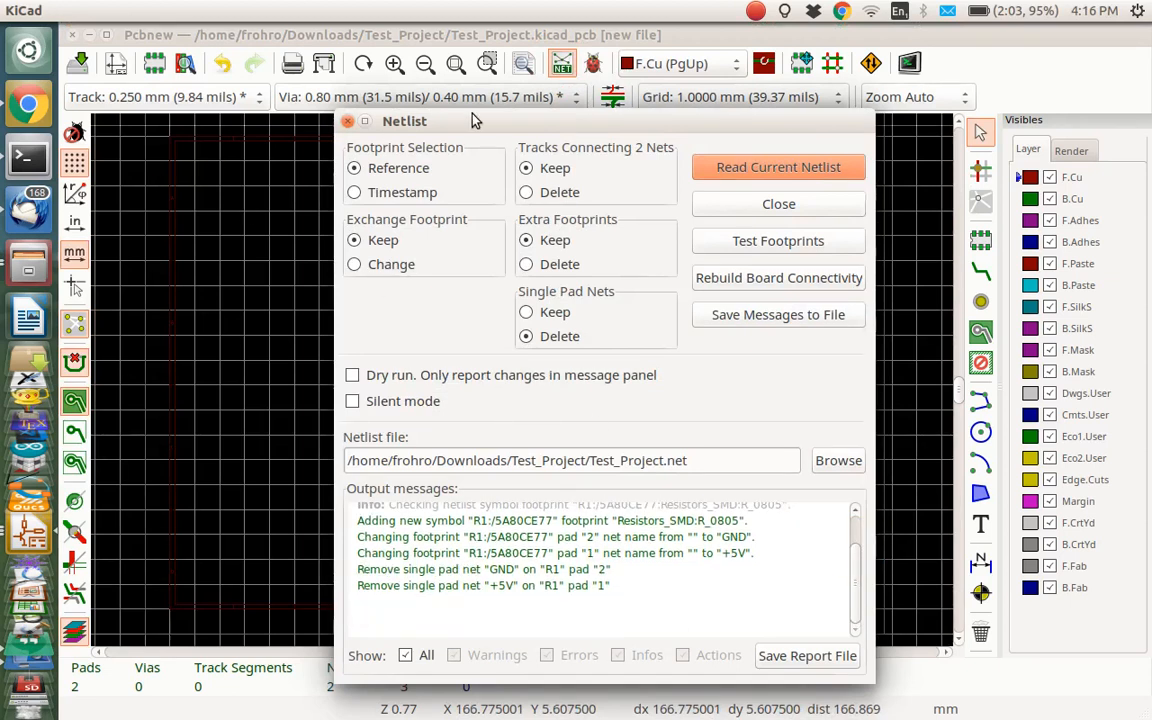
{"action": "left_click", "coordinate": [778, 204]}
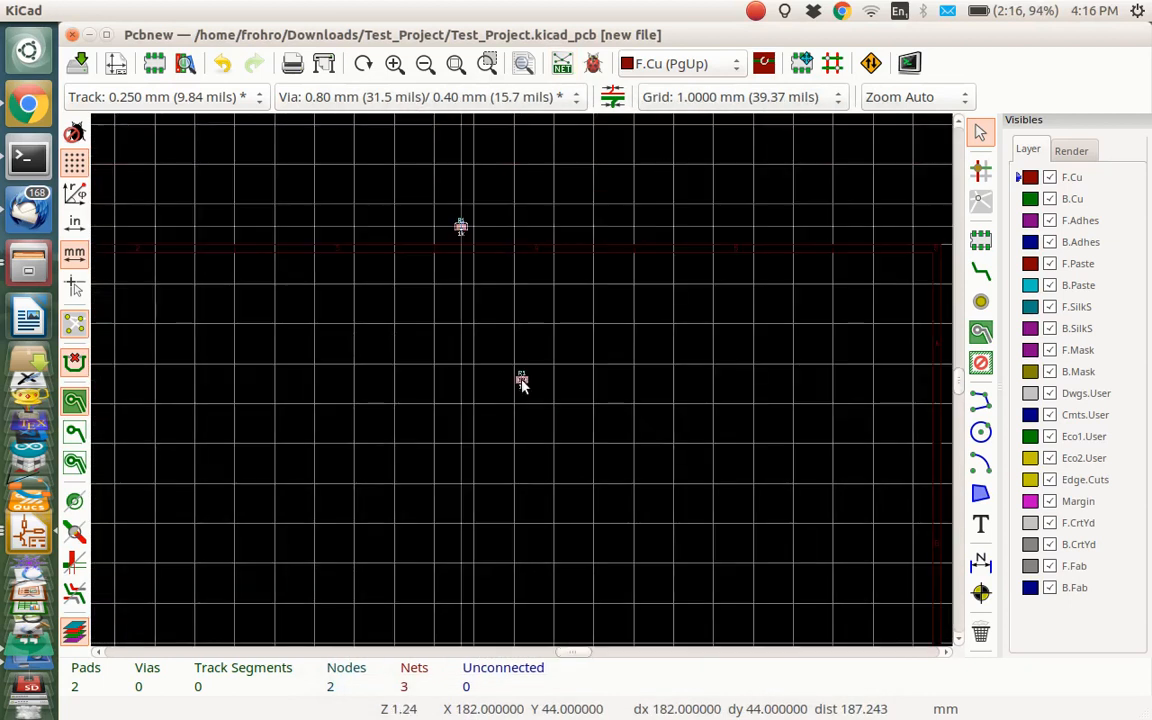
{"action": "mouse_move", "coordinate": [473, 417]}
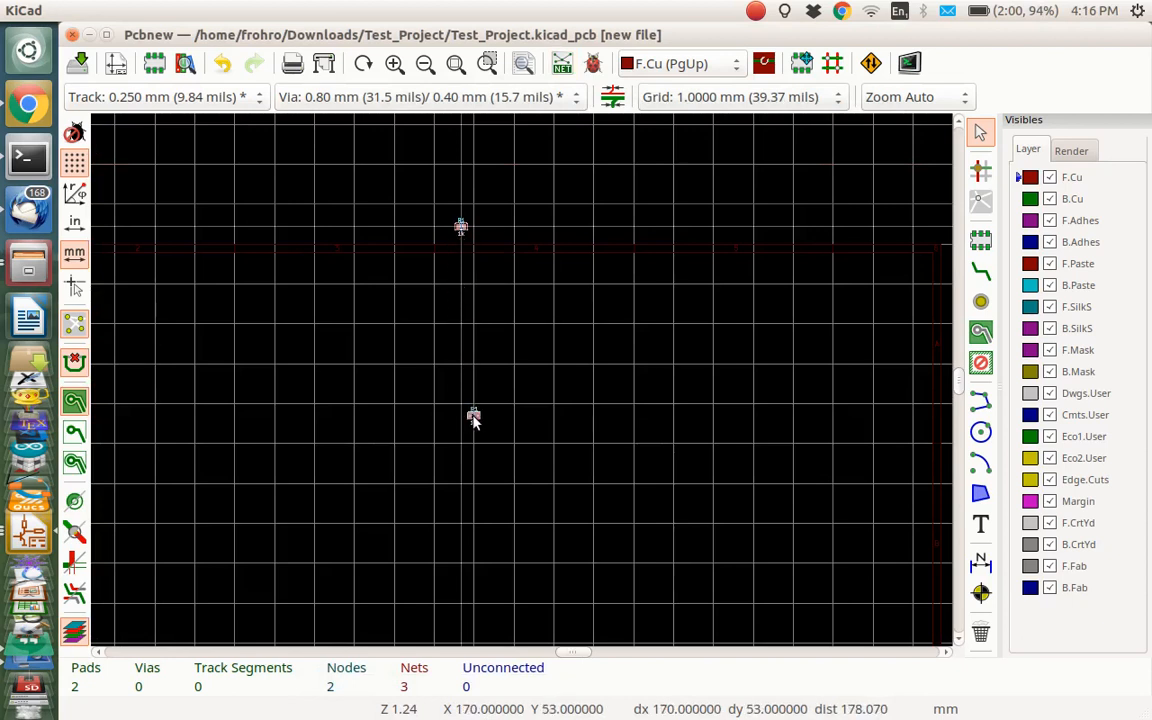
Zoom out to locate the imported R1 footprint, then zoom back in on it
{"action": "scroll", "scroll_direction": "down", "scroll_amount": 3}
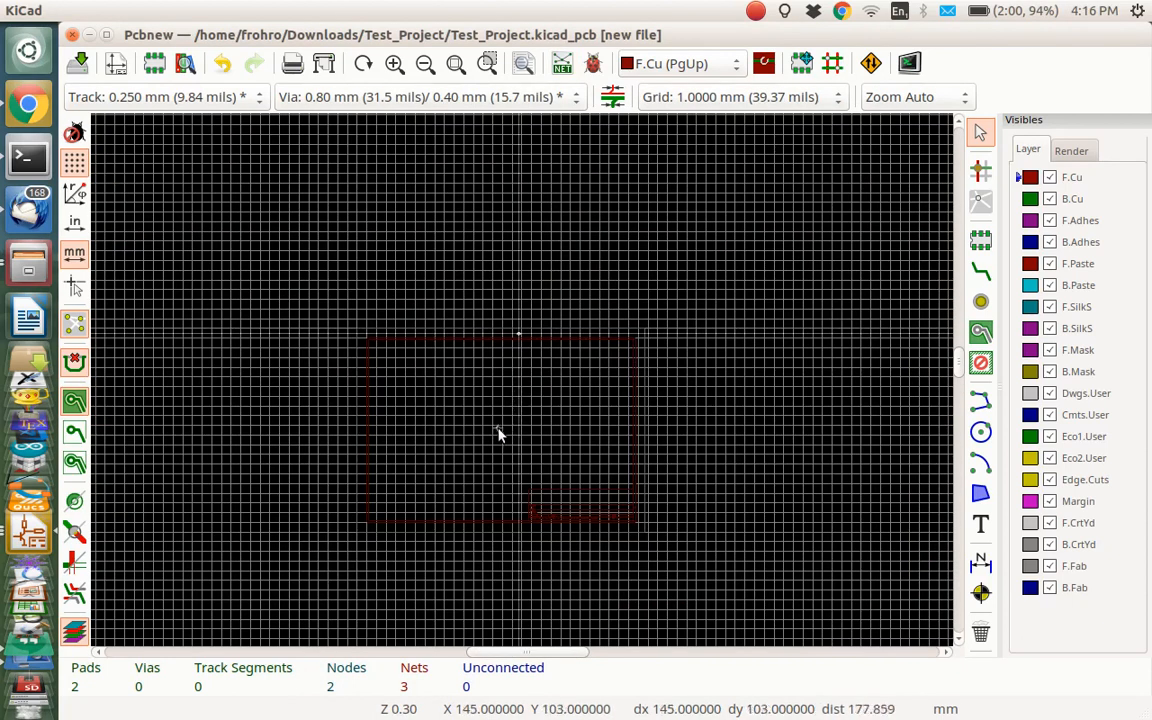
{"action": "mouse_move", "coordinate": [505, 430]}
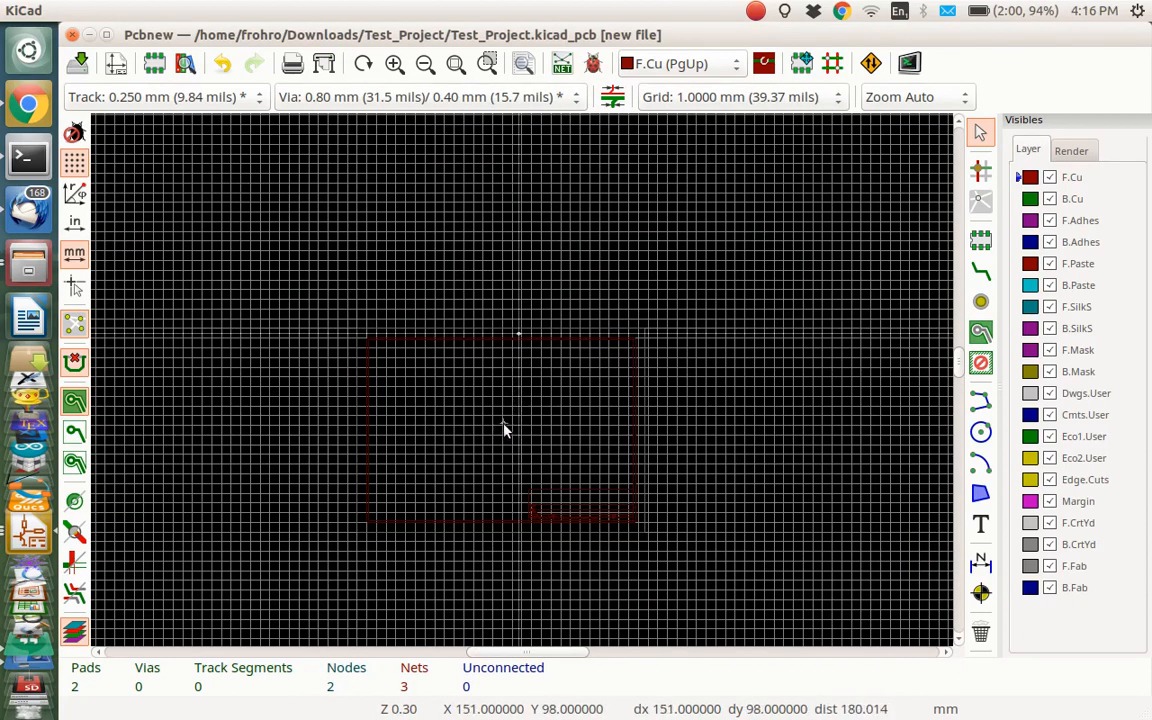
{"action": "scroll", "scroll_direction": "up", "scroll_amount": 3}
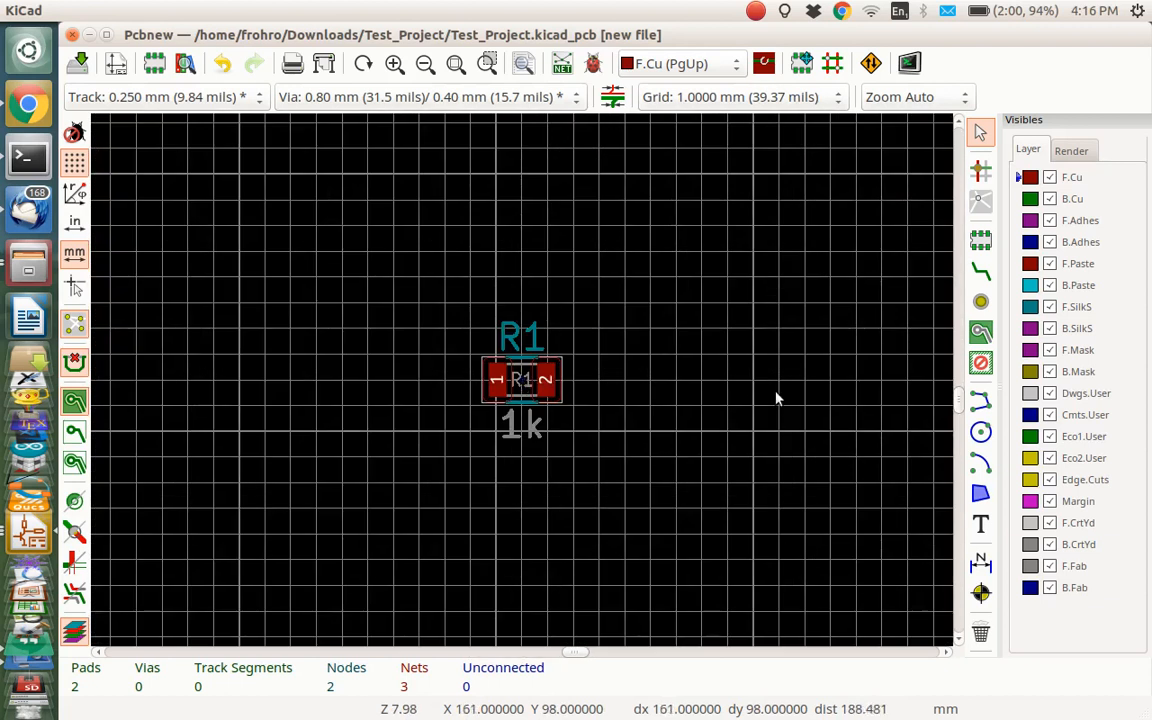
{"action": "mouse_move", "coordinate": [1020, 488]}
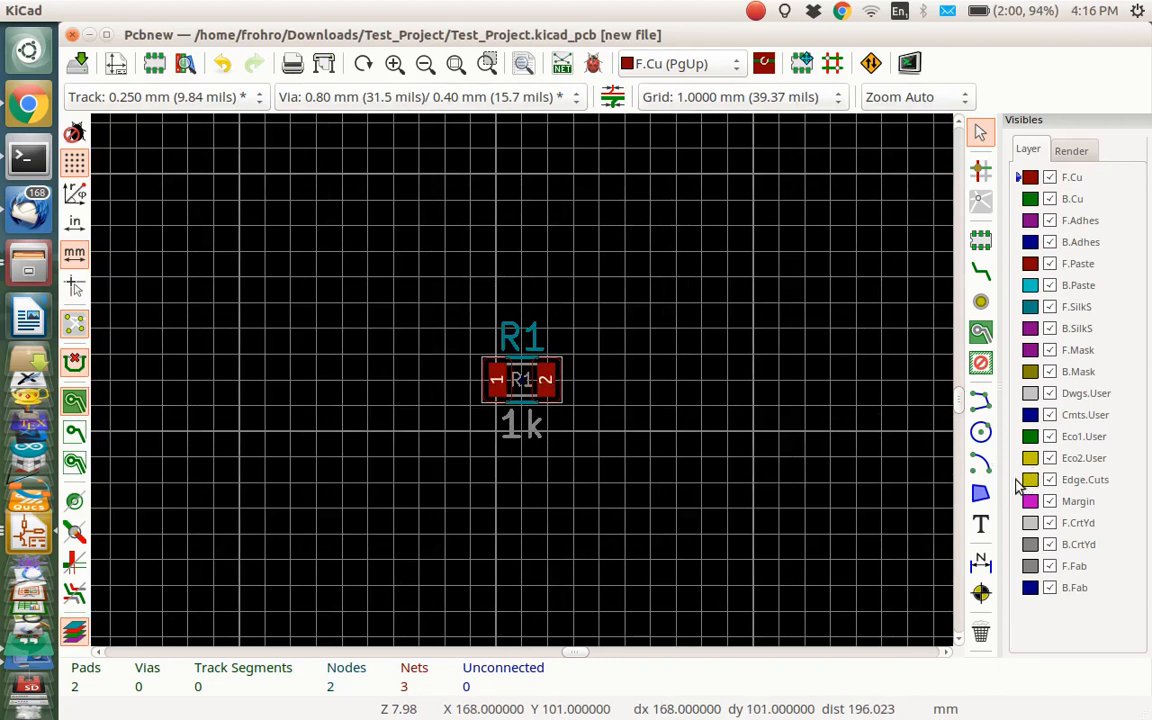
Make Edge.Cuts the active layer and draw the first board-outline segments around R1
{"action": "left_click", "coordinate": [1085, 479]}
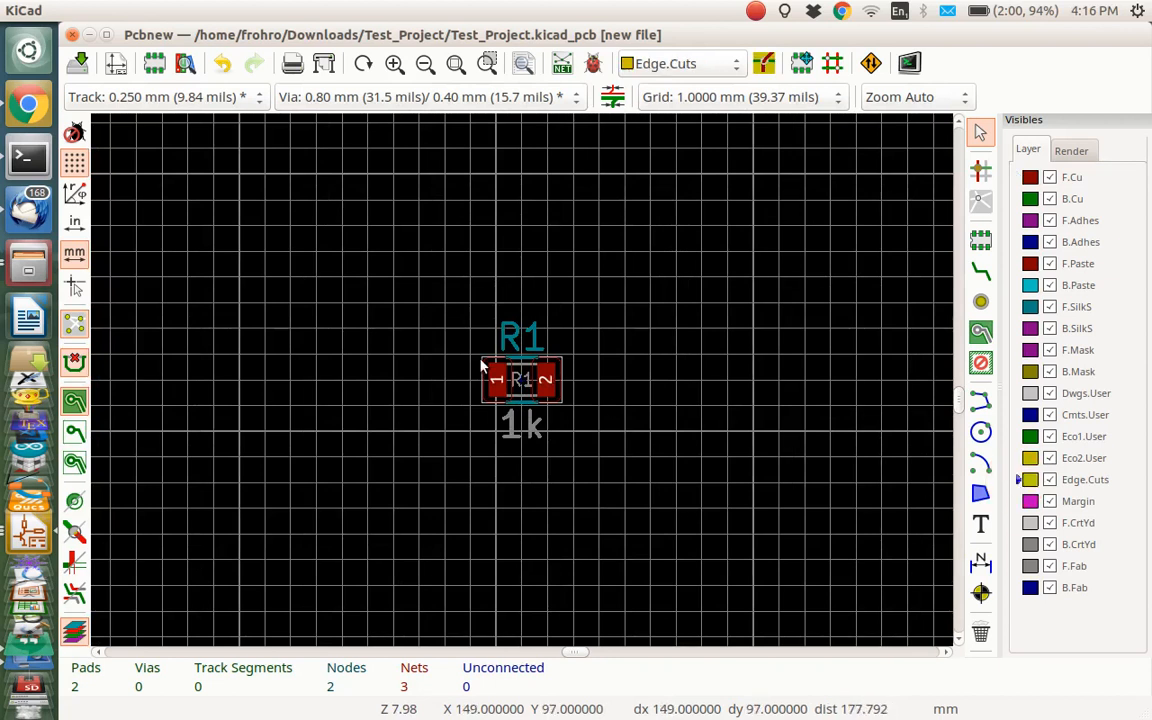
{"action": "mouse_move", "coordinate": [513, 308]}
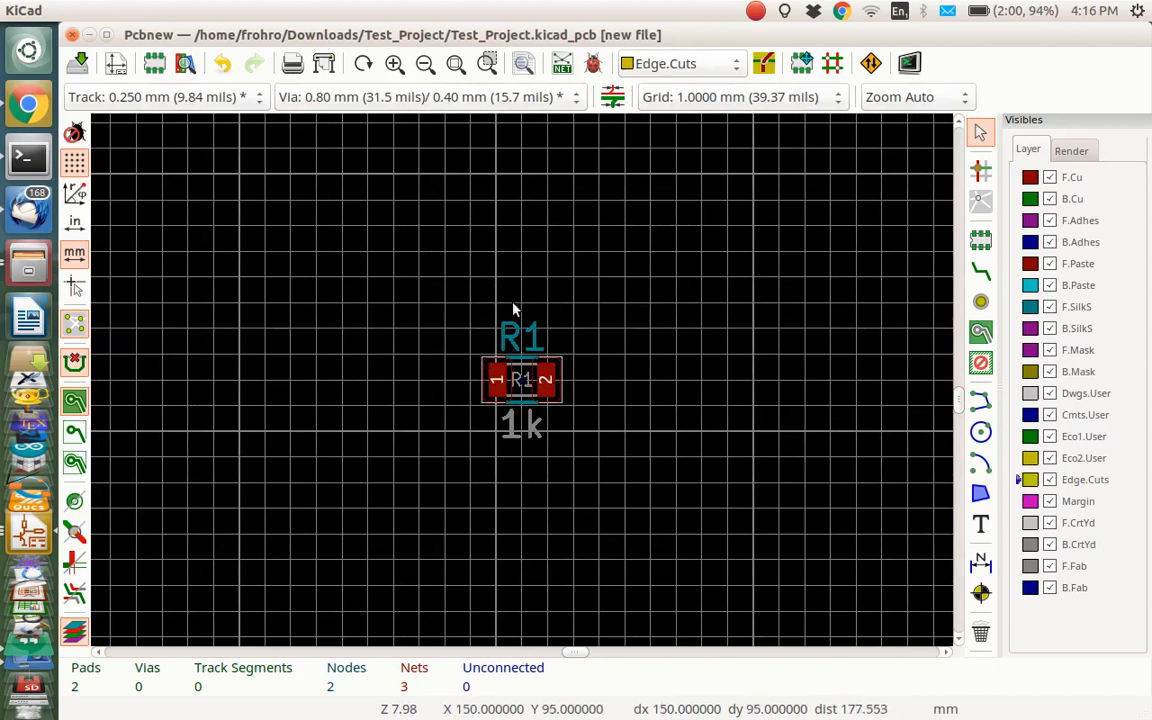
{"action": "mouse_move", "coordinate": [980, 363]}
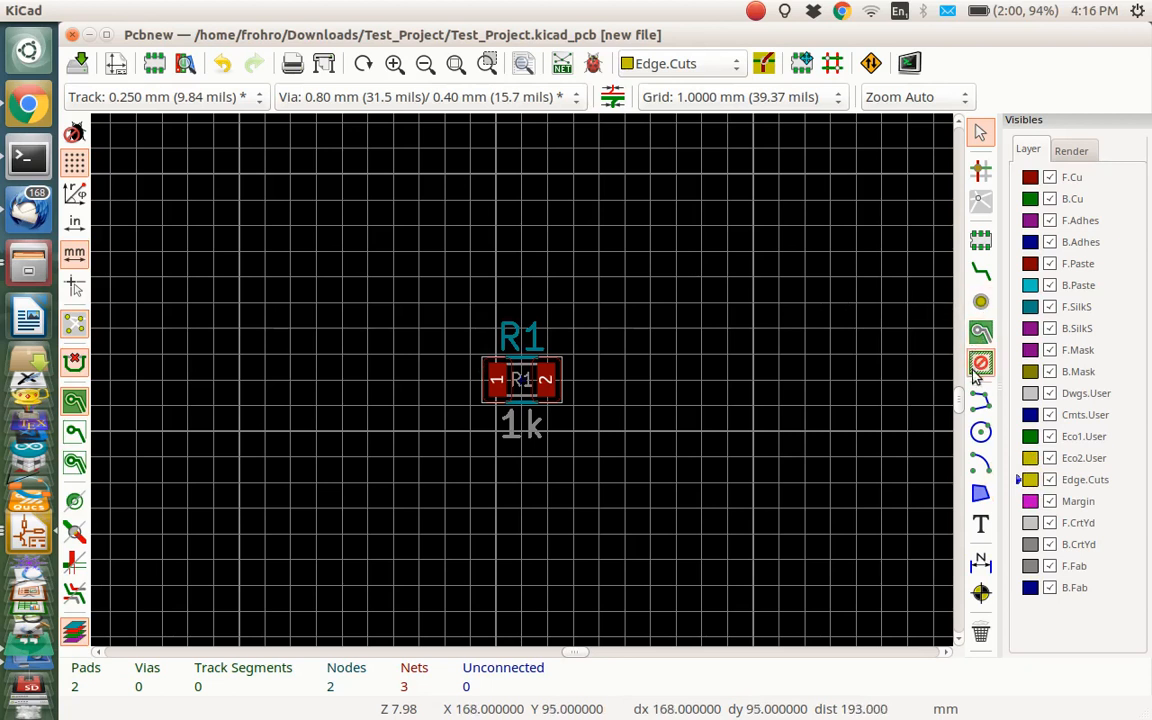
{"action": "left_click", "coordinate": [980, 401]}
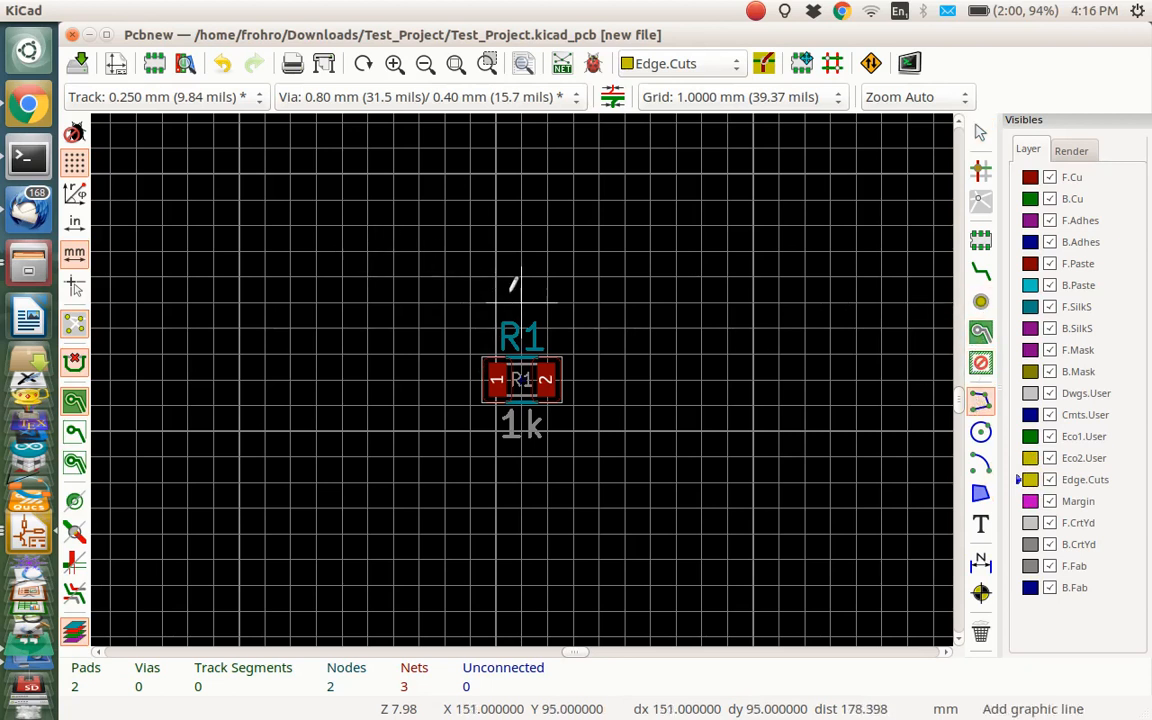
{"action": "left_click", "coordinate": [470, 300]}
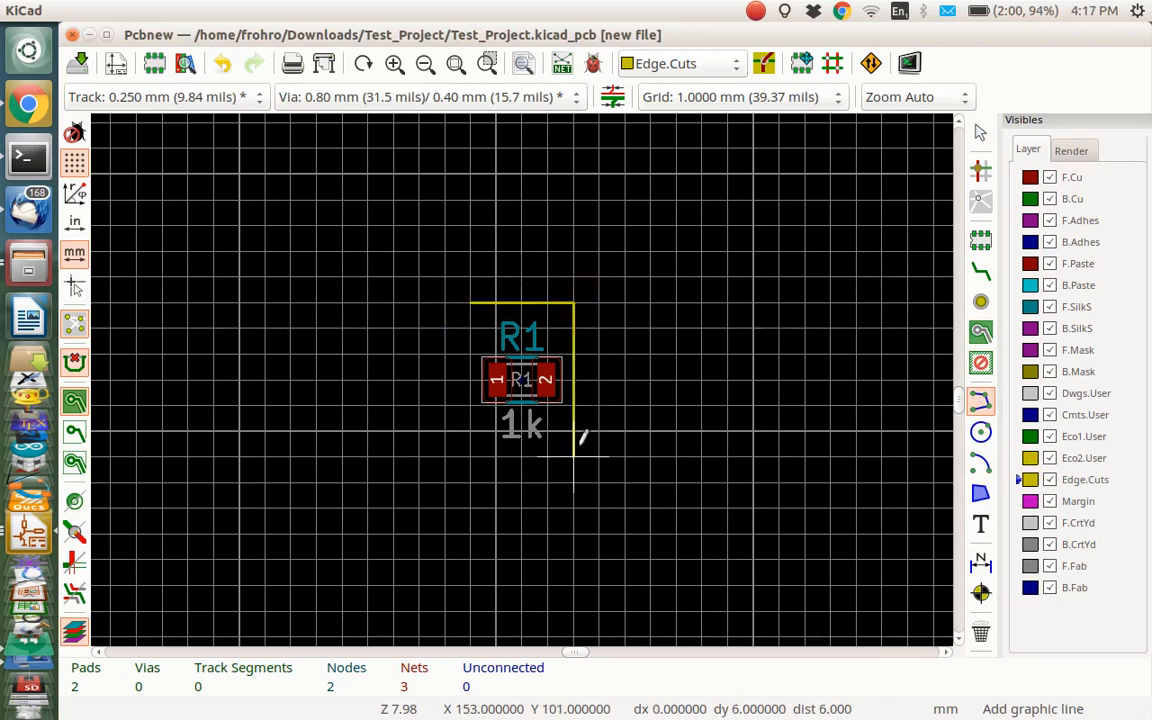
{"action": "mouse_move", "coordinate": [473, 447]}
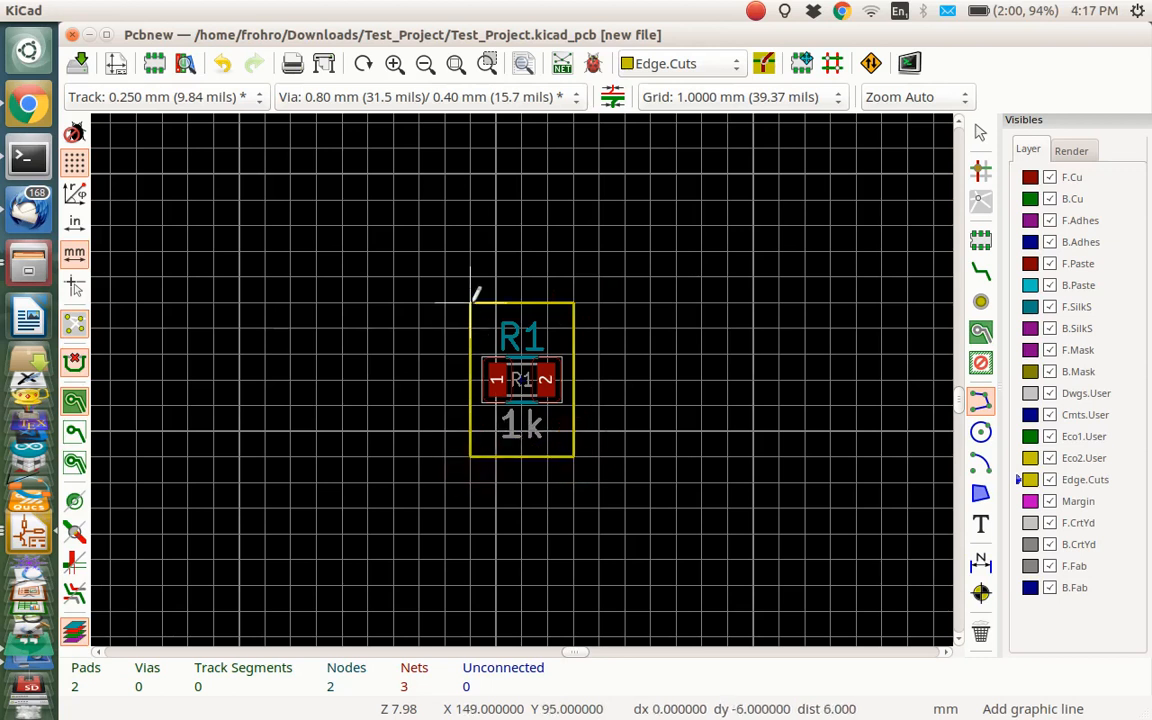
{"action": "mouse_move", "coordinate": [595, 250]}
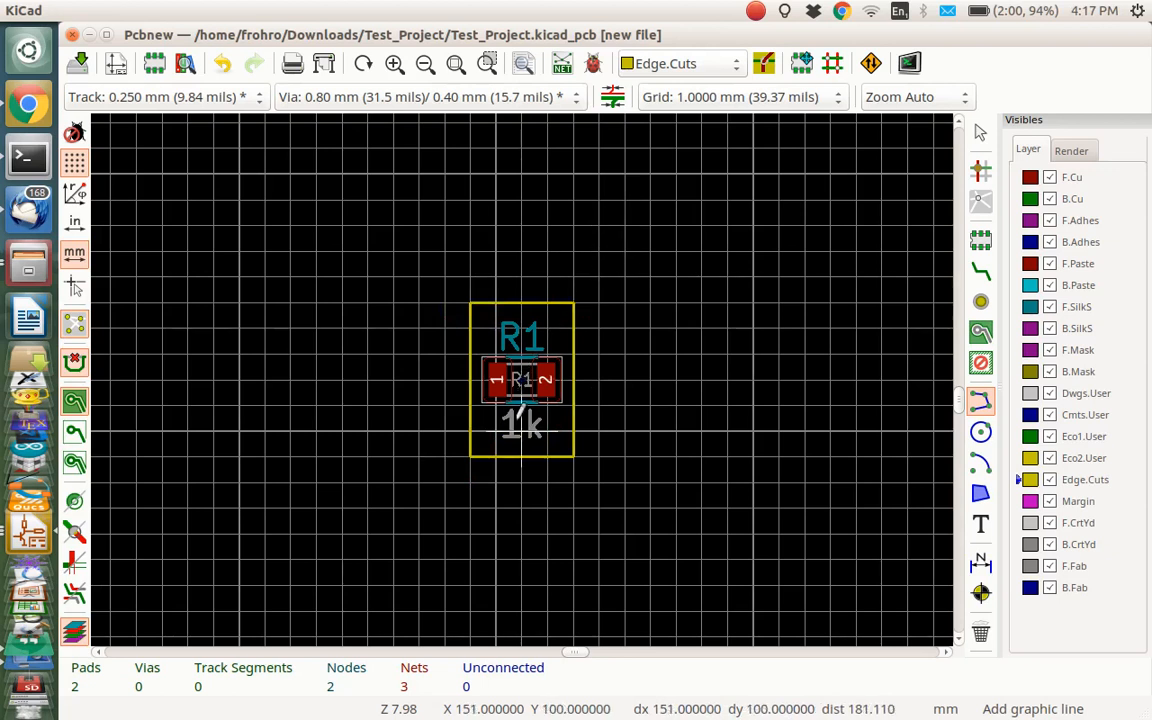
{"action": "mouse_move", "coordinate": [520, 378]}
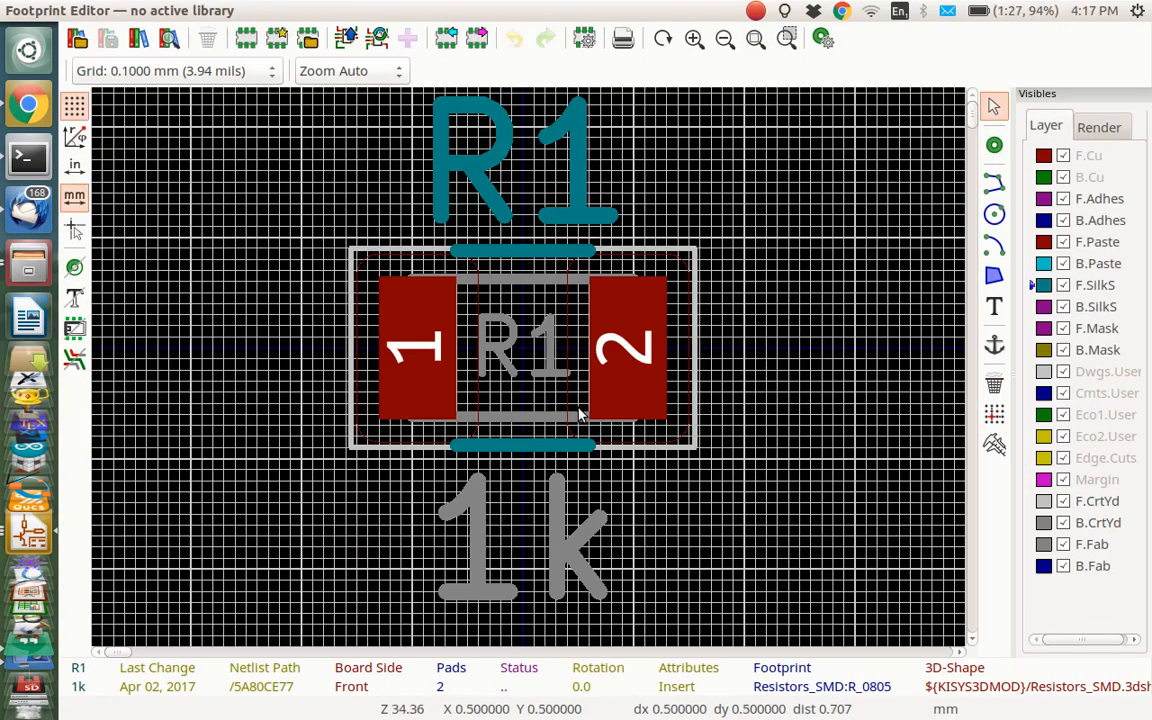
{"action": "mouse_move", "coordinate": [580, 375]}
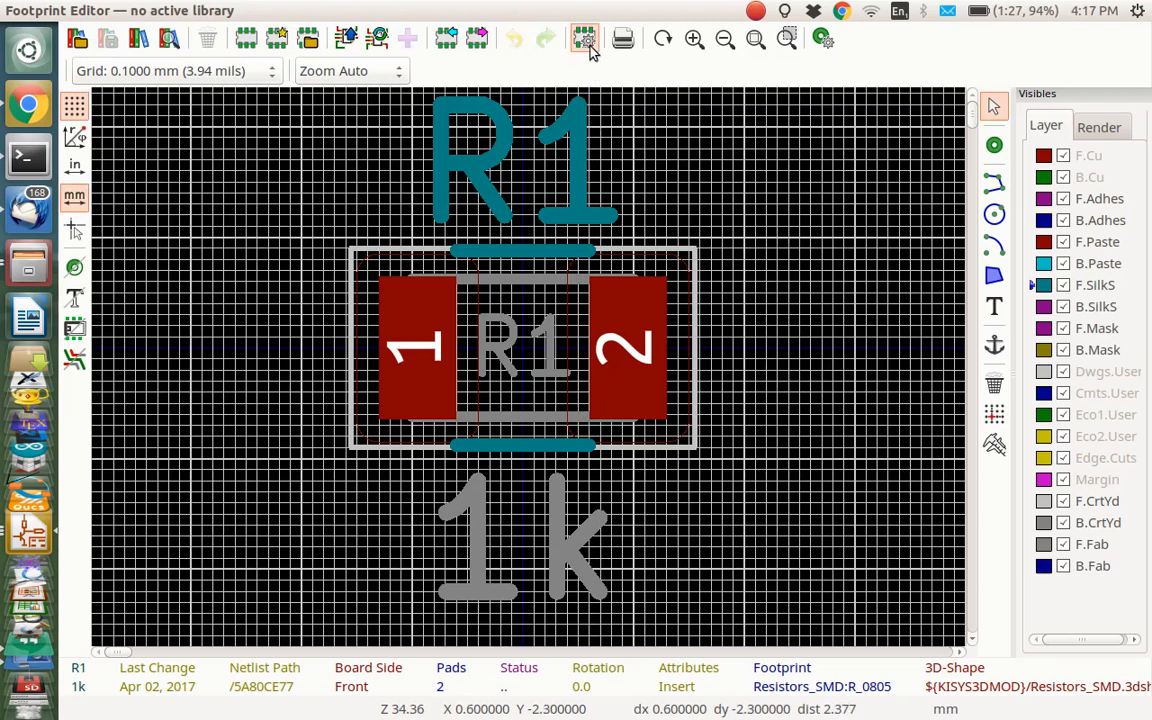
{"action": "mouse_move", "coordinate": [583, 38]}
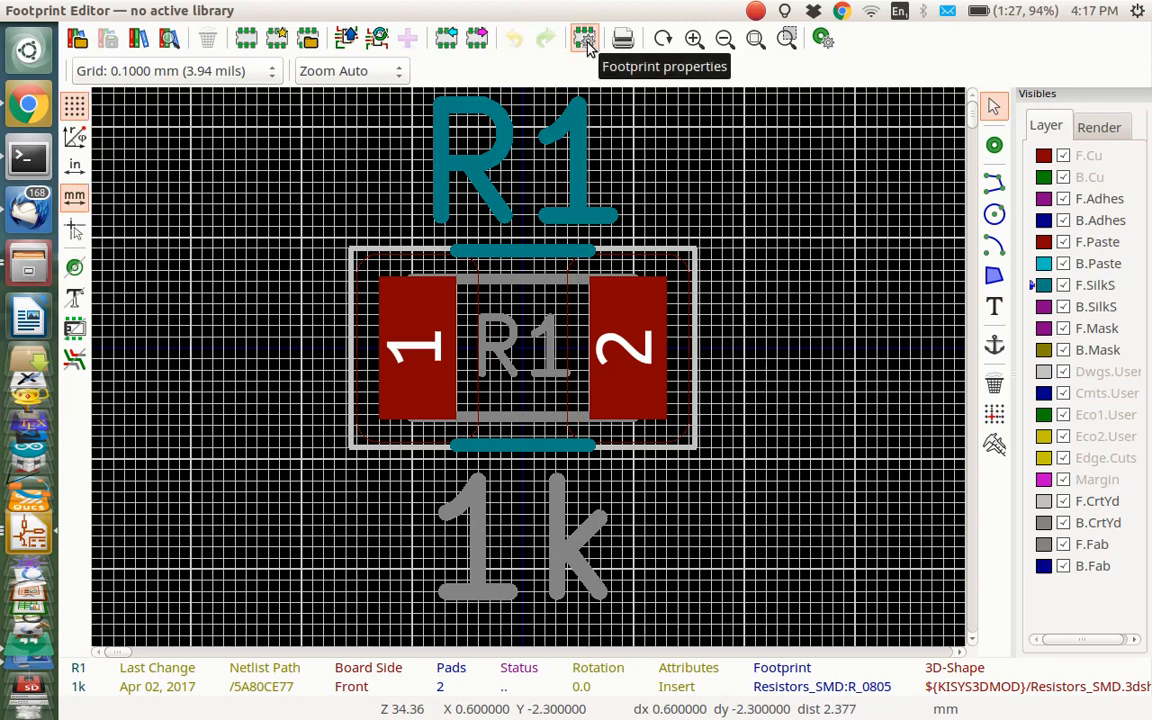
Review R1's footprint properties and its R_0805.wrl 3D settings, then launch FreeCAD
{"action": "left_click", "coordinate": [584, 38]}
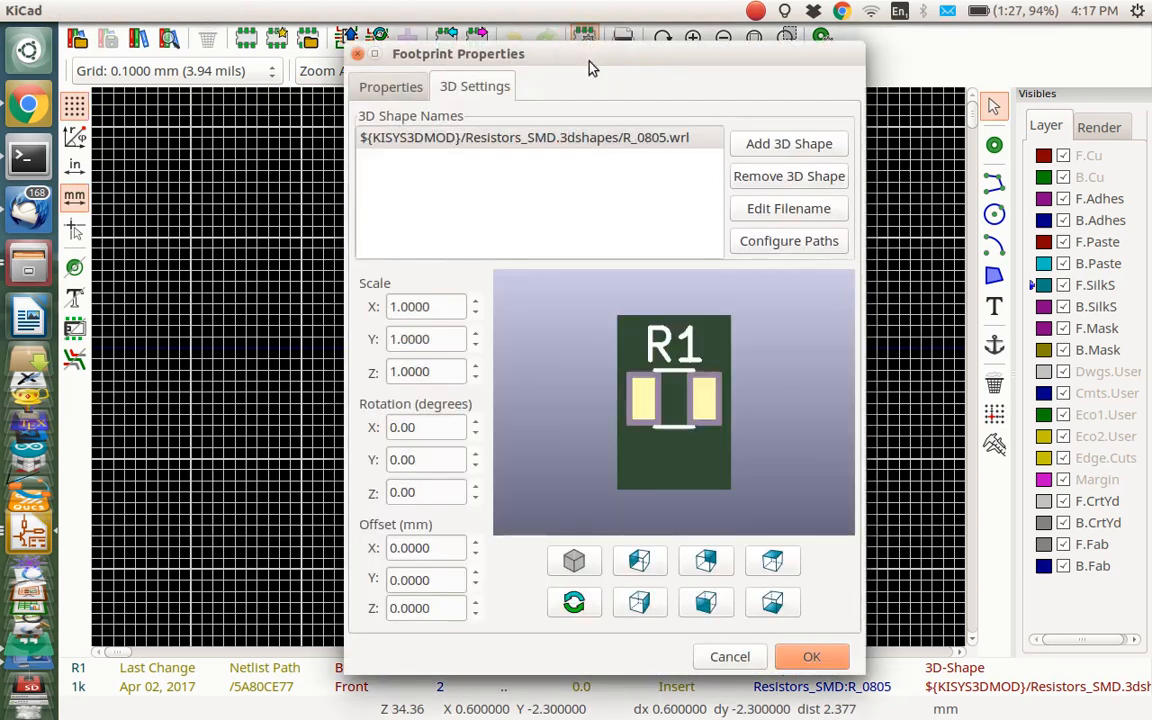
{"action": "mouse_move", "coordinate": [537, 216]}
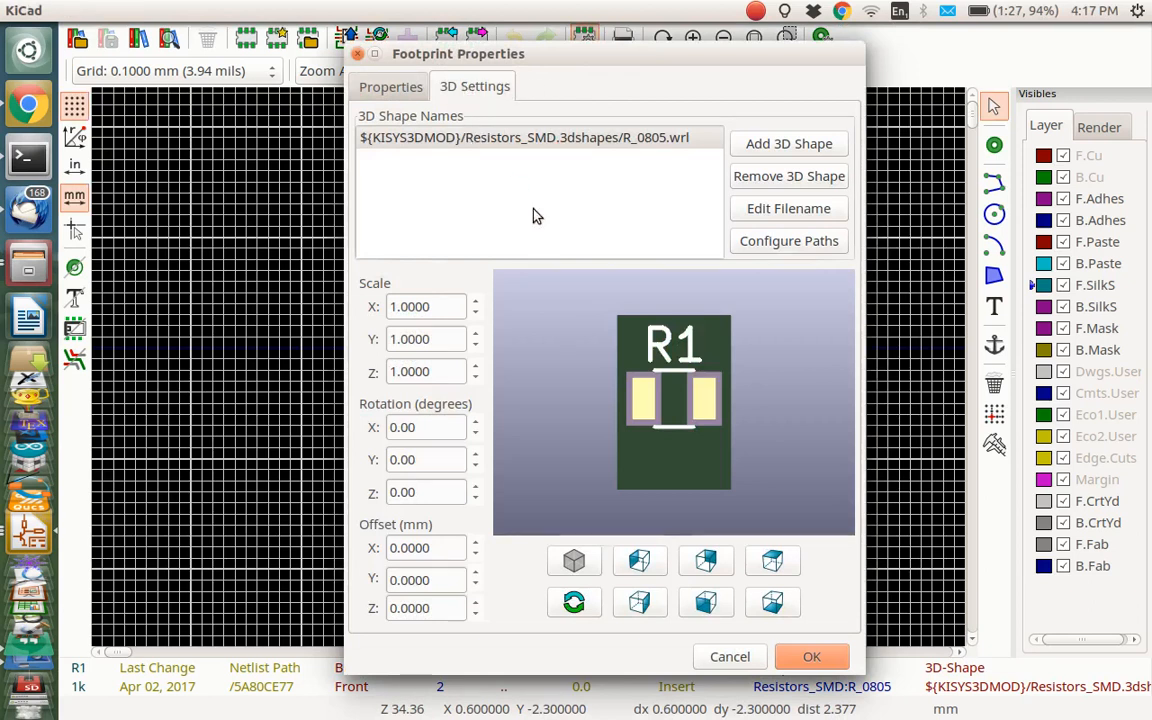
{"action": "mouse_move", "coordinate": [565, 174]}
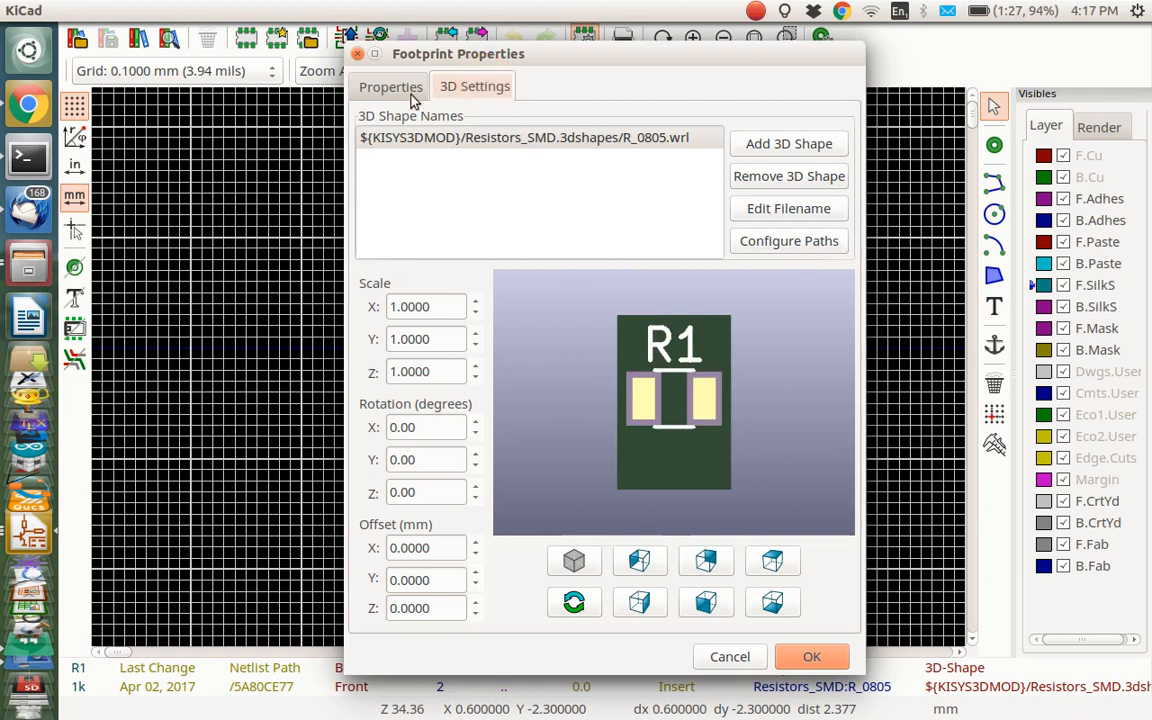
{"action": "left_click", "coordinate": [390, 86]}
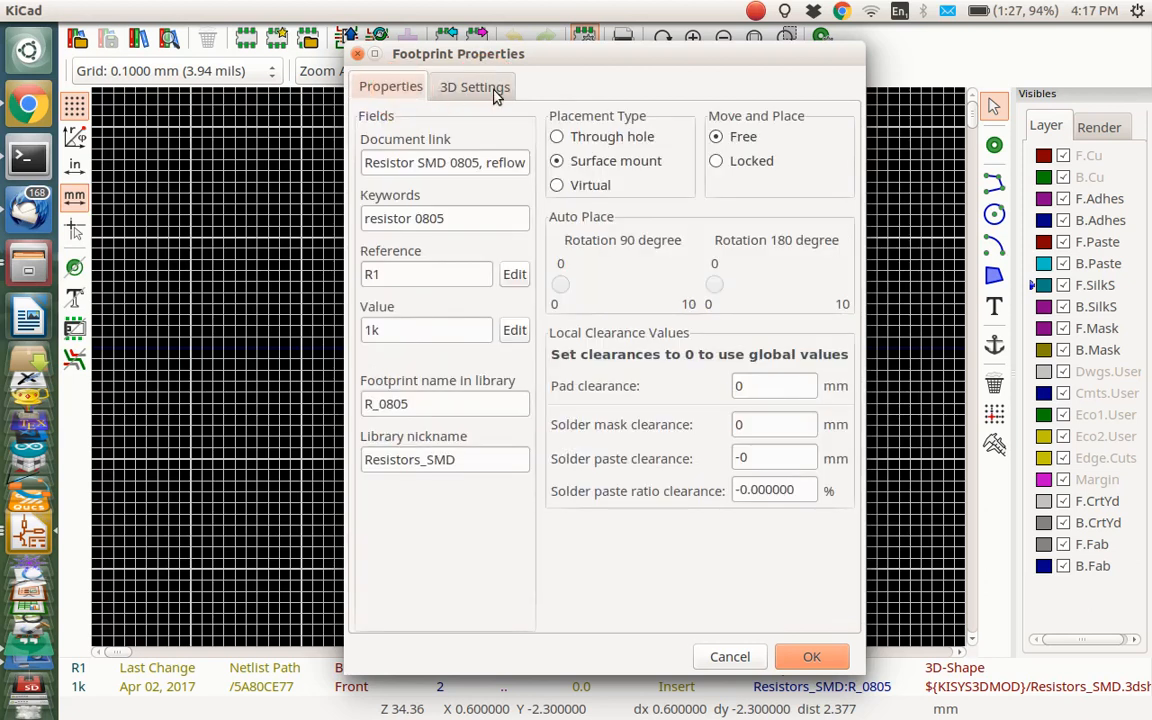
{"action": "left_click", "coordinate": [474, 86]}
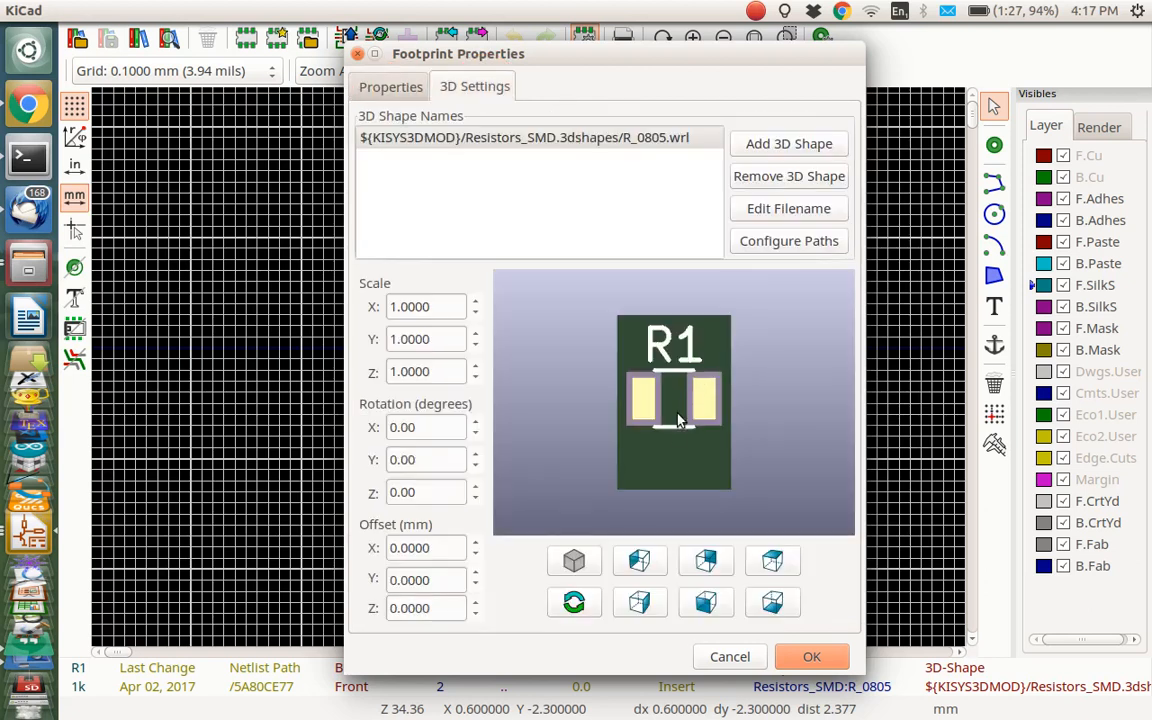
{"action": "mouse_move", "coordinate": [672, 427]}
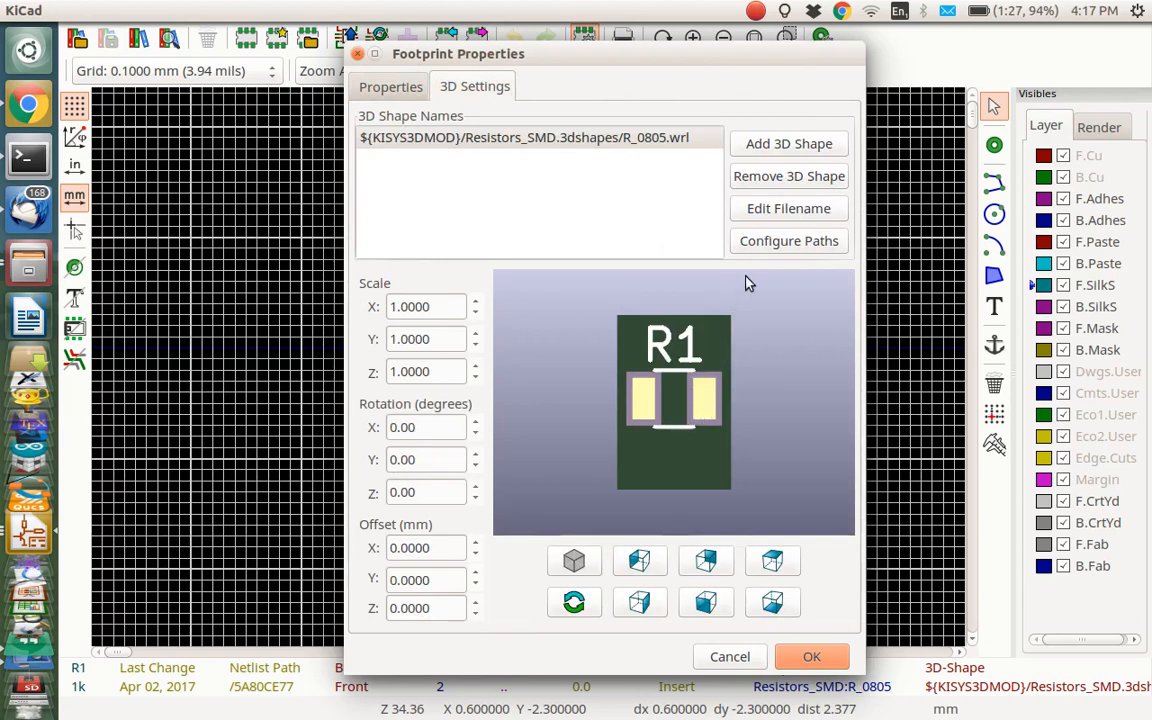
{"action": "mouse_move", "coordinate": [567, 323]}
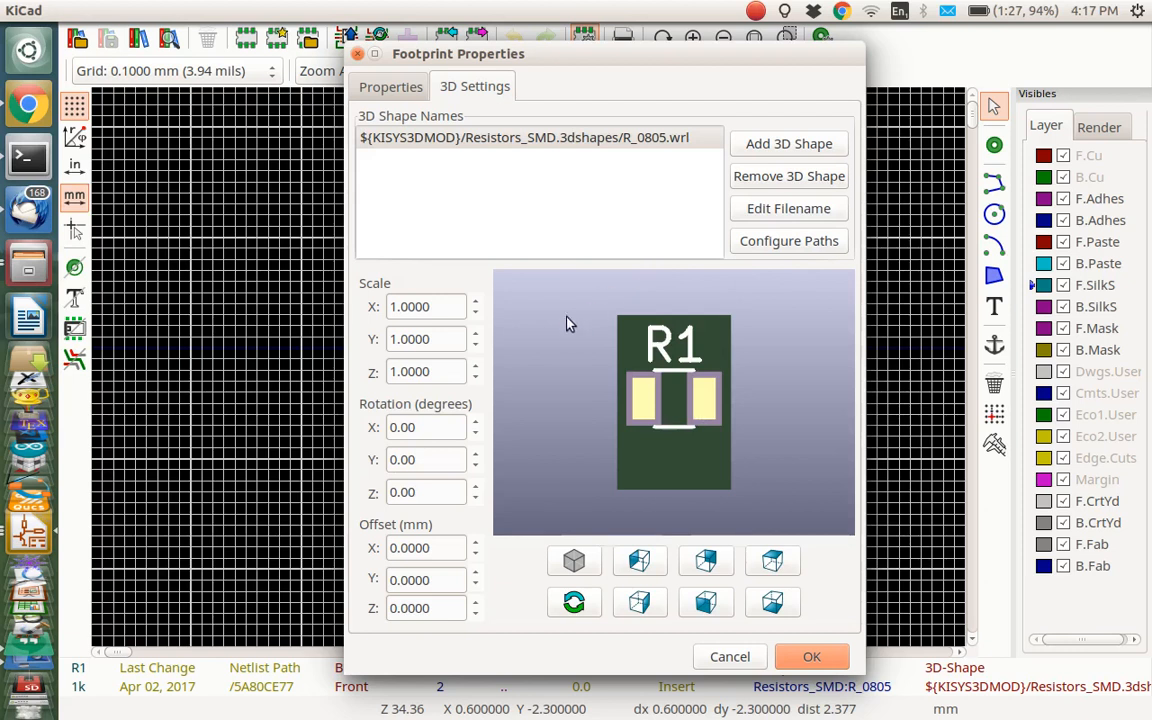
{"action": "mouse_move", "coordinate": [28, 50]}
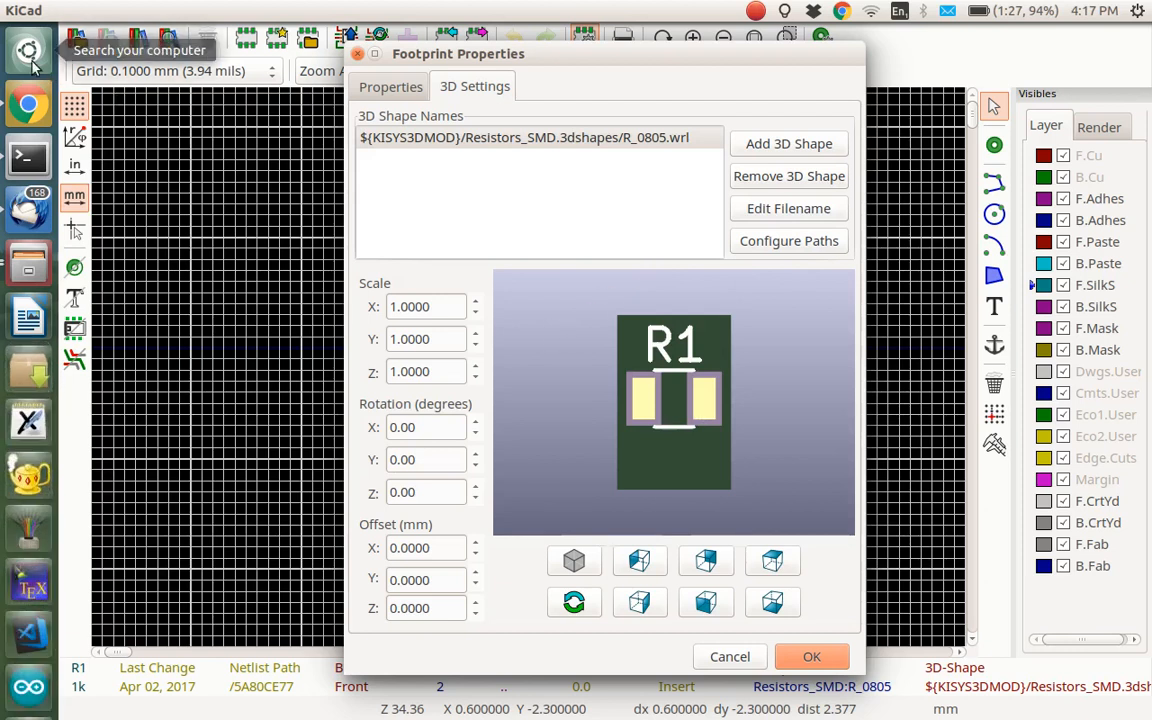
{"action": "left_click", "coordinate": [28, 50]}
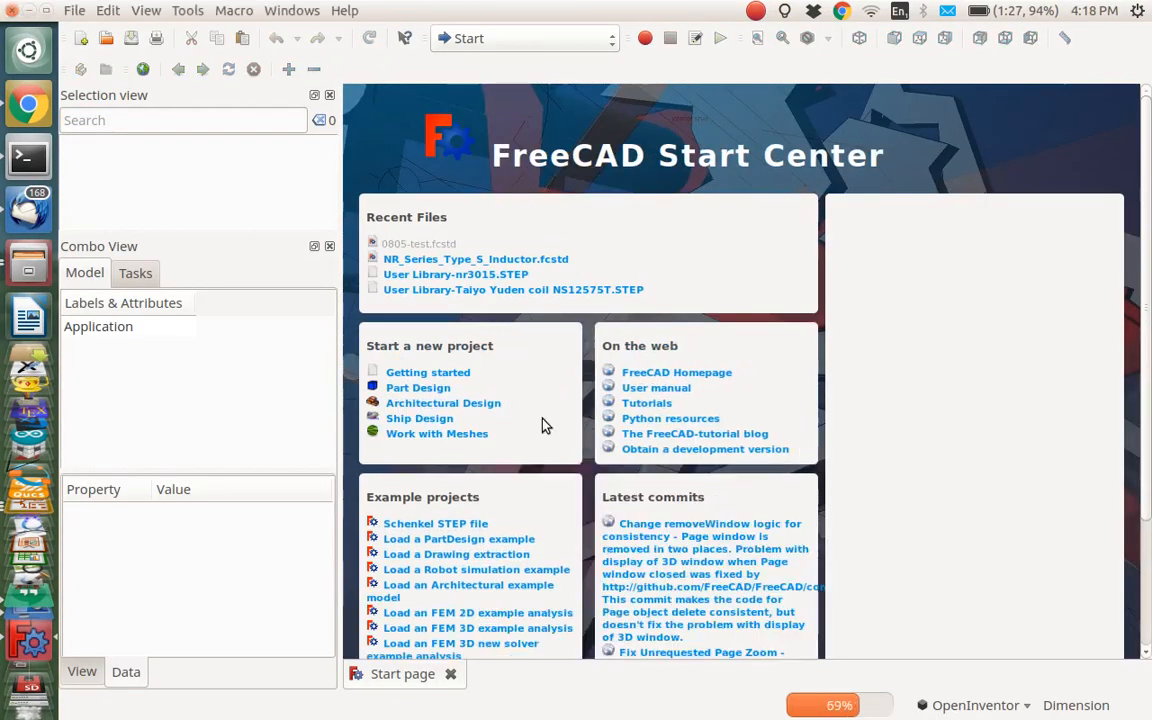
{"action": "mouse_move", "coordinate": [80, 38]}
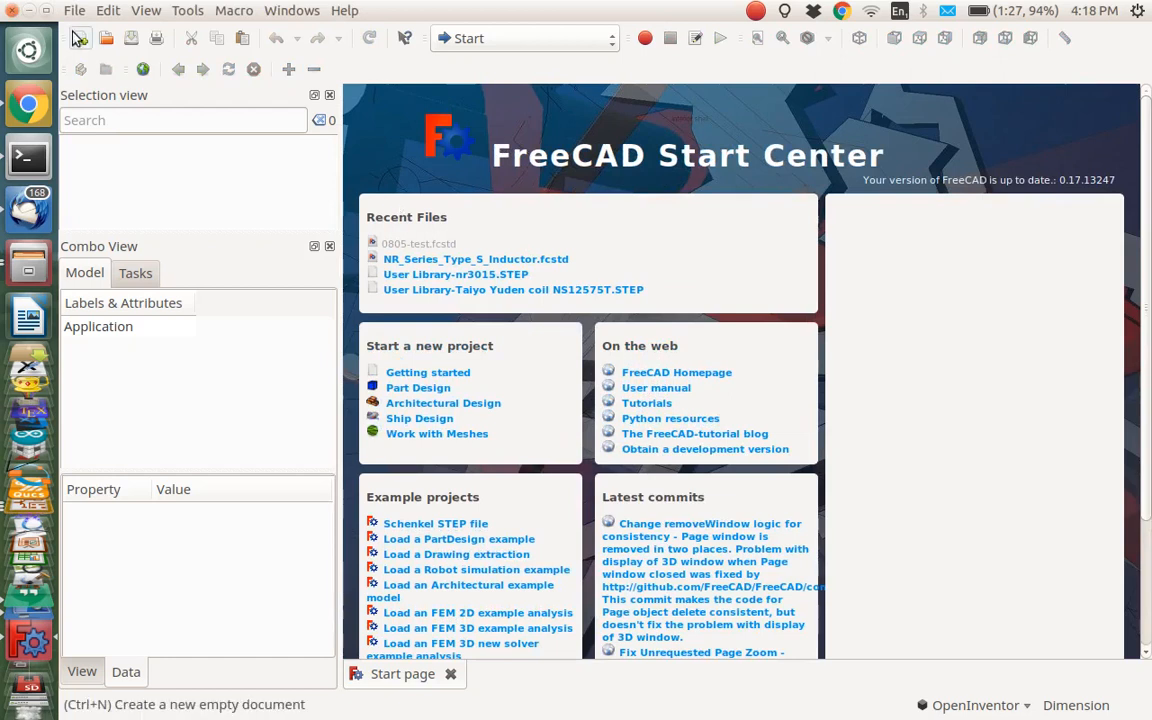
Create a new FreeCAD document and switch to the Part workbench
{"action": "left_click", "coordinate": [80, 38]}
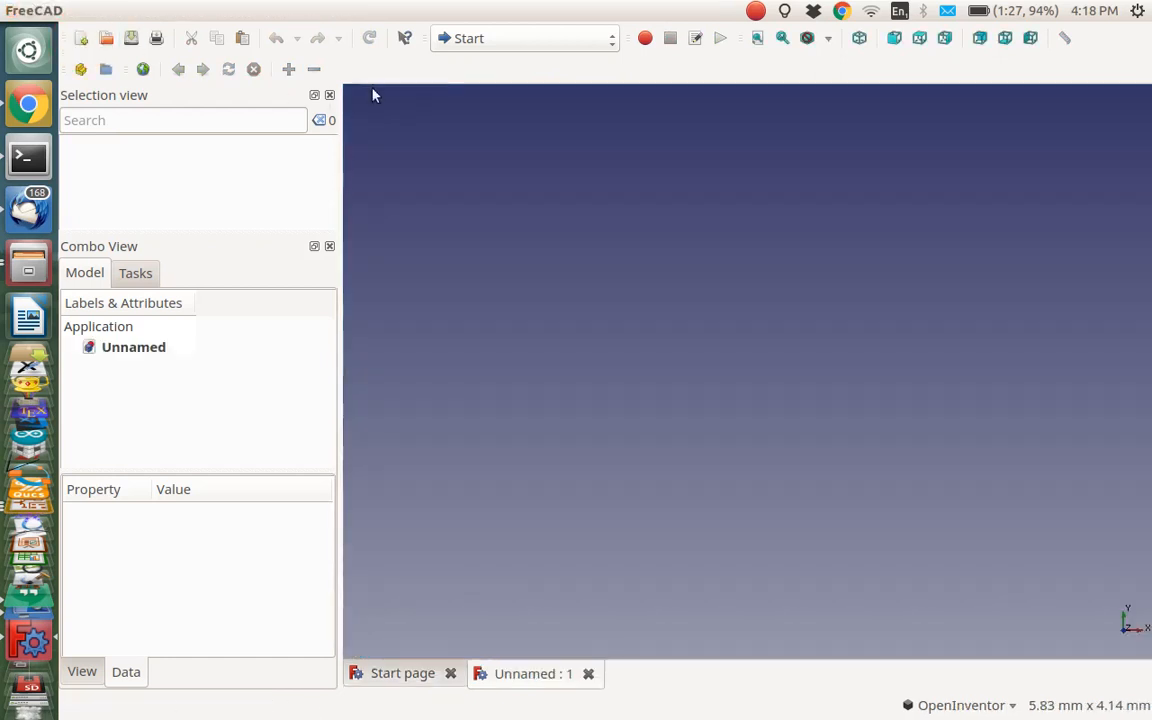
{"action": "left_click", "coordinate": [523, 38]}
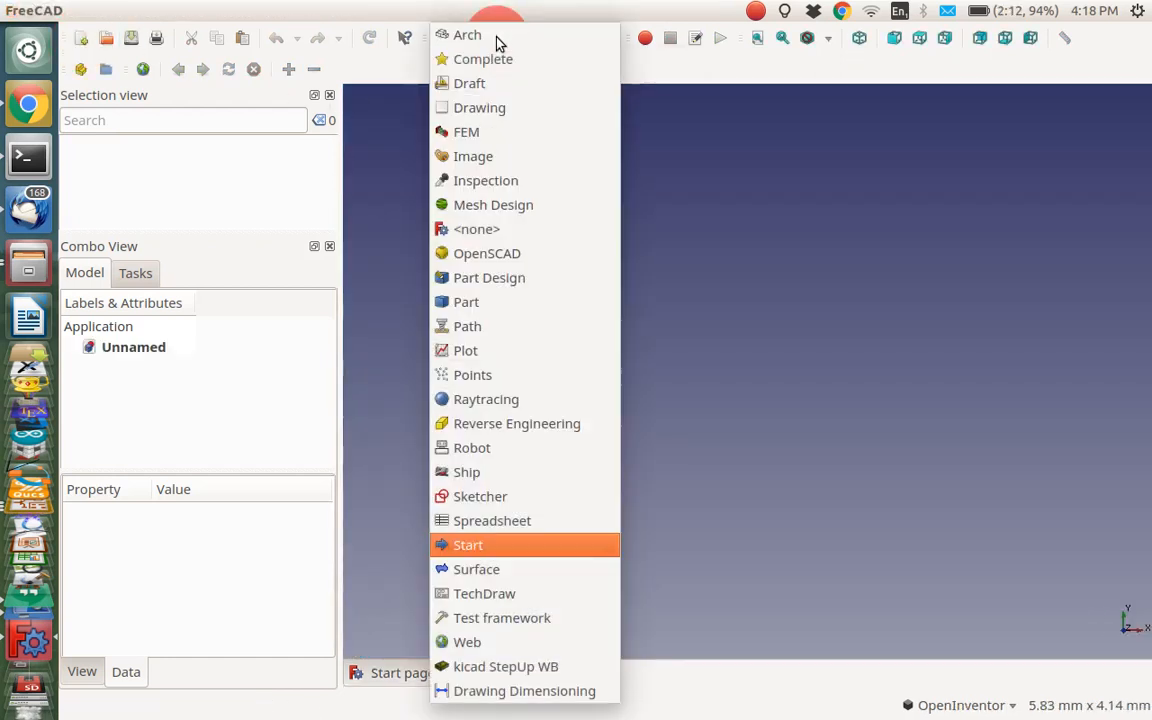
{"action": "mouse_move", "coordinate": [465, 301]}
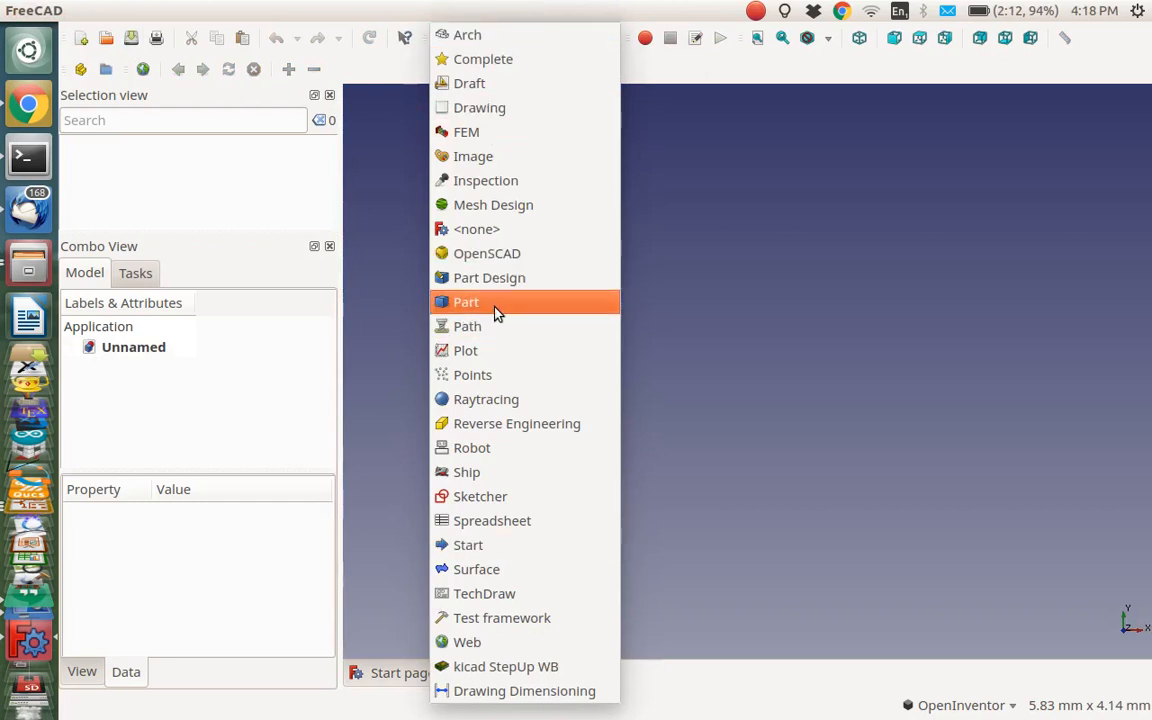
{"action": "left_click", "coordinate": [465, 301]}
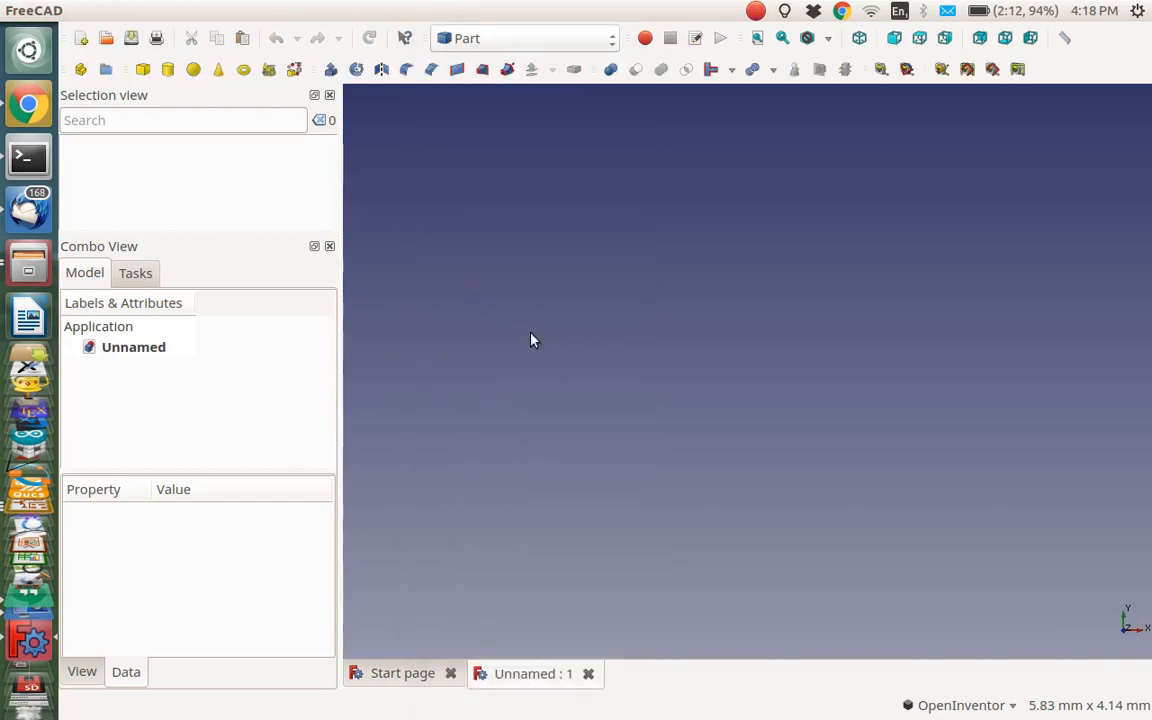
{"action": "mouse_move", "coordinate": [145, 93]}
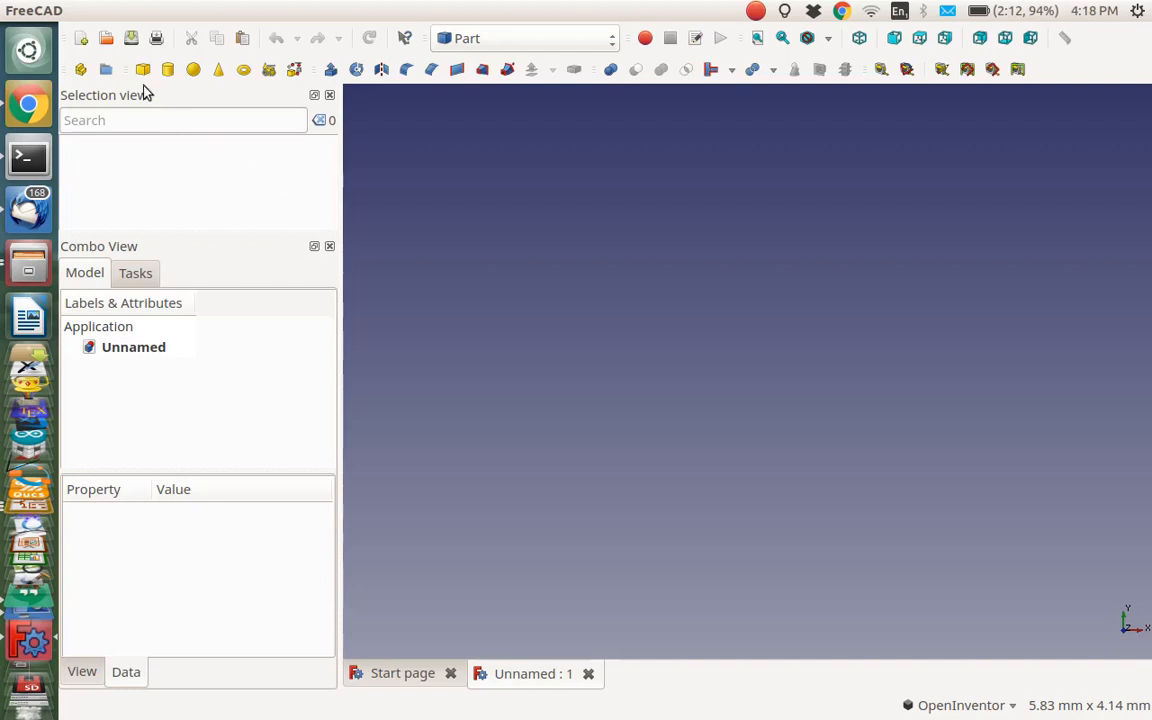
{"action": "mouse_move", "coordinate": [143, 69]}
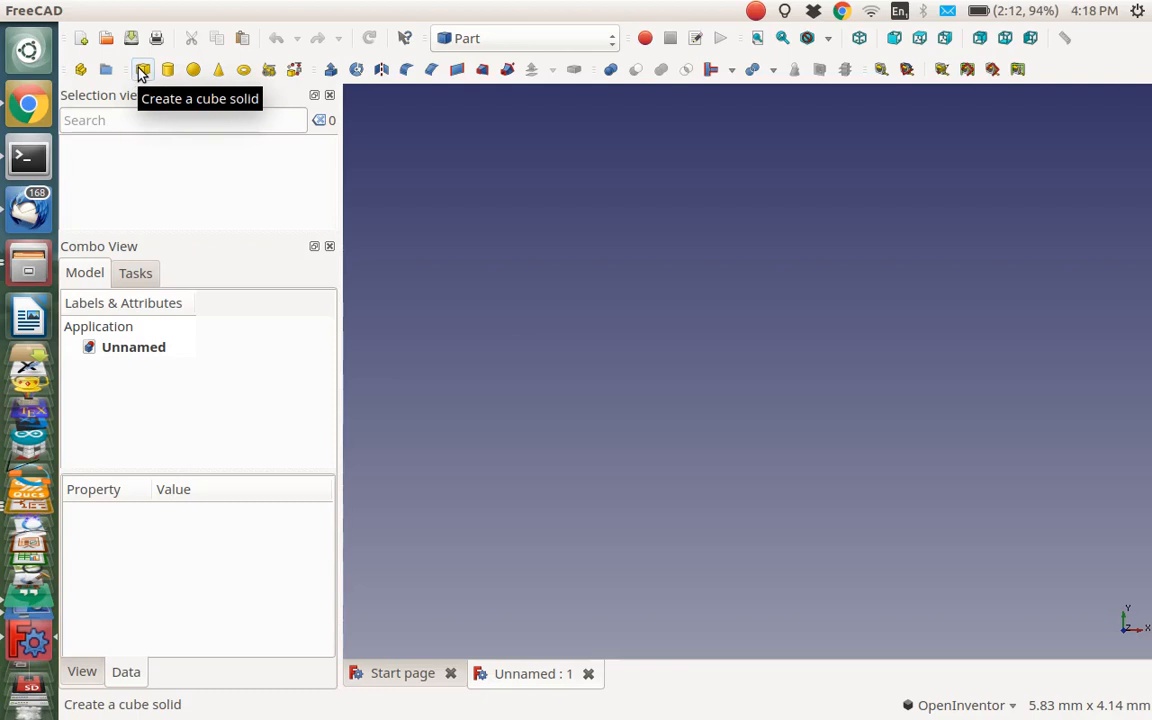
Add a Cube box and edit its Length while checking the datasheet
{"action": "left_click", "coordinate": [142, 69]}
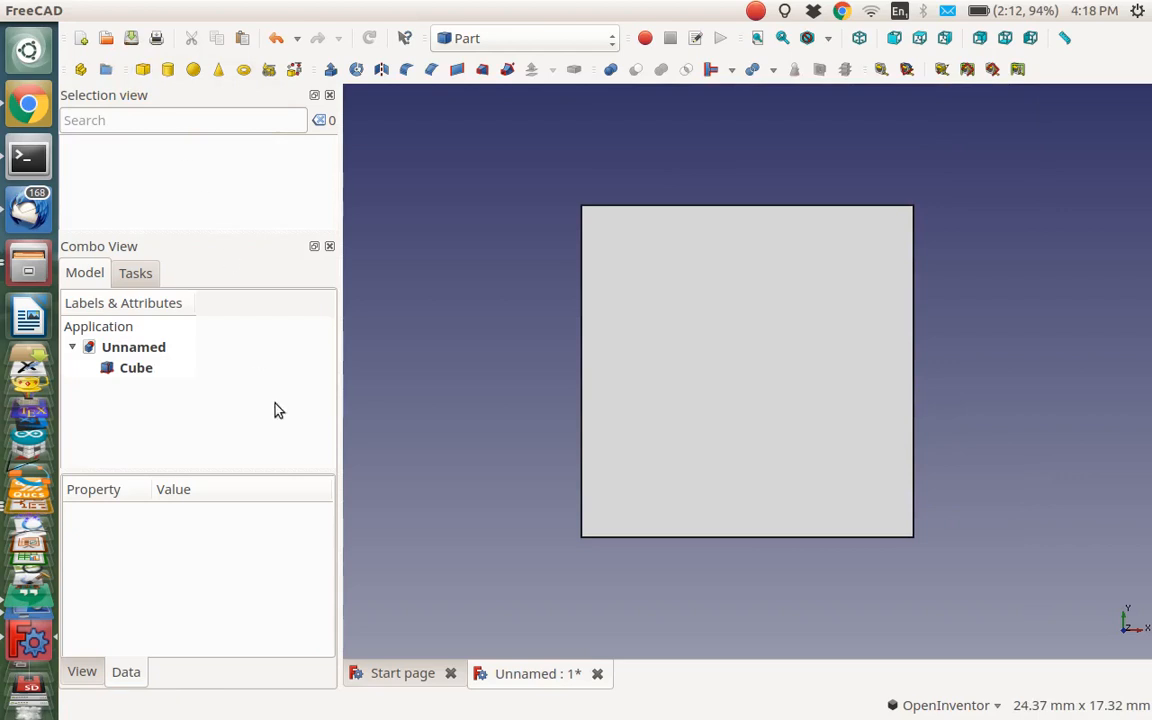
{"action": "left_click", "coordinate": [135, 367]}
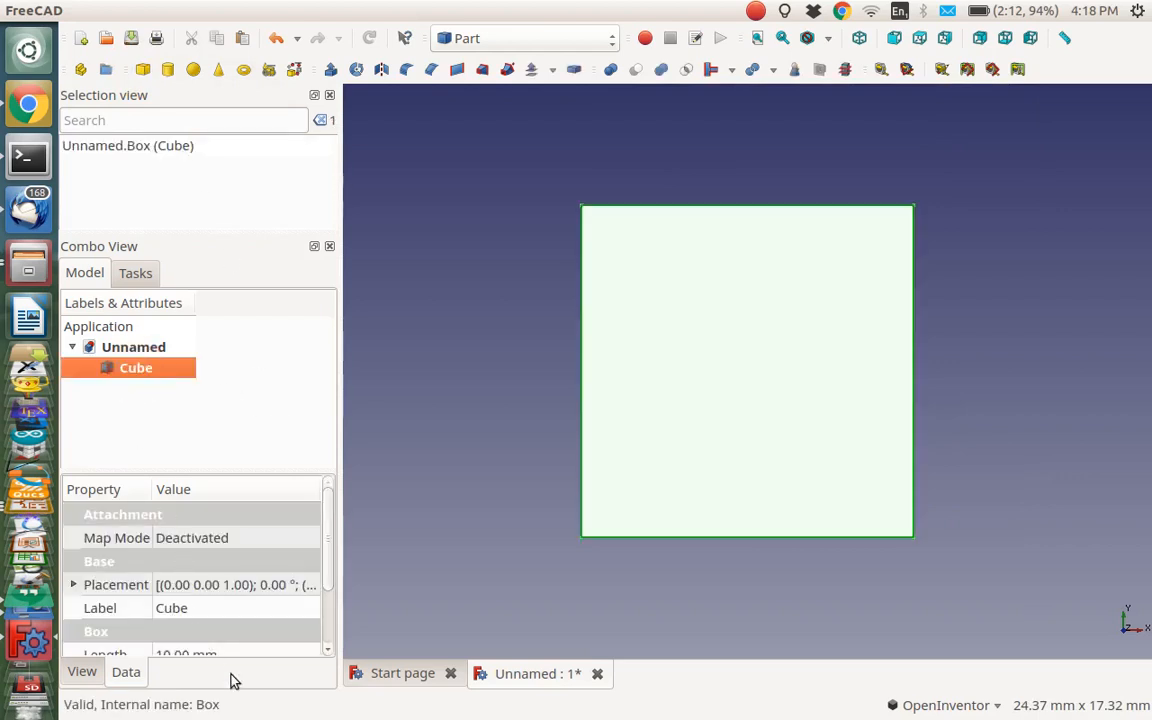
{"action": "mouse_move", "coordinate": [220, 627]}
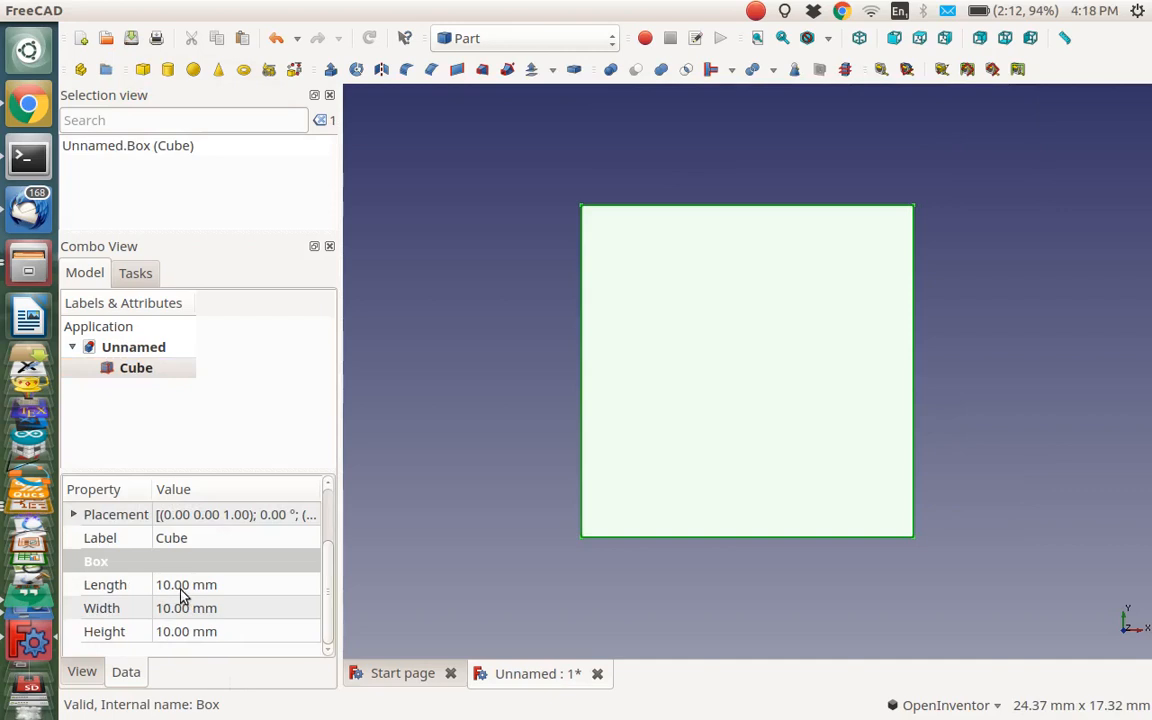
{"action": "double_click", "coordinate": [186, 584]}
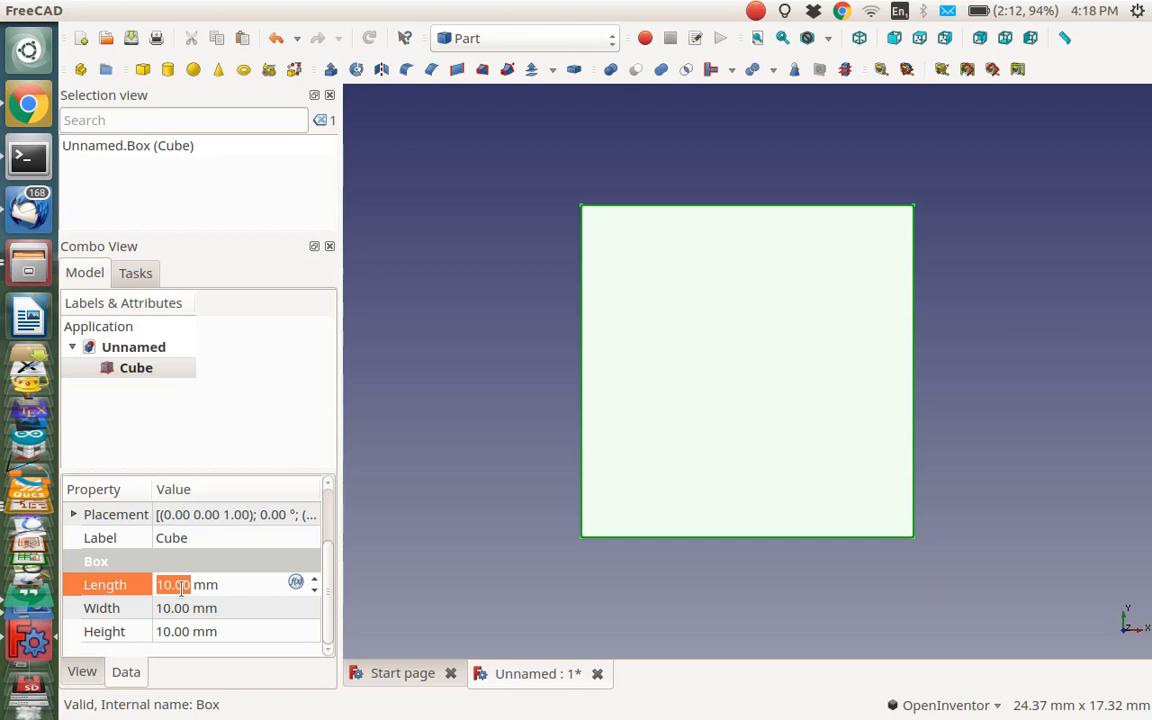
{"action": "key", "text": "alt+Tab"}
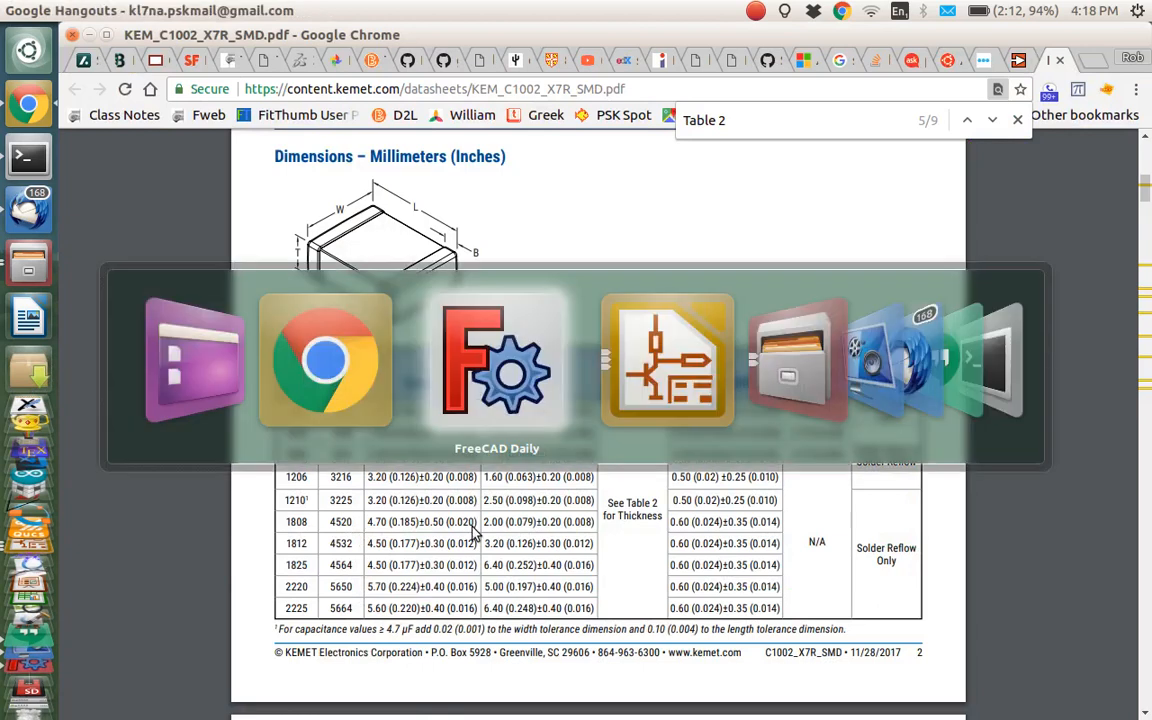
{"action": "left_click", "coordinate": [497, 360]}
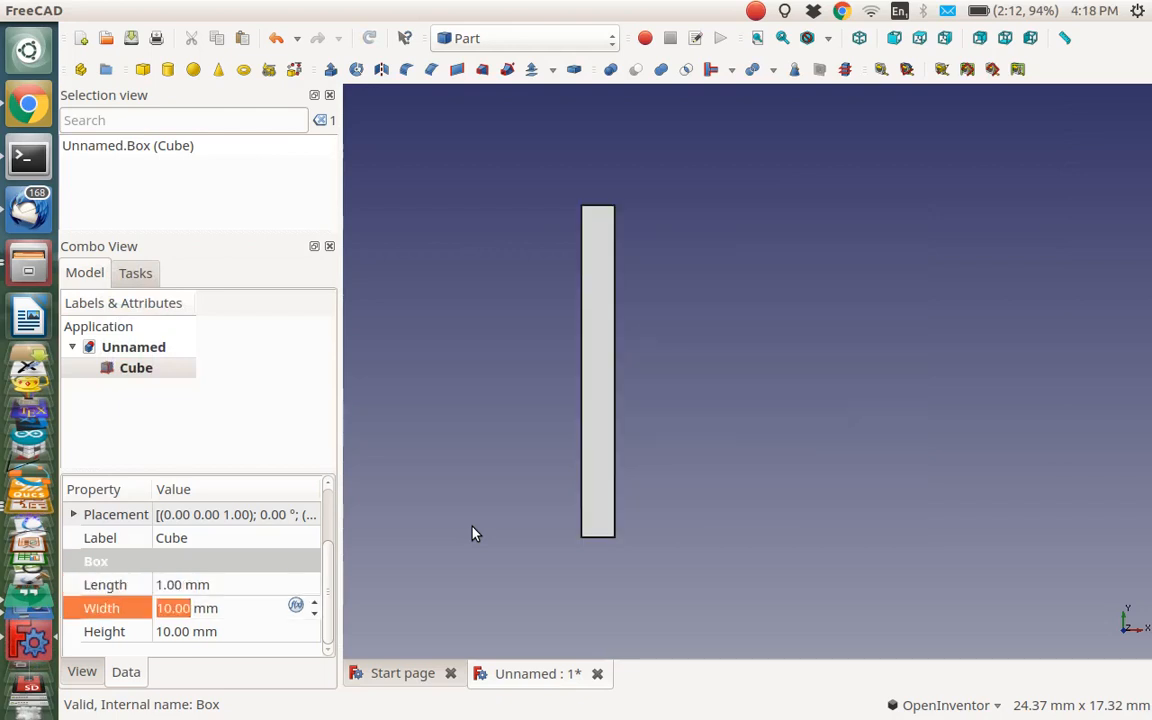
Set the Cube's width to 1.15 mm and height to 0.9 mm
{"action": "type", "text": "1.e15"}
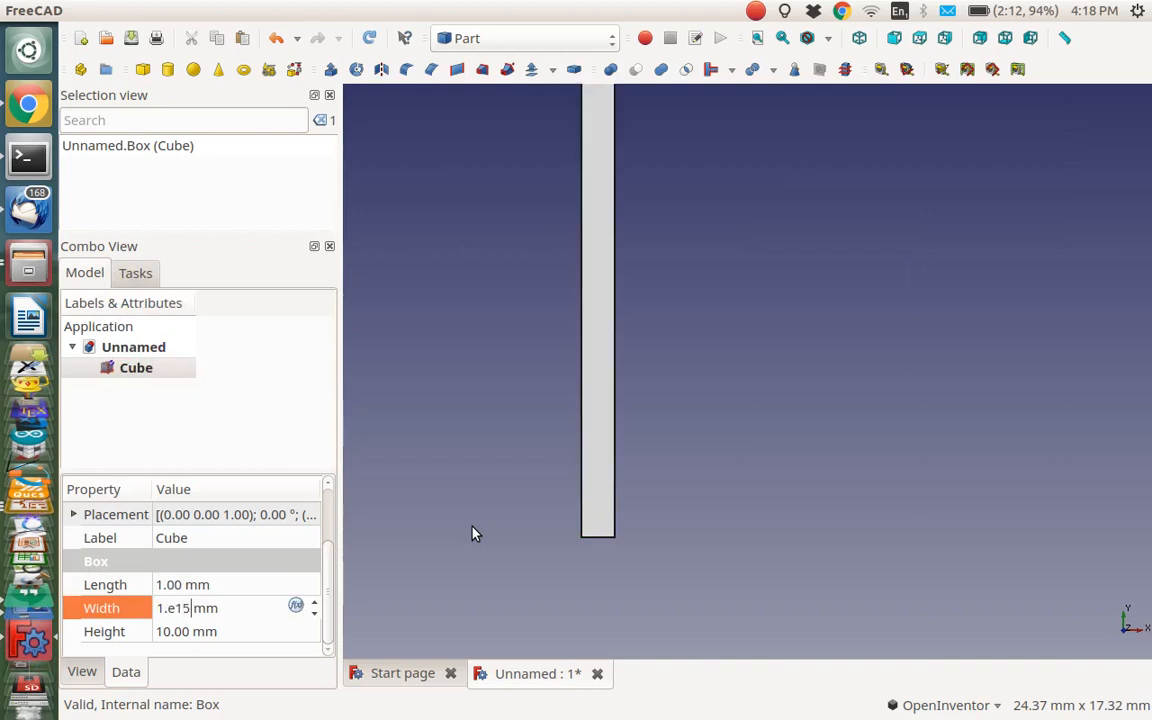
{"action": "type", "text": "1.15"}
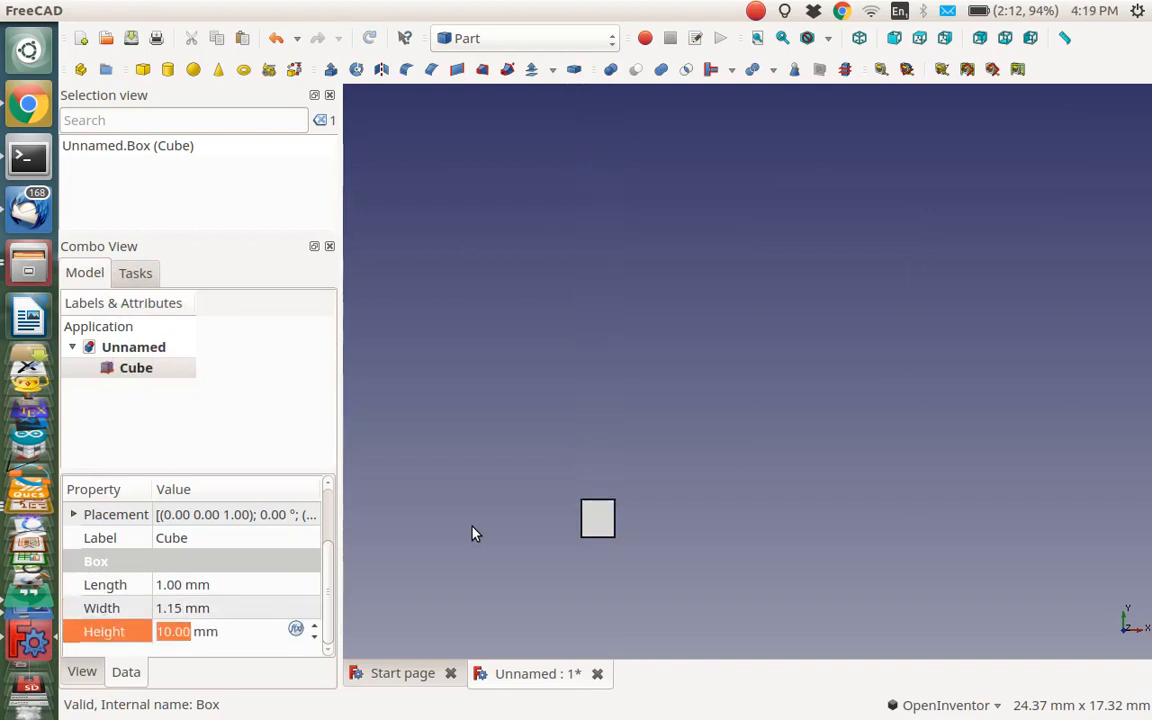
{"action": "type", "text": ".9"}
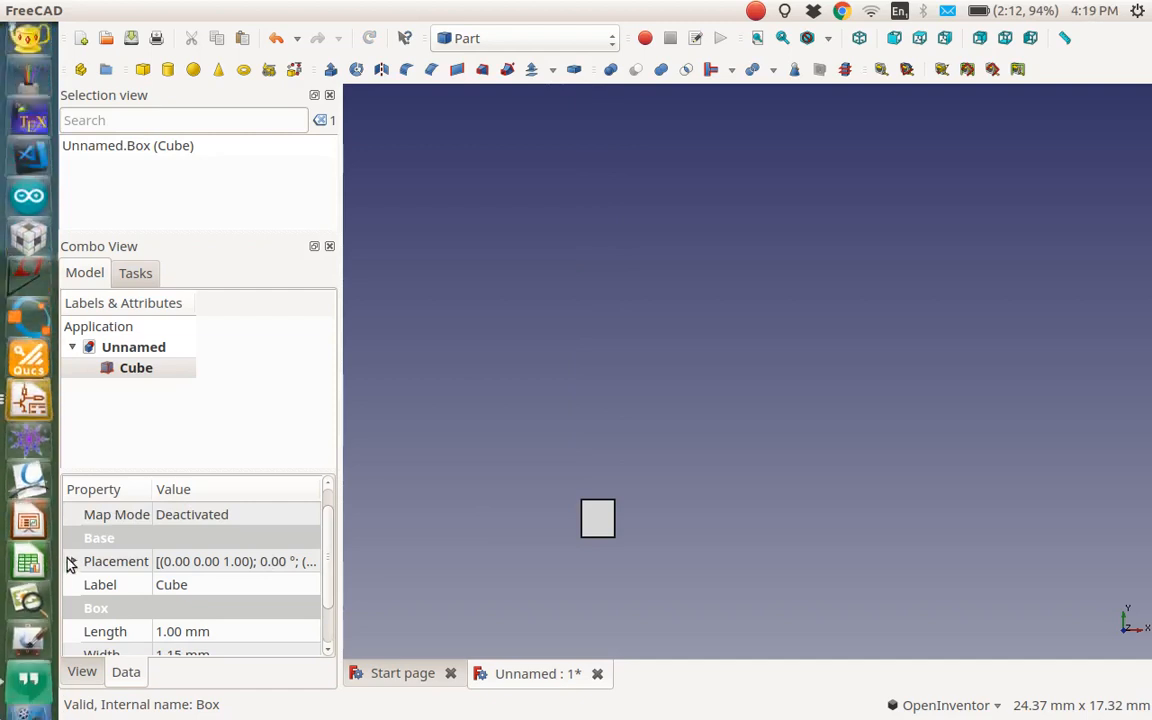
Set the Cube's placement position to x 0.5 mm, y 0.05 mm, z 0.05 mm
{"action": "left_click", "coordinate": [74, 561]}
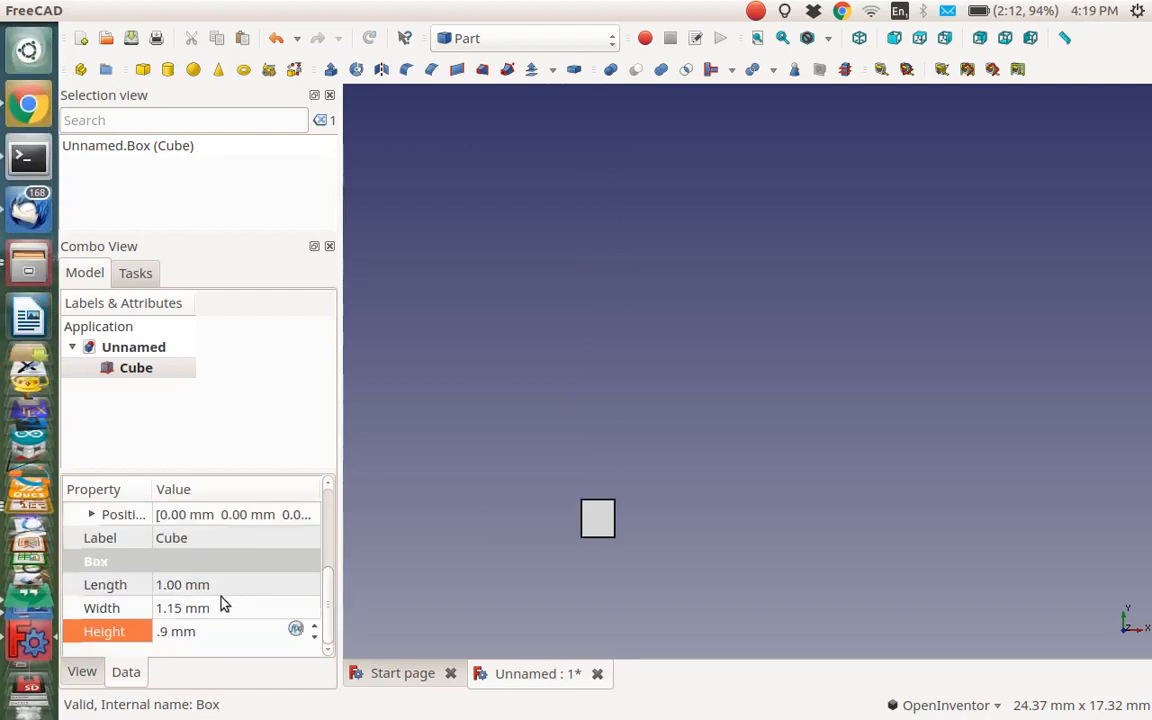
{"action": "mouse_move", "coordinate": [323, 604]}
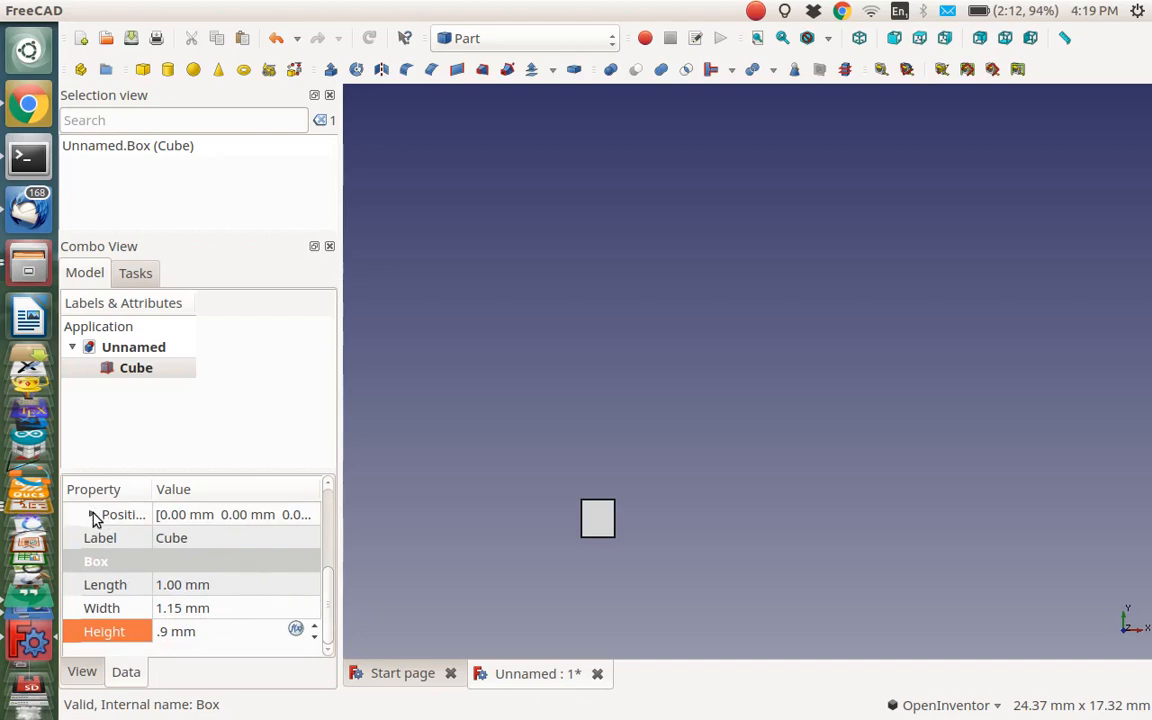
{"action": "left_click", "coordinate": [91, 514]}
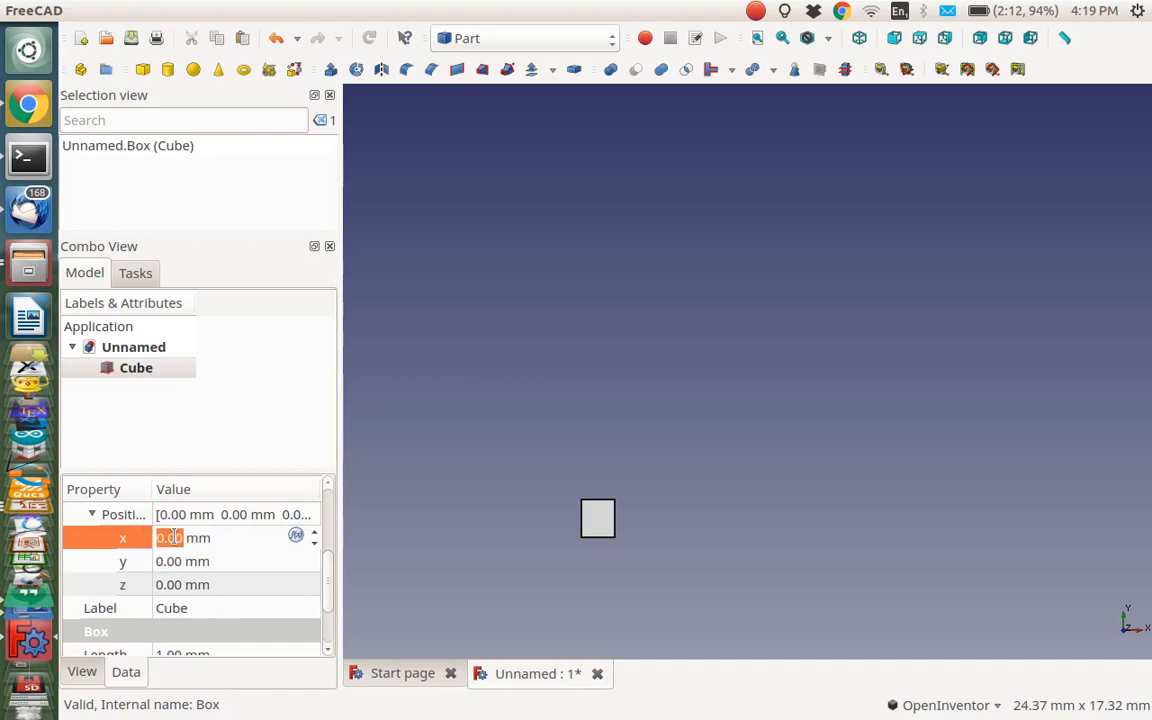
{"action": "type", "text": ".5"}
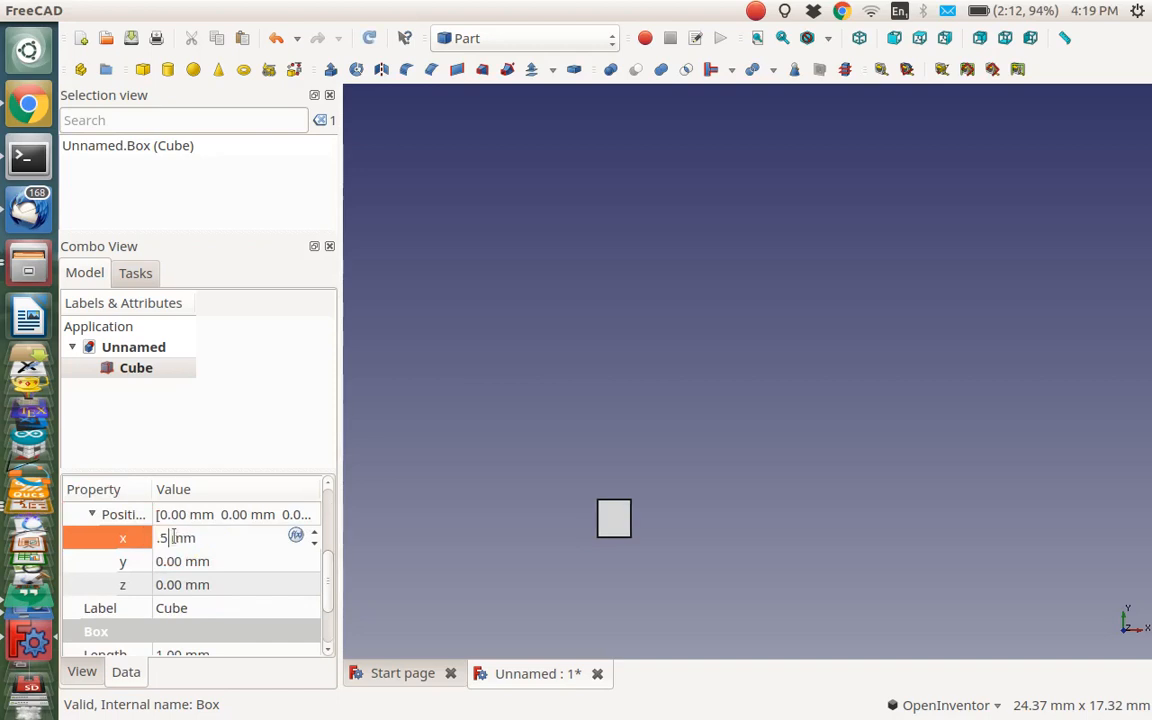
{"action": "key", "text": "Return"}
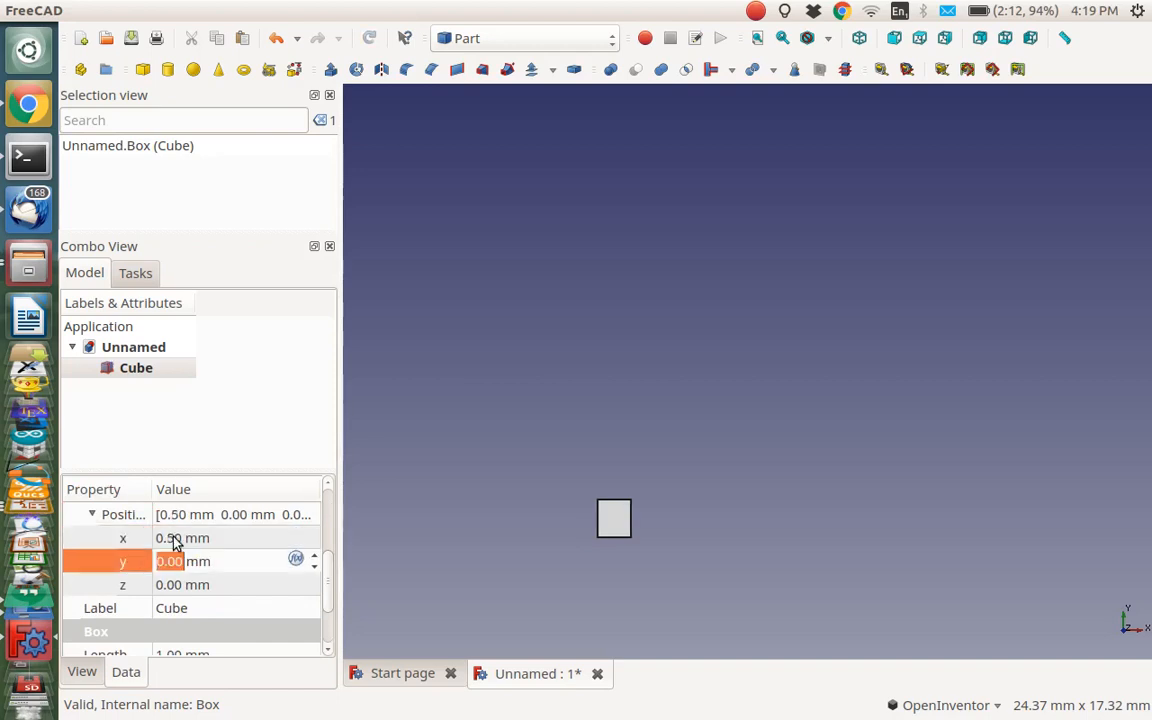
{"action": "type", "text": ".05"}
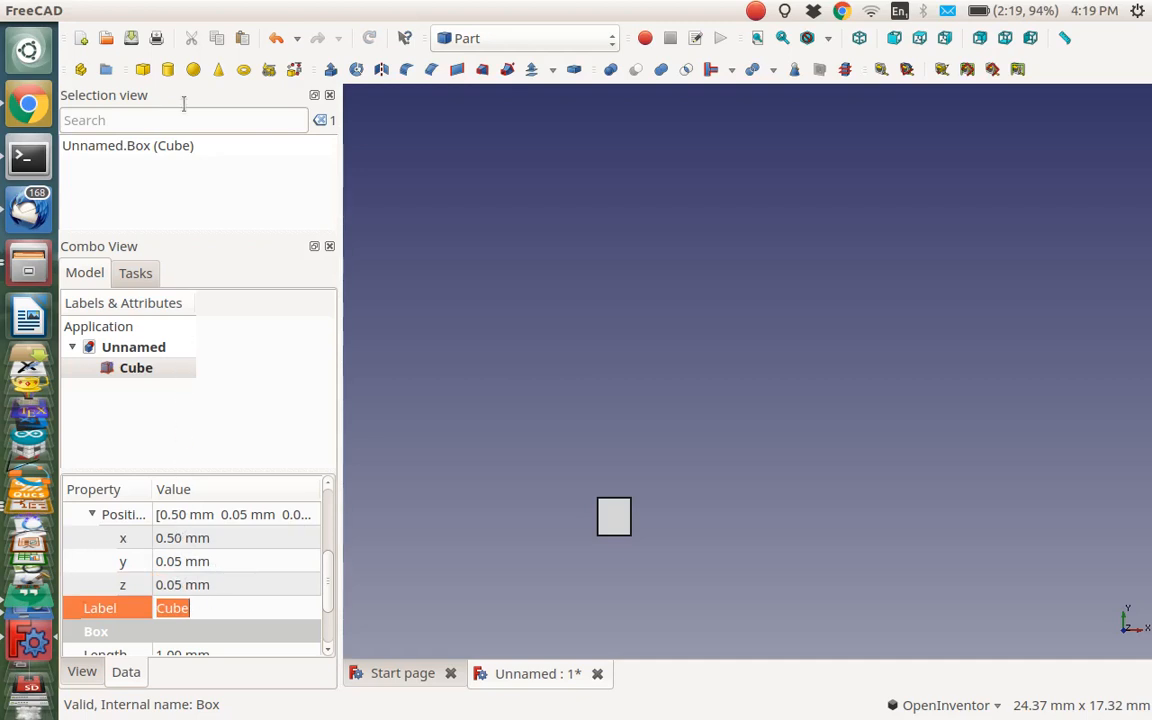
{"action": "mouse_move", "coordinate": [143, 69]}
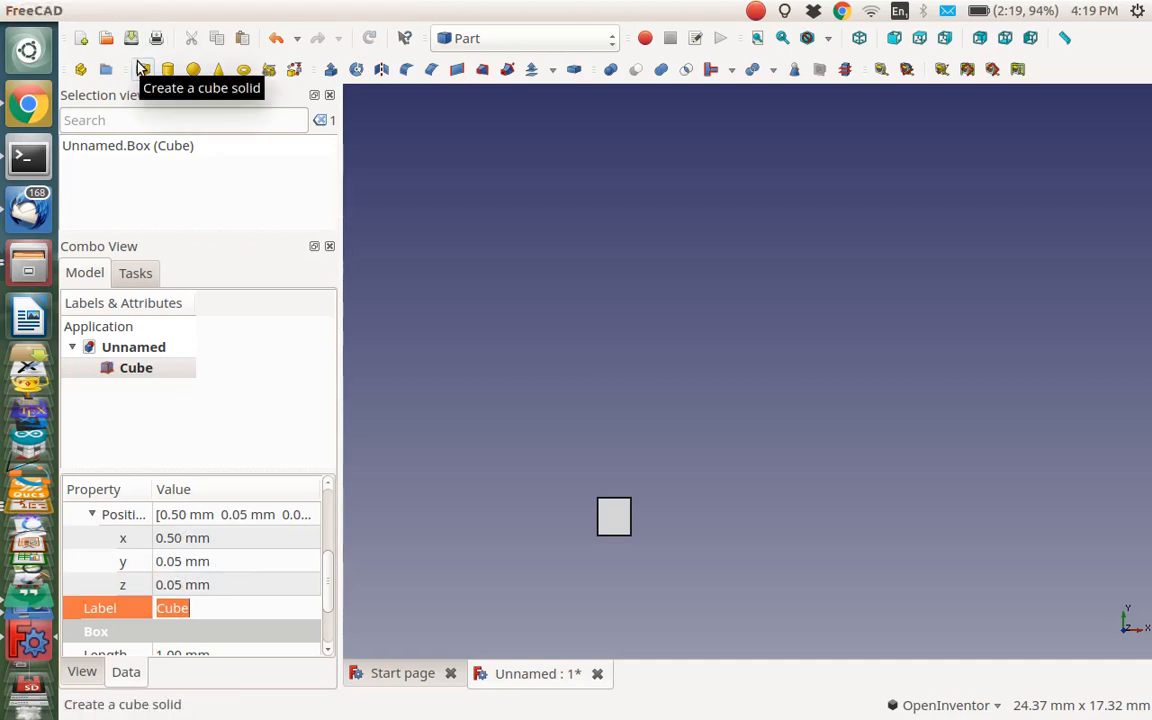
Add a second box, Cube001, with length 0.5 mm and width 1.25 mm
{"action": "left_click", "coordinate": [143, 68]}
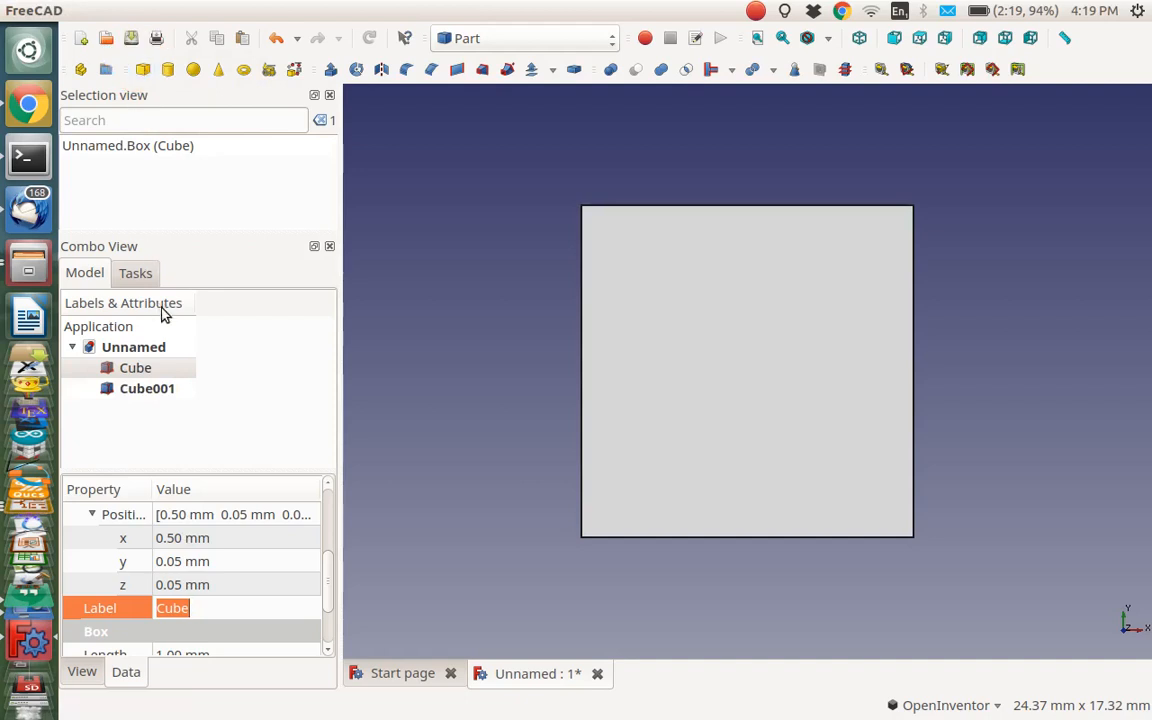
{"action": "left_click", "coordinate": [147, 388]}
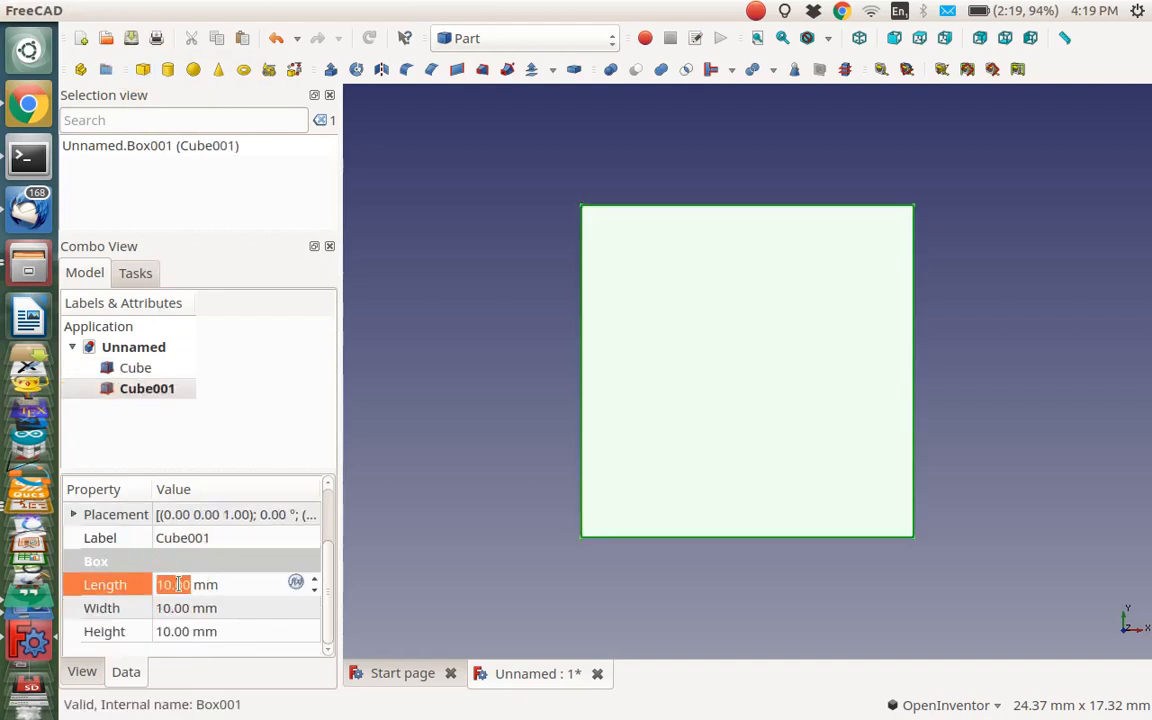
{"action": "type", "text": ".5"}
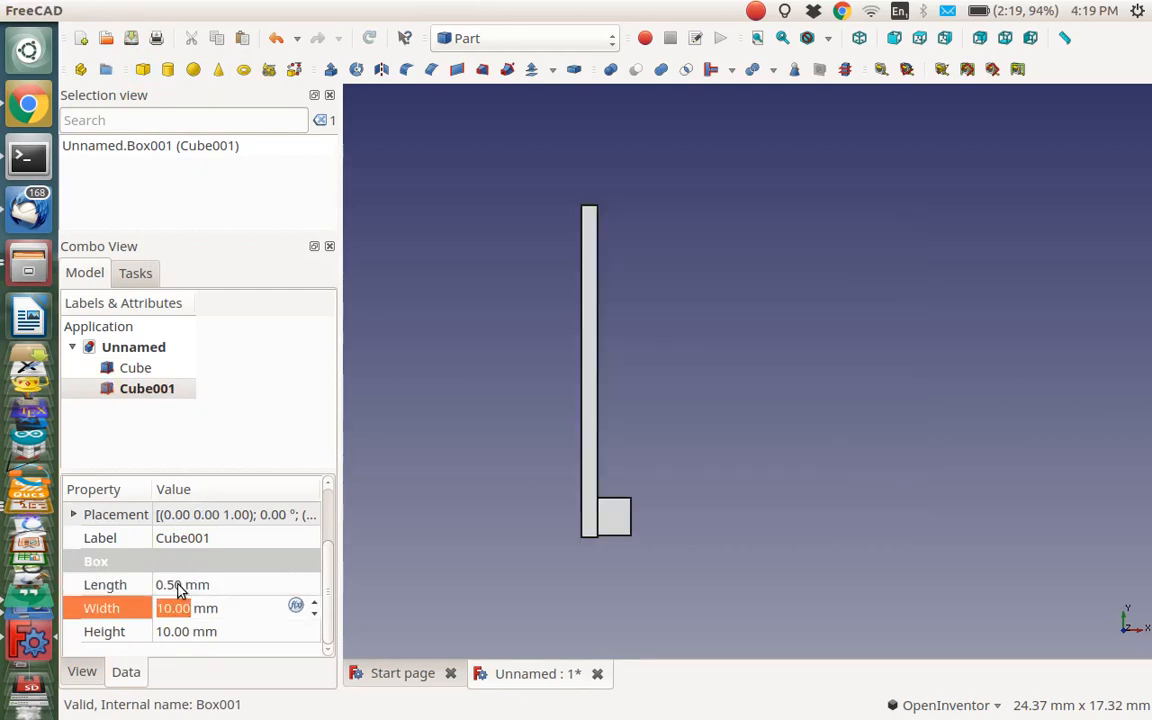
{"action": "type", "text": "1.25"}
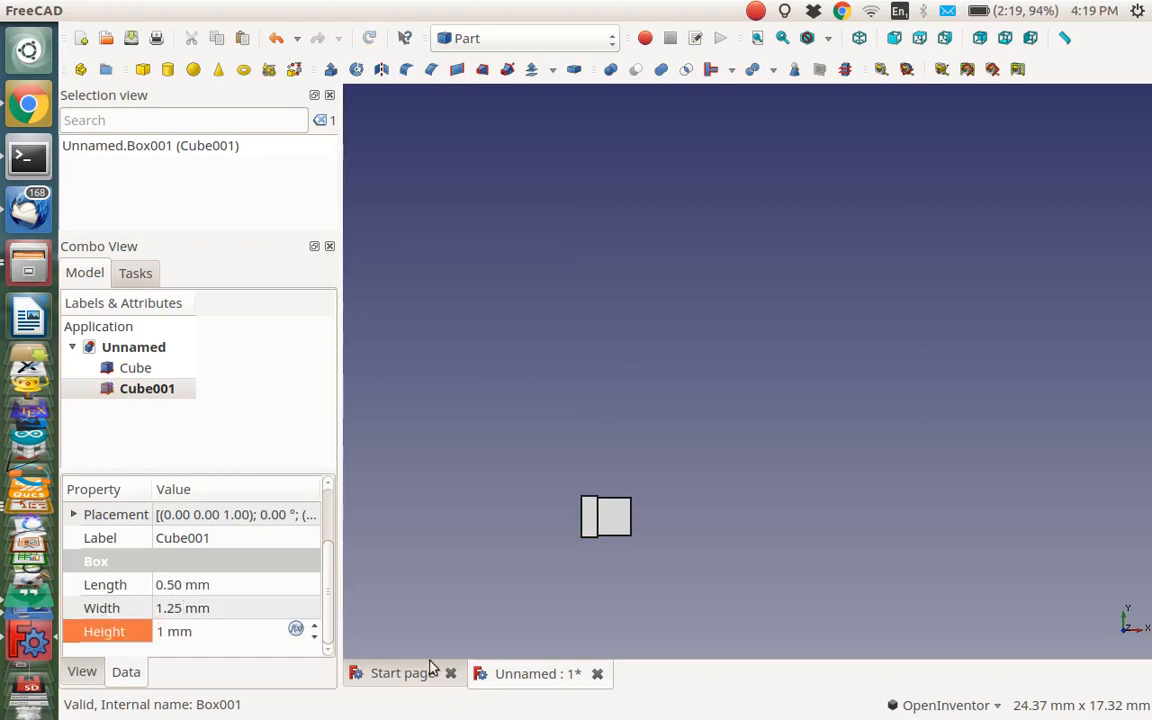
{"action": "mouse_move", "coordinate": [260, 398]}
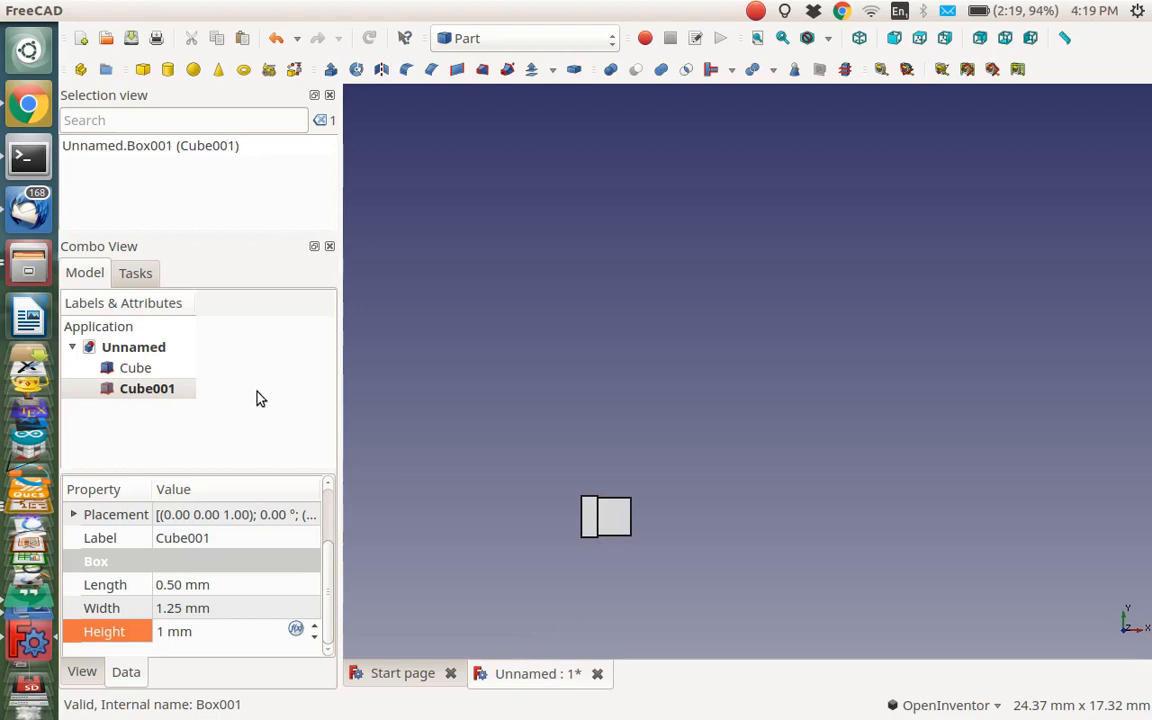
Duplicate Cube001 as Cube002 and set its Placement x position to 1.5 mm
{"action": "right_click", "coordinate": [147, 388]}
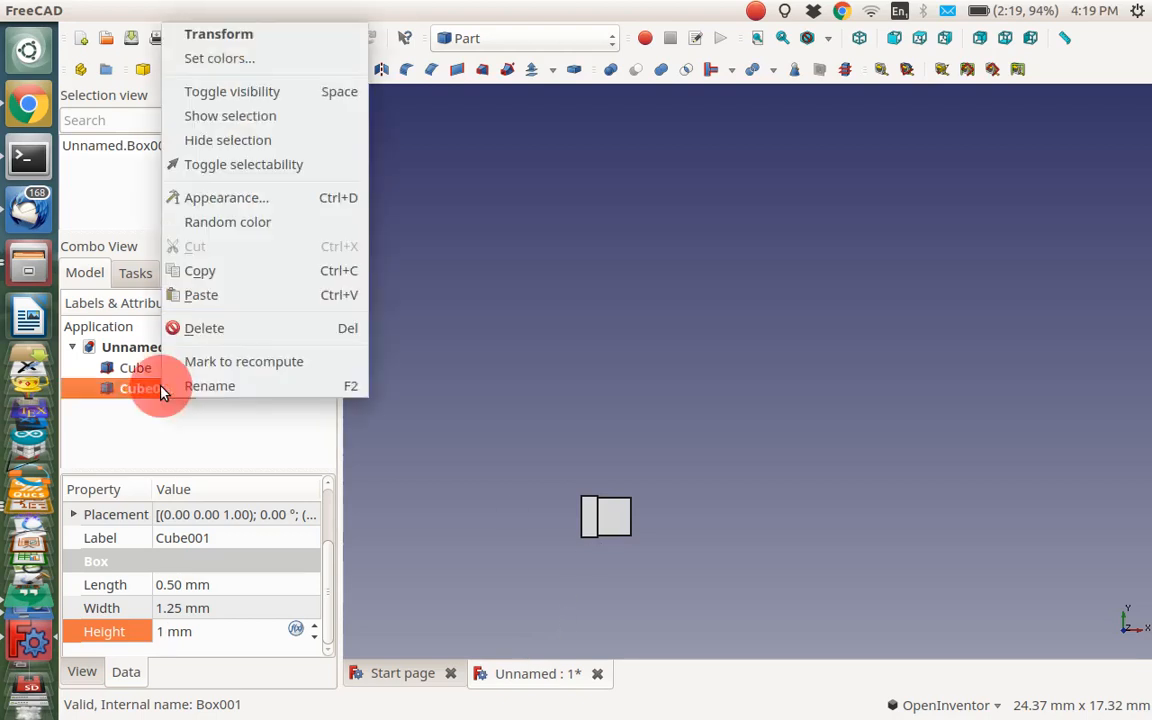
{"action": "mouse_move", "coordinate": [238, 271]}
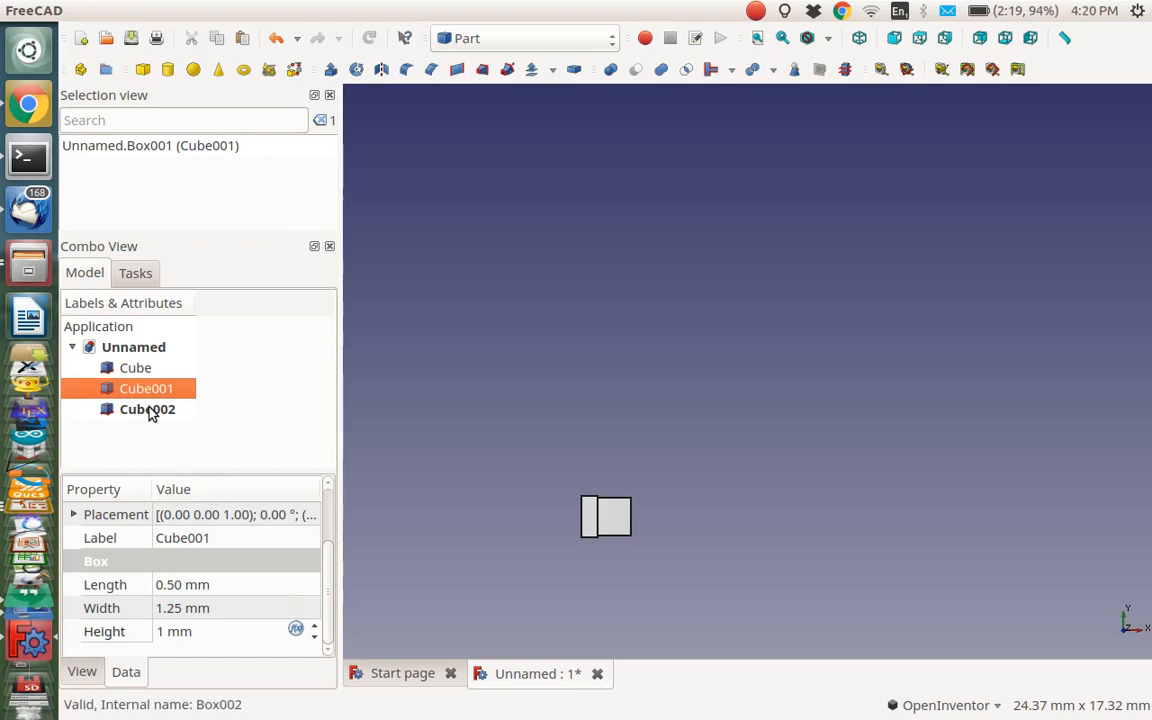
{"action": "left_click", "coordinate": [147, 409]}
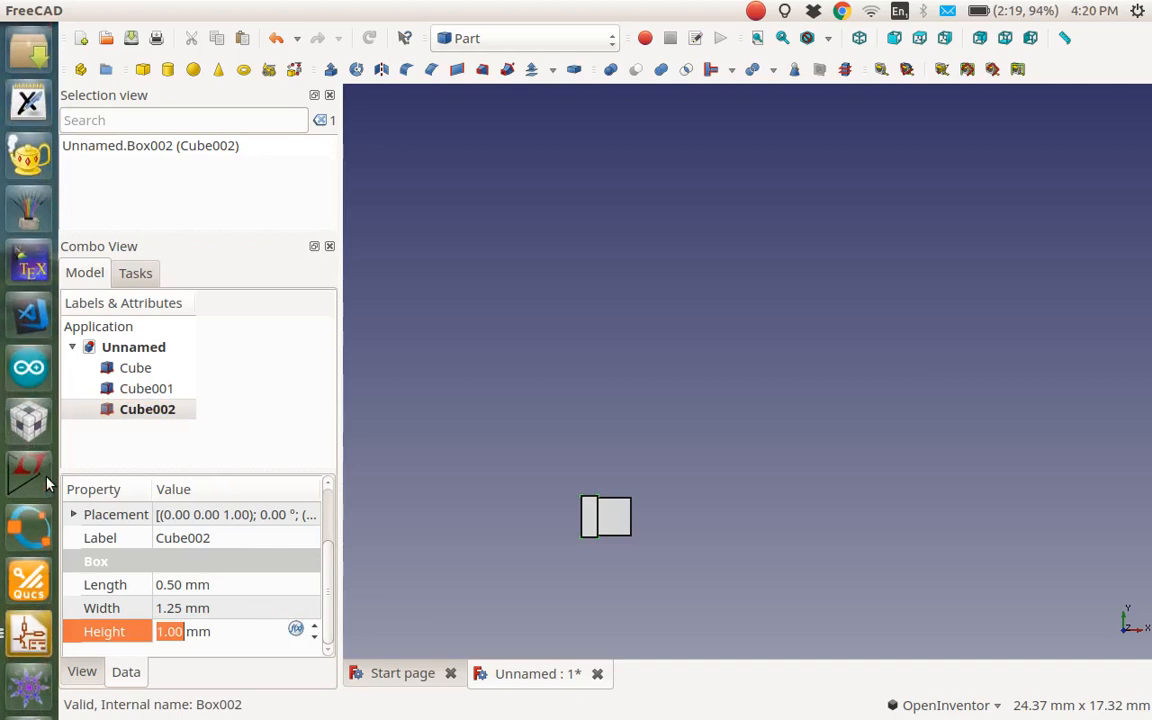
{"action": "left_click", "coordinate": [73, 514]}
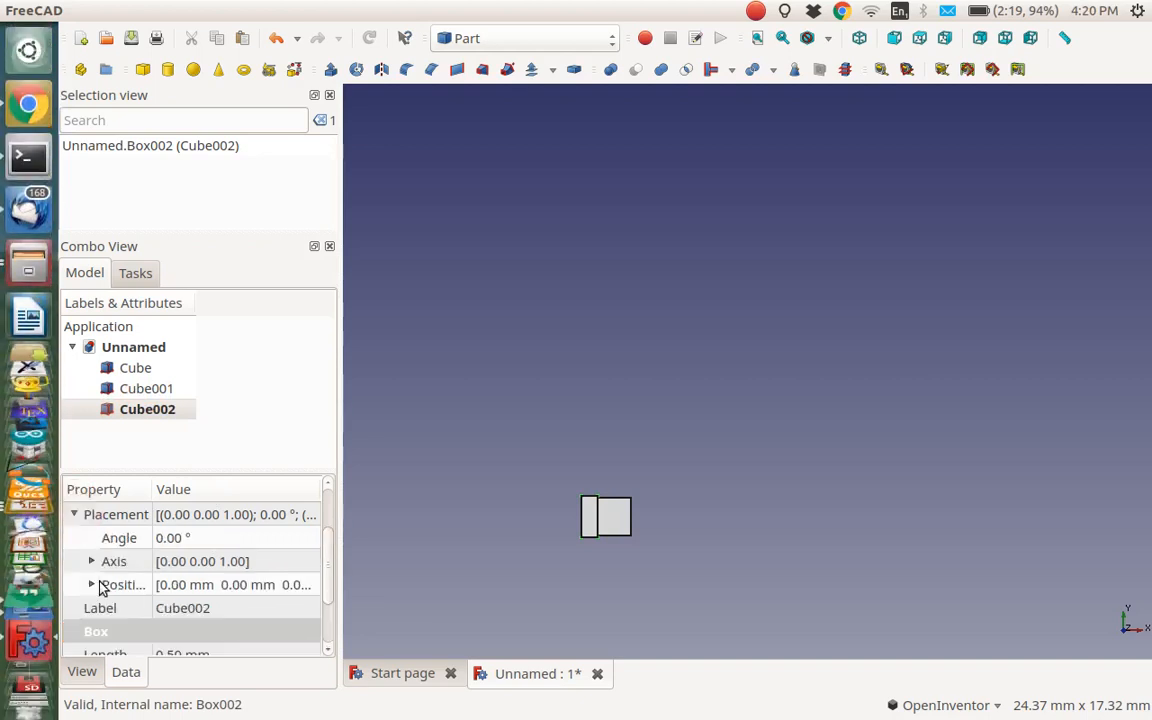
{"action": "left_click", "coordinate": [91, 584]}
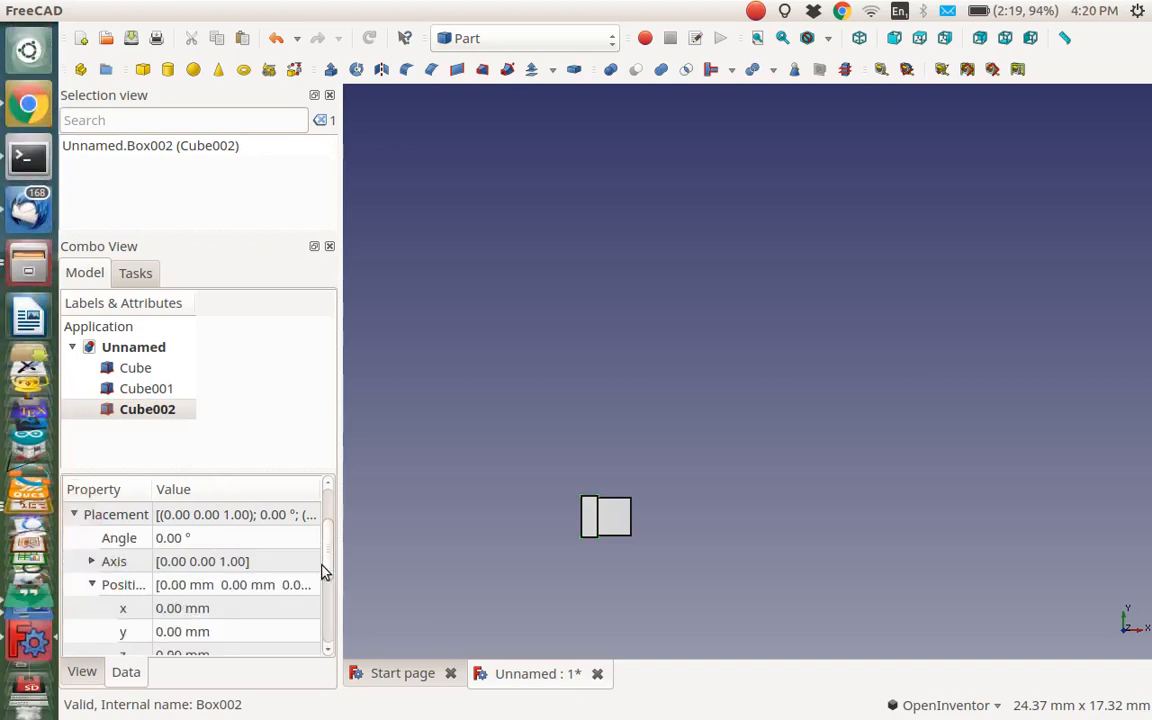
{"action": "scroll", "scroll_direction": "down", "scroll_amount": 3}
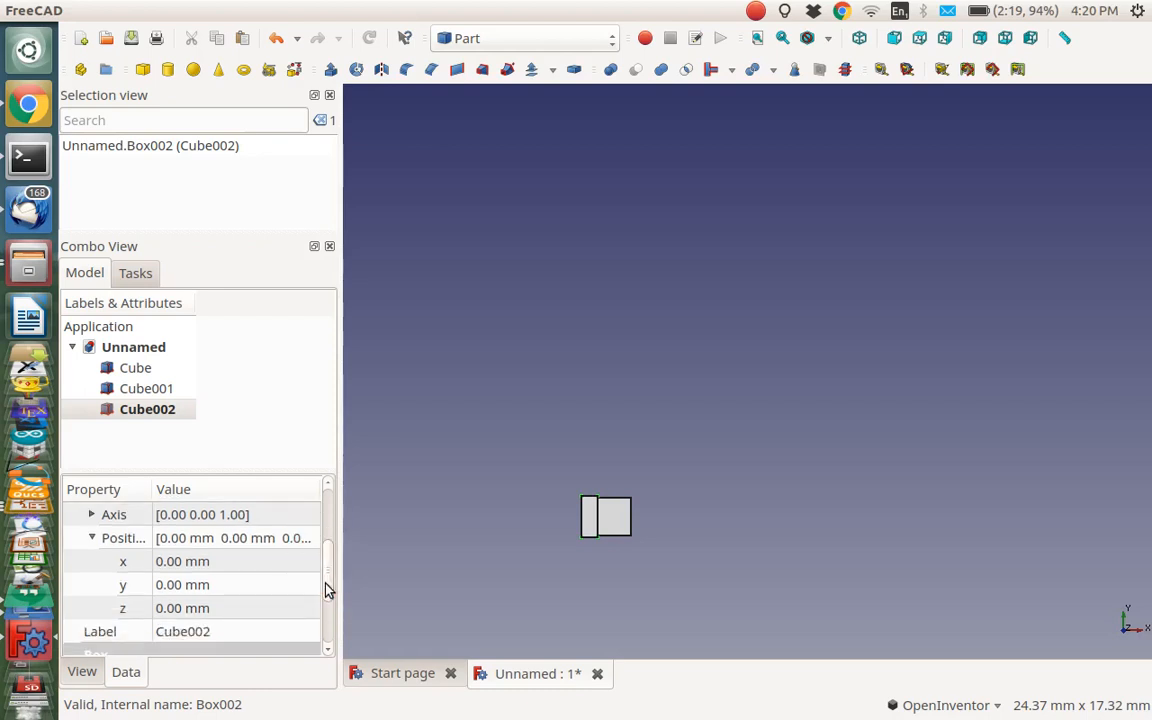
{"action": "double_click", "coordinate": [182, 561]}
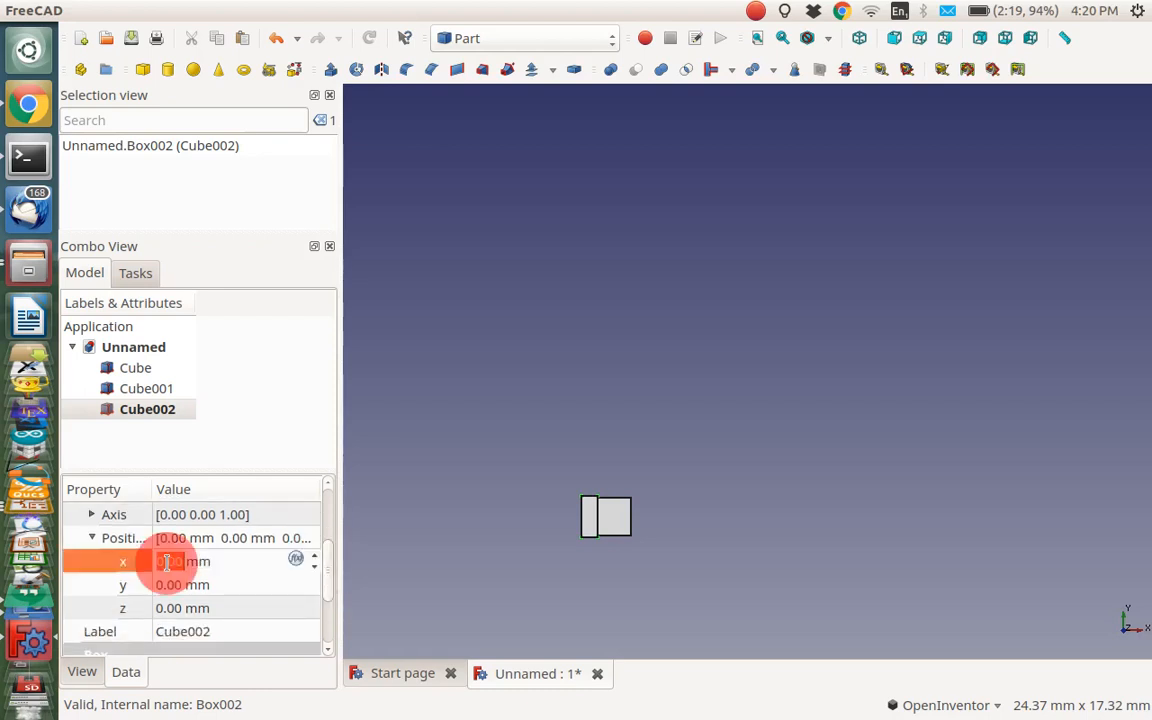
{"action": "type", "text": "1 mm"}
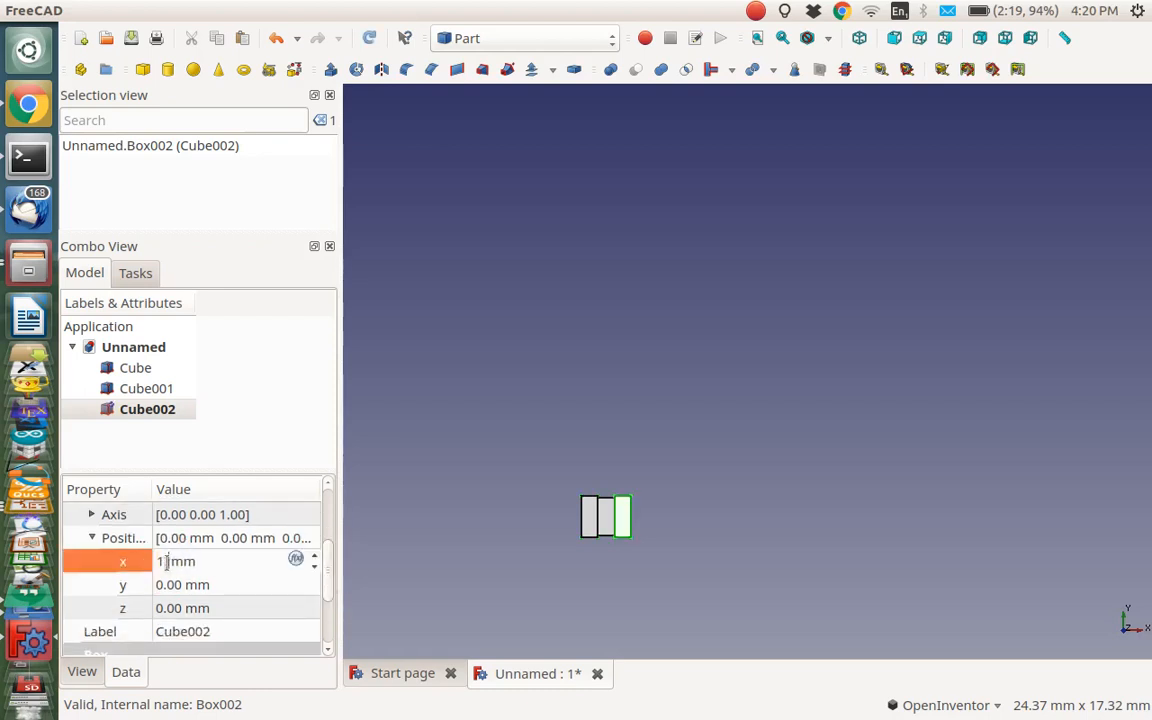
{"action": "type", "text": "50"}
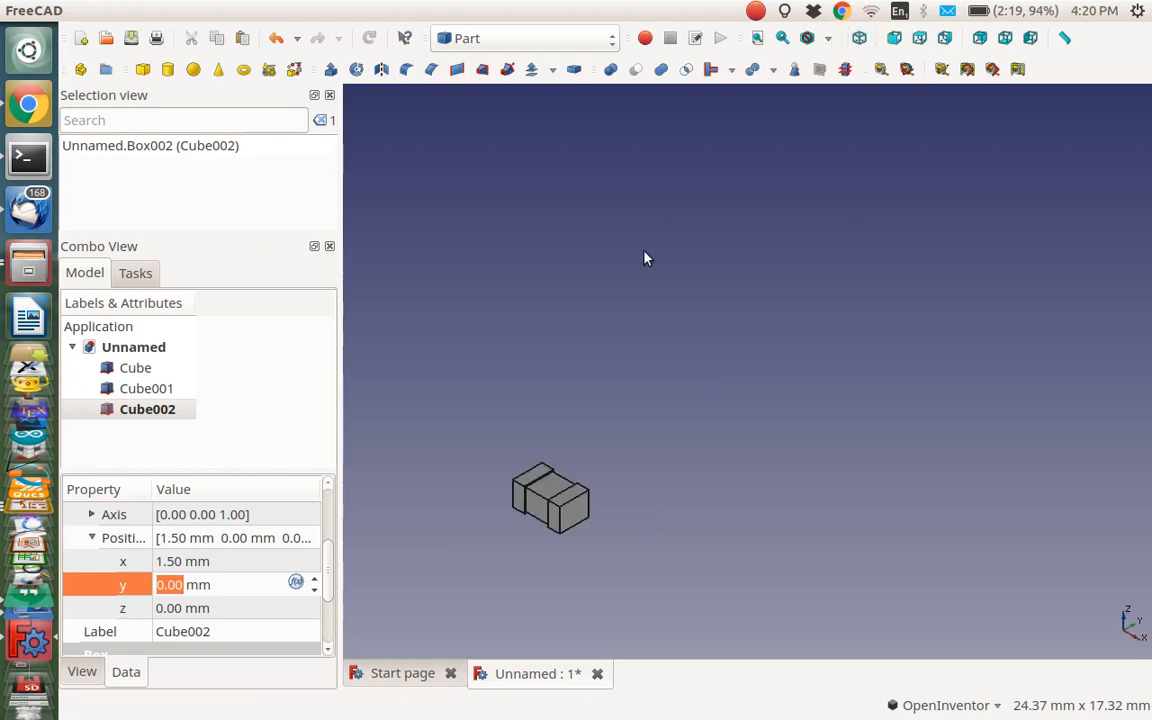
{"action": "mouse_move", "coordinate": [560, 506]}
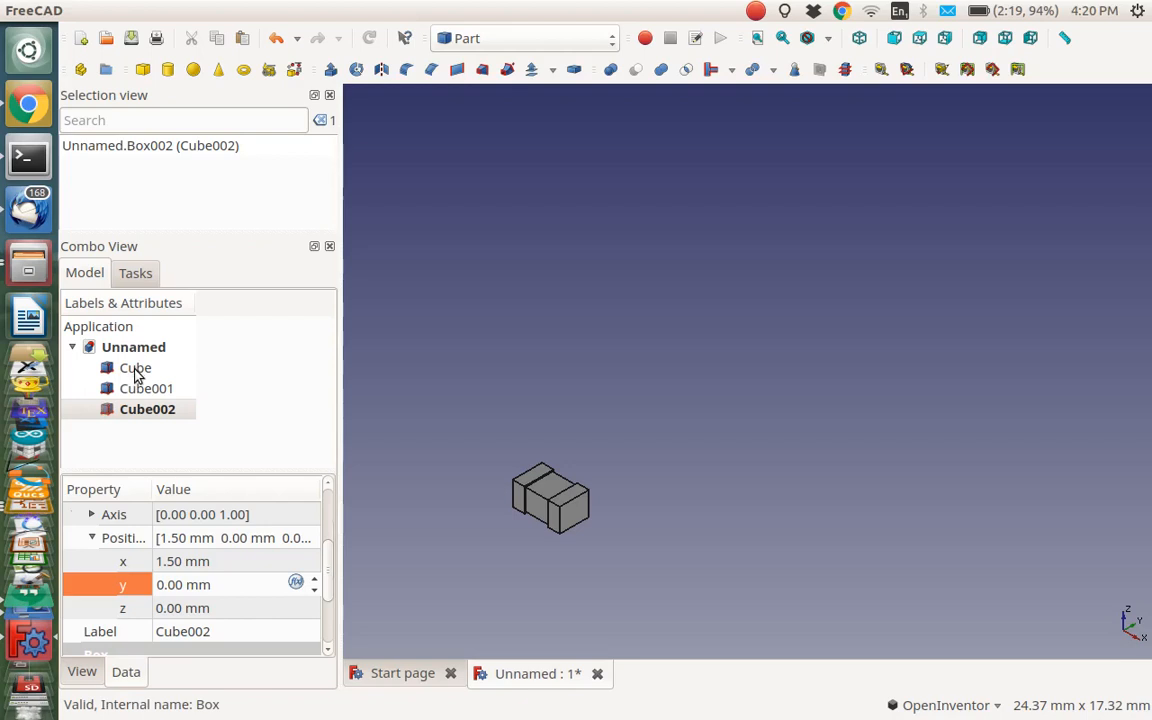
Set the central Cube body's shape colour to dark red through Appearance
{"action": "left_click", "coordinate": [135, 367]}
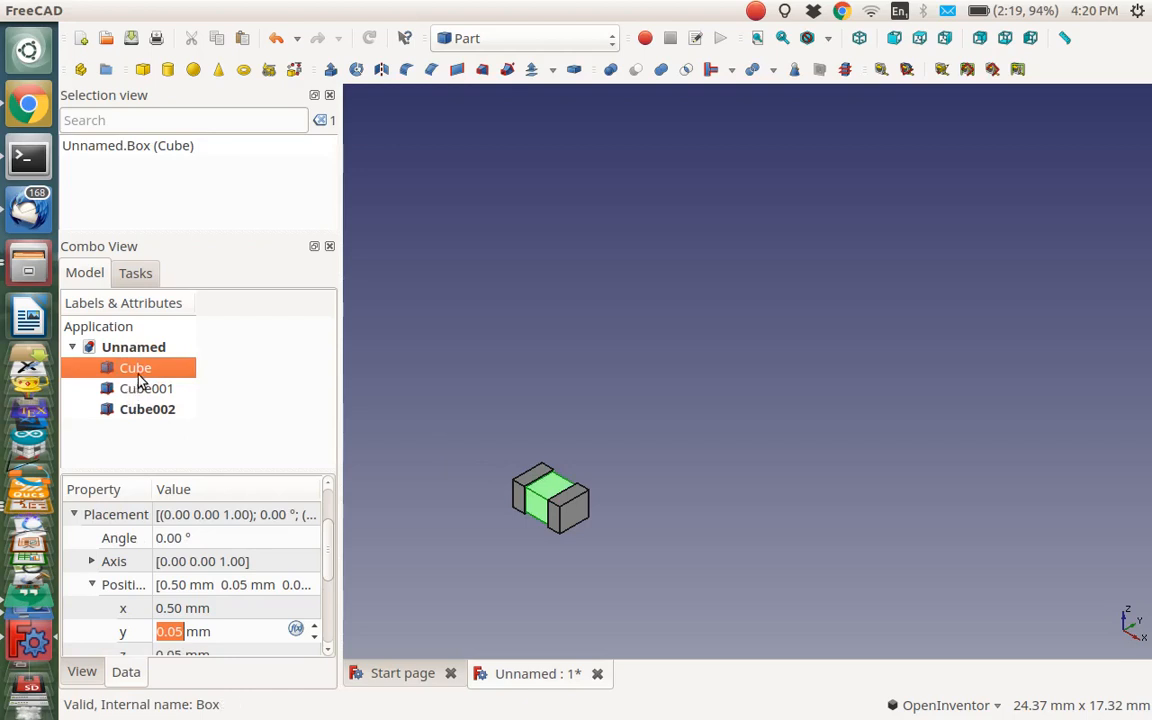
{"action": "mouse_move", "coordinate": [148, 370]}
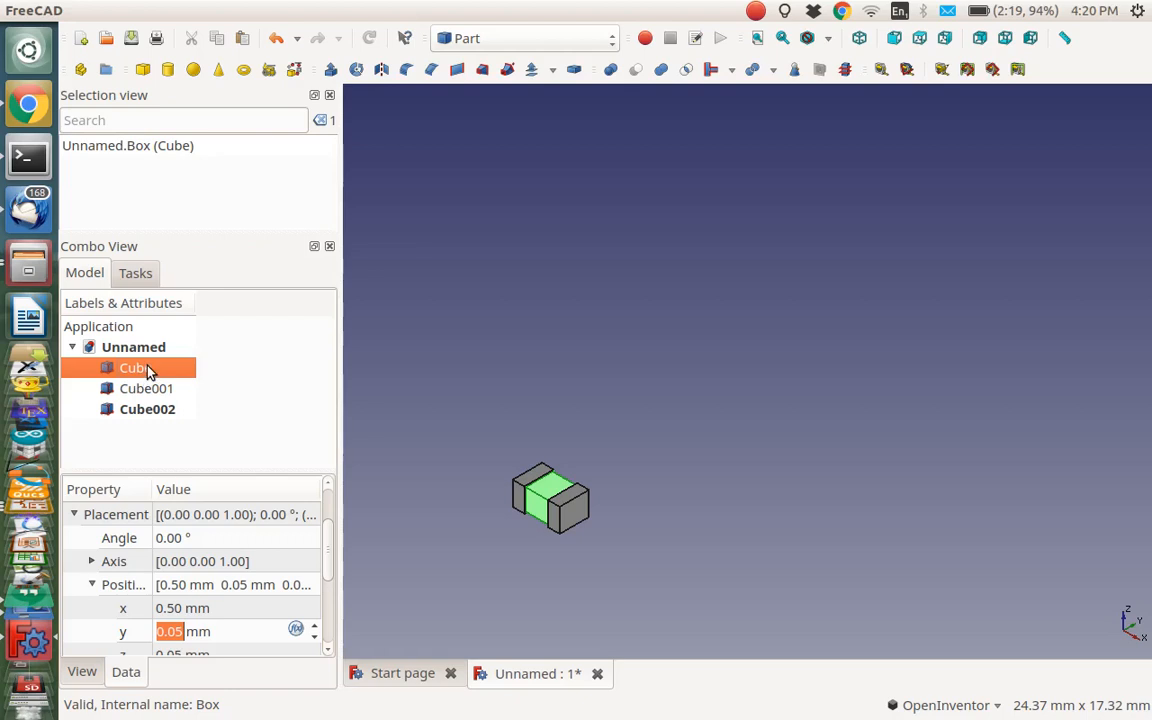
{"action": "right_click", "coordinate": [131, 367]}
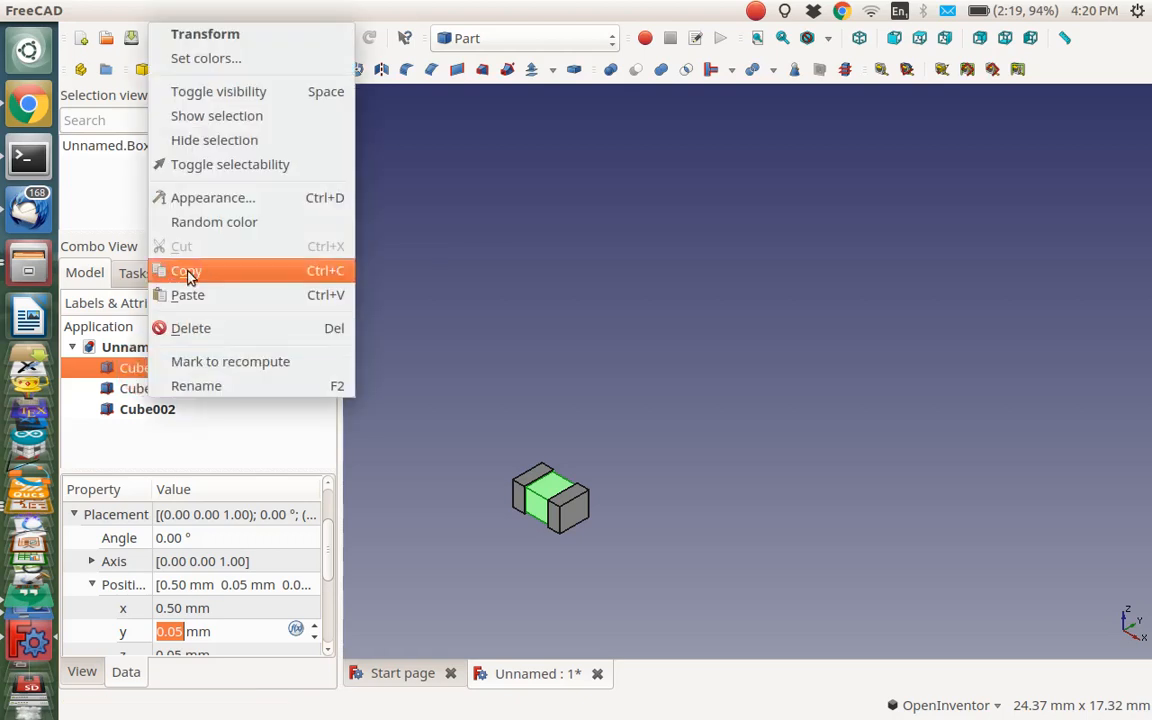
{"action": "mouse_move", "coordinate": [212, 197]}
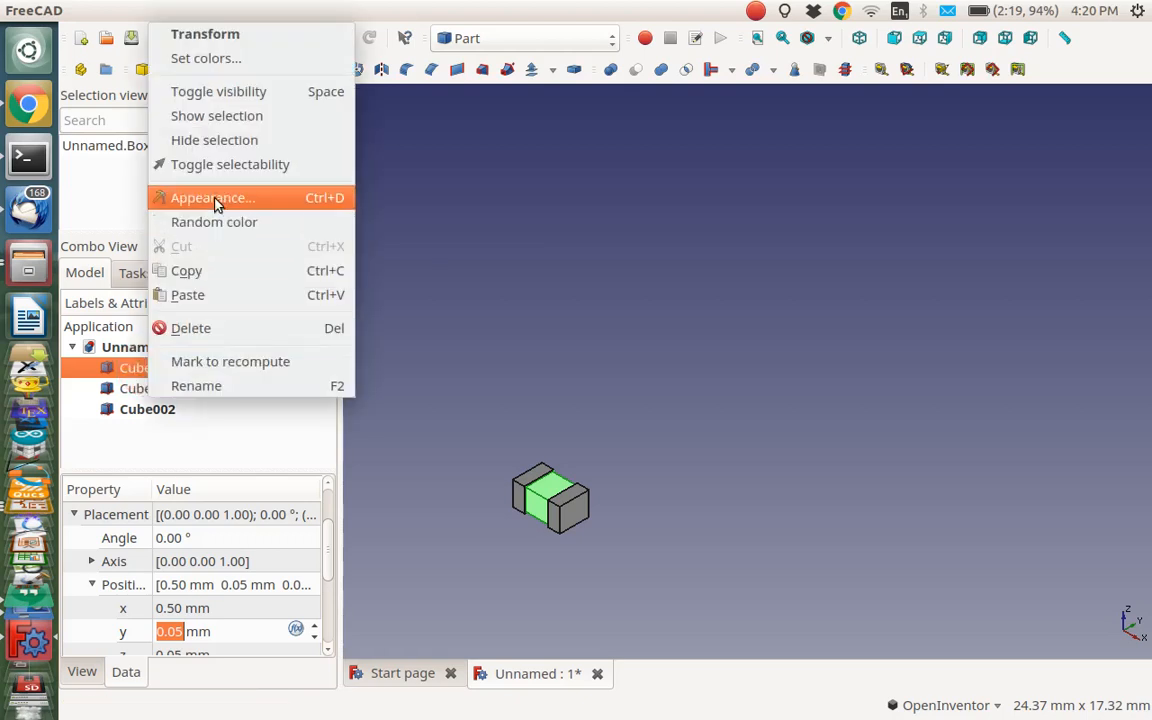
{"action": "left_click", "coordinate": [211, 197]}
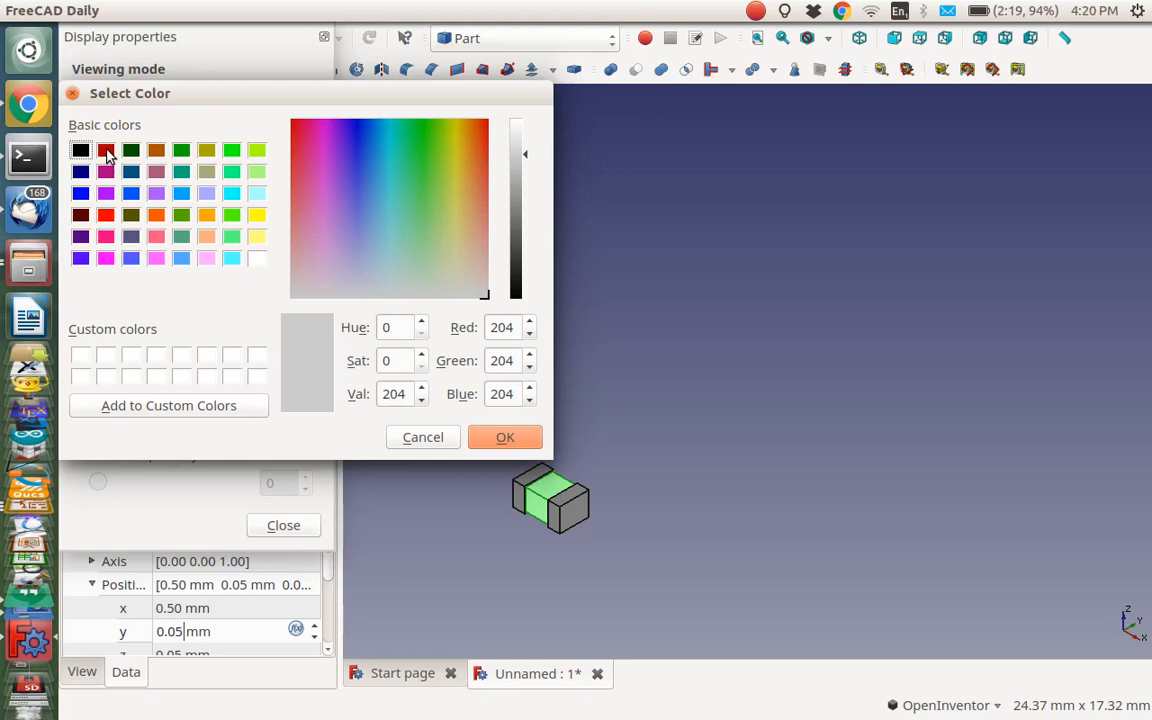
{"action": "left_click", "coordinate": [106, 150]}
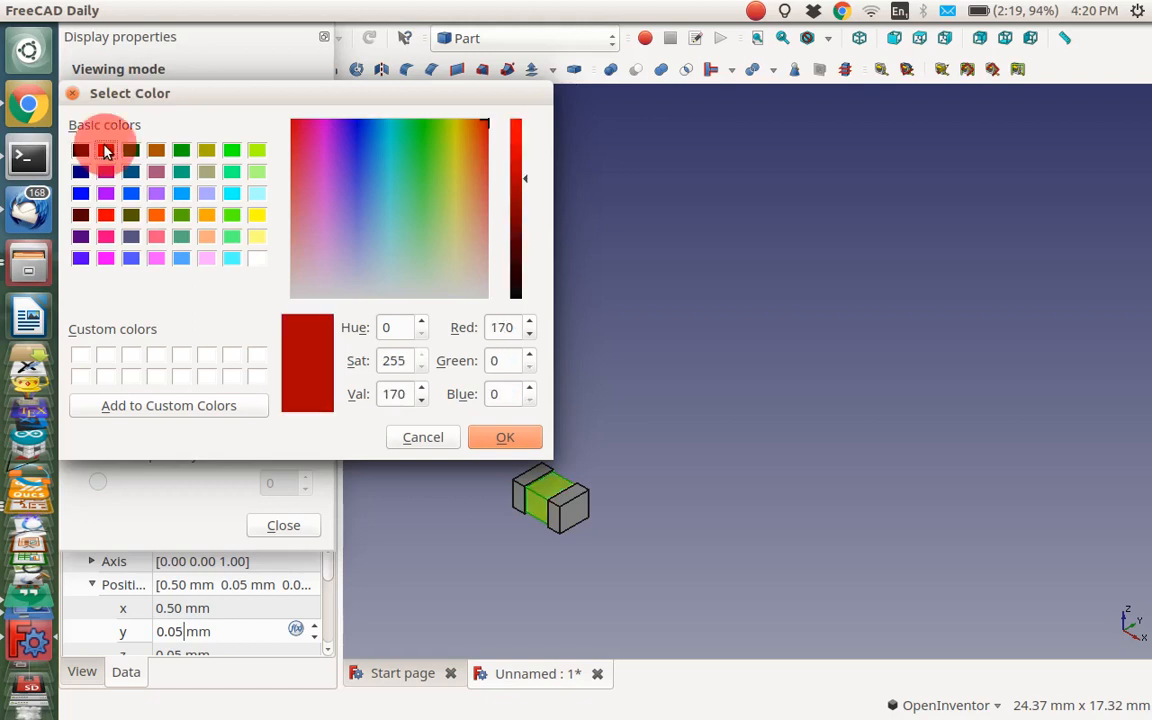
{"action": "left_click", "coordinate": [505, 437]}
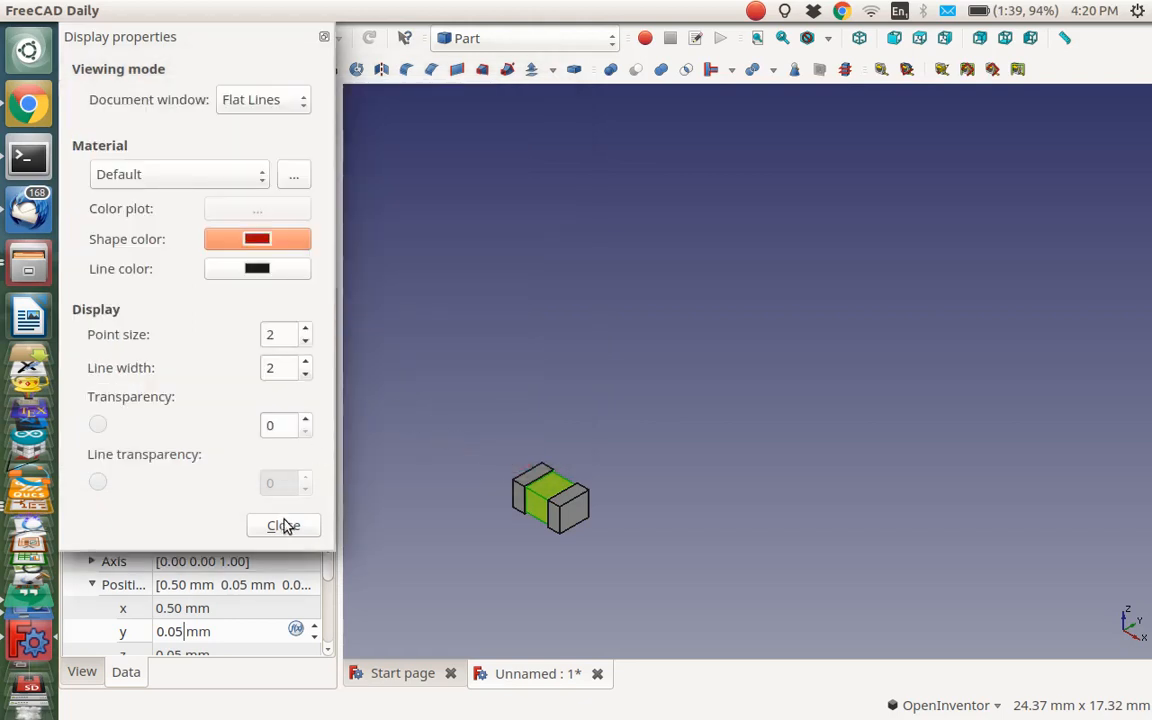
{"action": "left_click", "coordinate": [283, 525]}
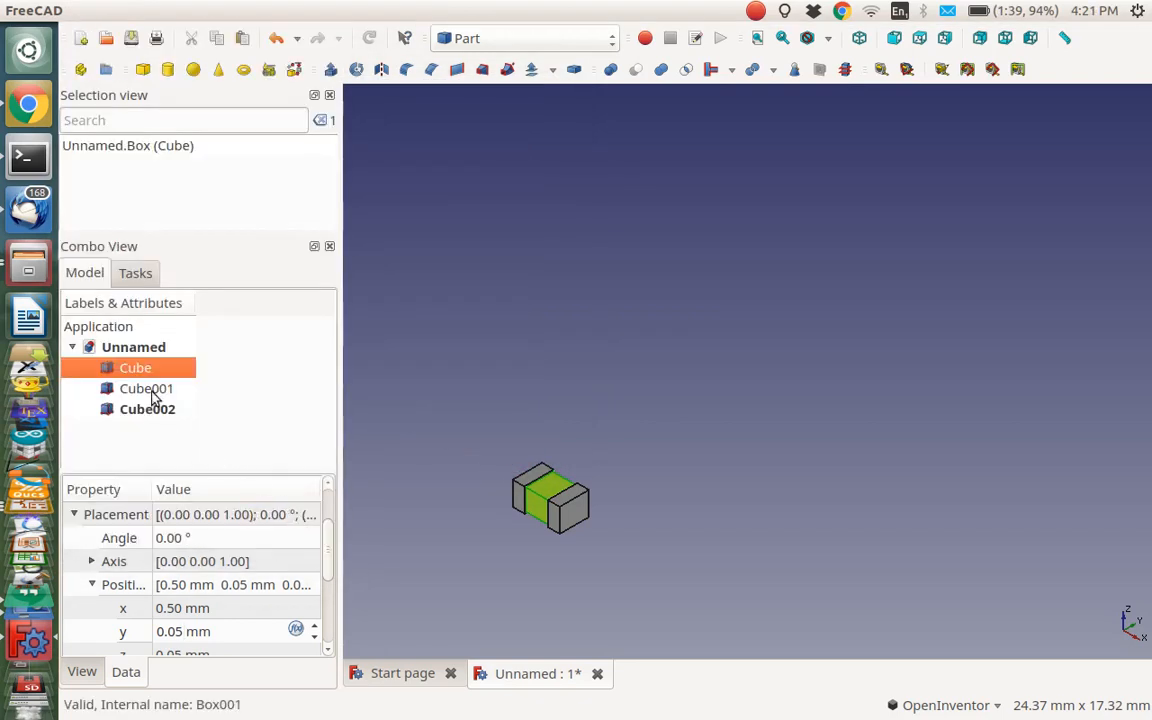
Give both end blocks, Cube001 and Cube002, a greyish olive shape colour
{"action": "left_click", "coordinate": [146, 388]}
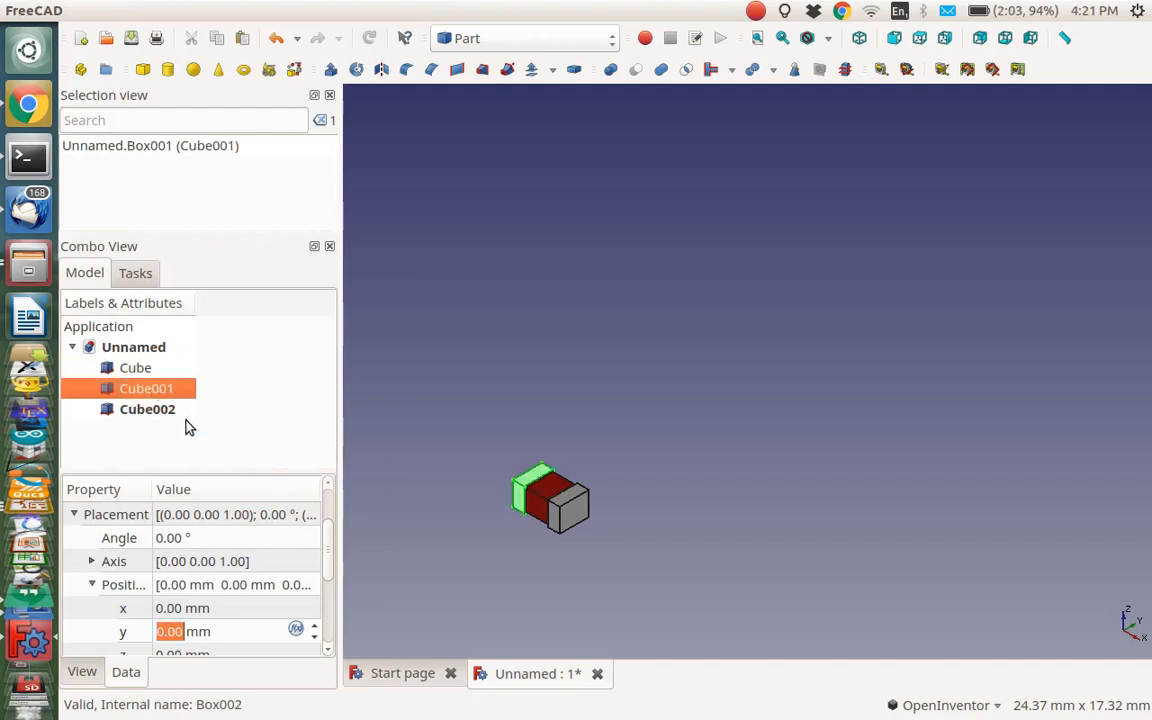
{"action": "mouse_move", "coordinate": [148, 419]}
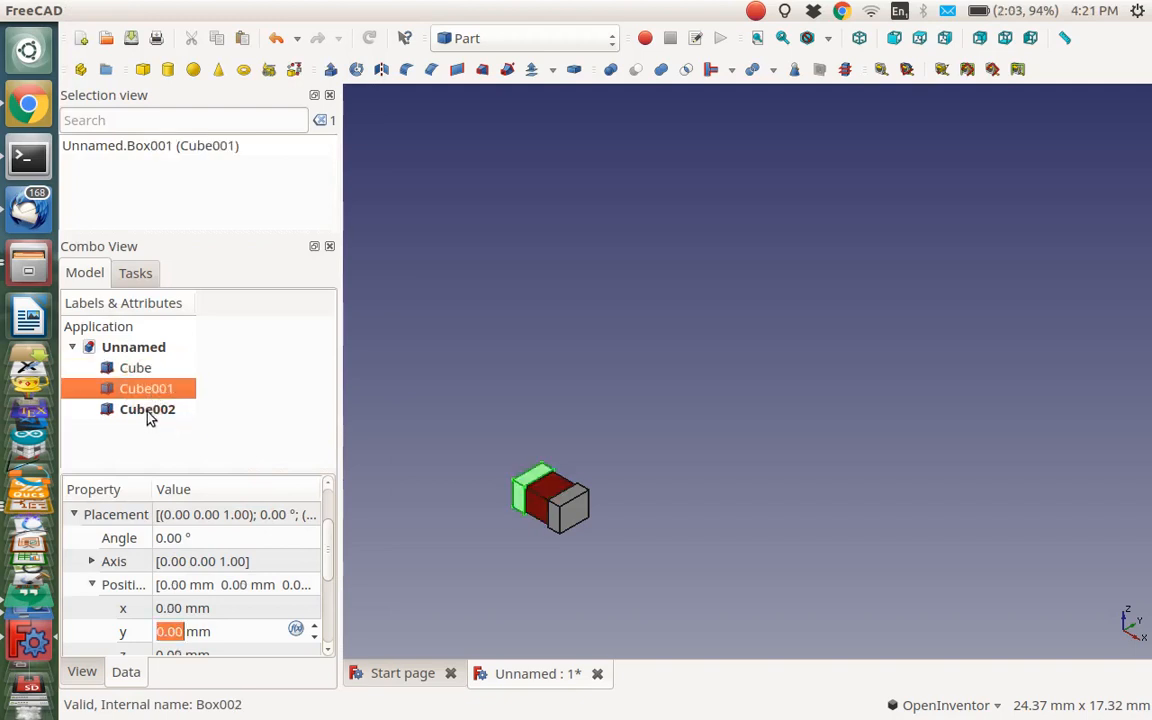
{"action": "left_click", "coordinate": [147, 408]}
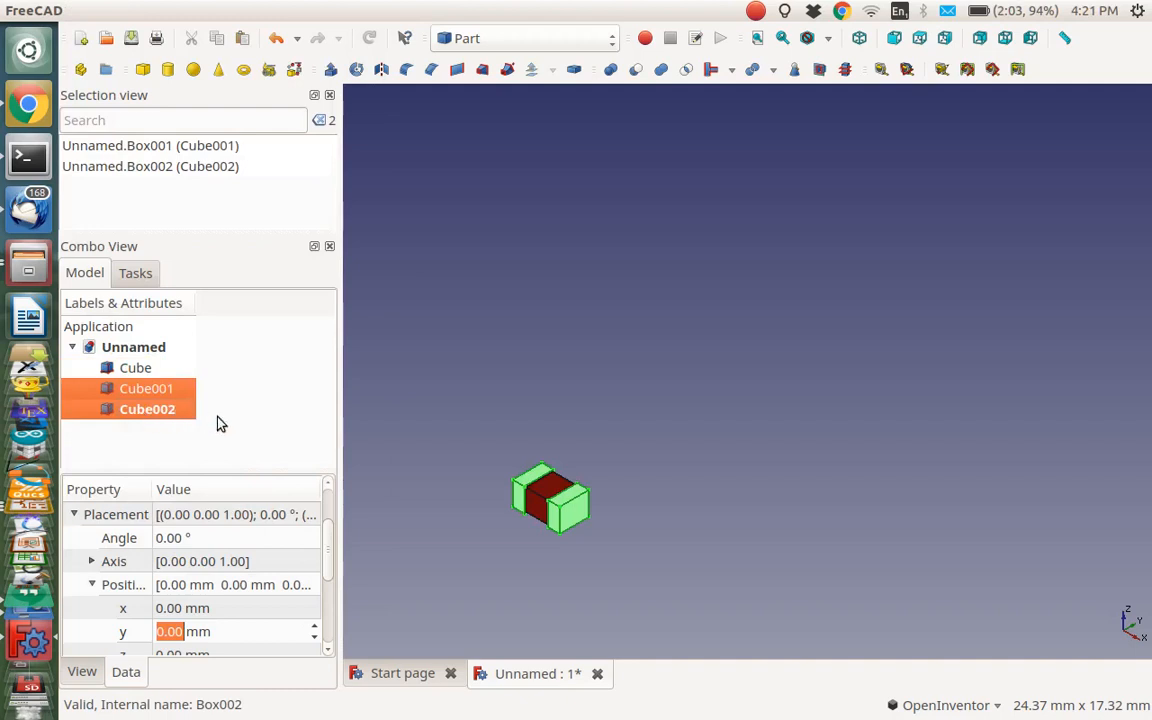
{"action": "right_click", "coordinate": [147, 409]}
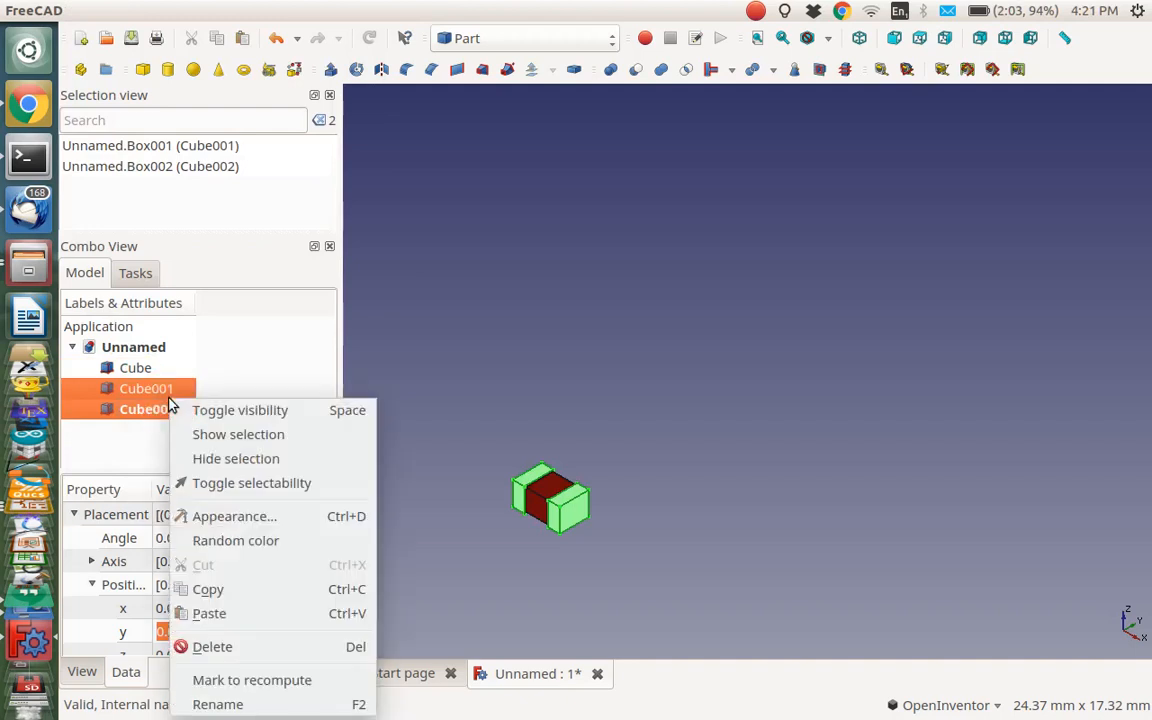
{"action": "left_click", "coordinate": [234, 516]}
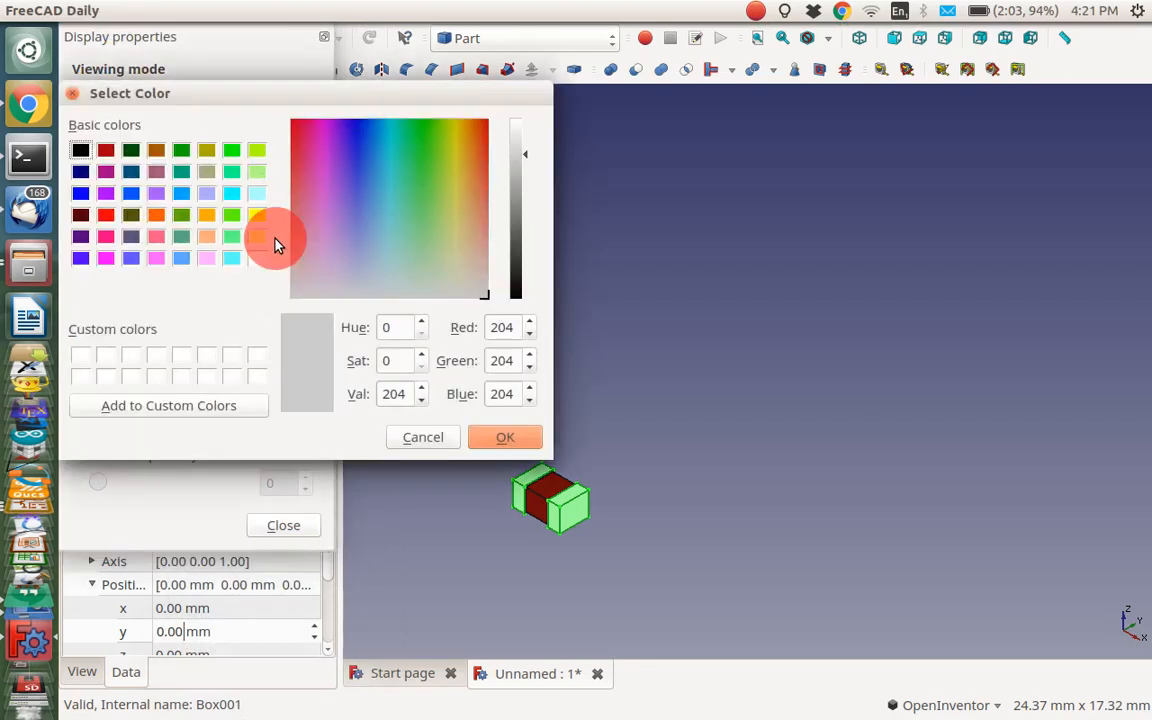
{"action": "mouse_move", "coordinate": [203, 177]}
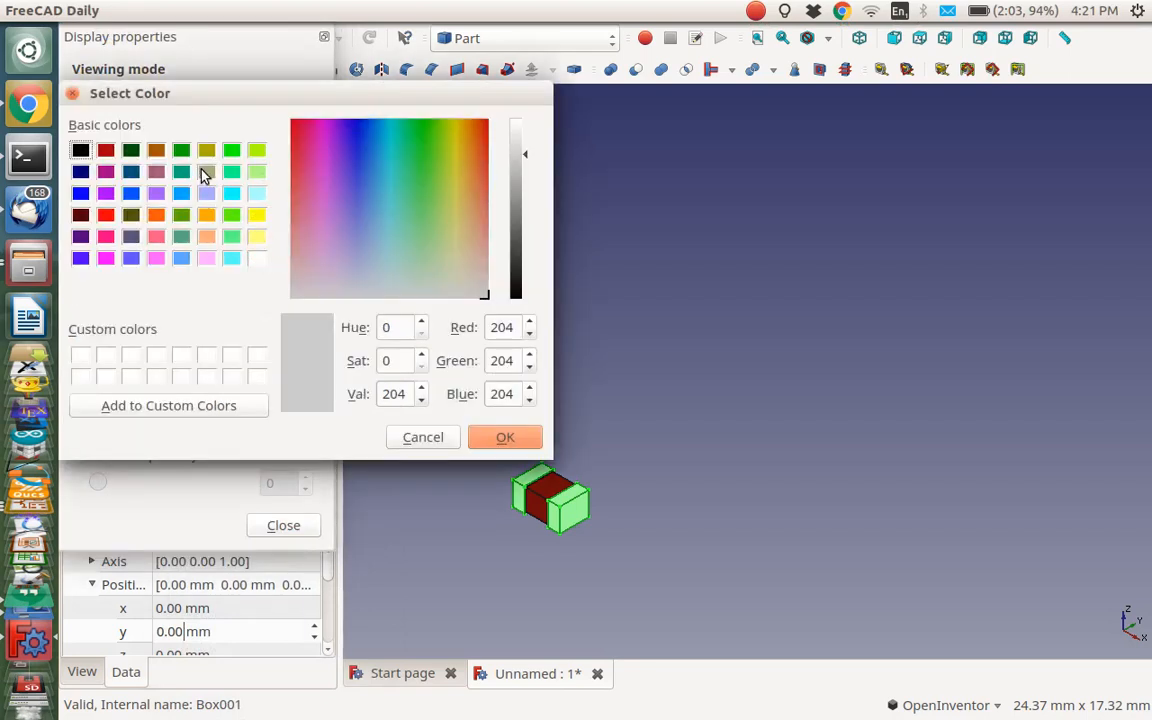
{"action": "left_click", "coordinate": [455, 254]}
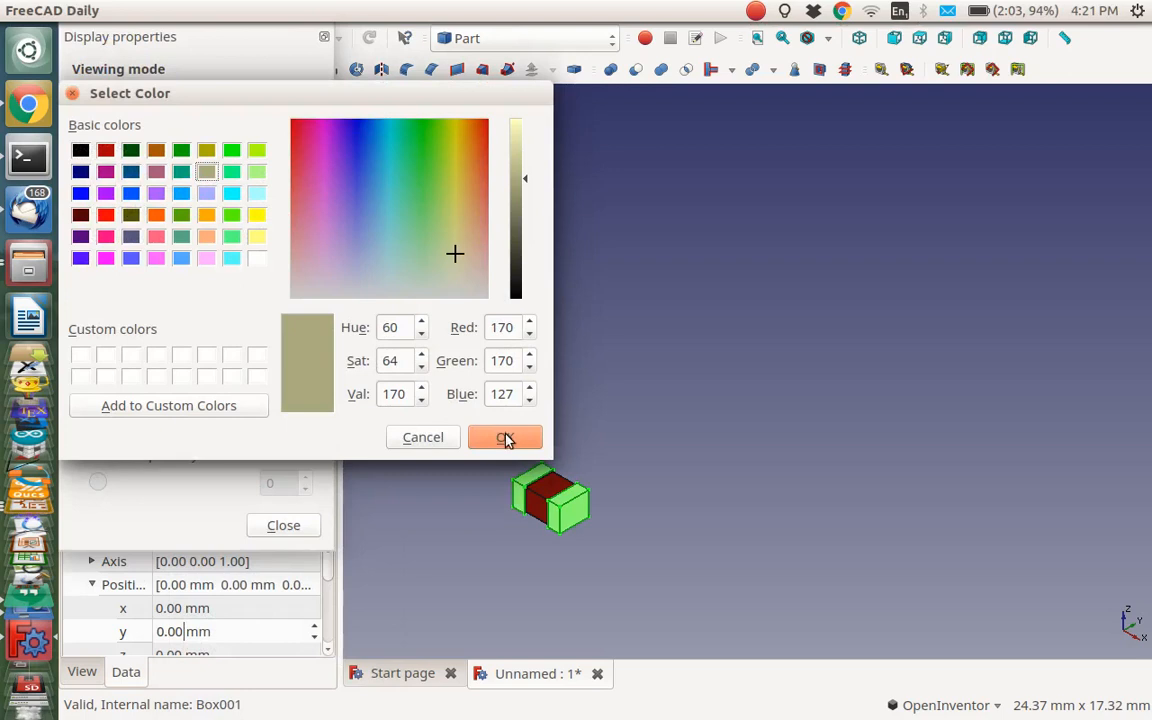
{"action": "left_click", "coordinate": [505, 437]}
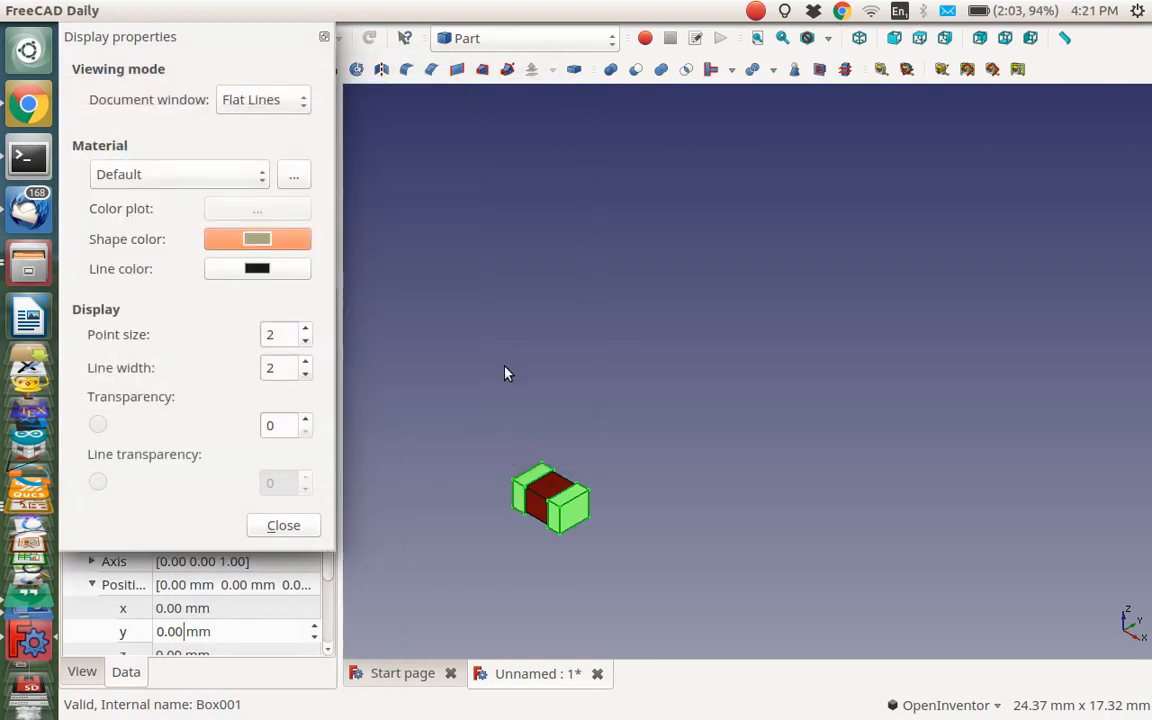
{"action": "left_click", "coordinate": [283, 525]}
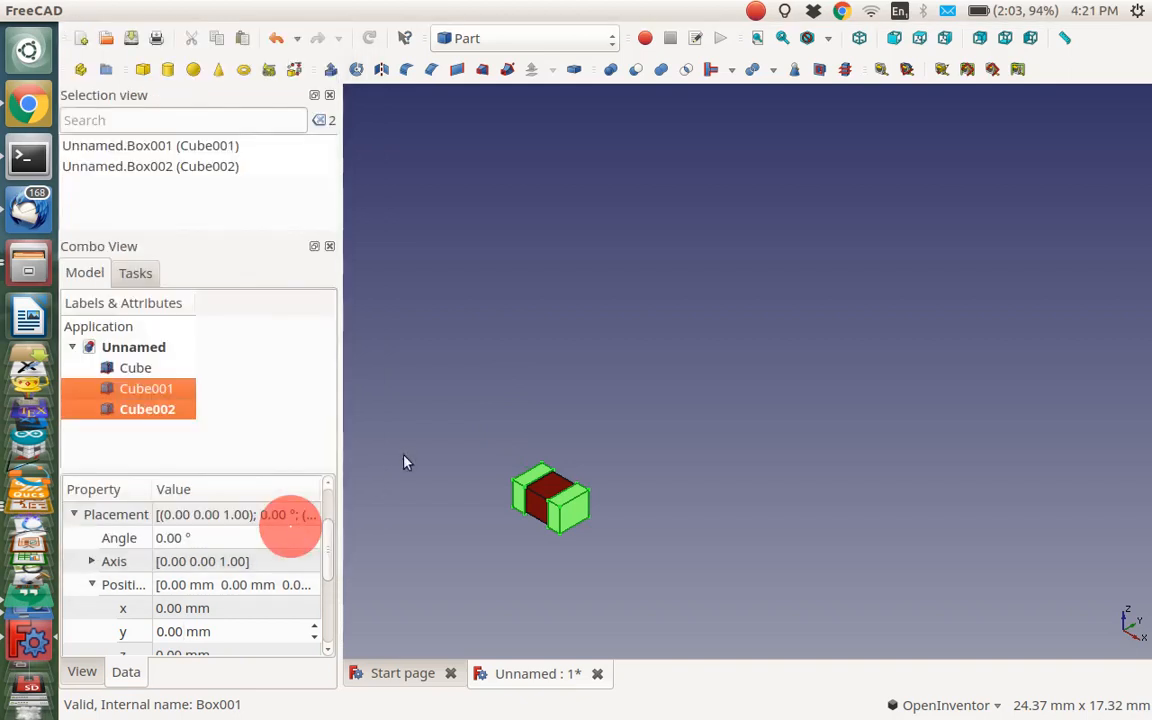
{"action": "mouse_move", "coordinate": [300, 375]}
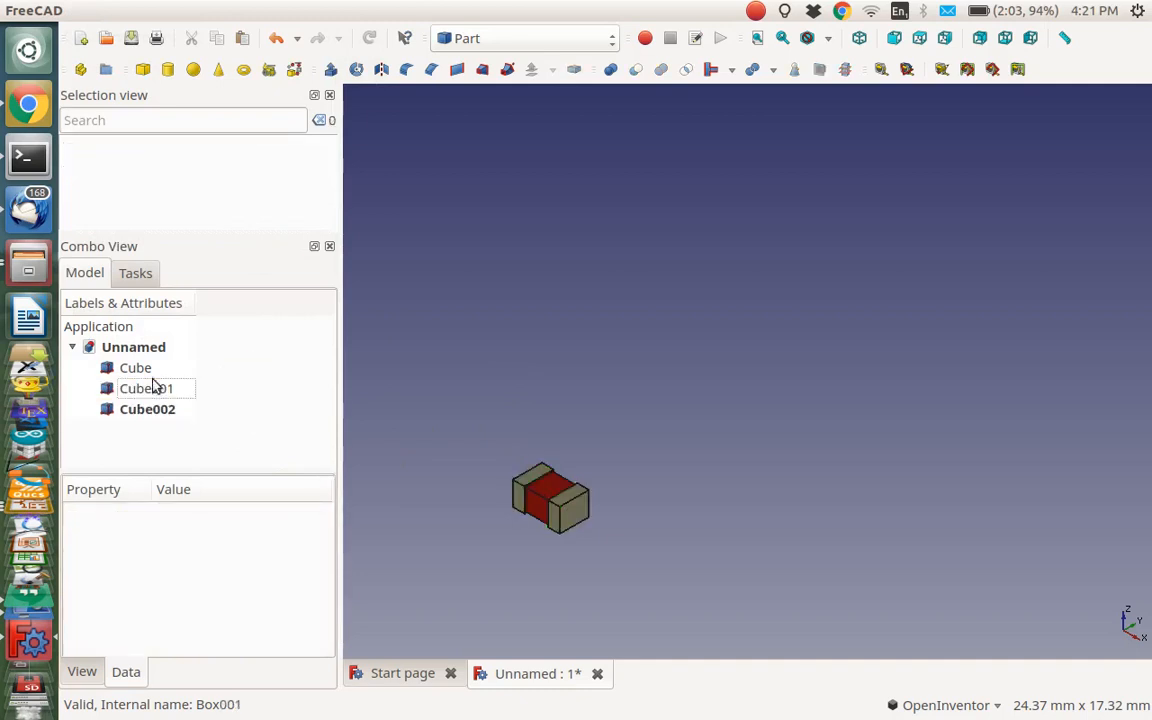
Multi-select Cube, Cube001 and Cube002 in the model tree
{"action": "left_click", "coordinate": [135, 367]}
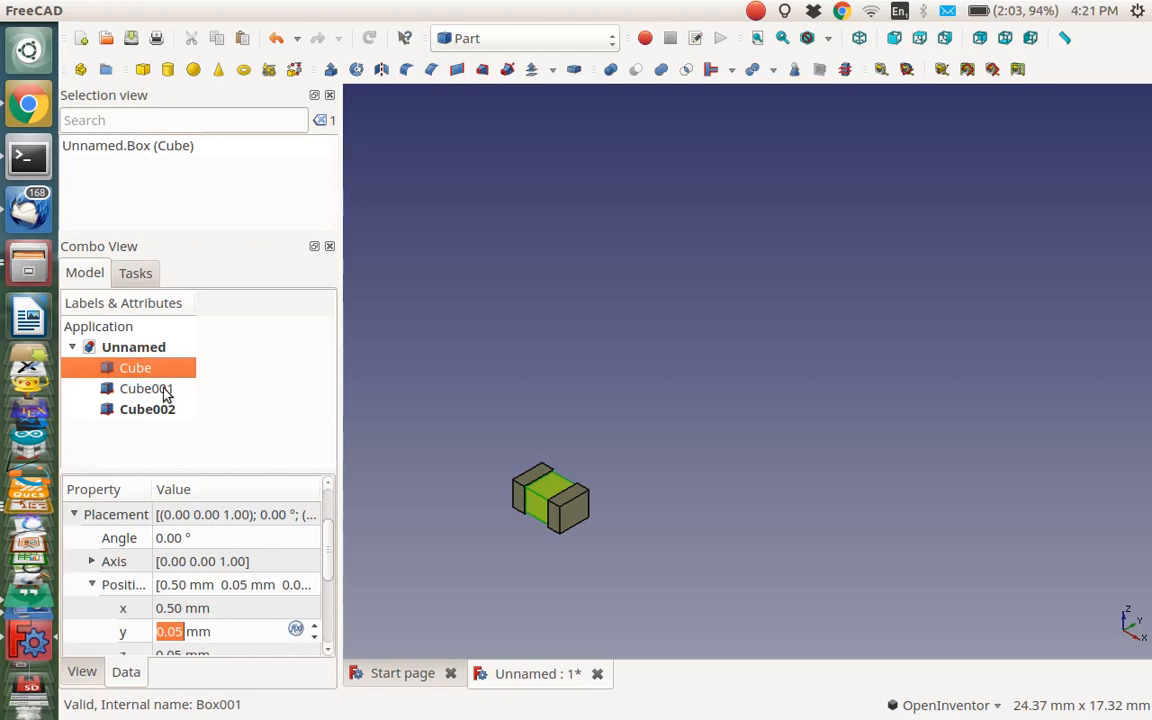
{"action": "left_click", "coordinate": [145, 388]}
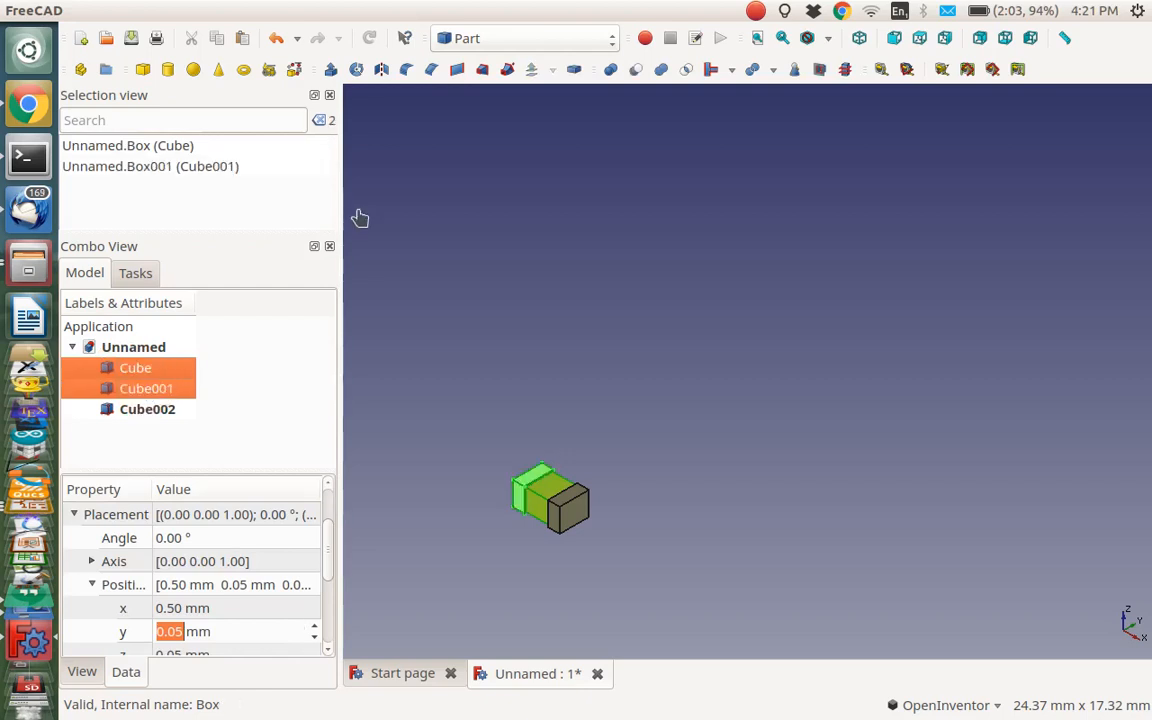
{"action": "mouse_move", "coordinate": [198, 313]}
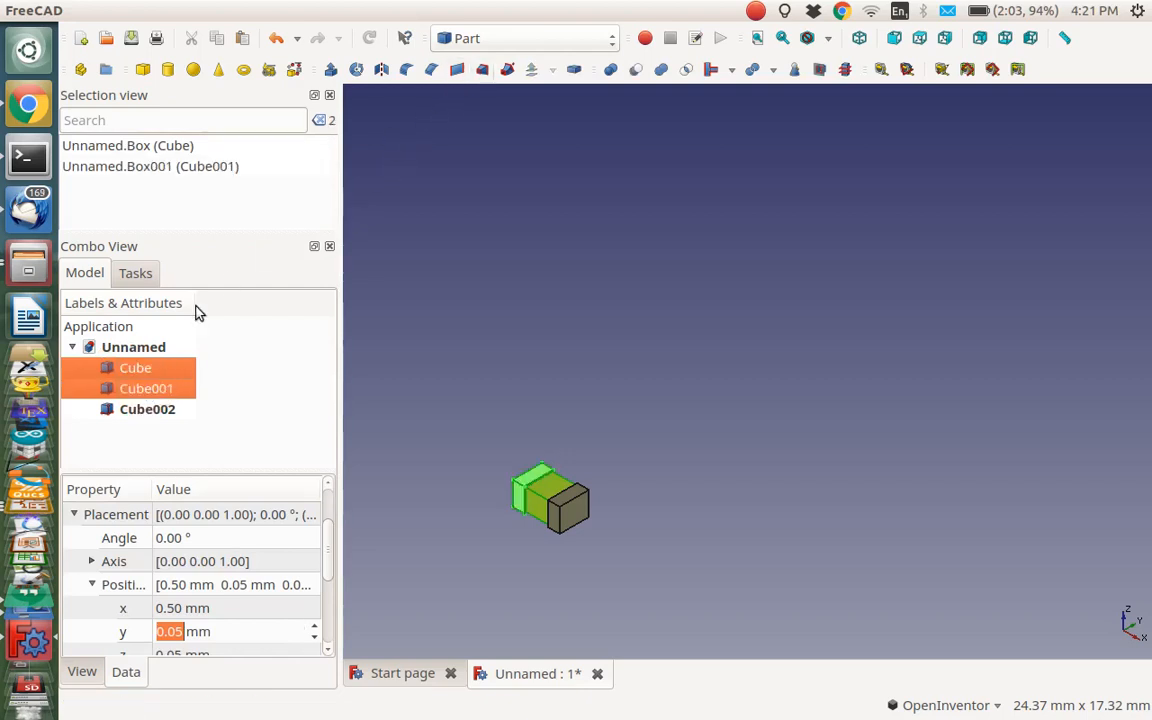
{"action": "left_click", "coordinate": [147, 409]}
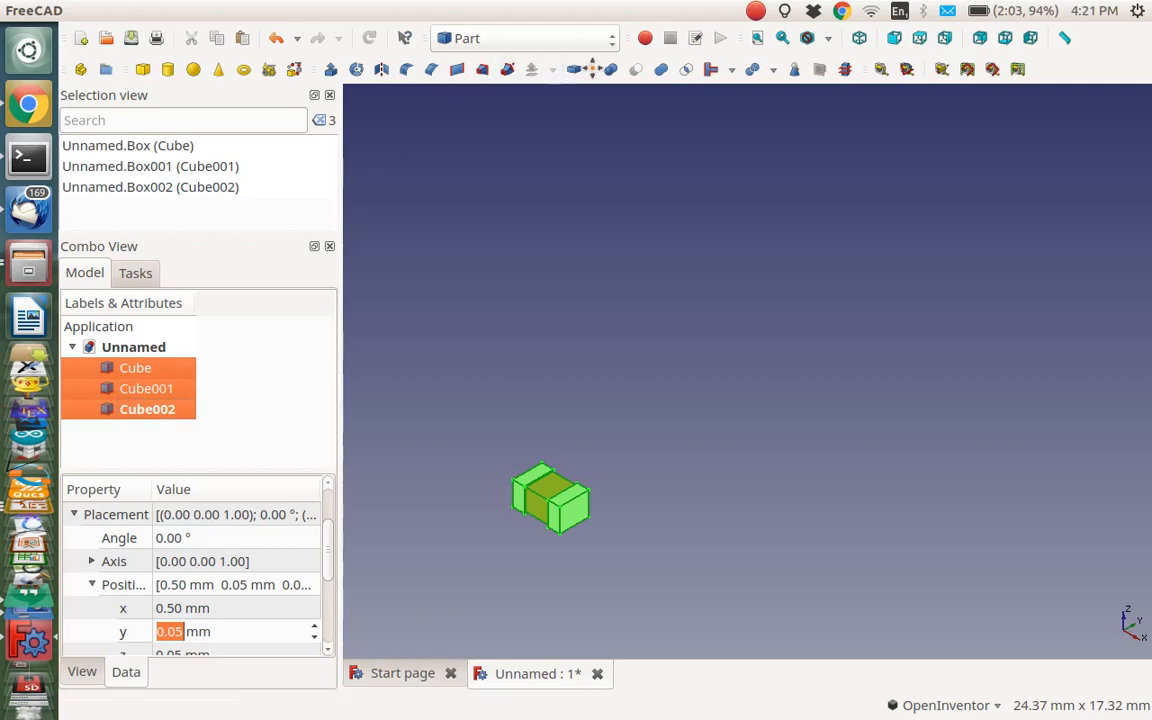
{"action": "mouse_move", "coordinate": [609, 69]}
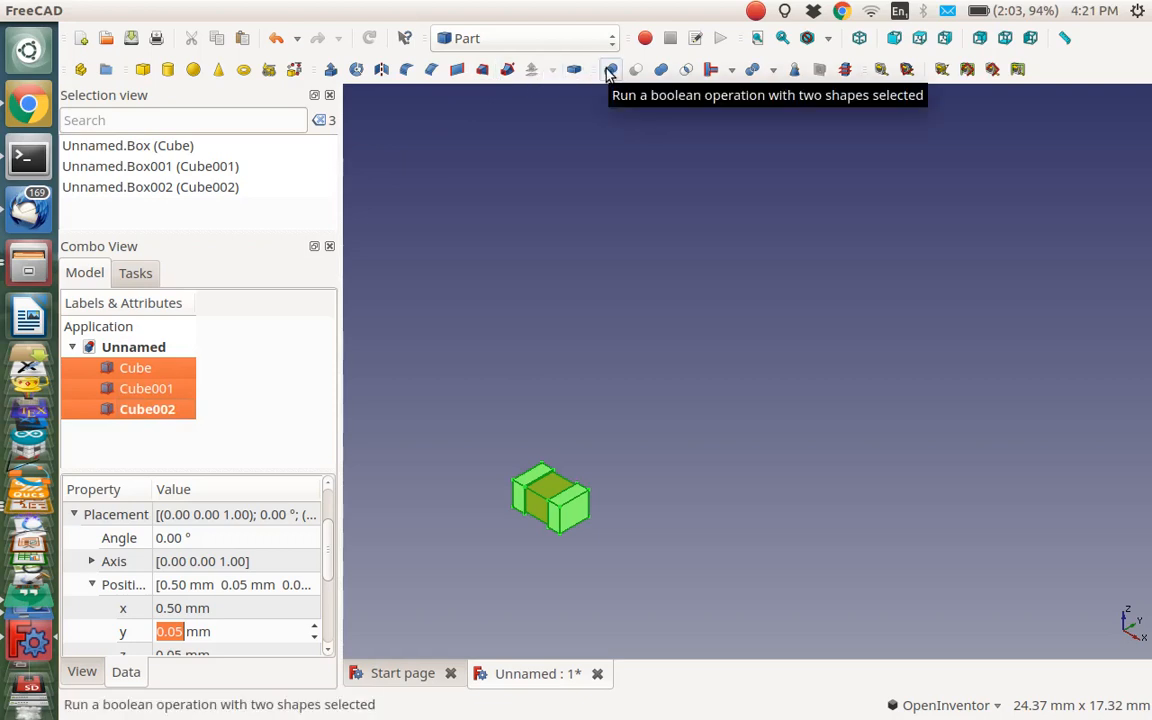
Union Cube with Cube001, then with Cube002, in the Boolean Operation task
{"action": "left_click", "coordinate": [609, 69]}
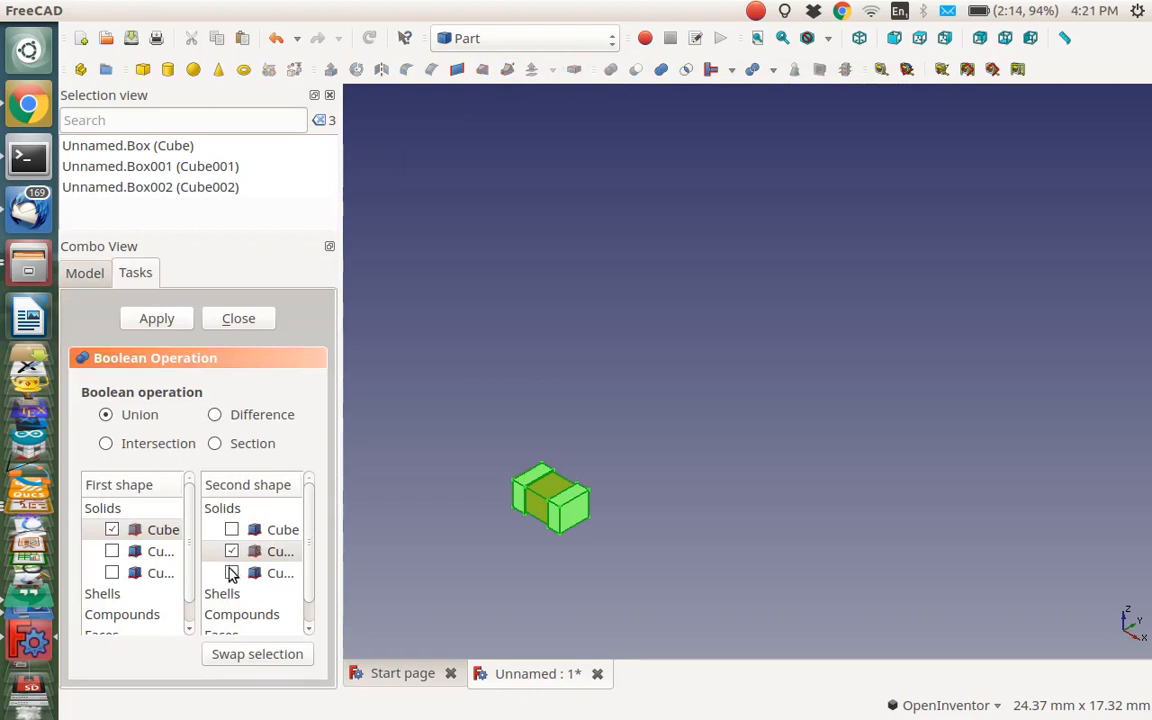
{"action": "left_click", "coordinate": [258, 551]}
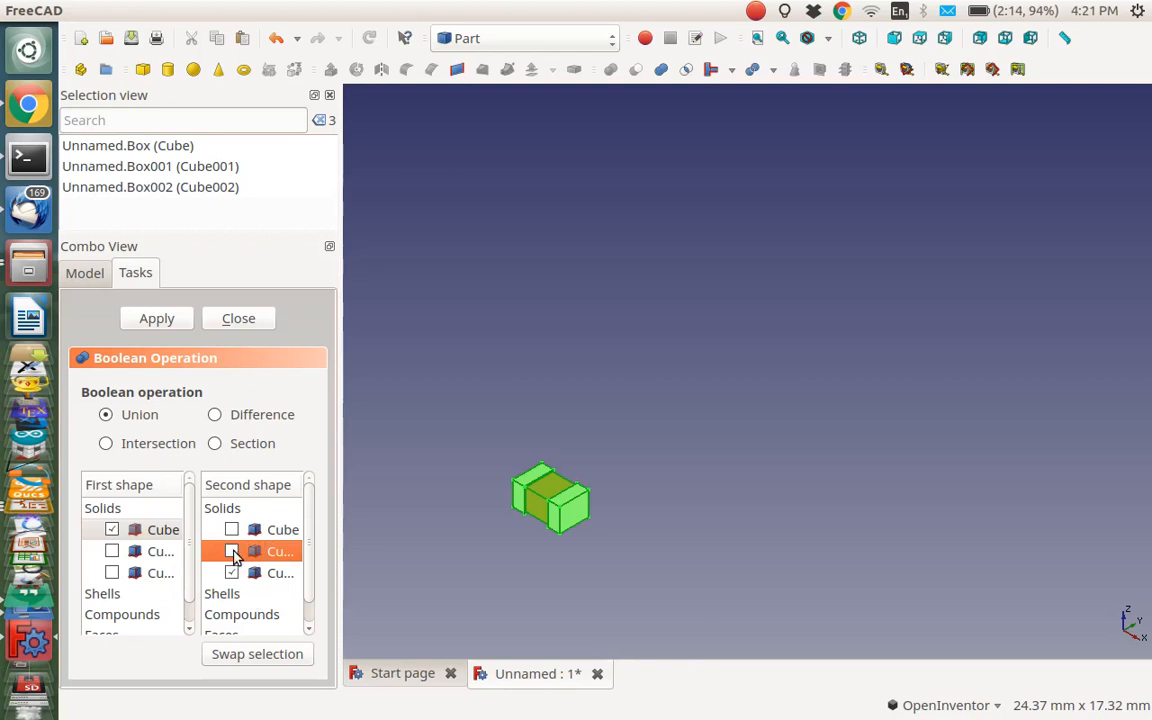
{"action": "left_click", "coordinate": [231, 551]}
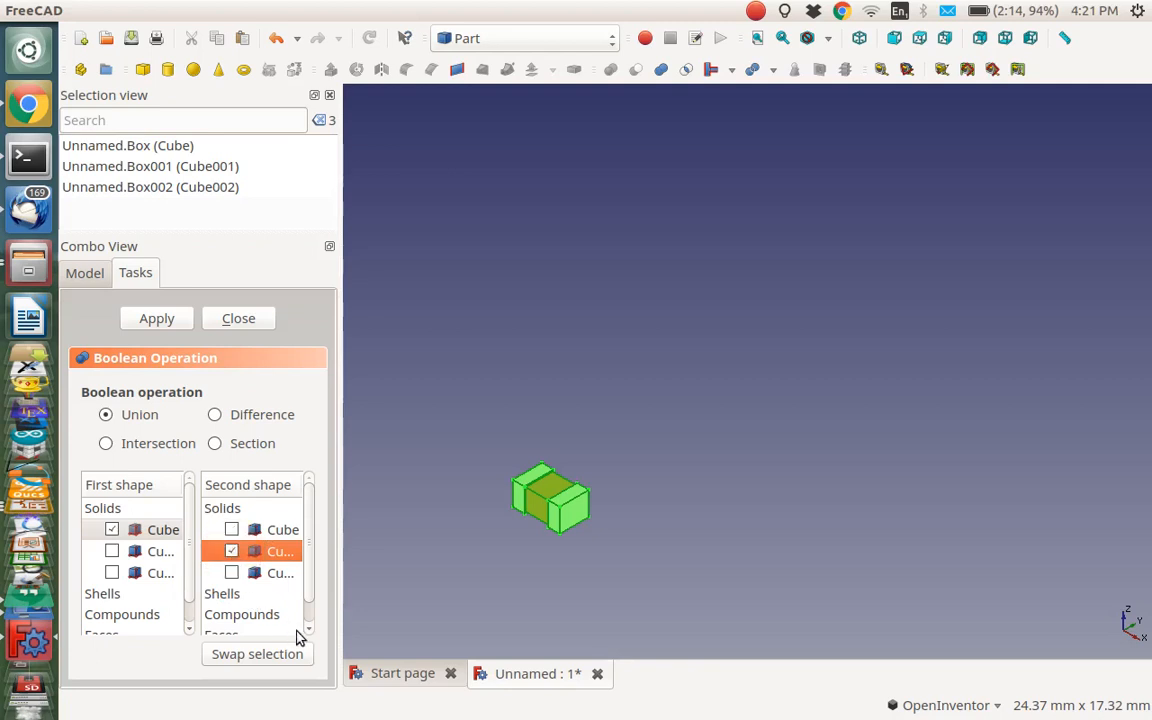
{"action": "mouse_move", "coordinate": [337, 628]}
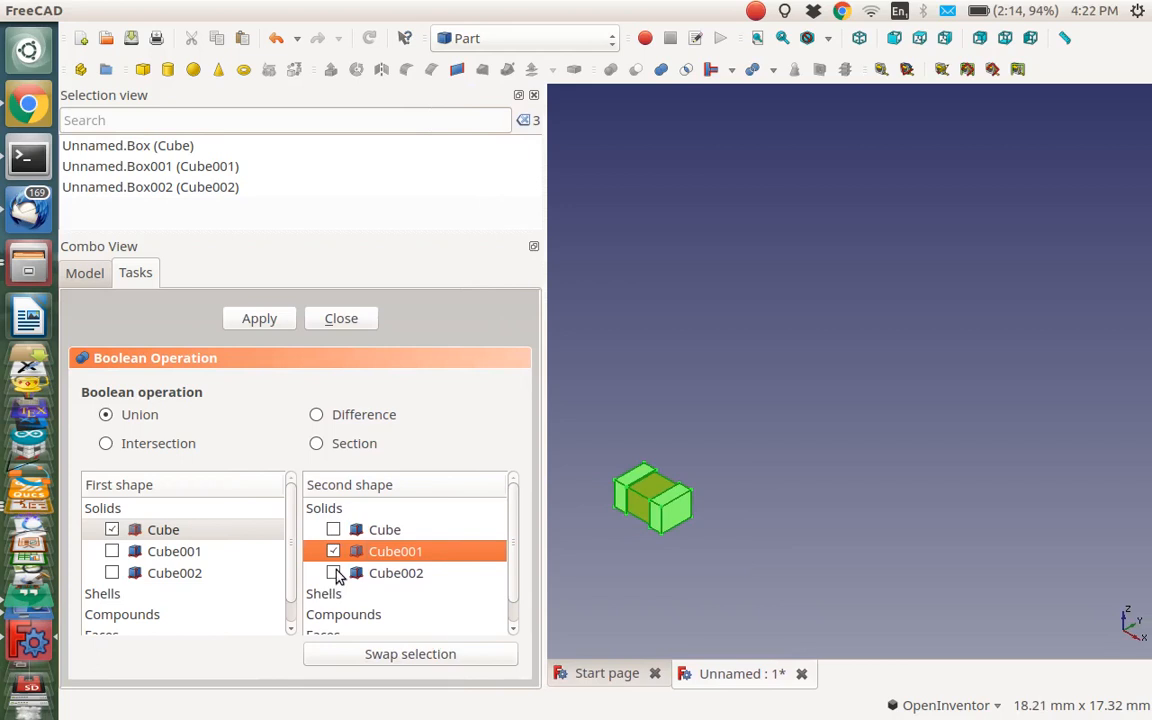
{"action": "left_click", "coordinate": [333, 551]}
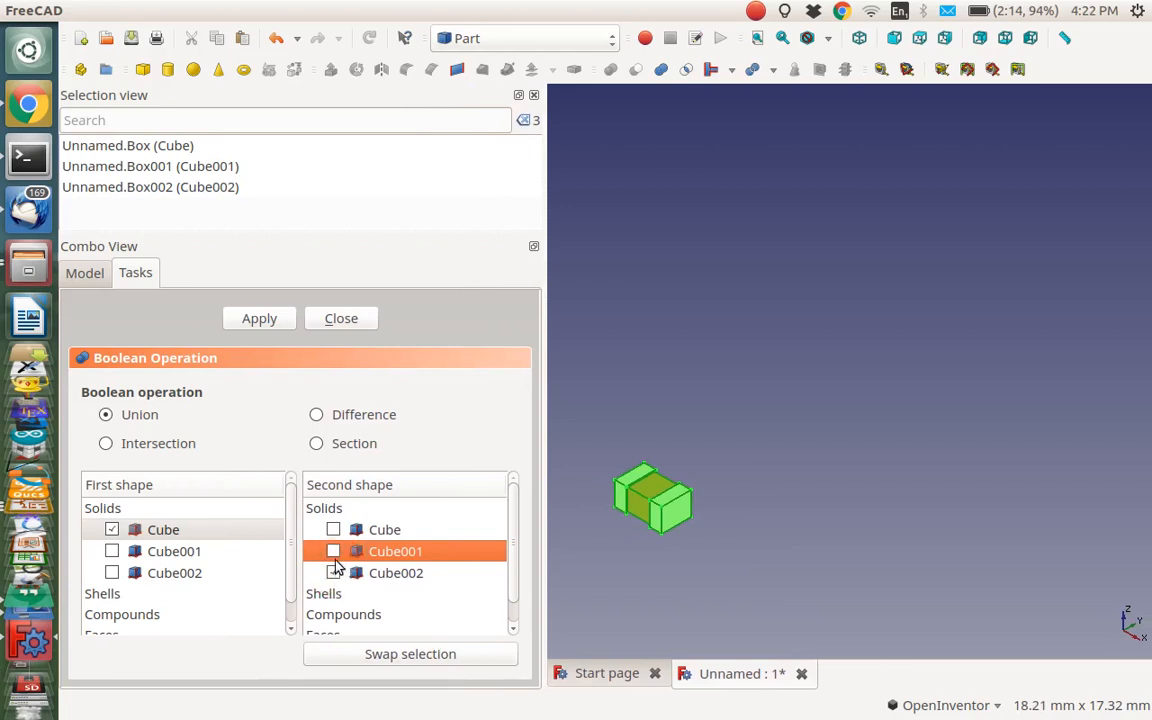
{"action": "left_click", "coordinate": [333, 551]}
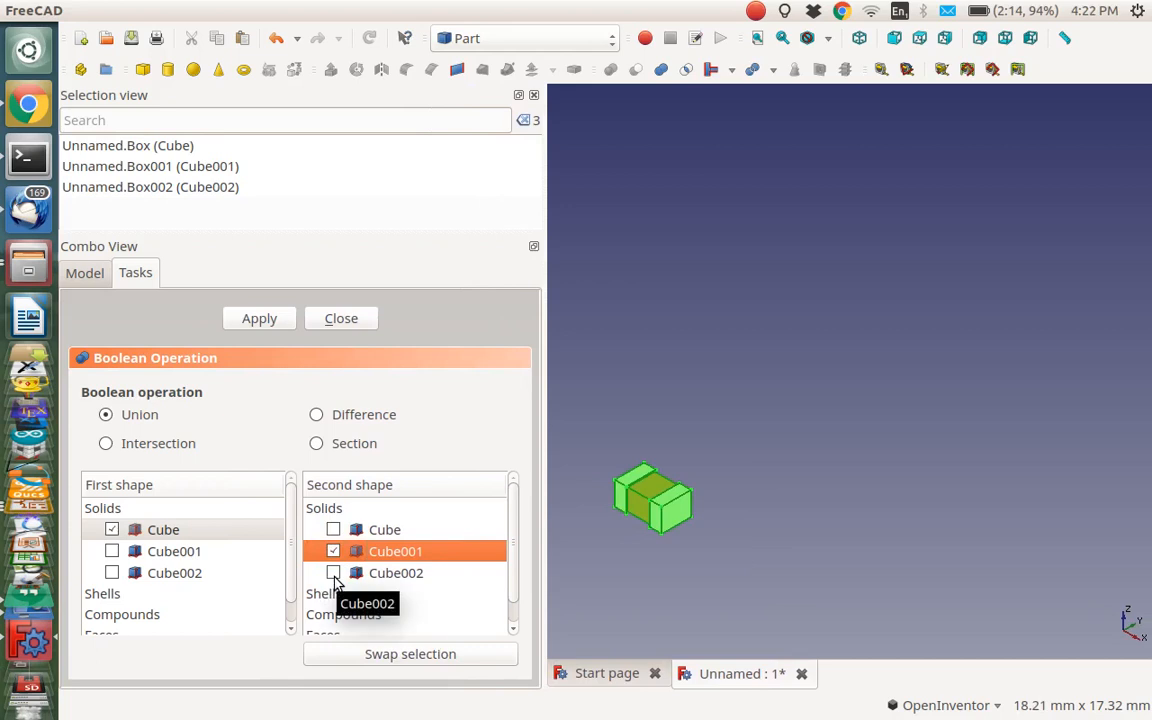
{"action": "left_click", "coordinate": [333, 572]}
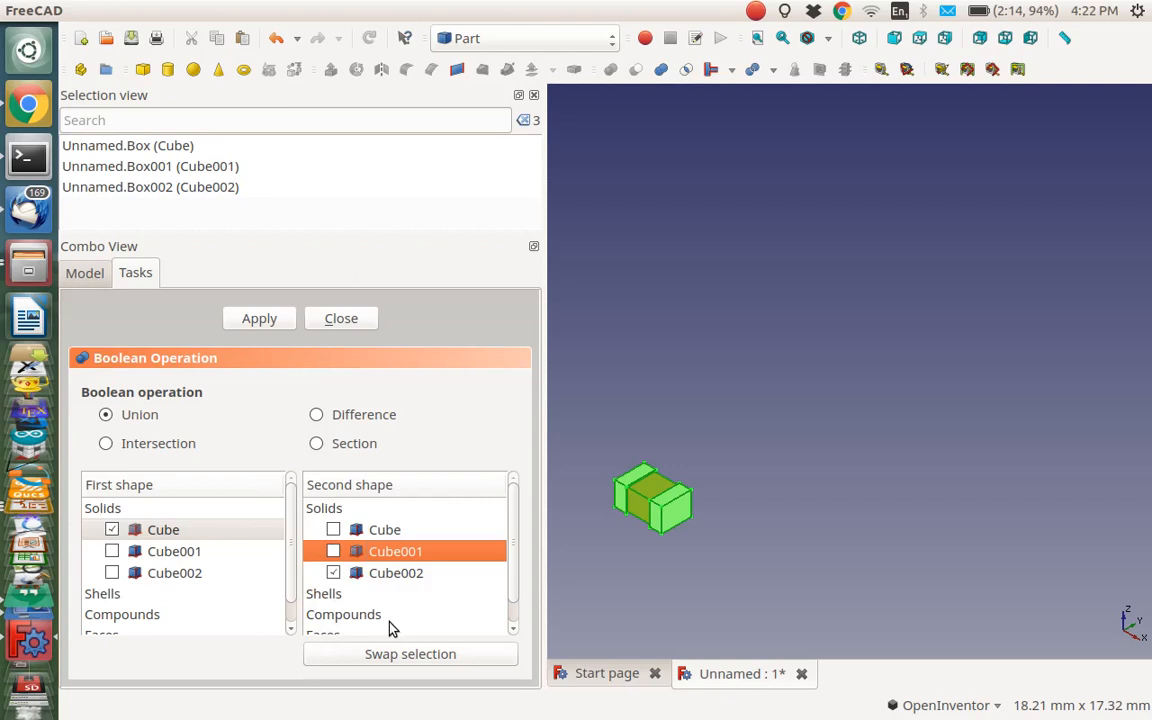
{"action": "left_click", "coordinate": [333, 551]}
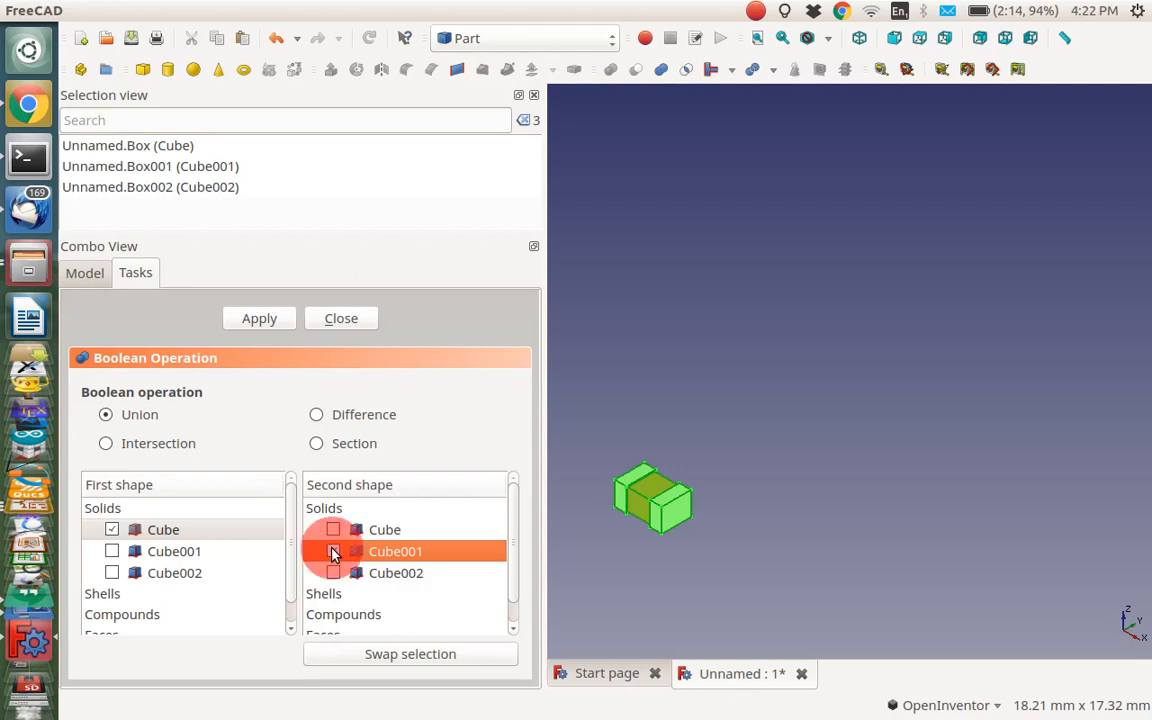
{"action": "left_click", "coordinate": [333, 551]}
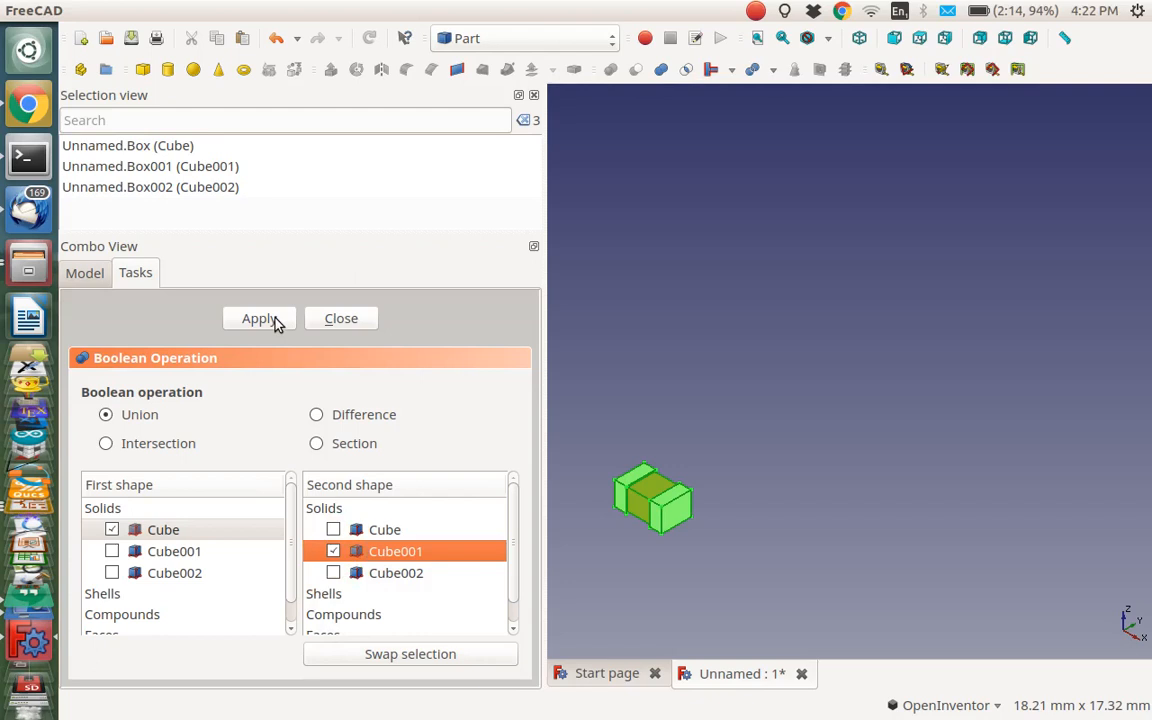
{"action": "left_click", "coordinate": [259, 318]}
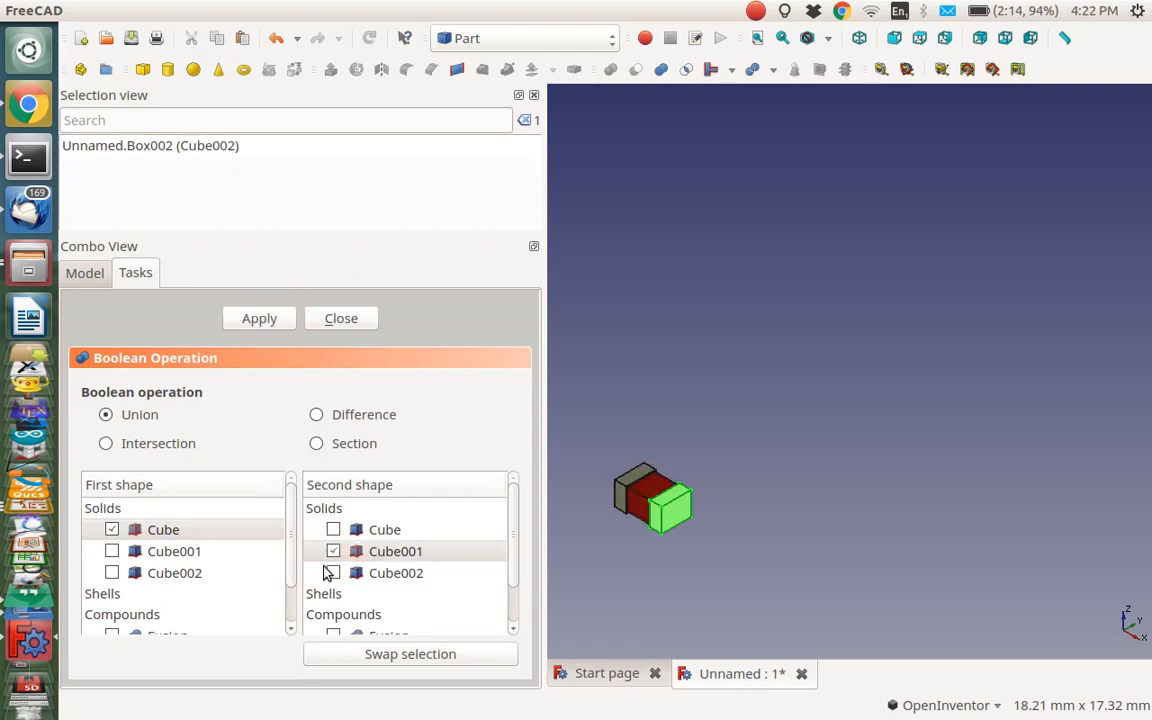
{"action": "left_click", "coordinate": [395, 551]}
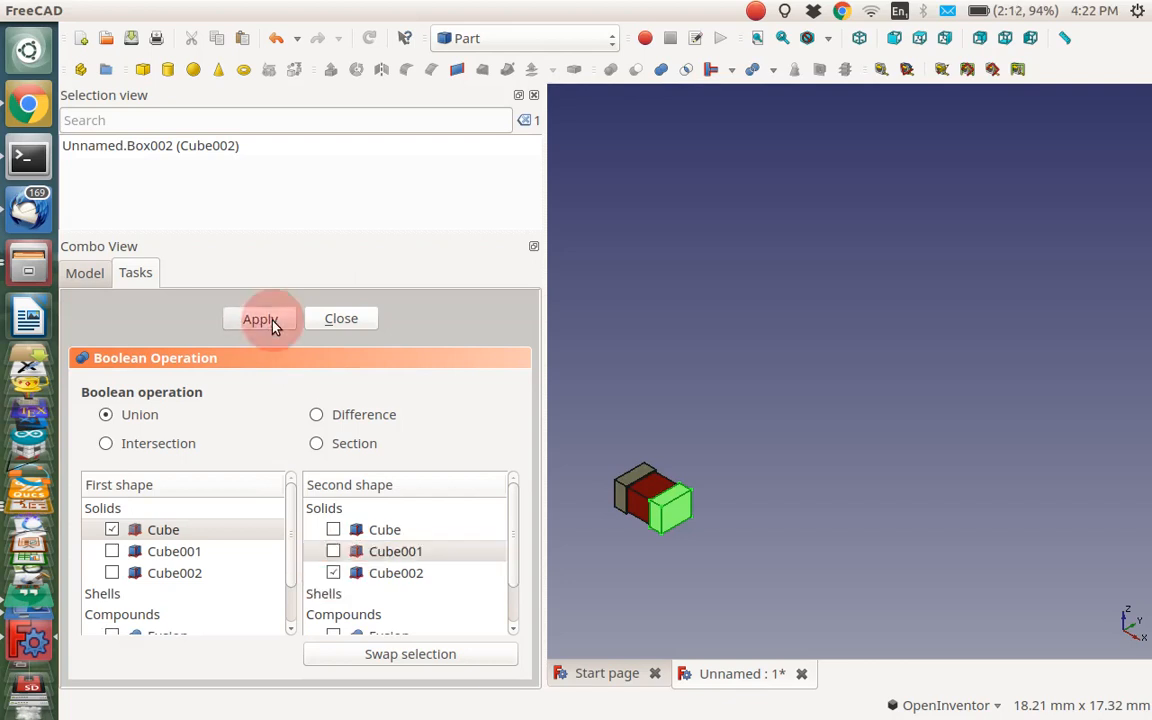
{"action": "left_click", "coordinate": [259, 318]}
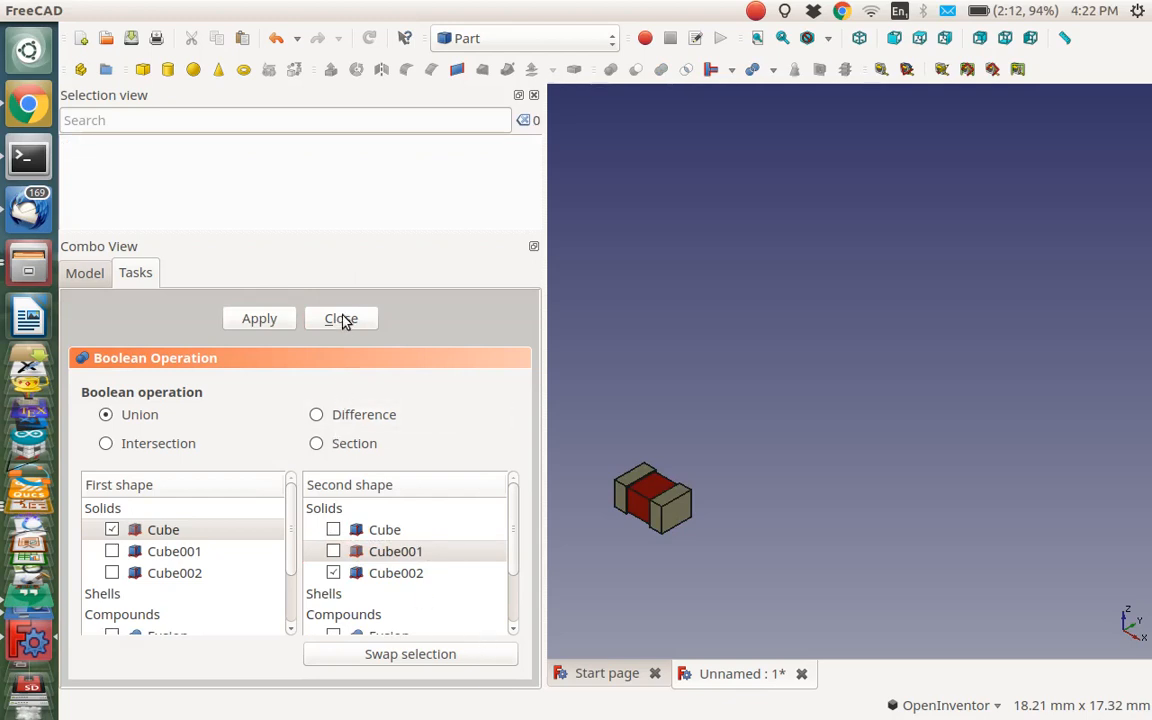
Close the previous boolean task and unite Fusion with Fusion001 into one solid
{"action": "left_click", "coordinate": [341, 318]}
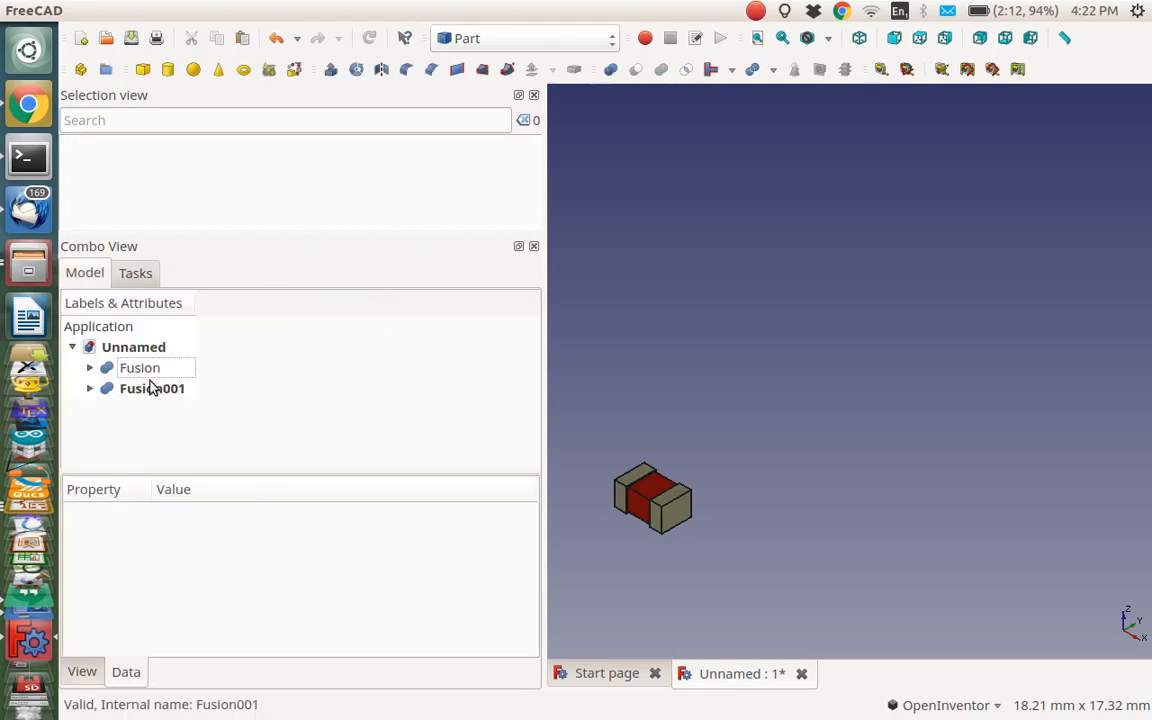
{"action": "left_click", "coordinate": [152, 388]}
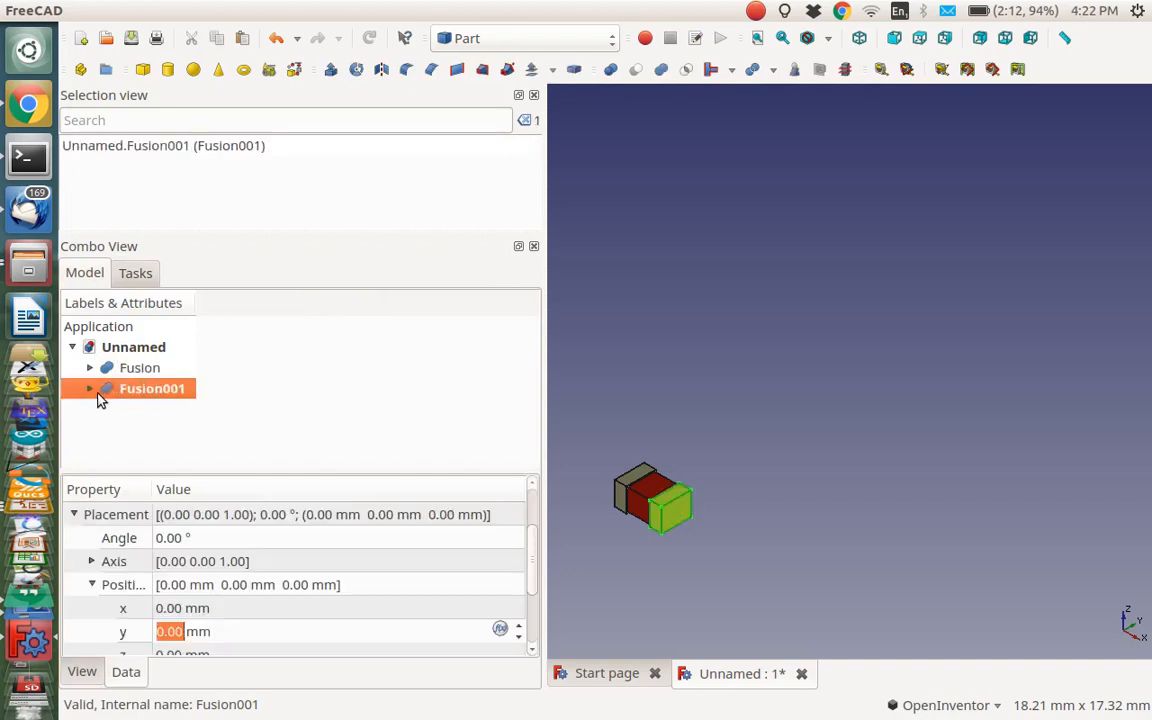
{"action": "mouse_move", "coordinate": [140, 389]}
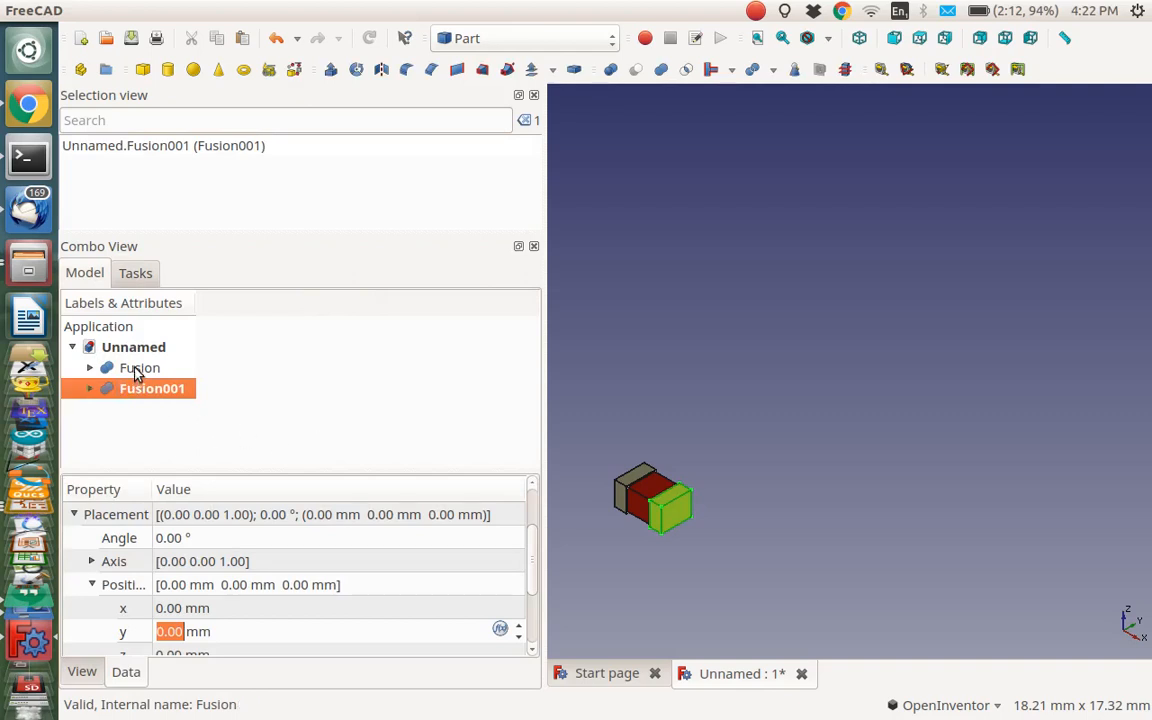
{"action": "left_click", "coordinate": [140, 368]}
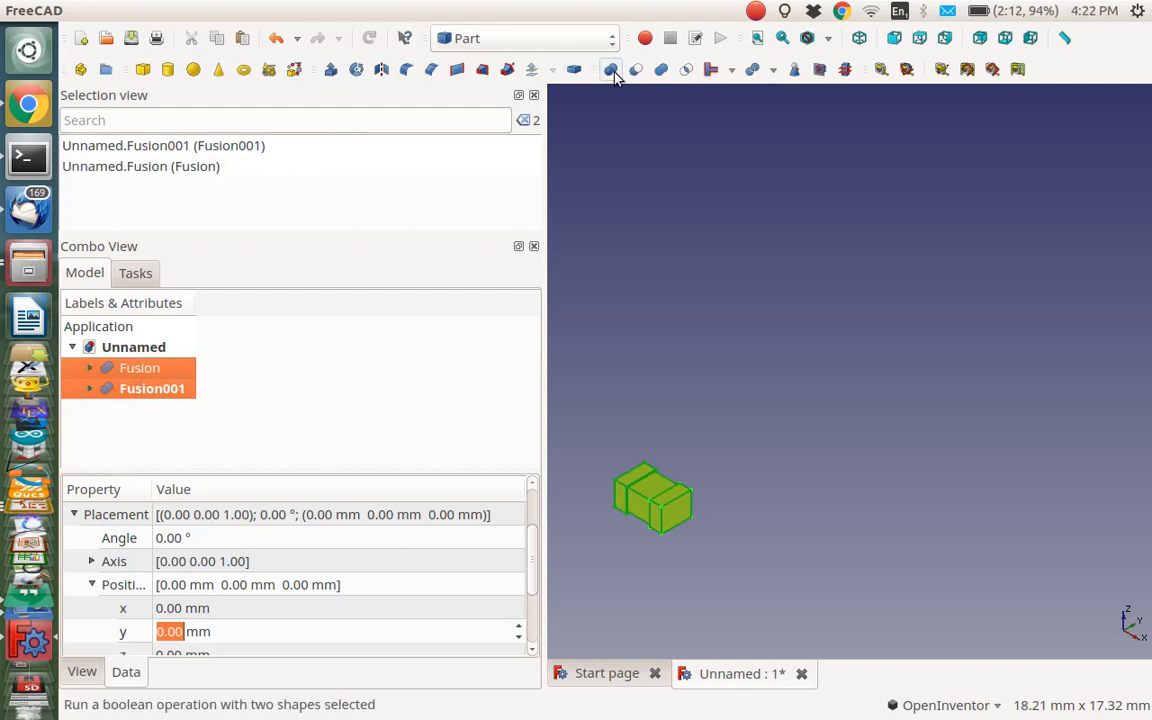
{"action": "left_click", "coordinate": [610, 69]}
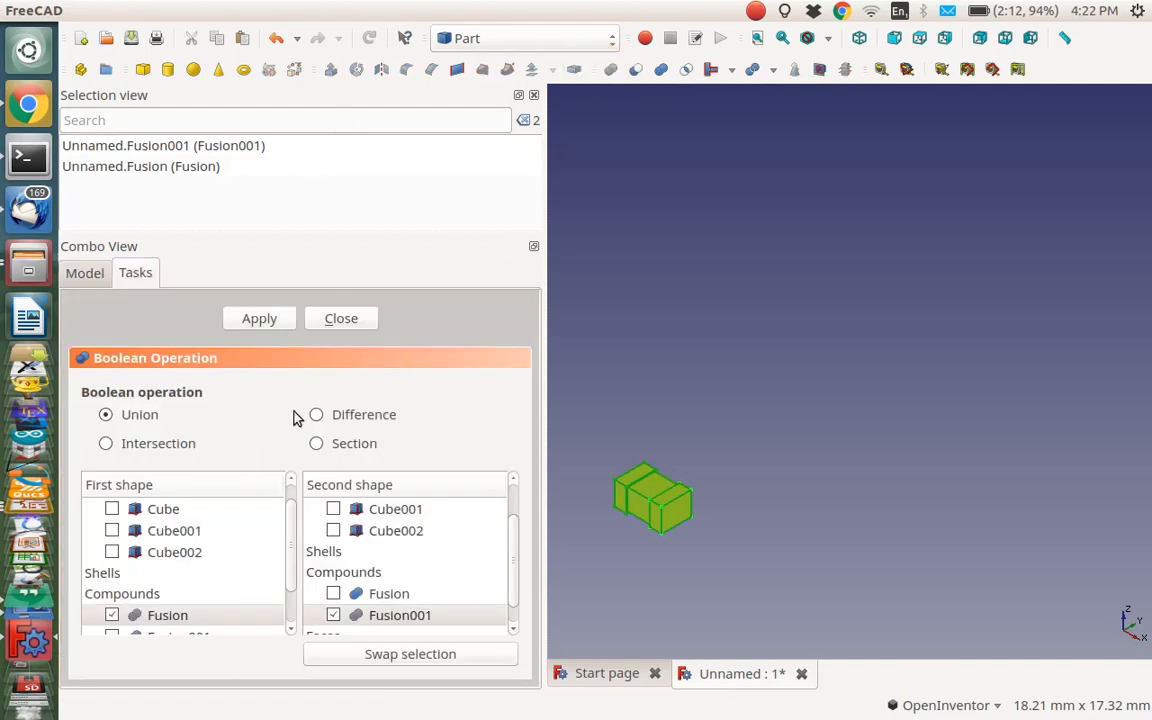
{"action": "mouse_move", "coordinate": [224, 536]}
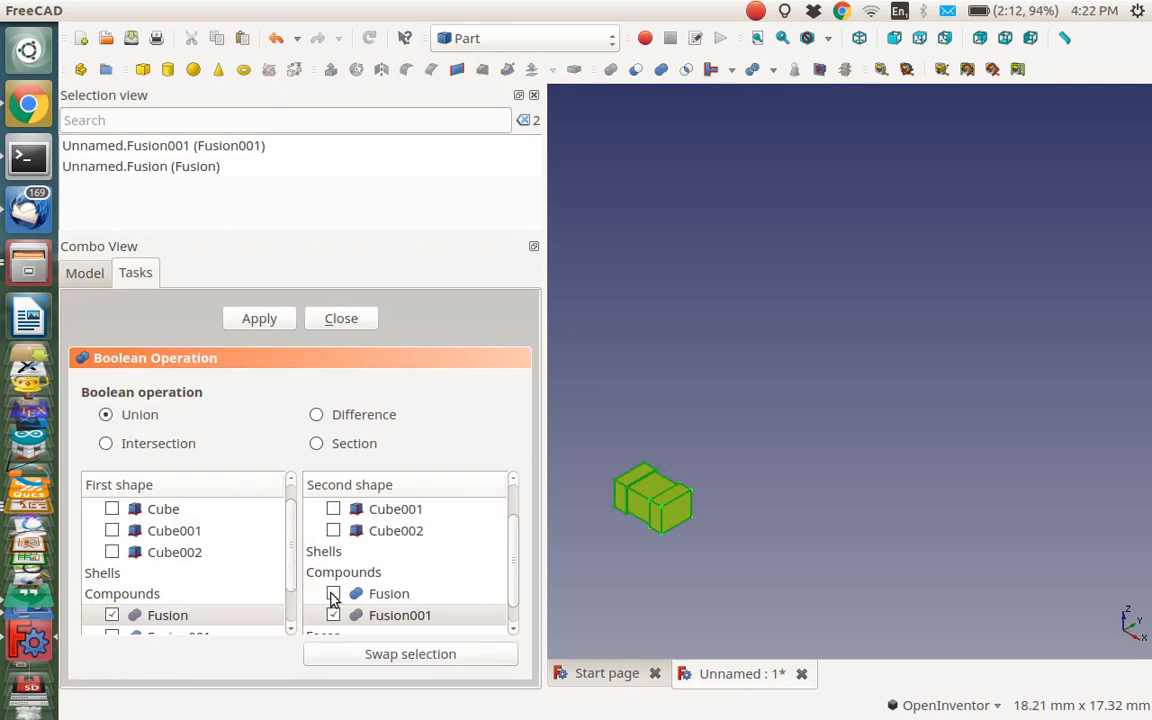
{"action": "left_click", "coordinate": [333, 593]}
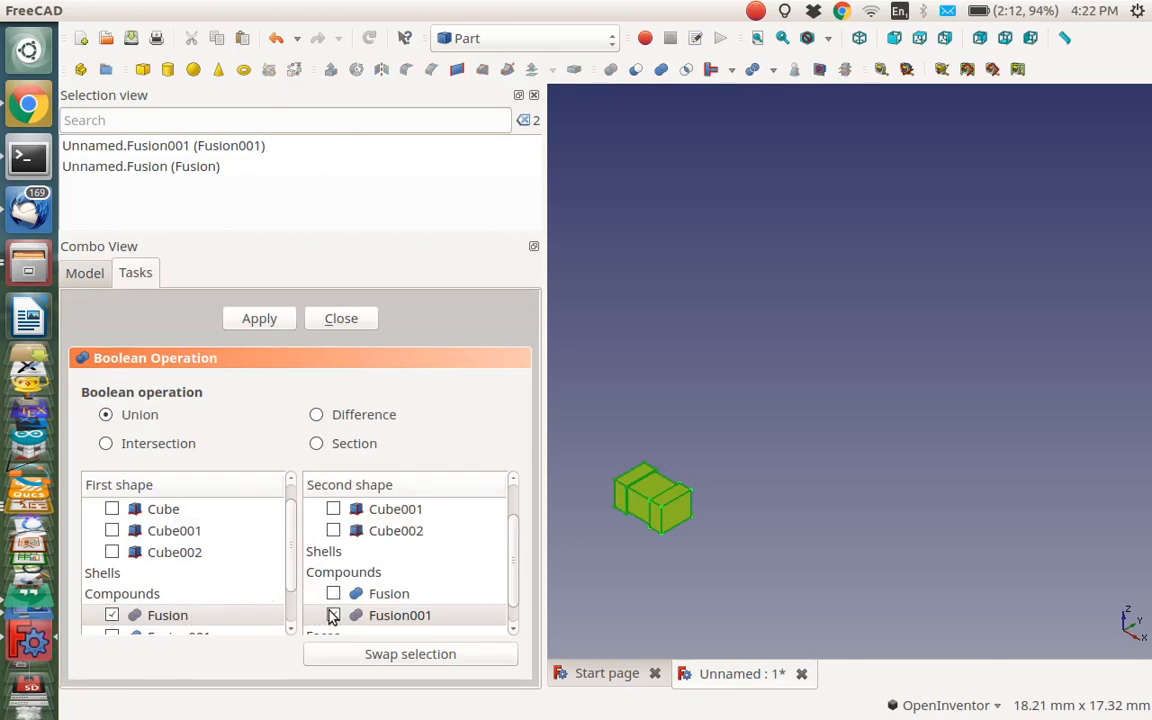
{"action": "left_click", "coordinate": [333, 615]}
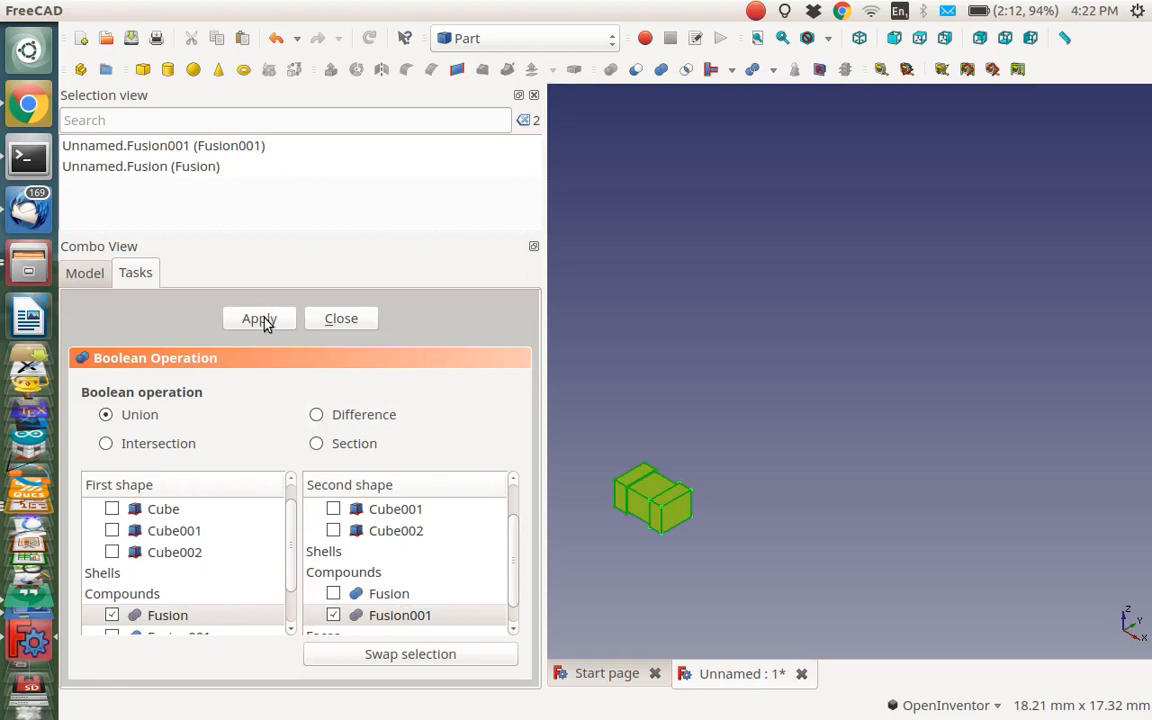
{"action": "left_click", "coordinate": [259, 318]}
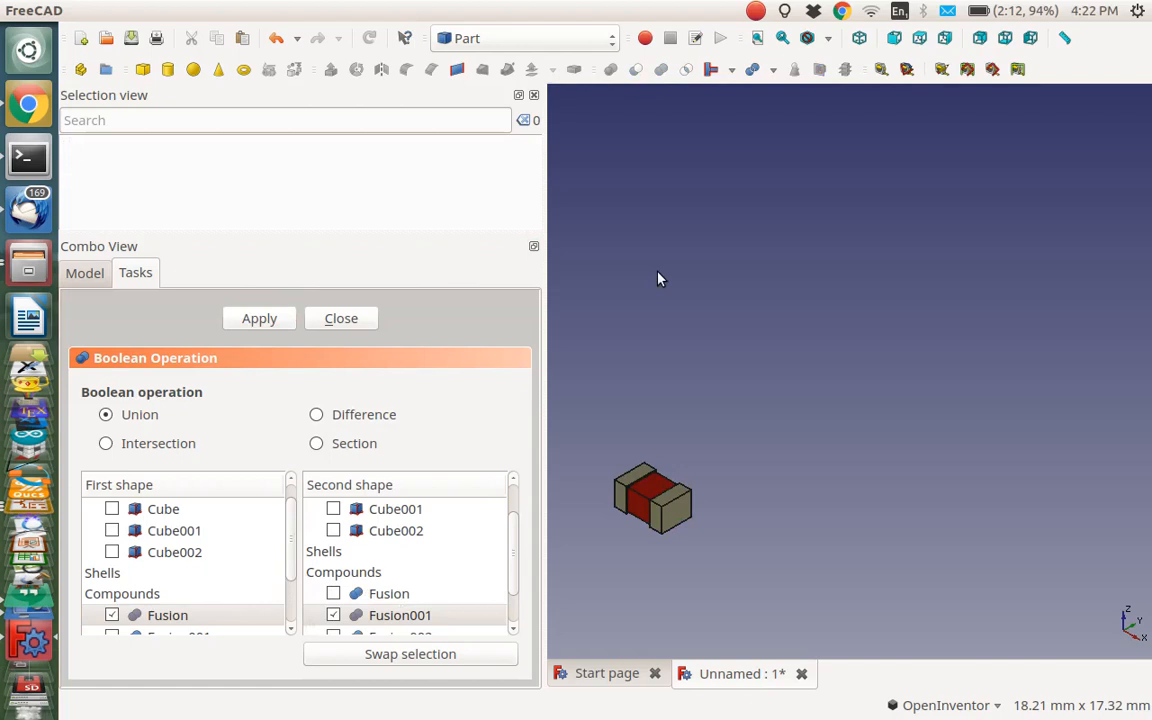
{"action": "mouse_move", "coordinate": [632, 508]}
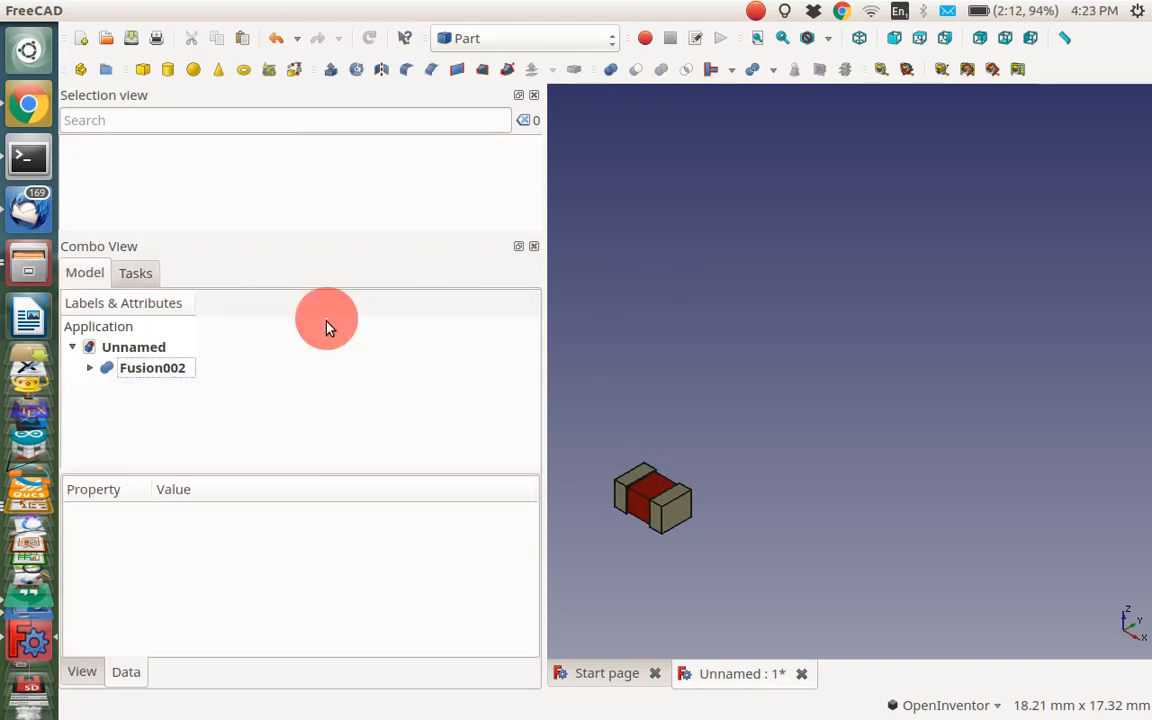
Check the model tree holds only Fusion002, then dismiss the workbench list
{"action": "left_click", "coordinate": [152, 367]}
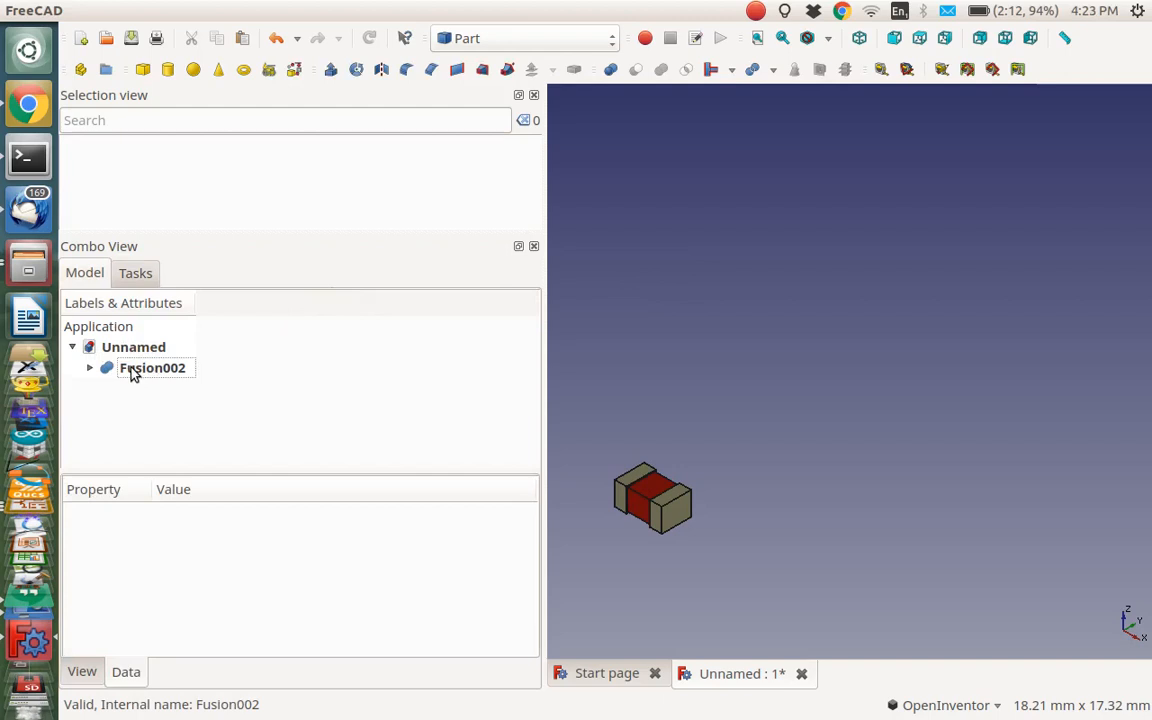
{"action": "mouse_move", "coordinate": [140, 375]}
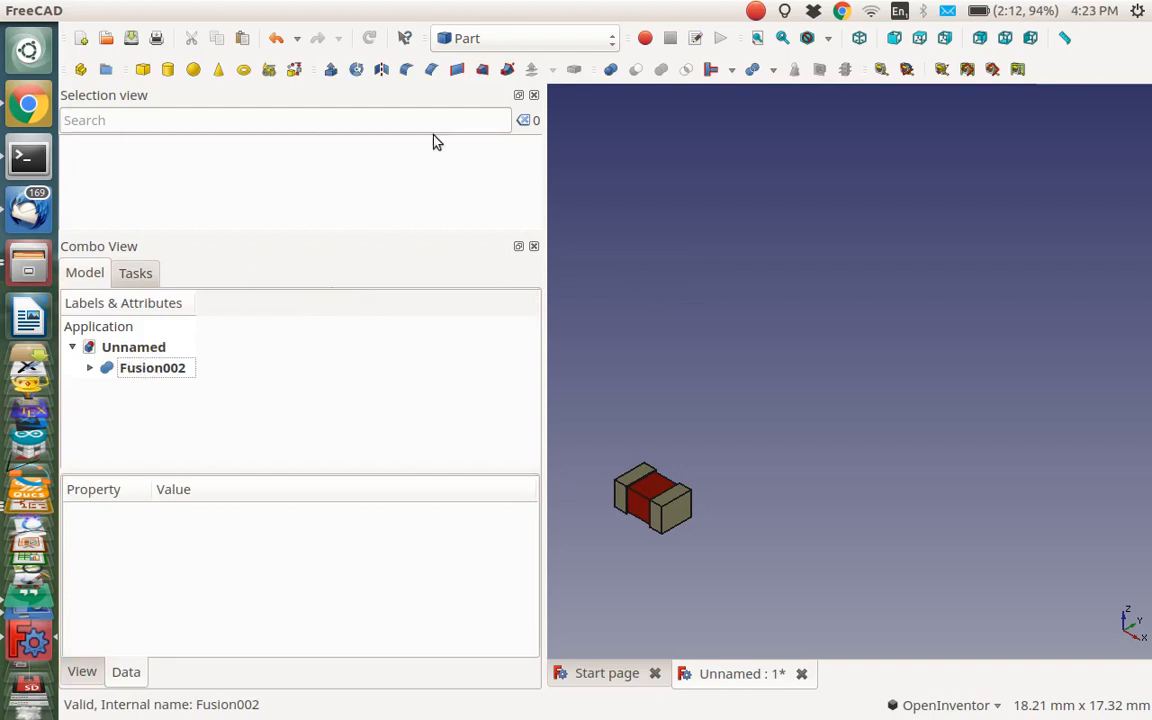
{"action": "left_click", "coordinate": [524, 38]}
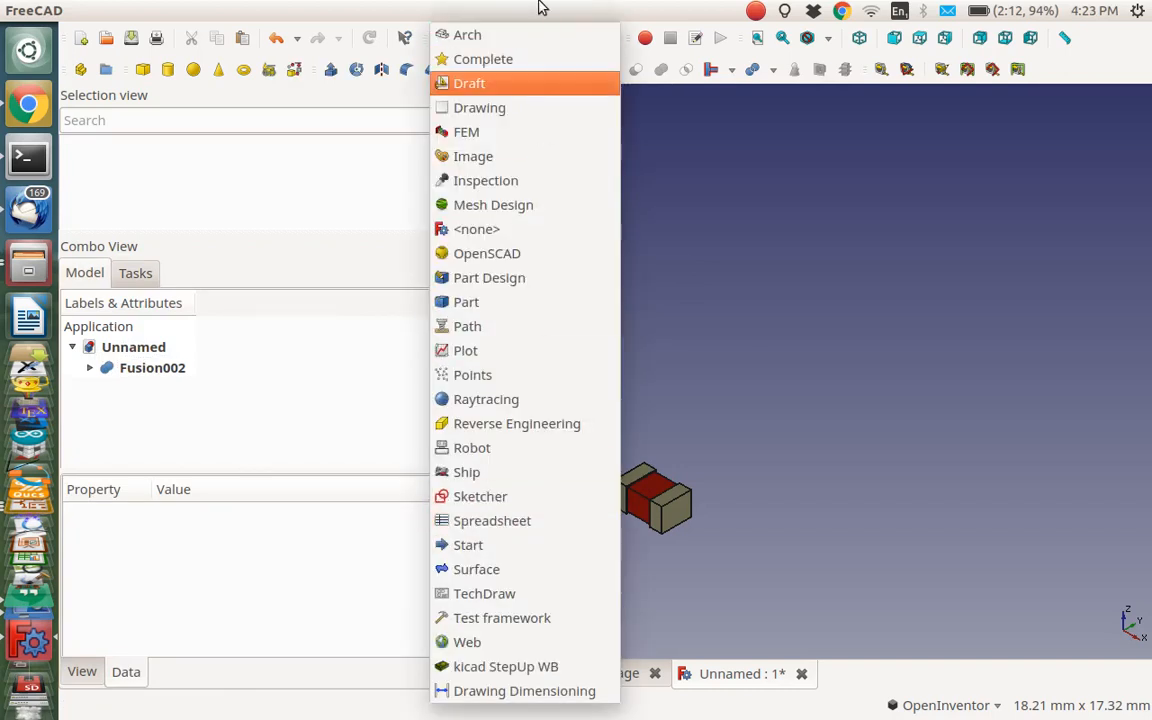
{"action": "left_click", "coordinate": [465, 301]}
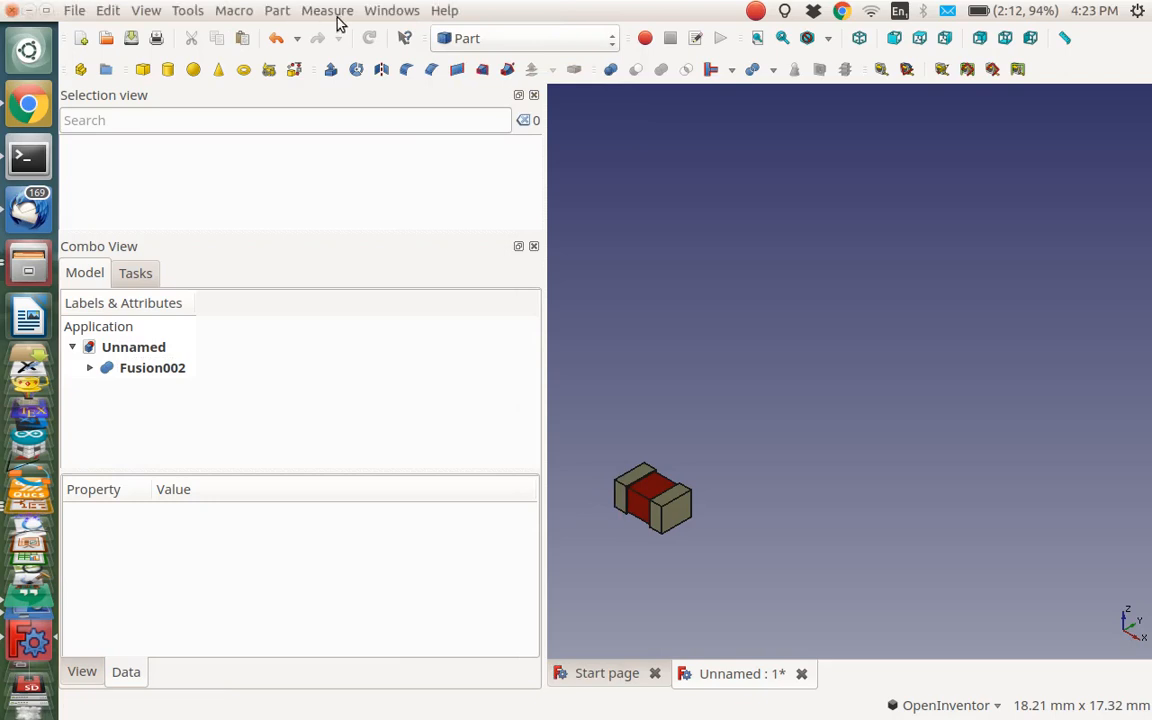
{"action": "mouse_move", "coordinate": [187, 10]}
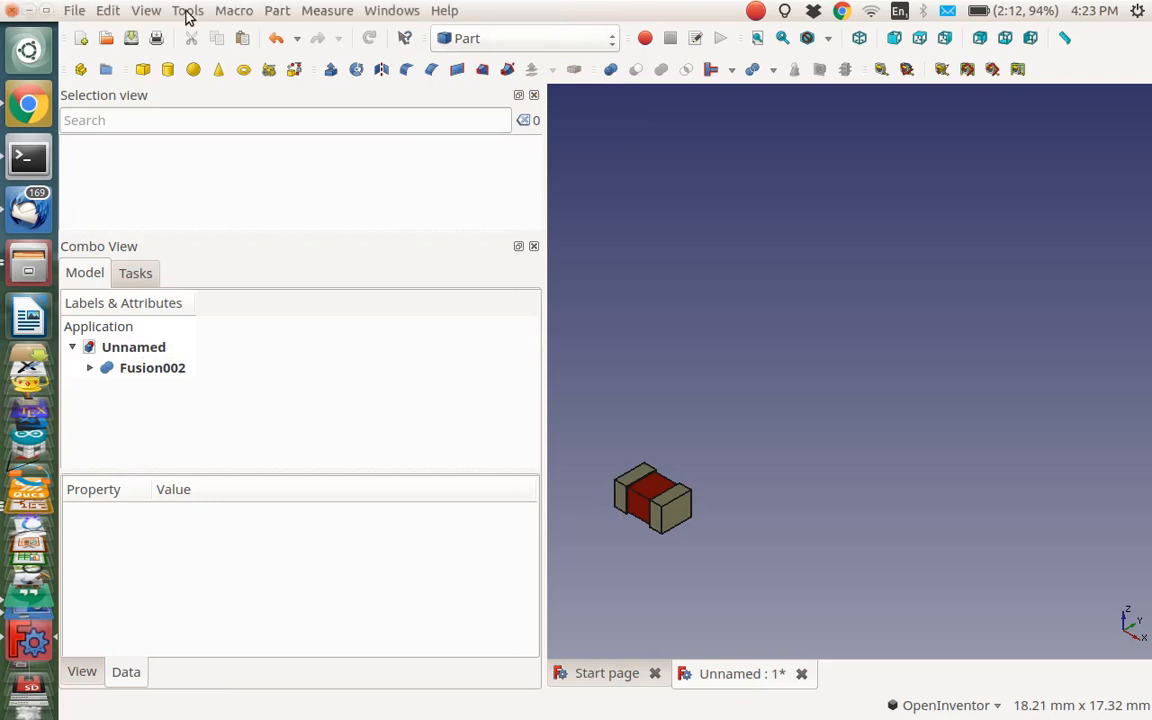
Locate kicadStepUpMod in the Addon manager's Workbenches list and install/update it
{"action": "left_click", "coordinate": [187, 10]}
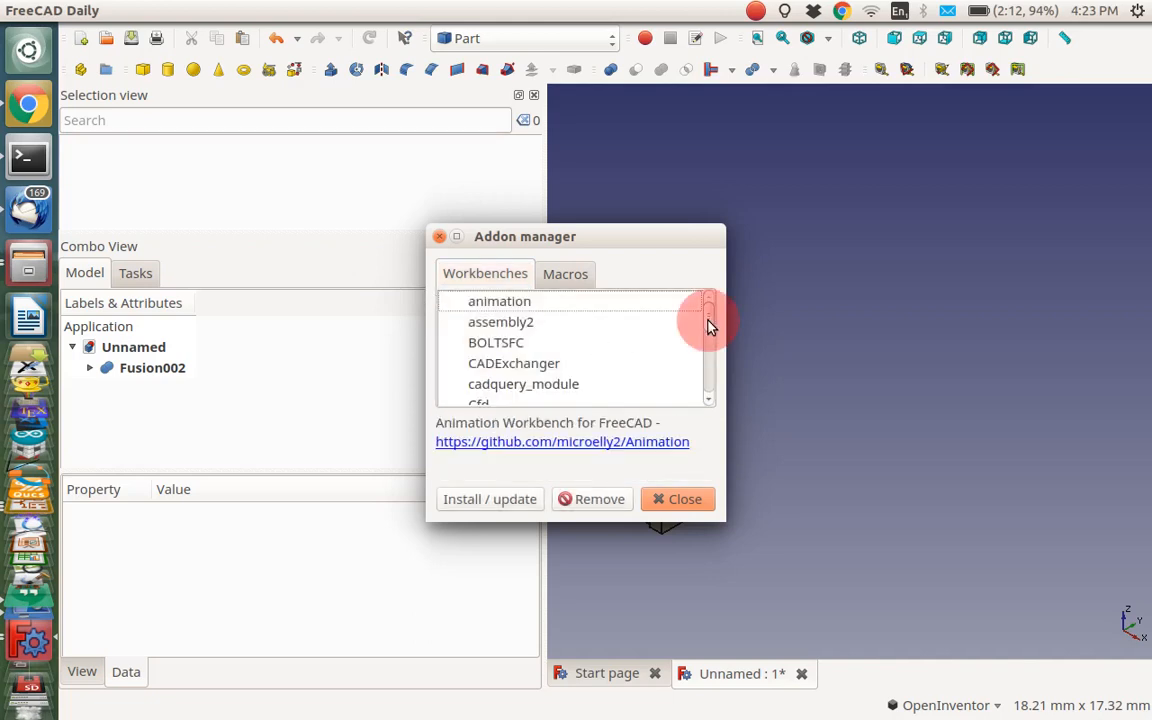
{"action": "scroll", "scroll_direction": "down", "scroll_amount": 3}
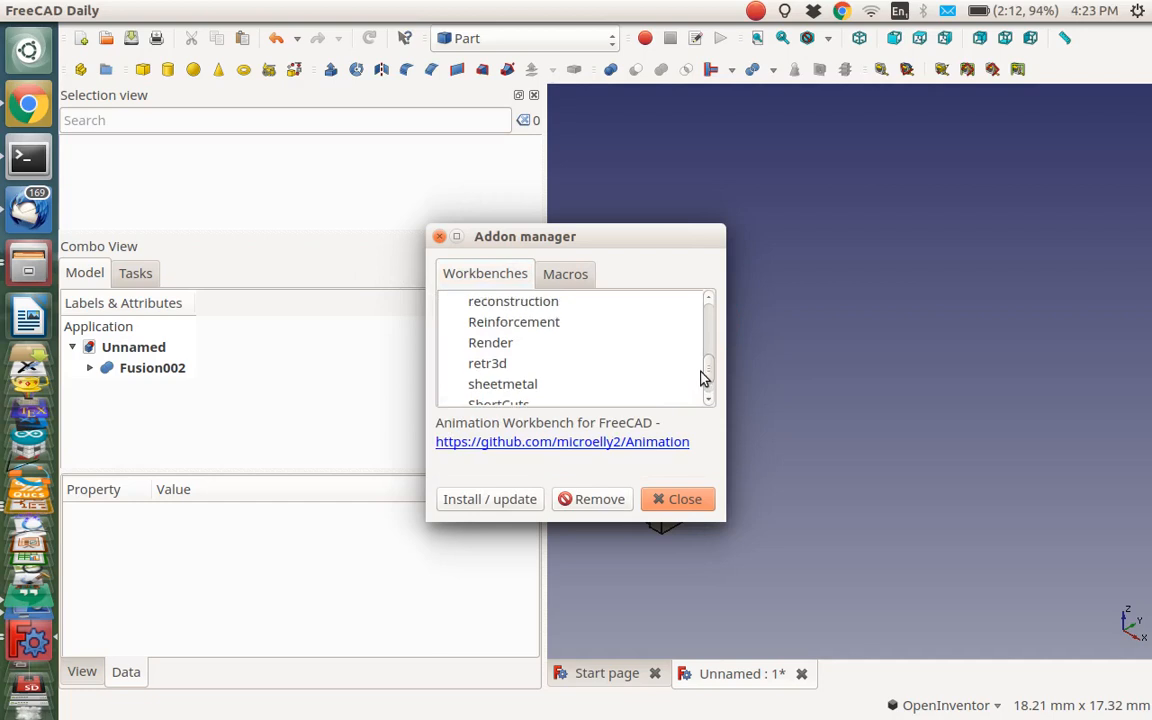
{"action": "scroll", "scroll_direction": "up", "scroll_amount": 3}
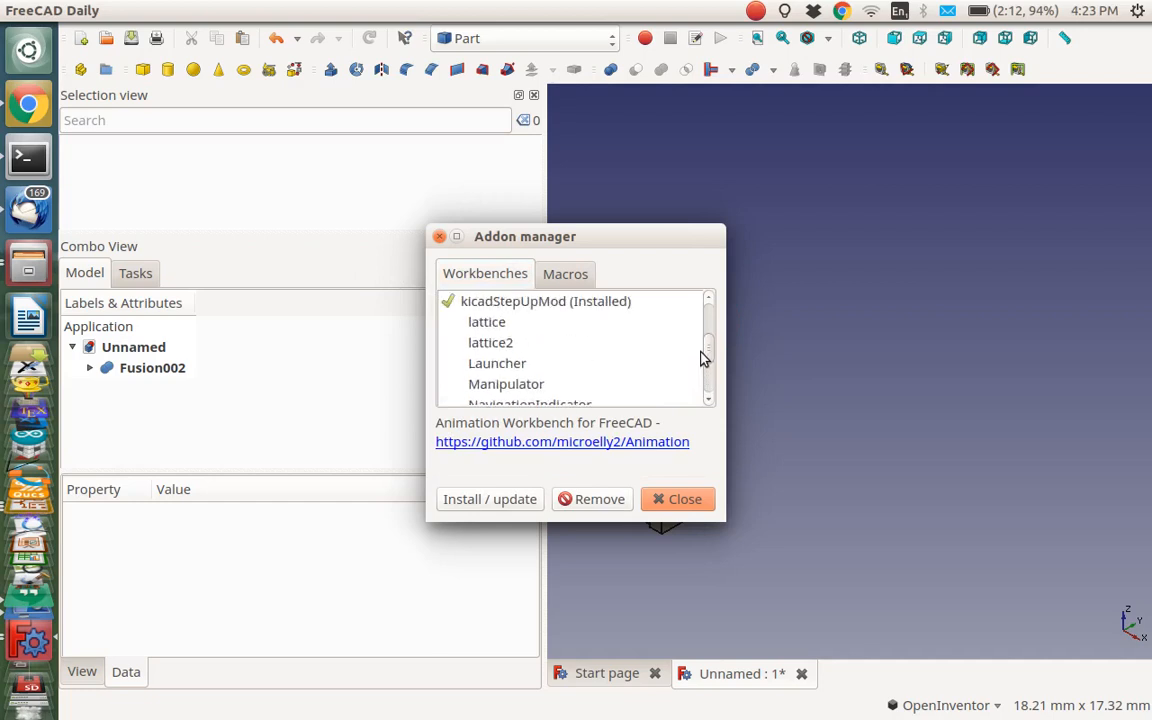
{"action": "mouse_move", "coordinate": [597, 310]}
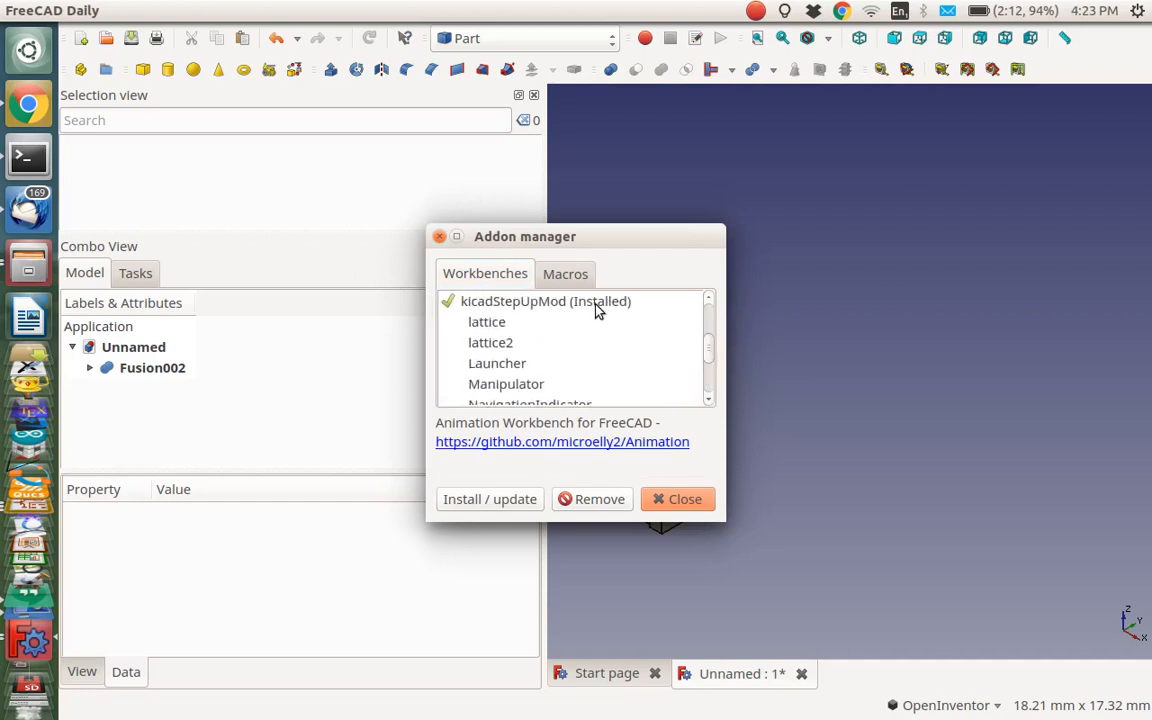
{"action": "mouse_move", "coordinate": [521, 499]}
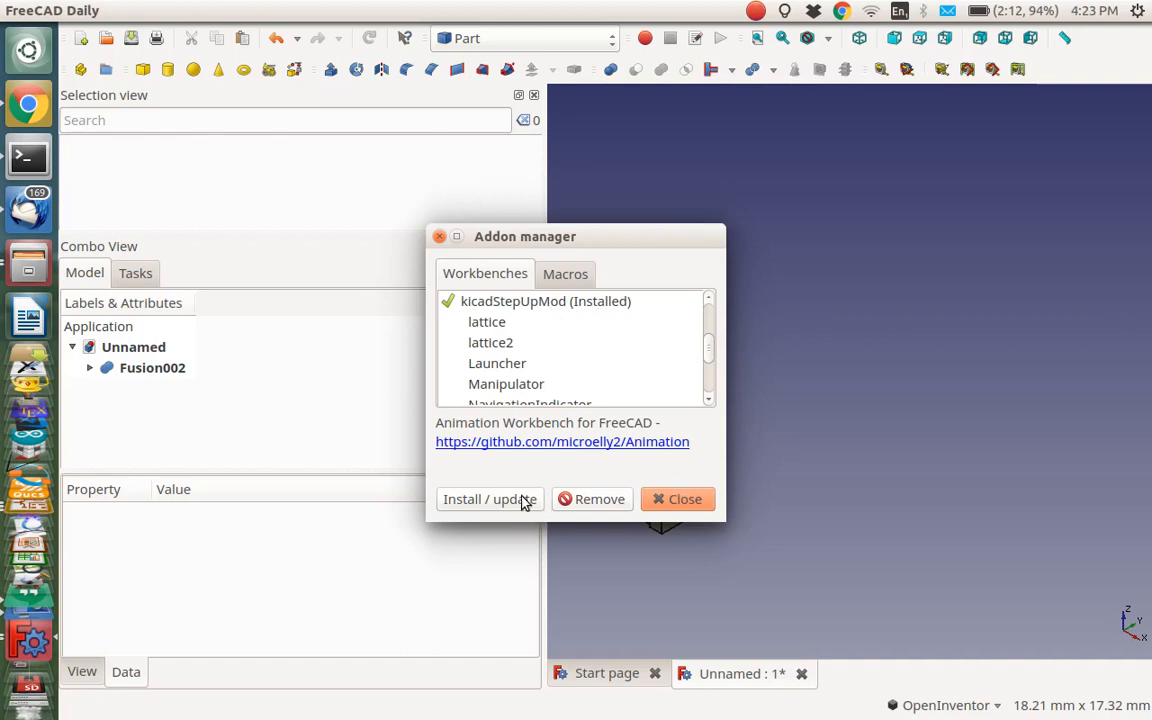
{"action": "left_click", "coordinate": [684, 499]}
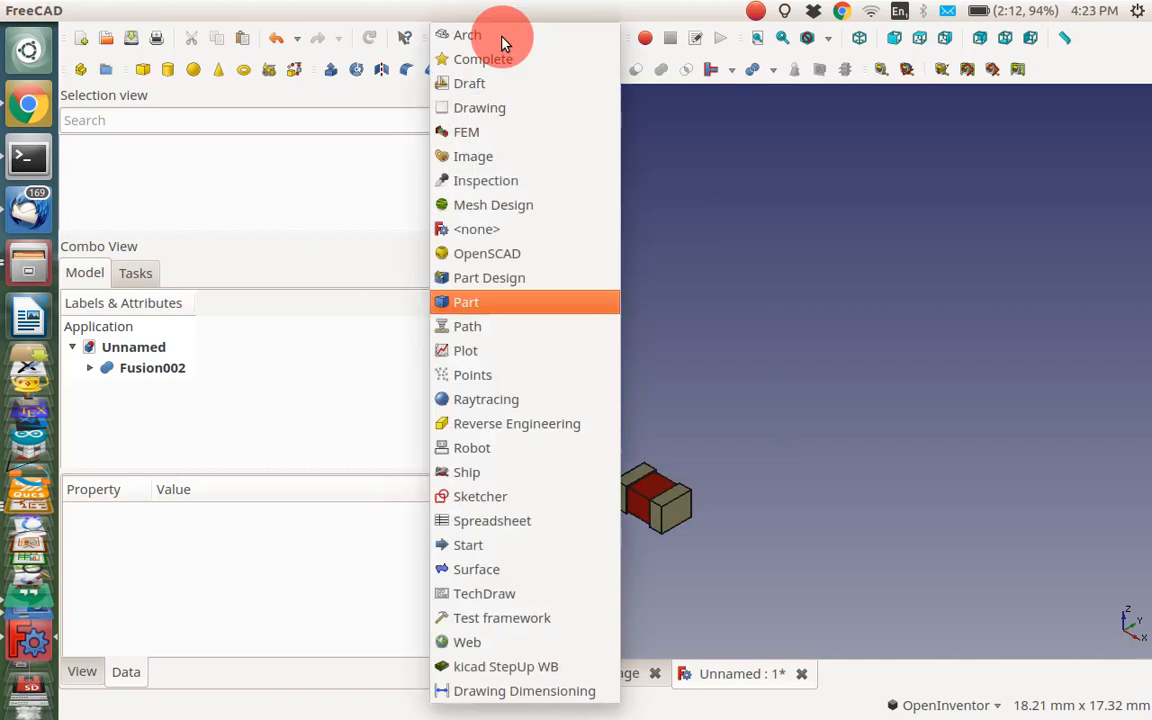
{"action": "mouse_move", "coordinate": [540, 678]}
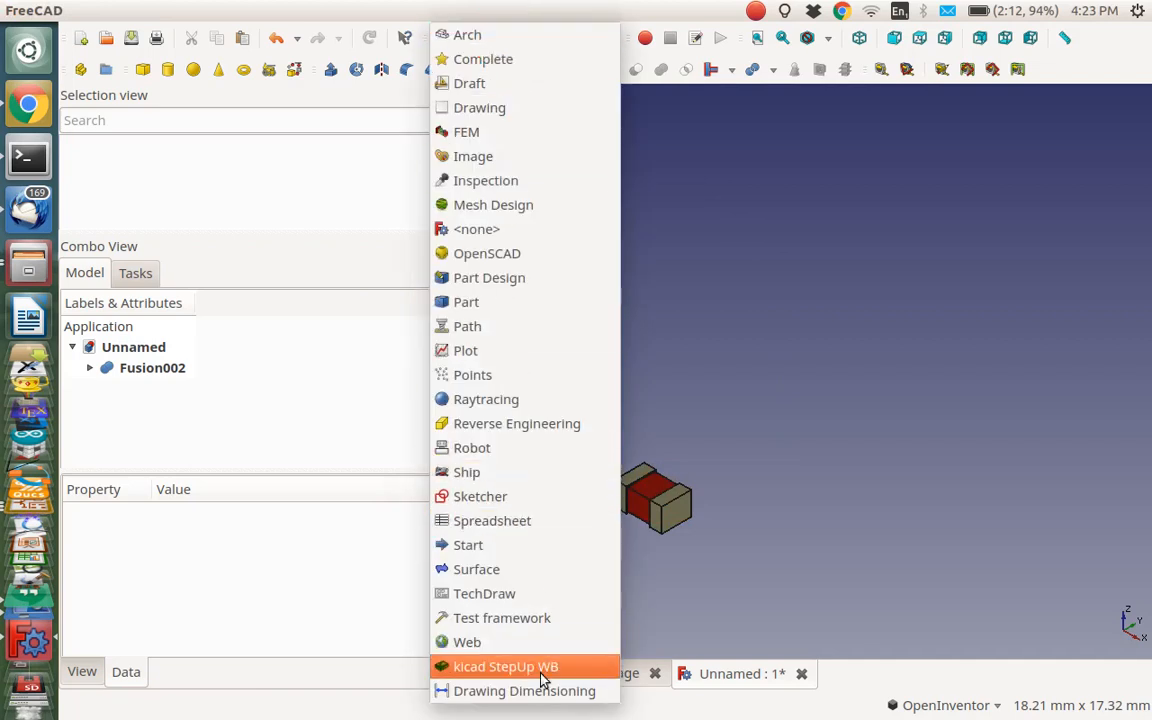
Switch to the kicad StepUp WB workbench
{"action": "left_click", "coordinate": [466, 301]}
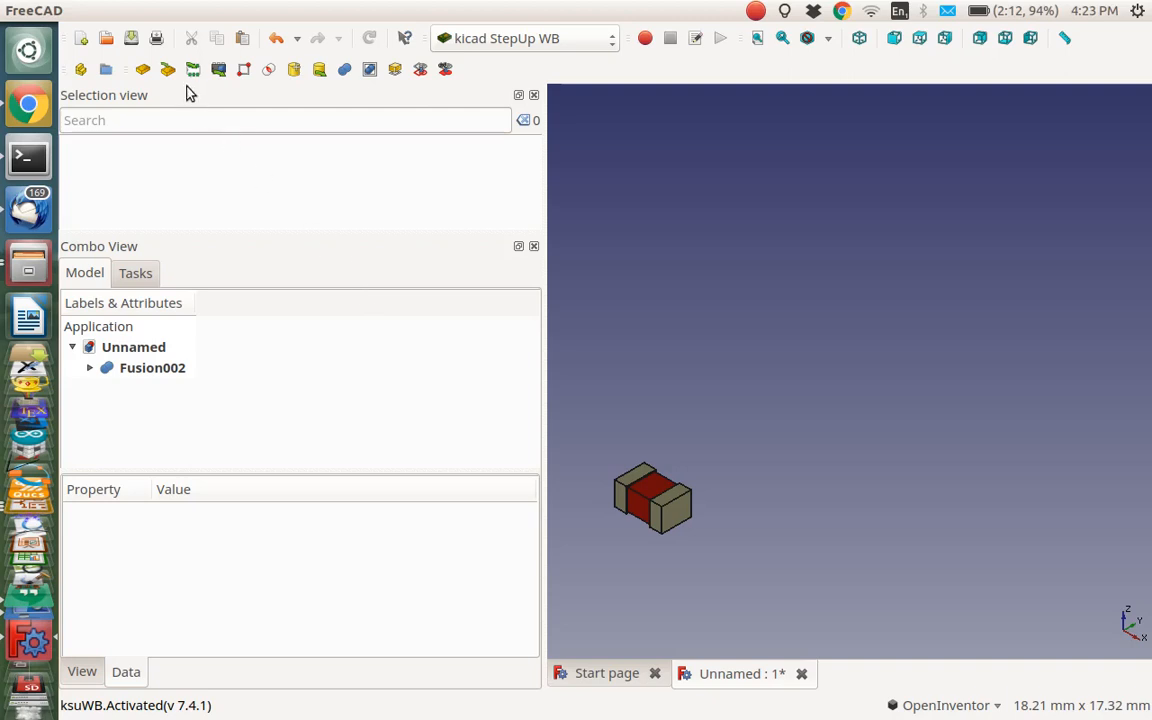
{"action": "mouse_move", "coordinate": [143, 69]}
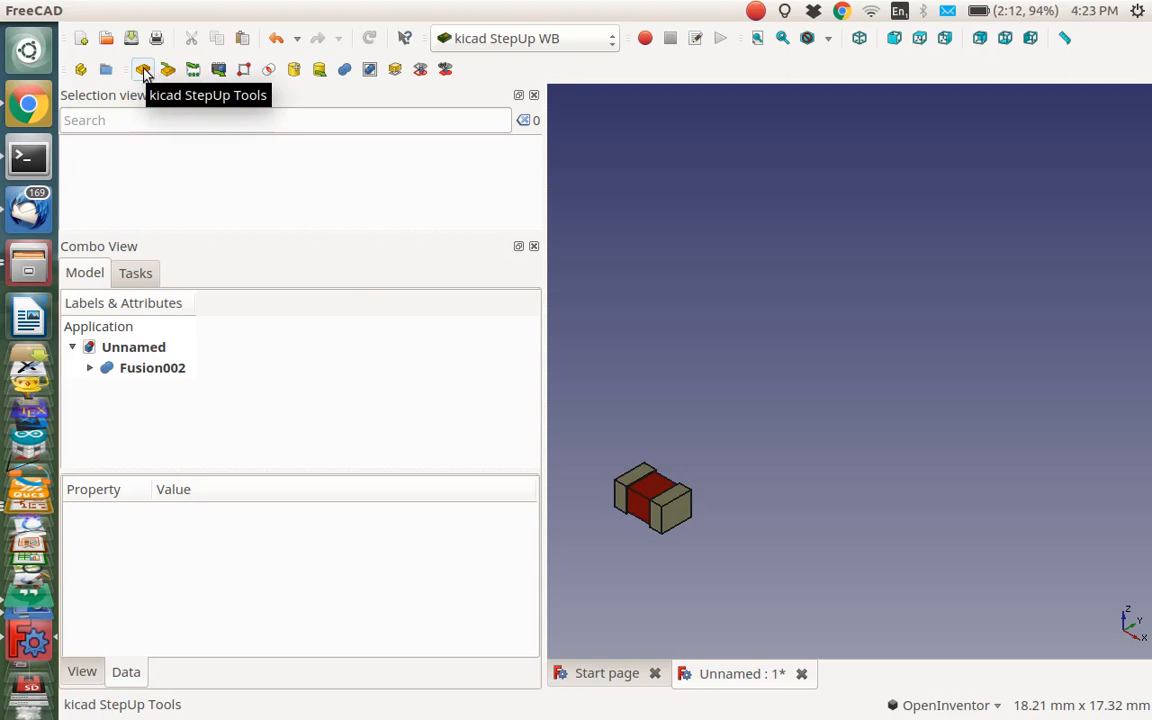
{"action": "left_click", "coordinate": [143, 69]}
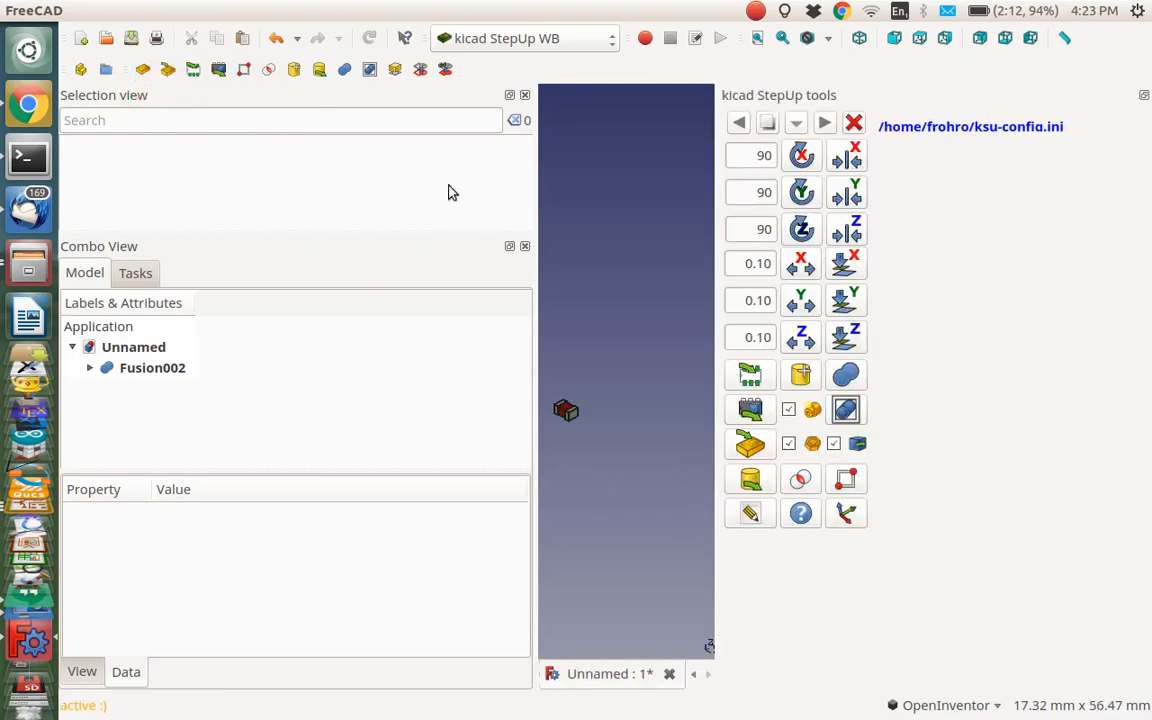
{"action": "mouse_move", "coordinate": [760, 360]}
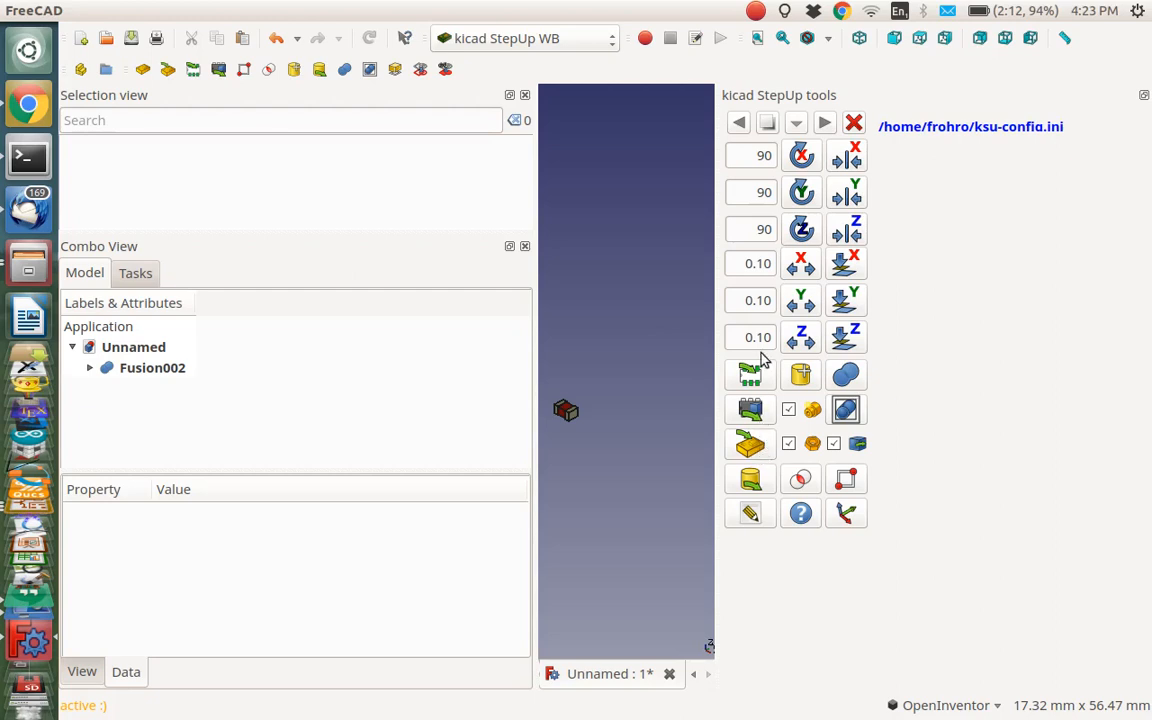
{"action": "mouse_move", "coordinate": [750, 444]}
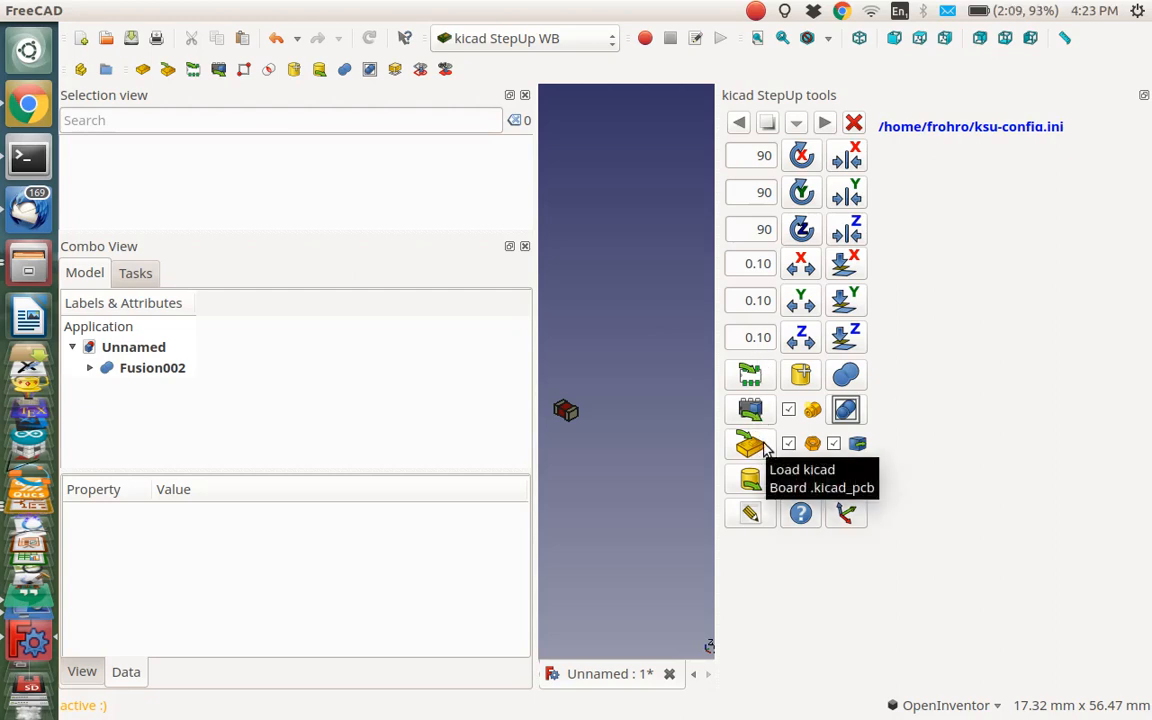
{"action": "mouse_move", "coordinate": [750, 410]}
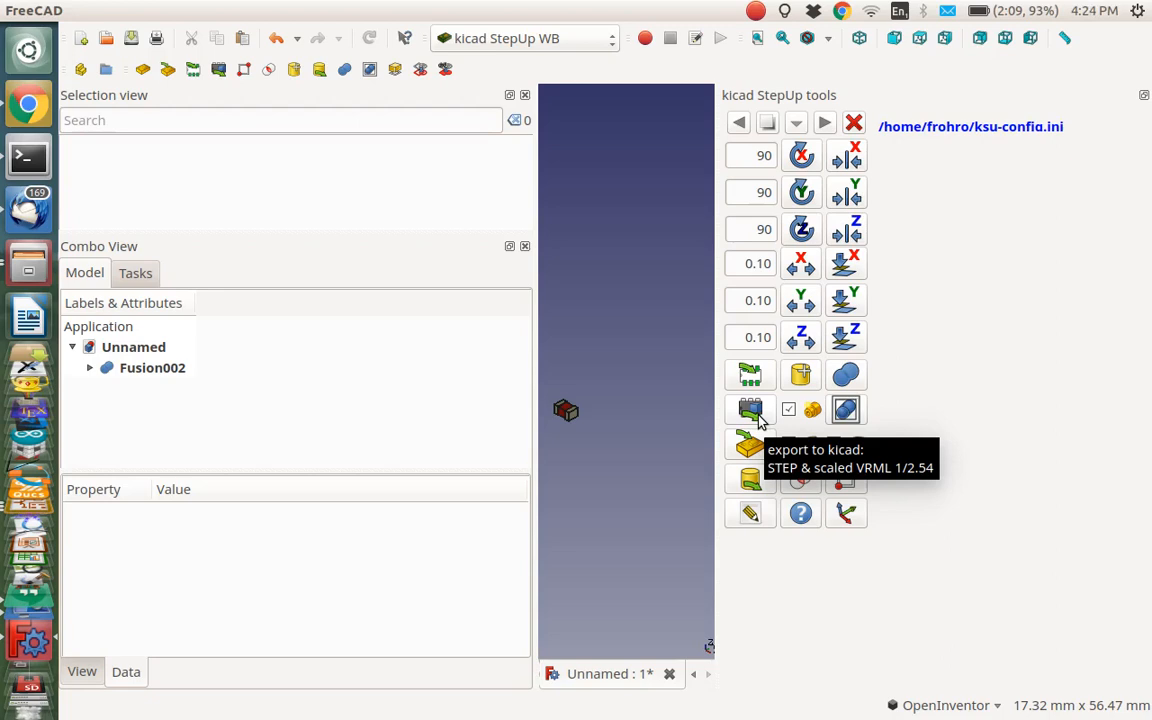
{"action": "left_click", "coordinate": [750, 409]}
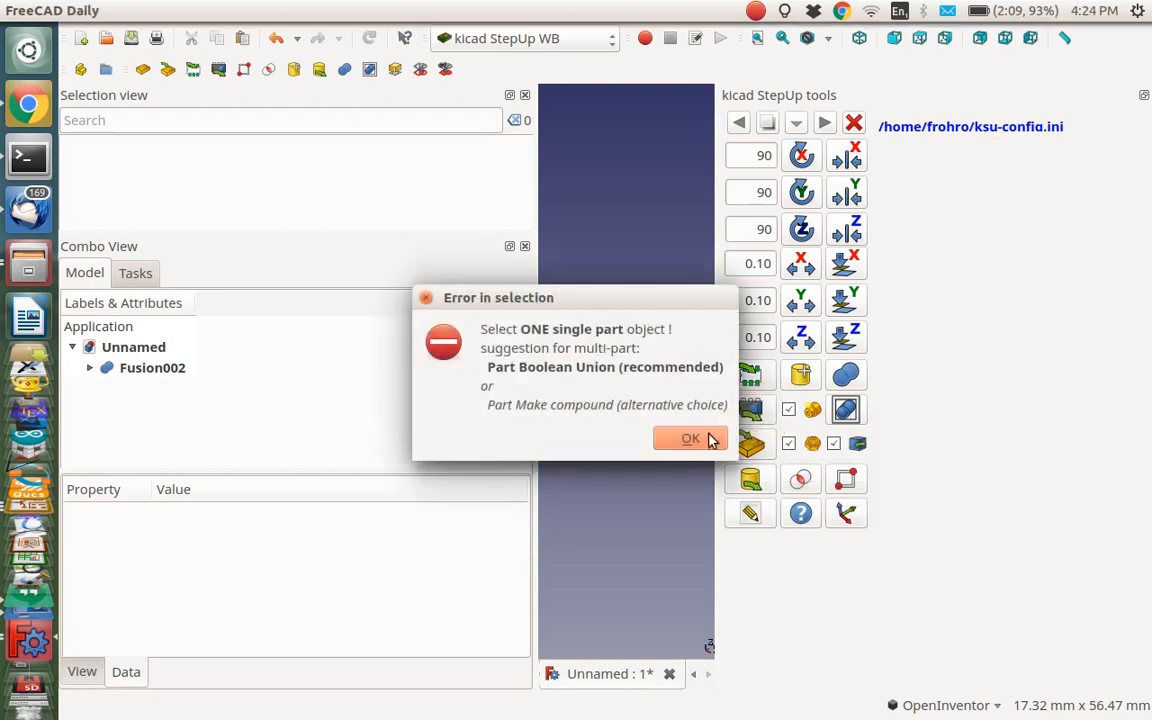
{"action": "left_click", "coordinate": [690, 438]}
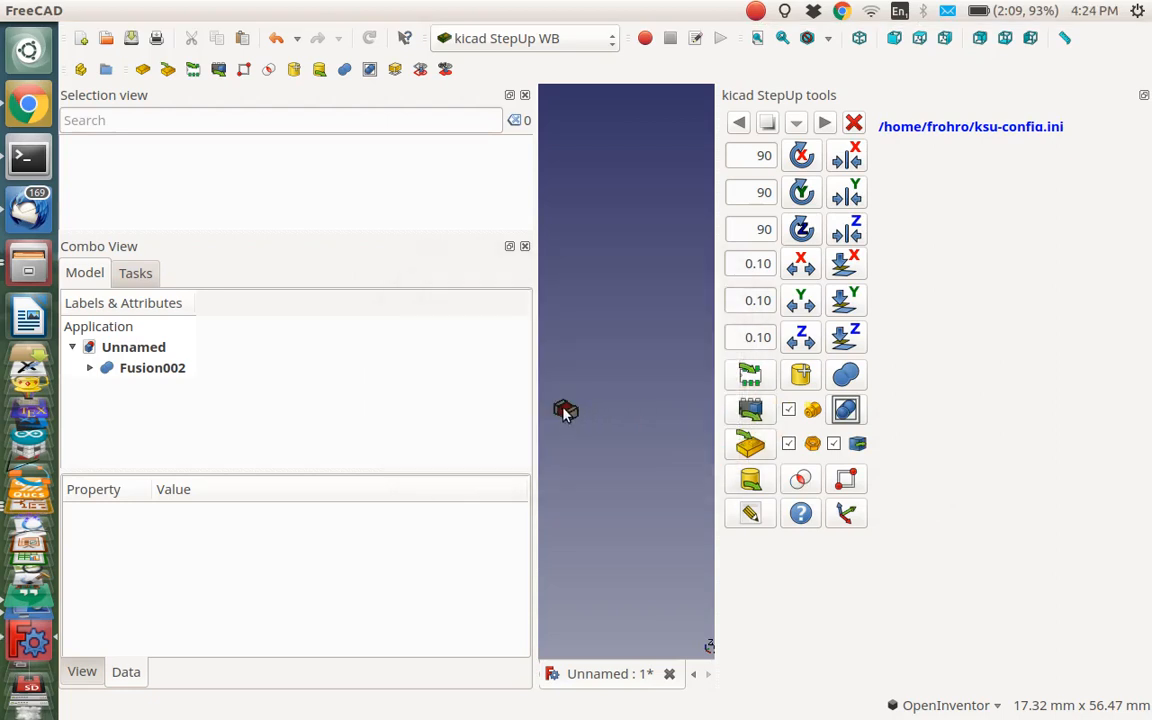
{"action": "left_click", "coordinate": [152, 367]}
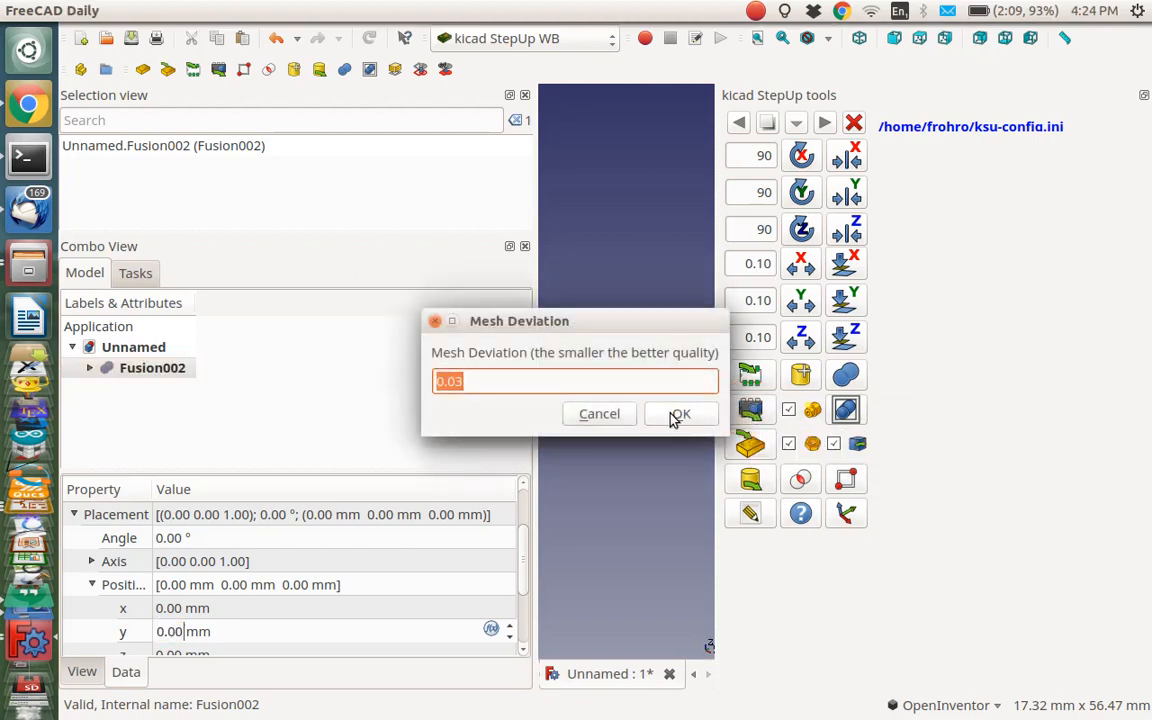
{"action": "mouse_move", "coordinate": [699, 425]}
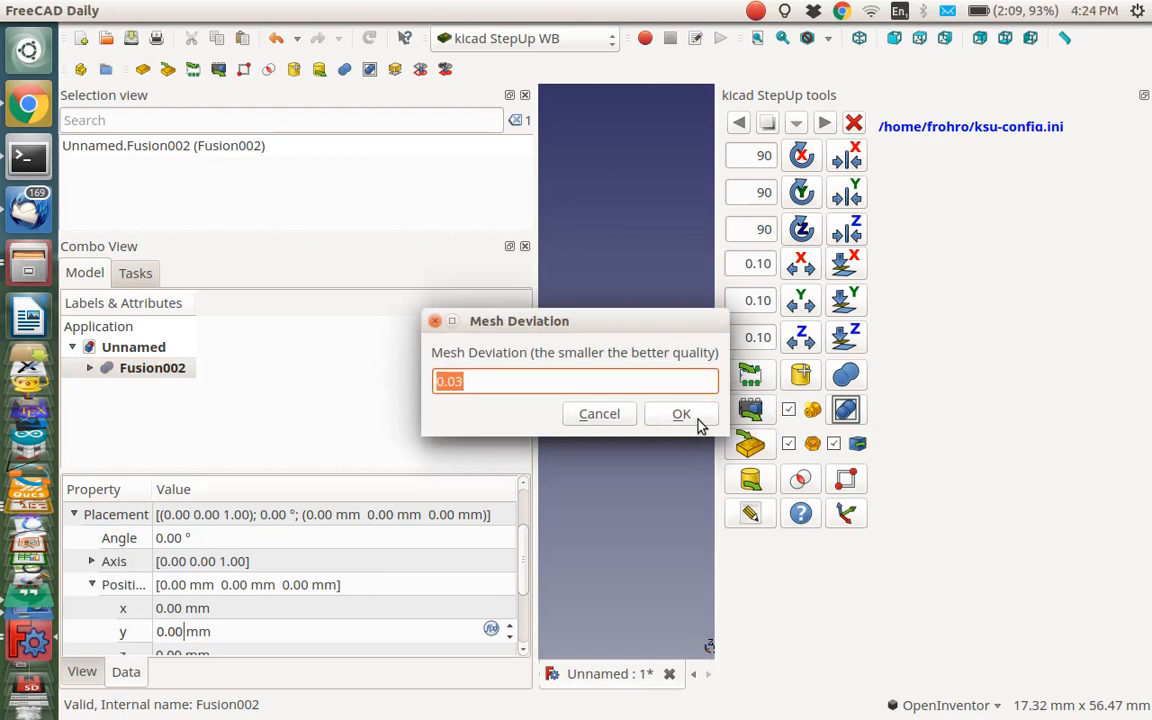
{"action": "mouse_move", "coordinate": [680, 418]}
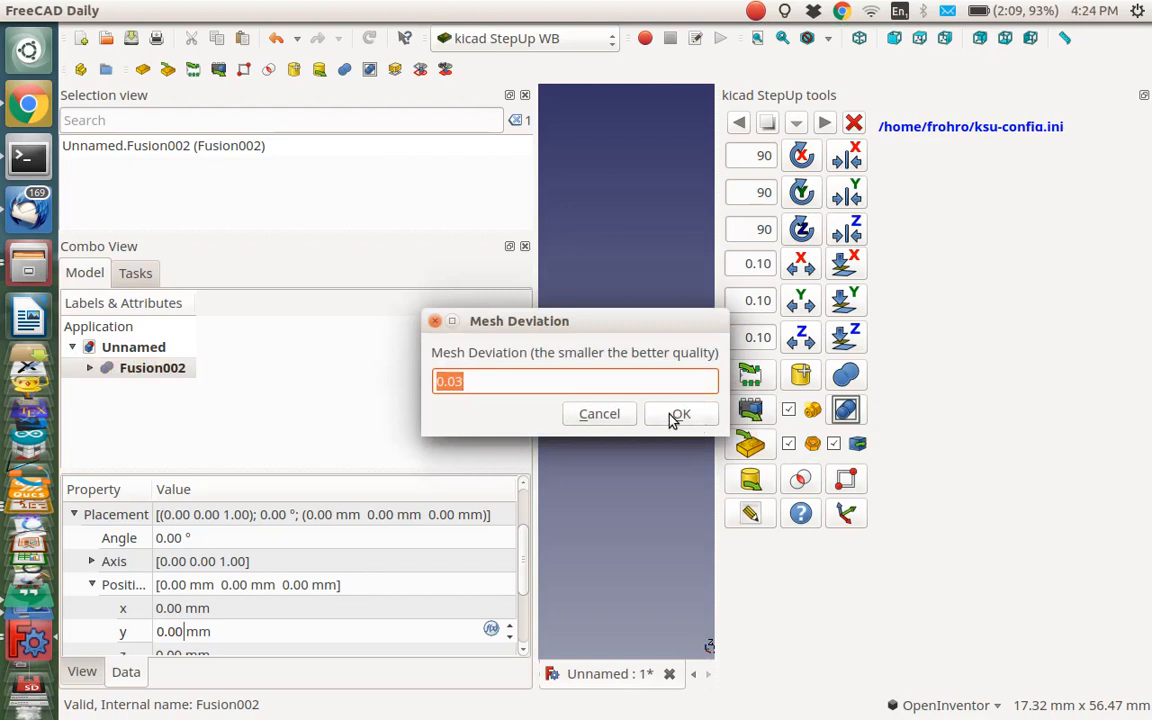
Accept default mesh deviation, crease angle and colours, then dismiss the export summary
{"action": "left_click", "coordinate": [680, 413]}
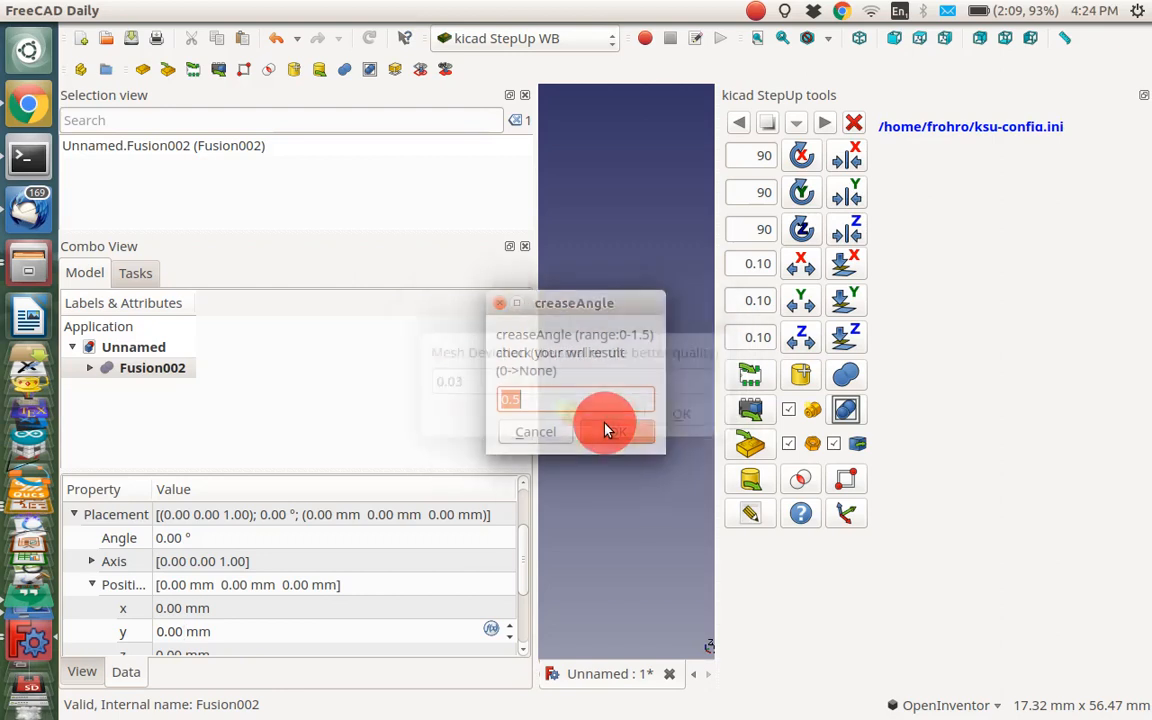
{"action": "left_click", "coordinate": [613, 431]}
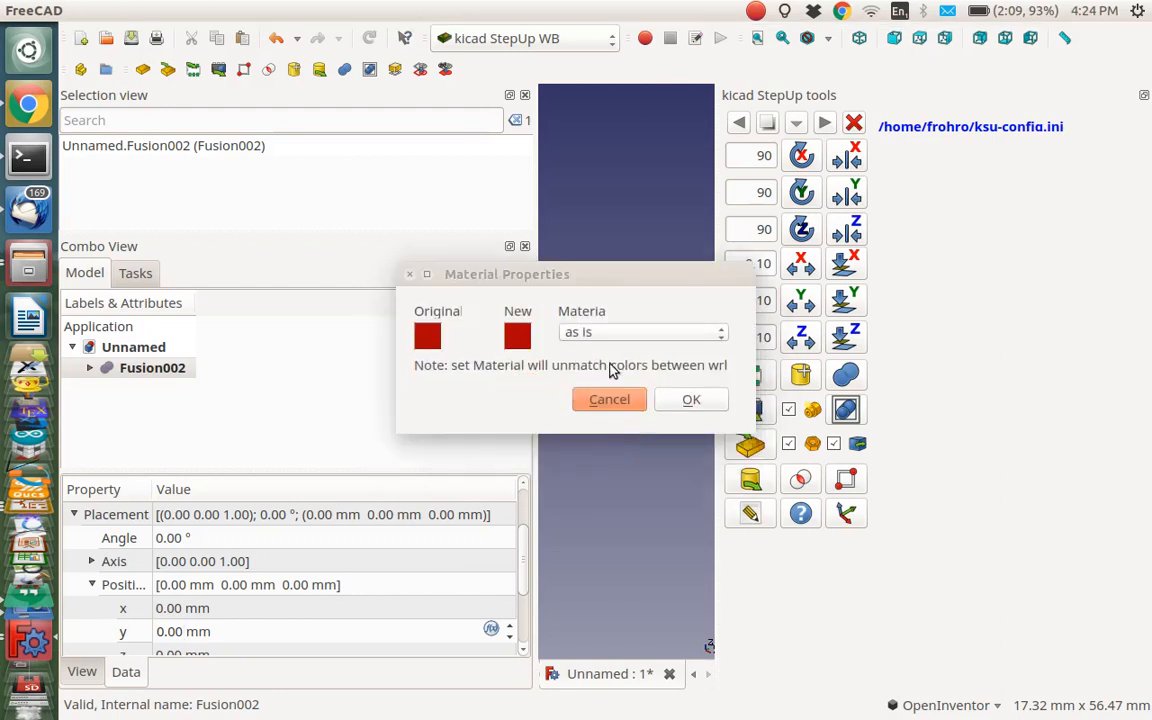
{"action": "left_click", "coordinate": [691, 399]}
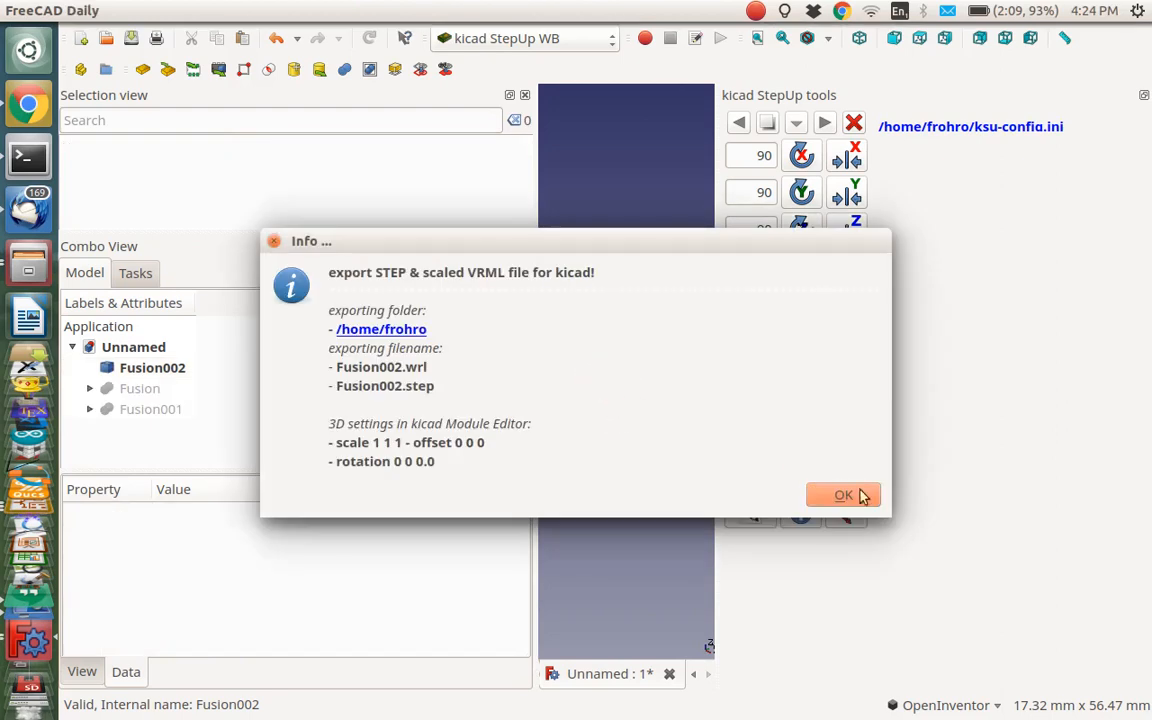
{"action": "left_click", "coordinate": [843, 495]}
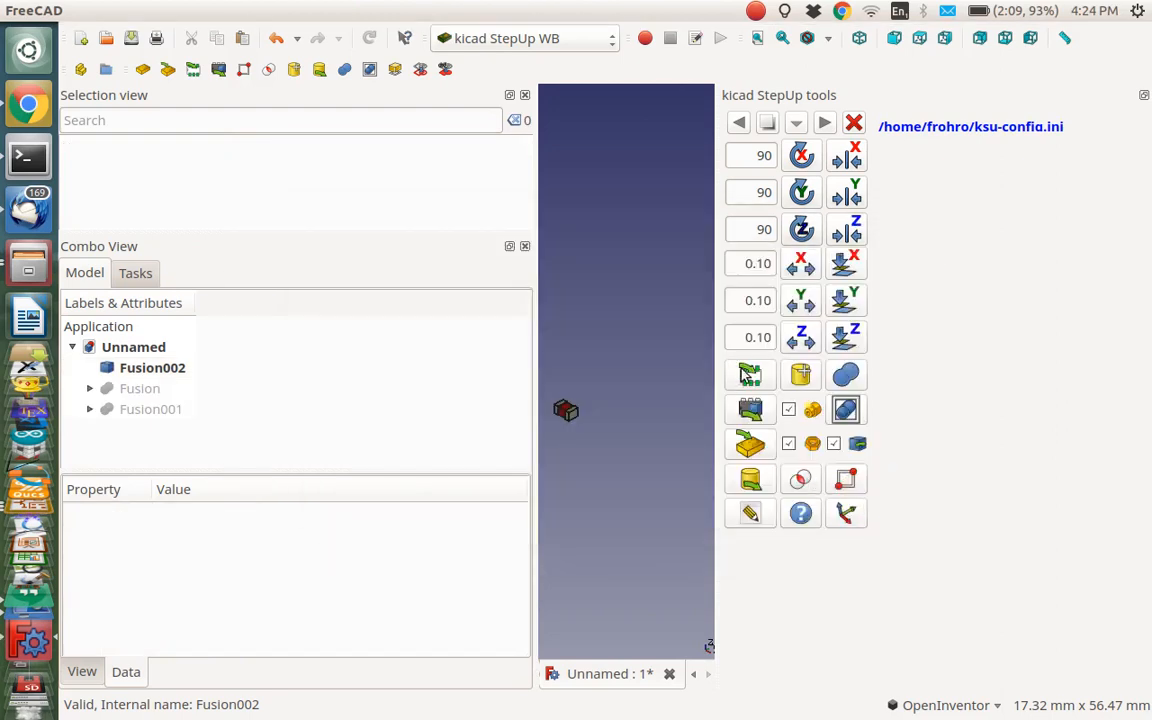
{"action": "mouse_move", "coordinate": [750, 375]}
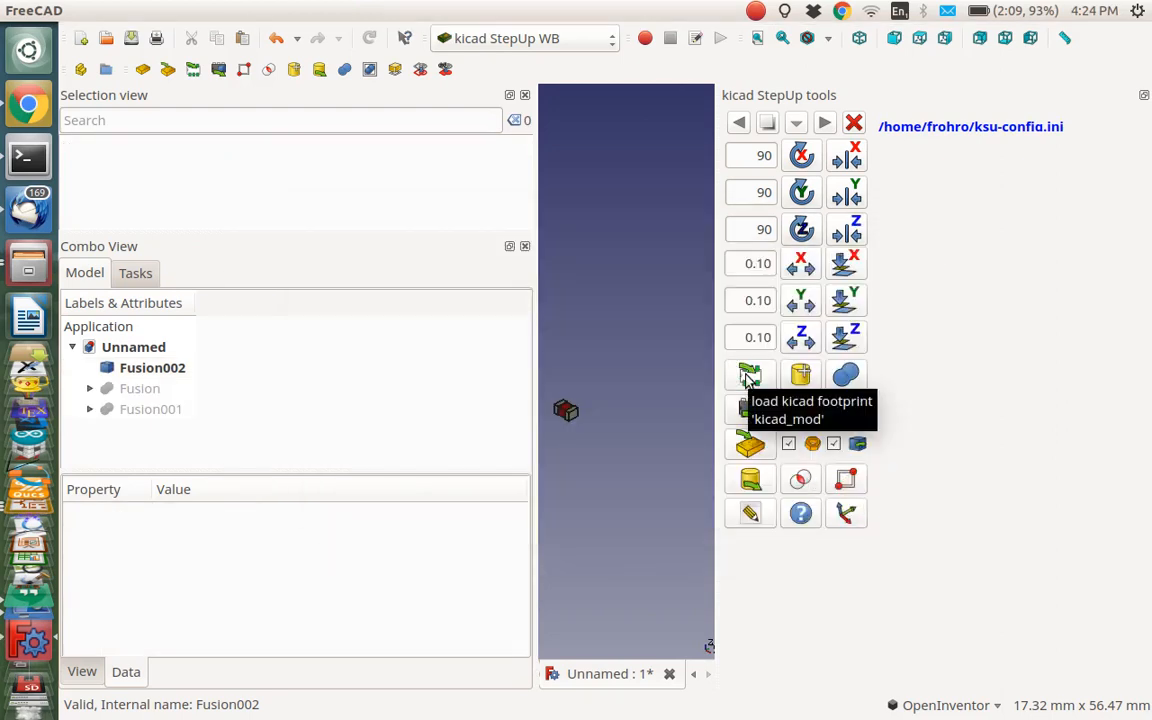
Load the R_0805_2012Metric footprint from Resistor_SMD.pretty beside Fusion002
{"action": "left_click", "coordinate": [750, 374]}
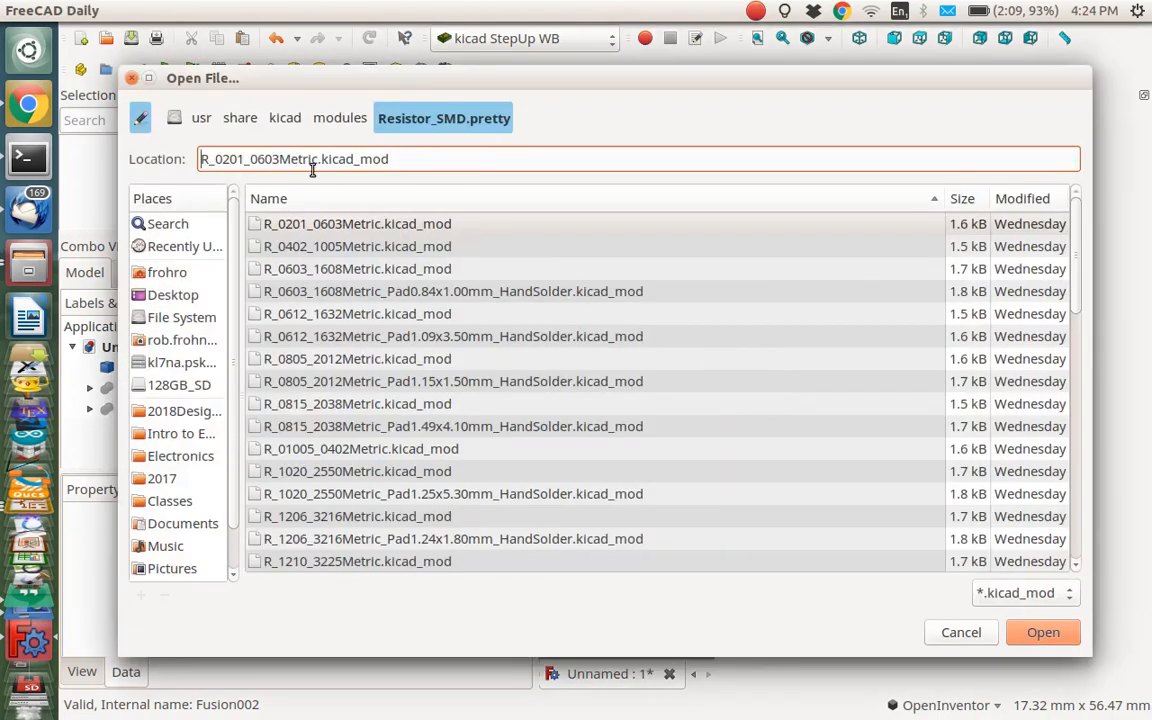
{"action": "mouse_move", "coordinate": [370, 335]}
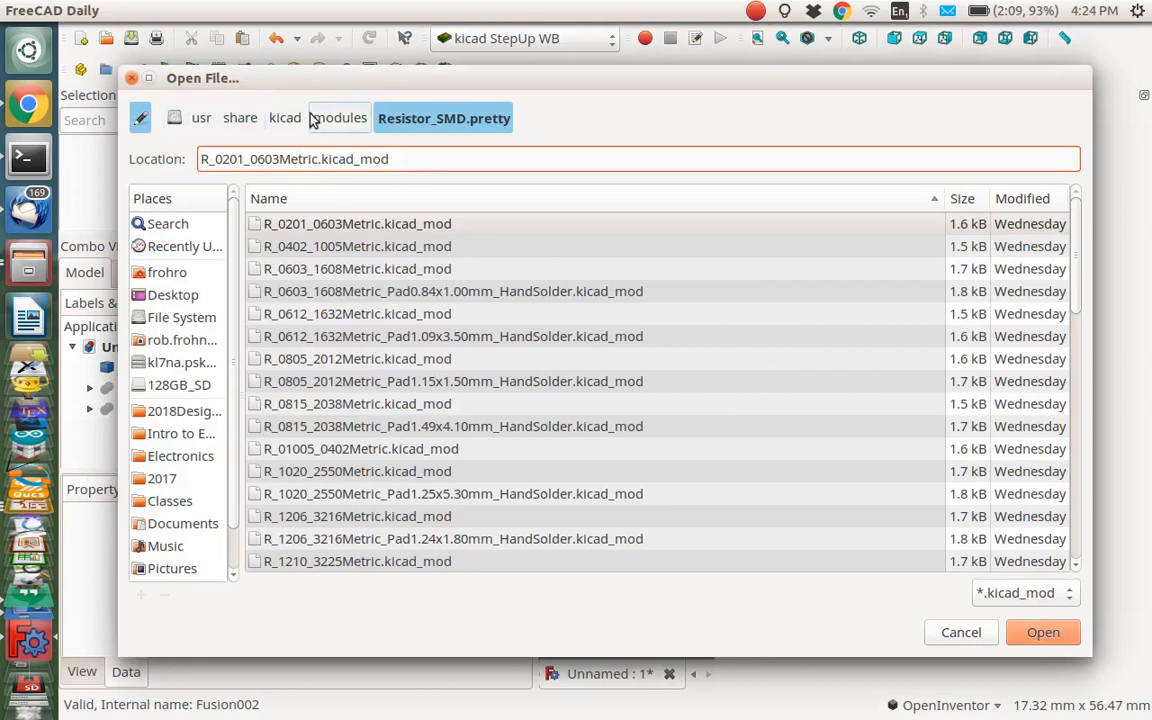
{"action": "mouse_move", "coordinate": [415, 143]}
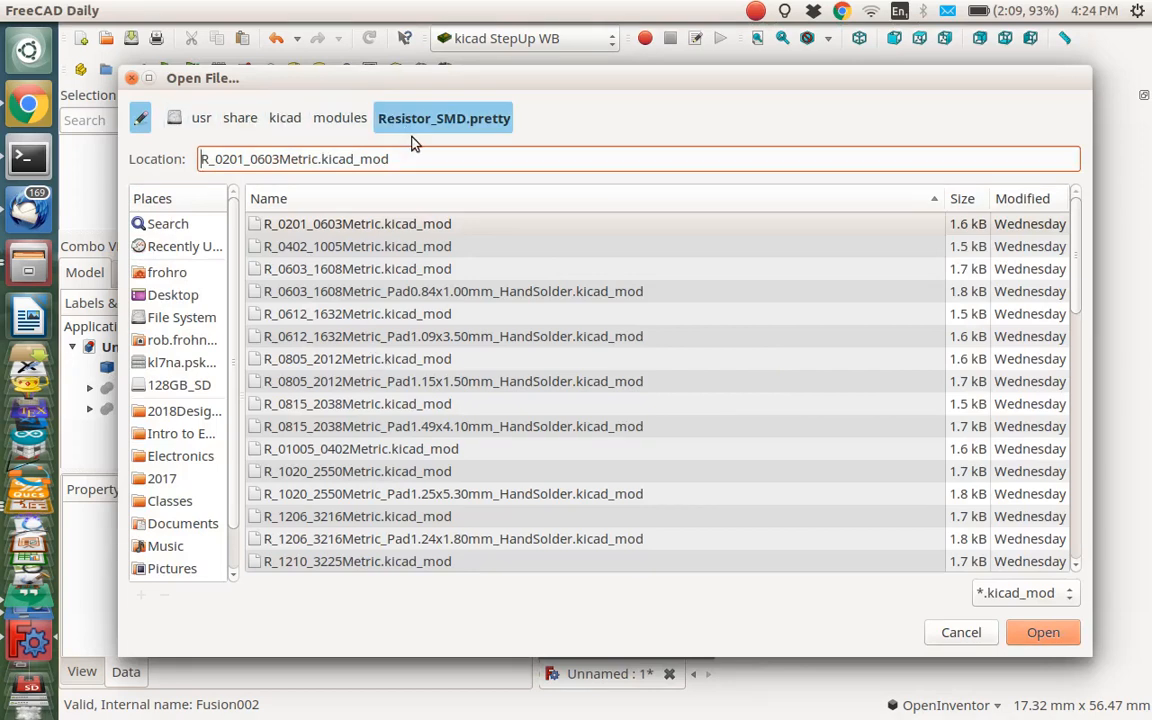
{"action": "mouse_move", "coordinate": [388, 373]}
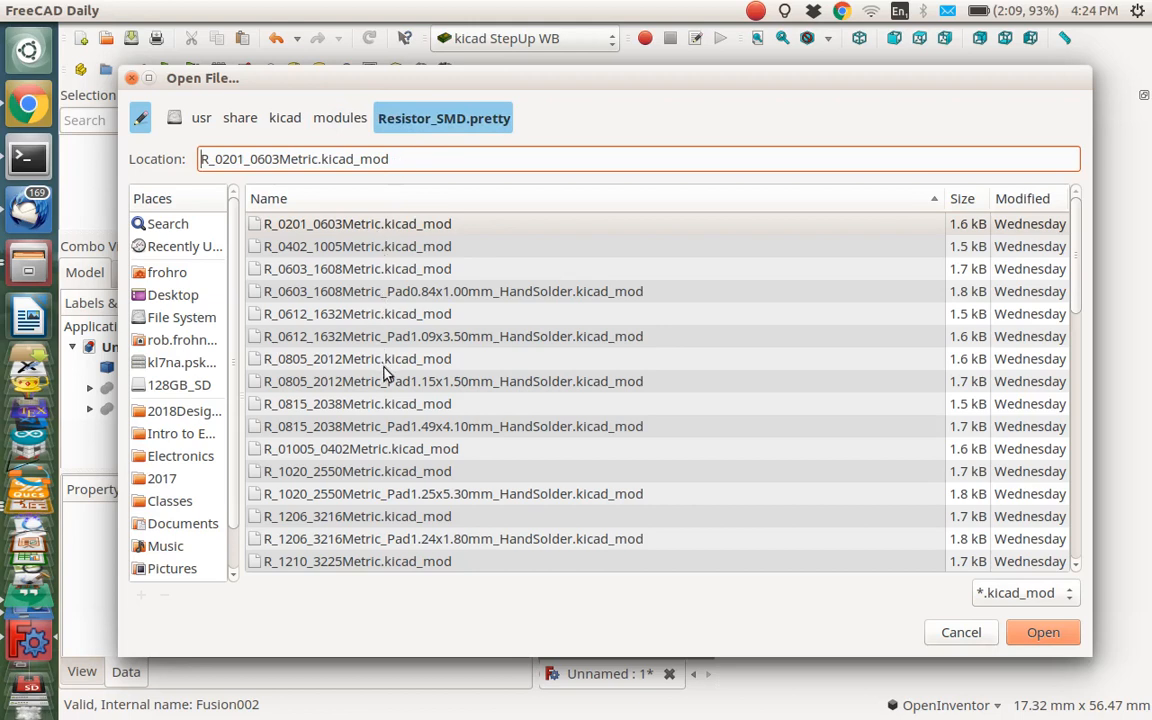
{"action": "mouse_move", "coordinate": [343, 325]}
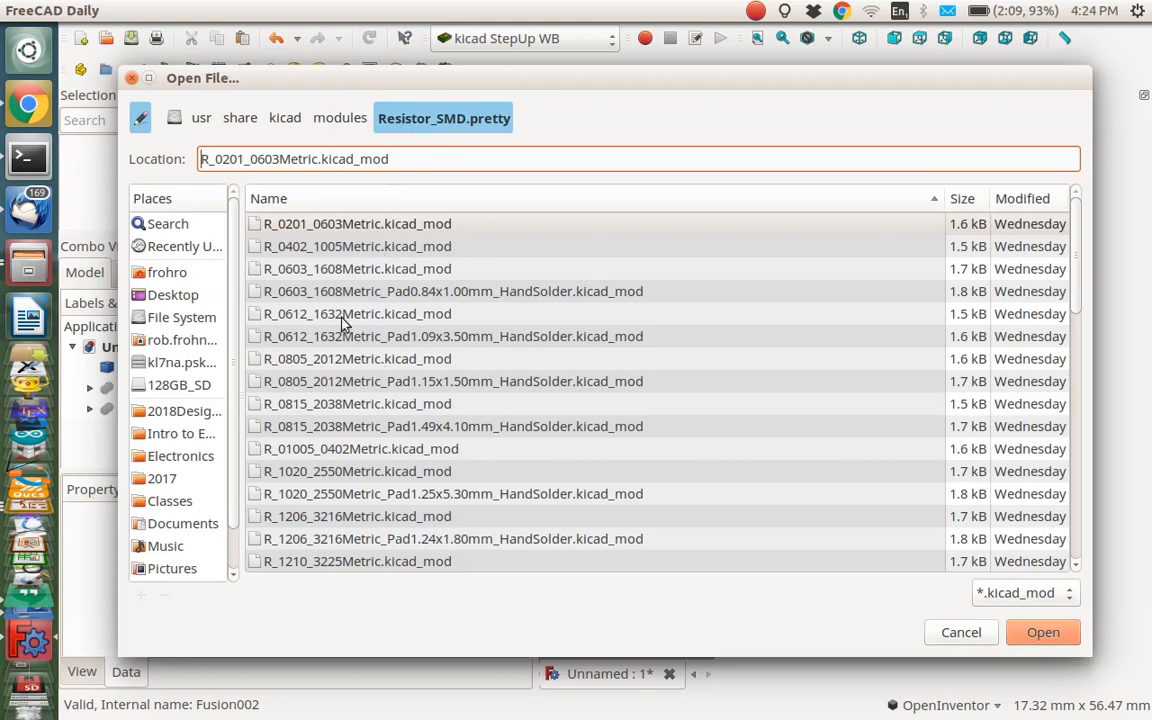
{"action": "left_click", "coordinate": [356, 358]}
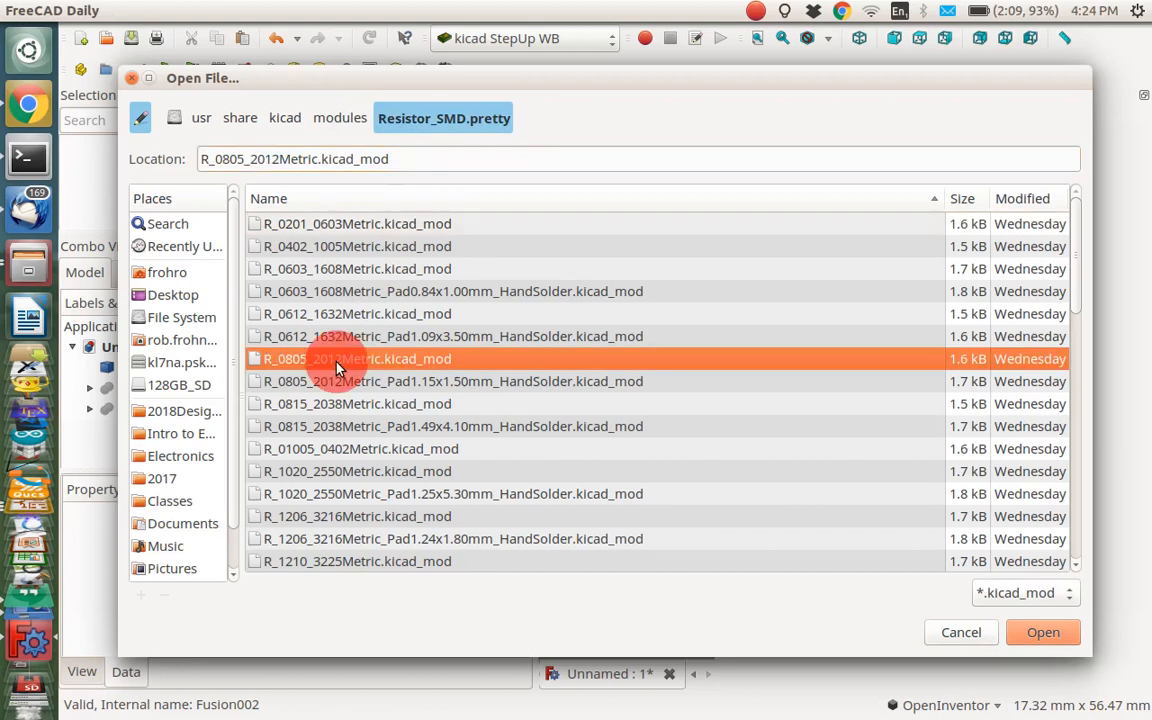
{"action": "left_click", "coordinate": [1043, 632]}
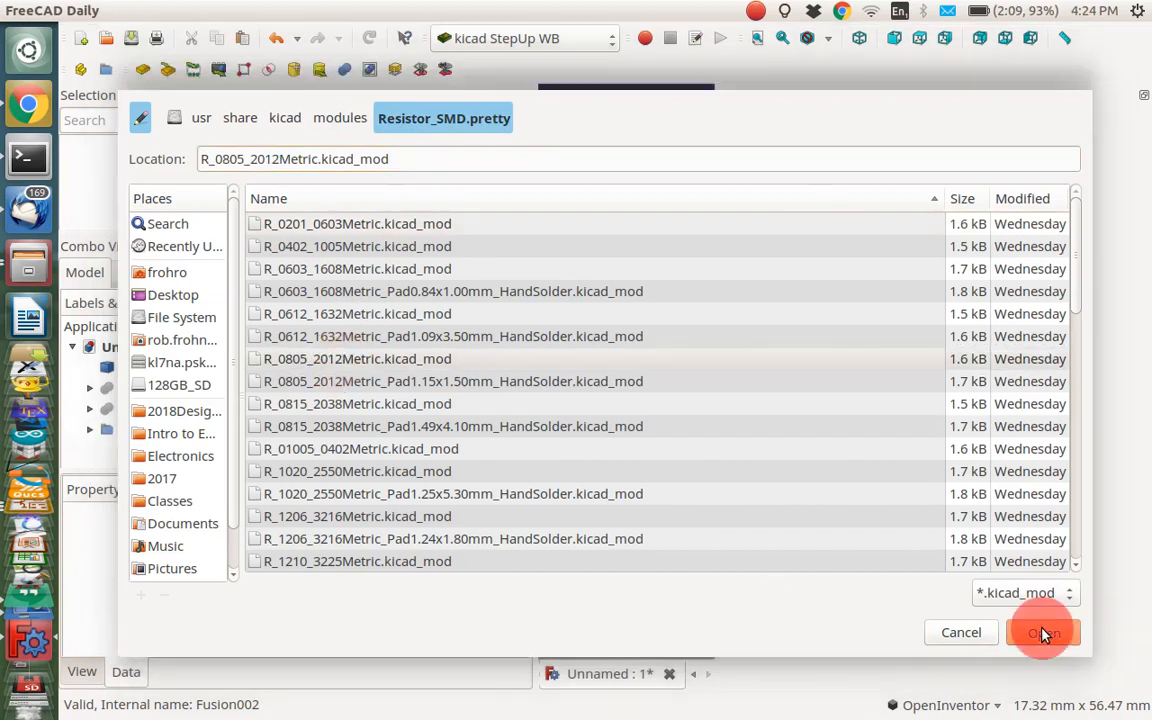
{"action": "left_click", "coordinate": [1043, 632]}
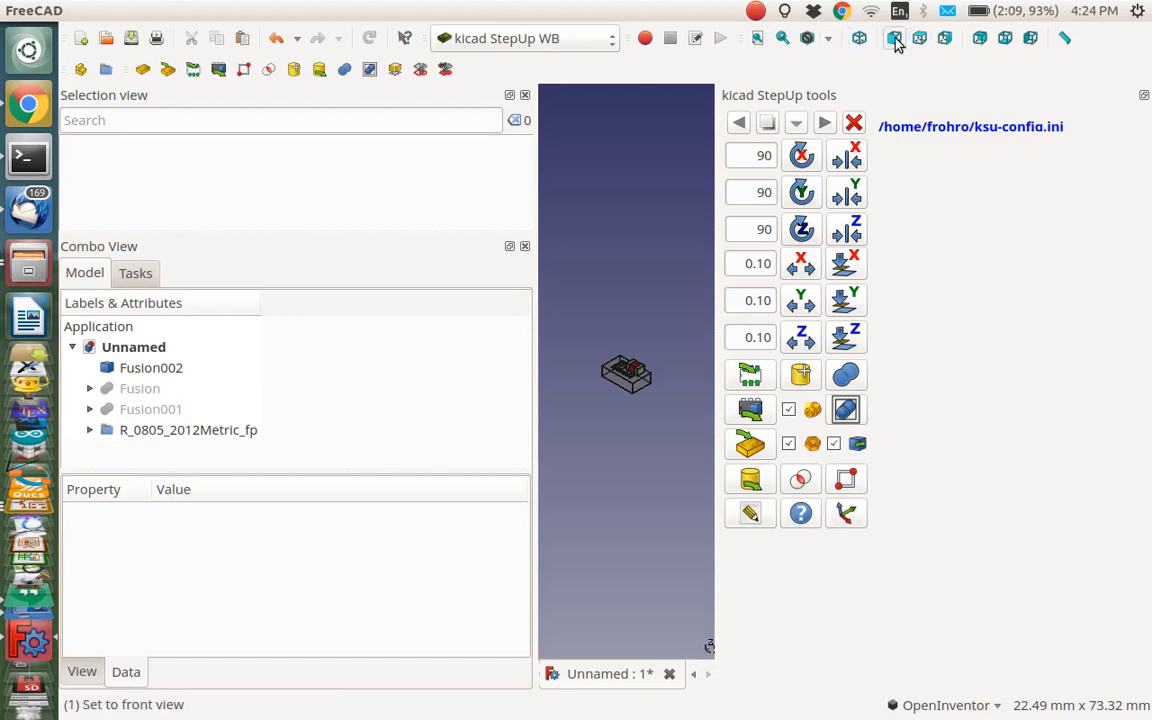
{"action": "mouse_move", "coordinate": [680, 300]}
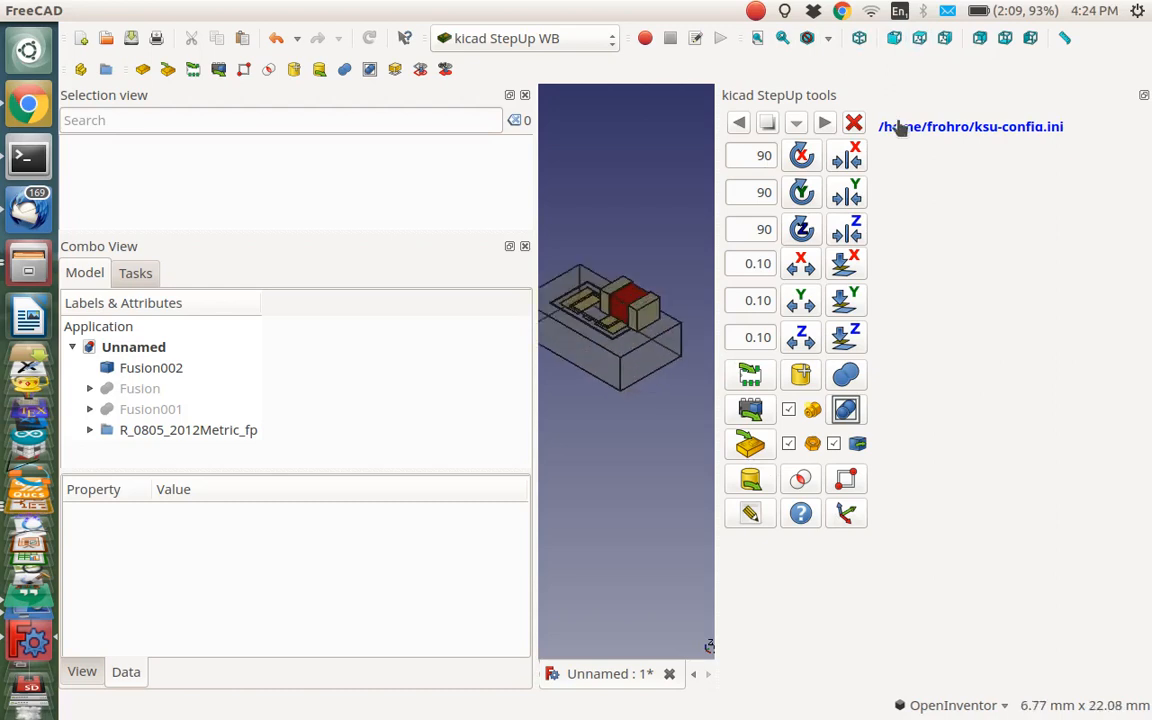
Check top and right views, then nudge Fusion002 in -0.10 X and Y steps to centre it
{"action": "left_click", "coordinate": [919, 38]}
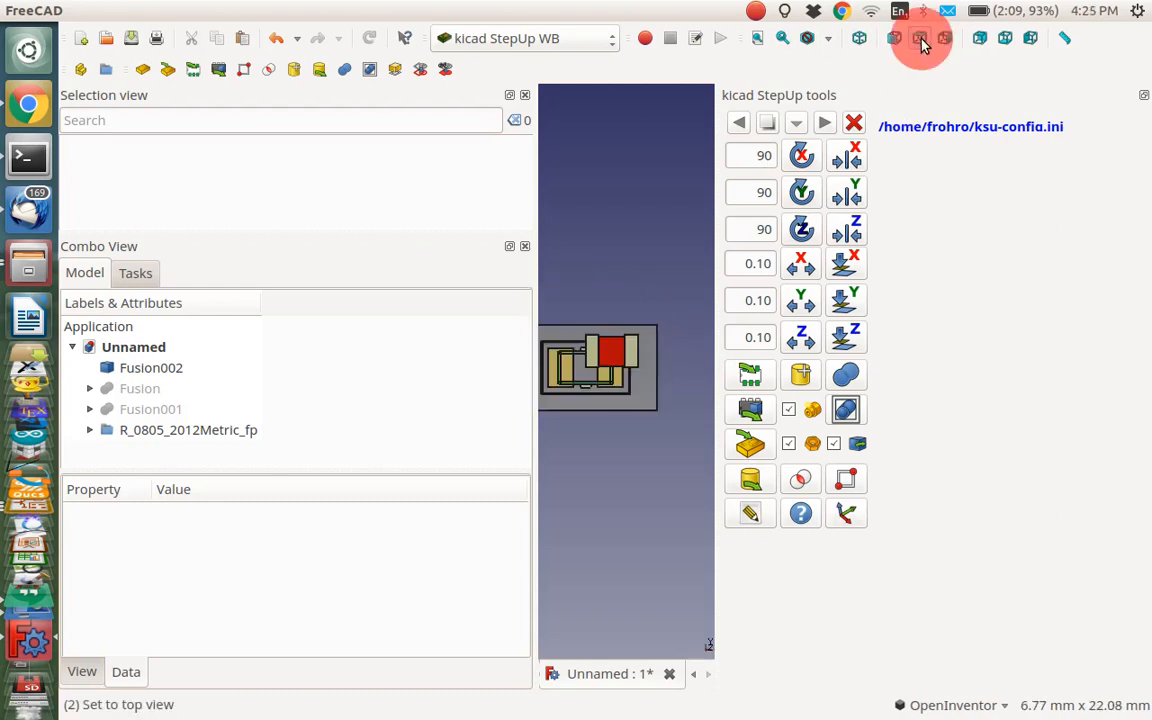
{"action": "left_click", "coordinate": [945, 38]}
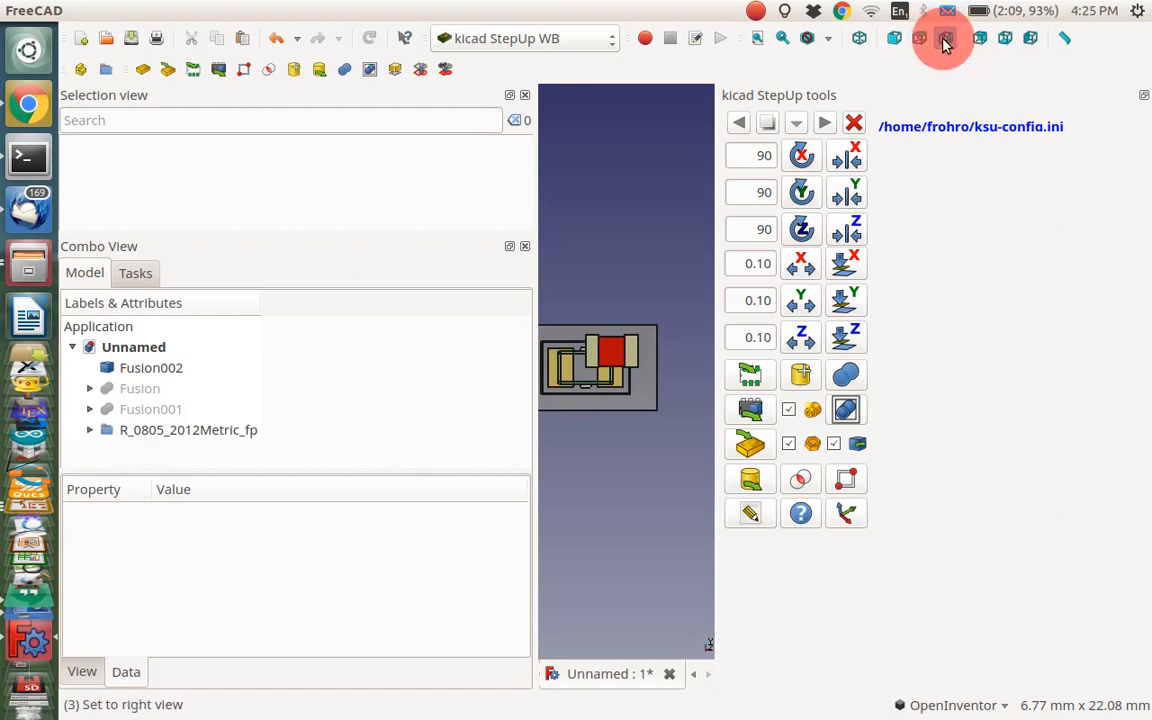
{"action": "left_click", "coordinate": [918, 38]}
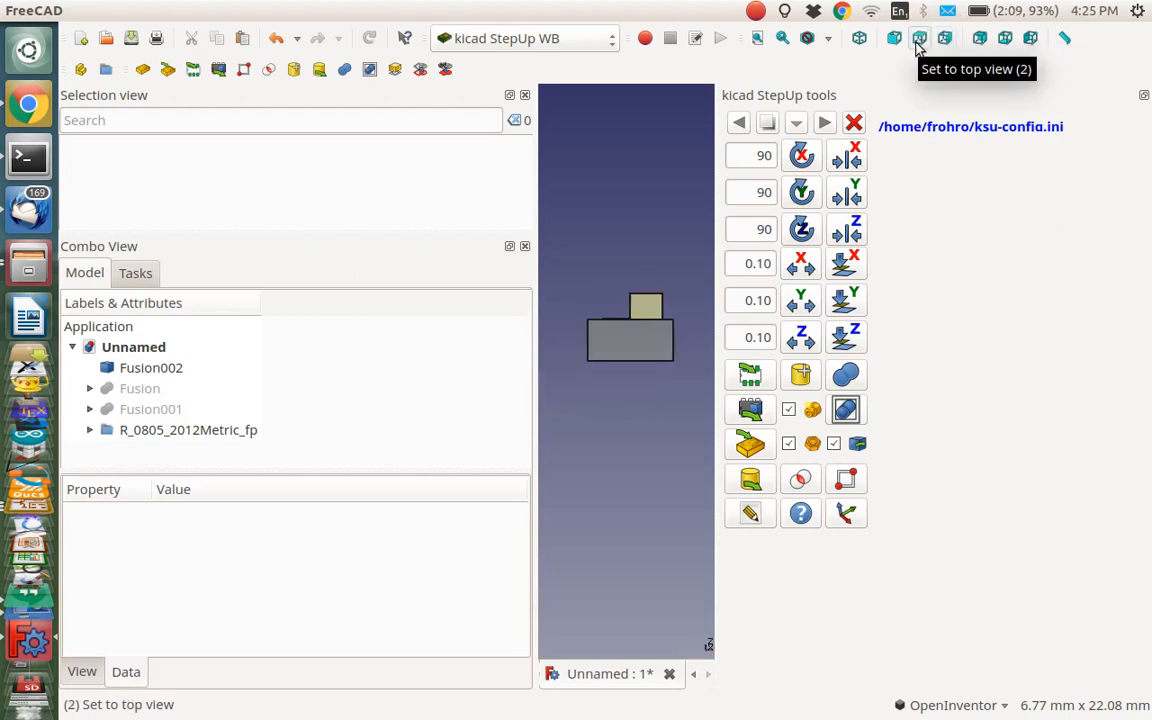
{"action": "left_click", "coordinate": [919, 38]}
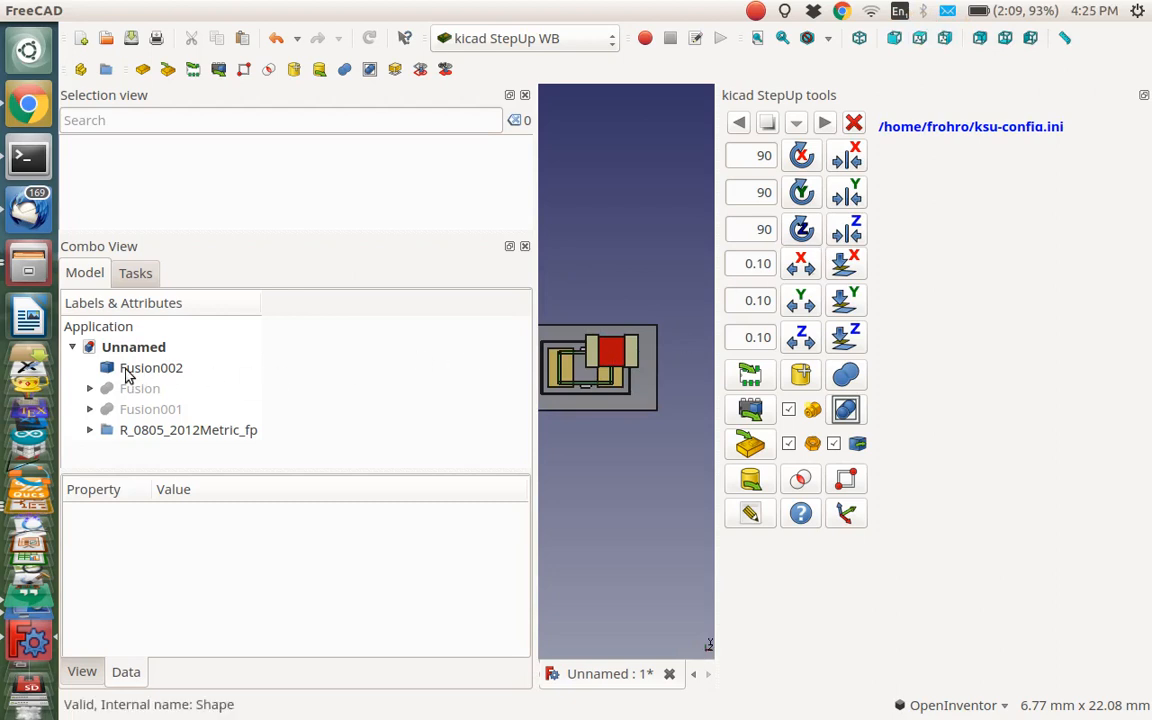
{"action": "left_click", "coordinate": [150, 367]}
{"action": "type", "text": "-0.1"}
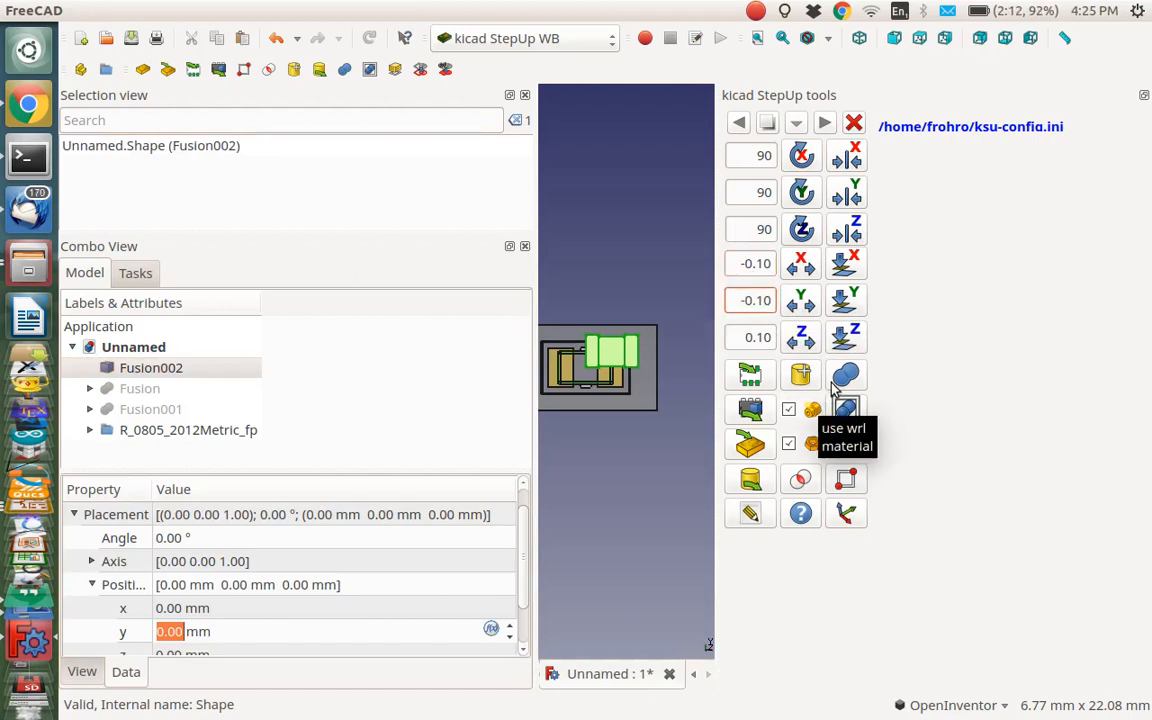
{"action": "mouse_move", "coordinate": [807, 273]}
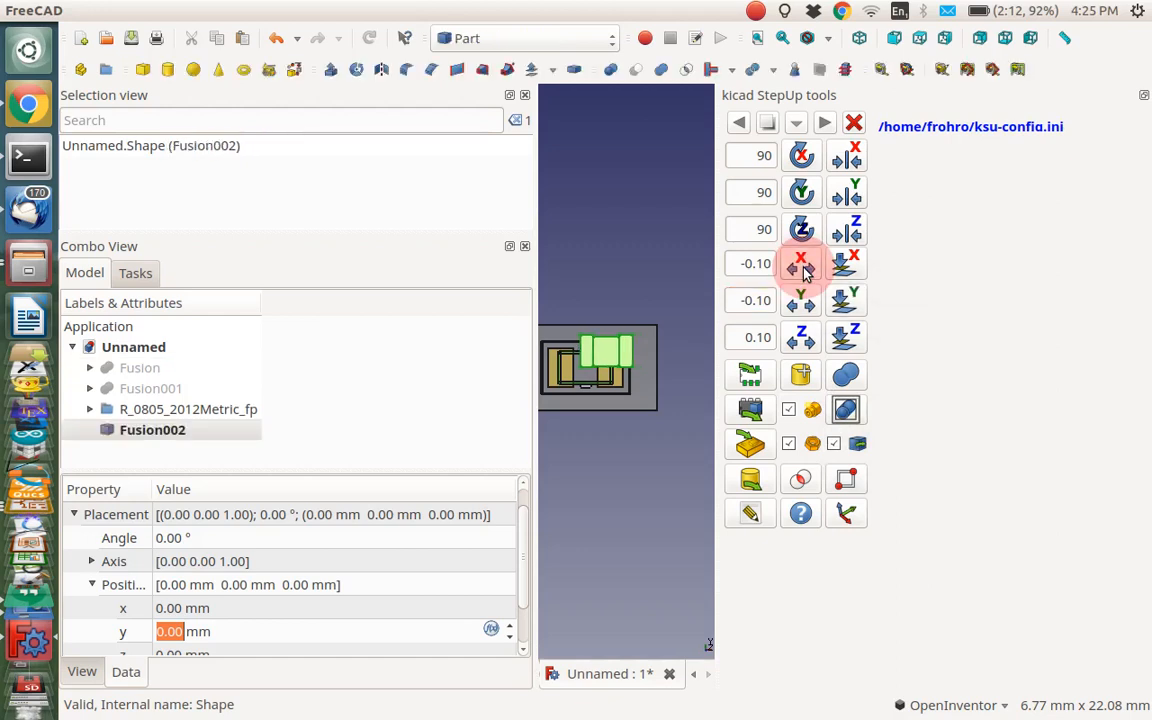
{"action": "left_click", "coordinate": [800, 265]}
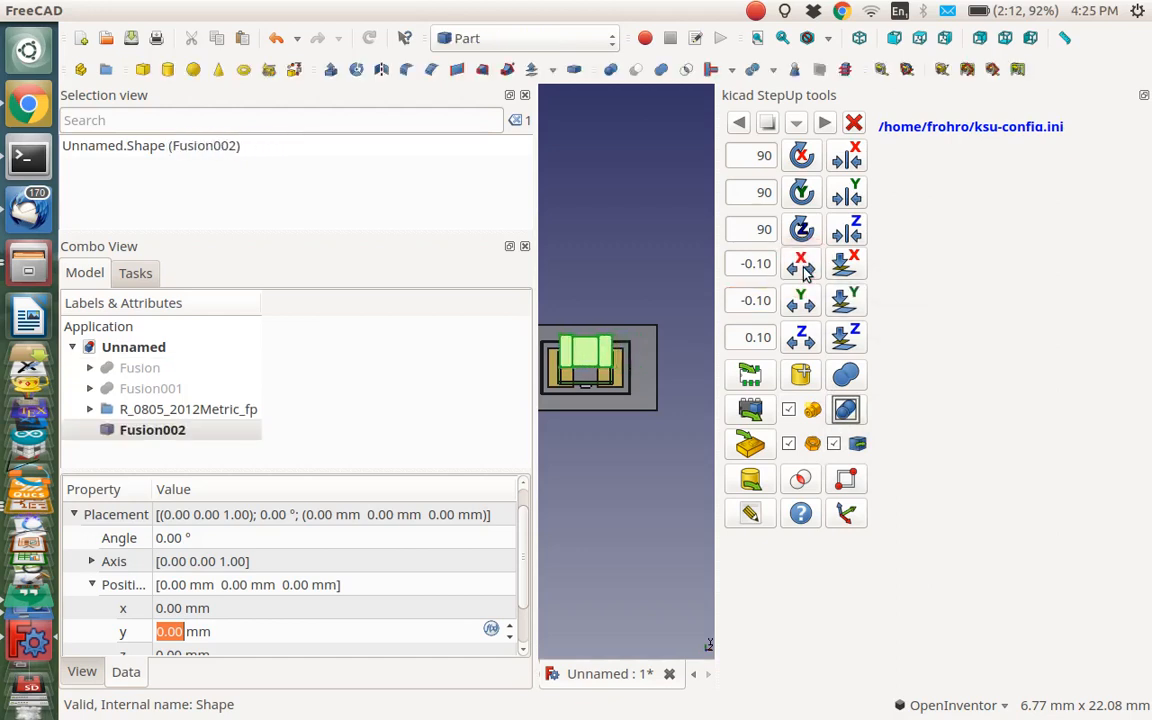
{"action": "left_click", "coordinate": [800, 262]}
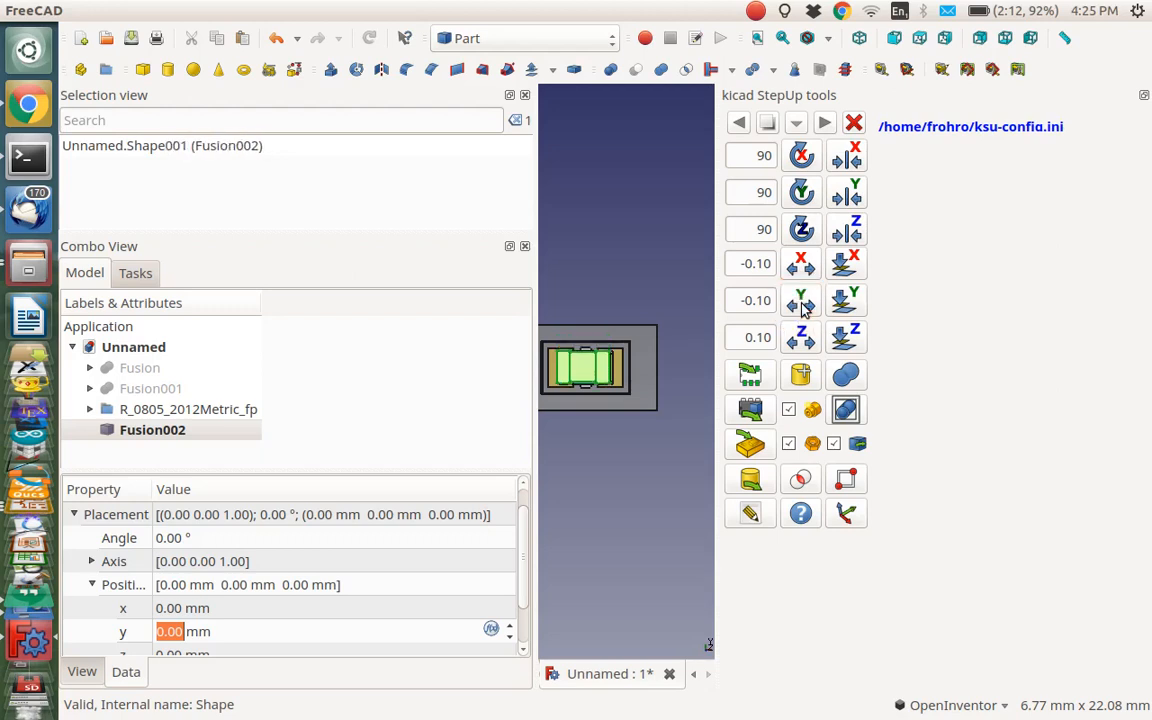
{"action": "left_click", "coordinate": [752, 263]}
{"action": "type", "text": "-0.01"}
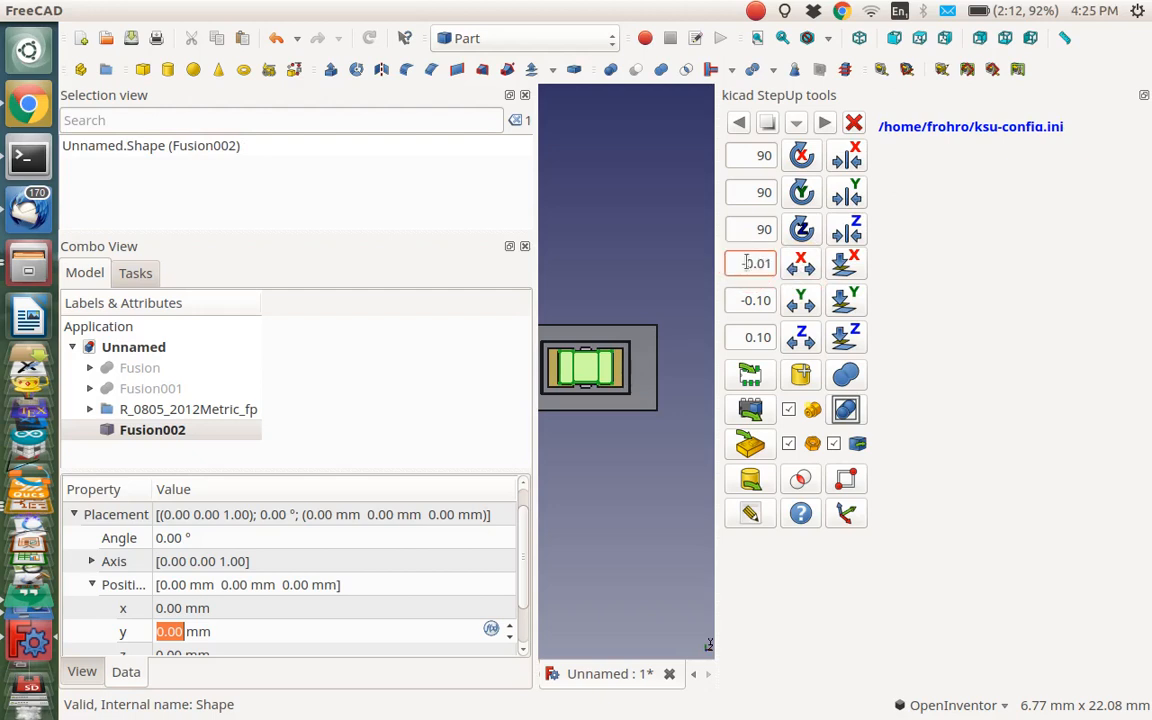
{"action": "left_click", "coordinate": [801, 264]}
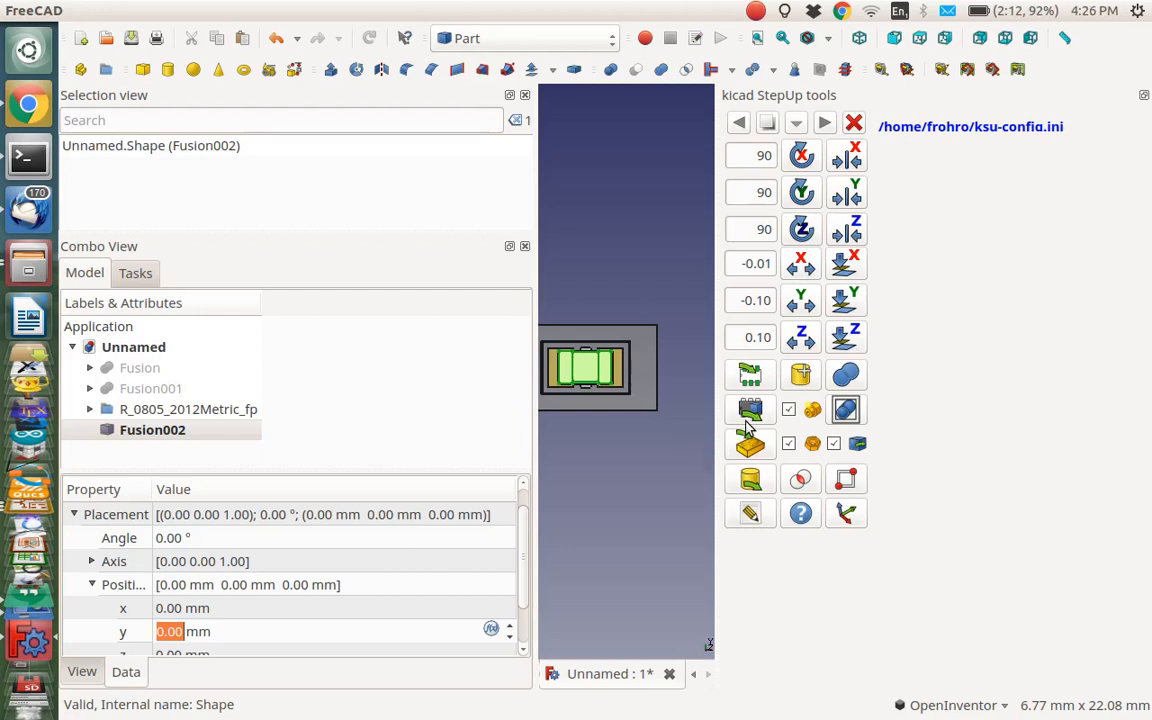
{"action": "mouse_move", "coordinate": [750, 409]}
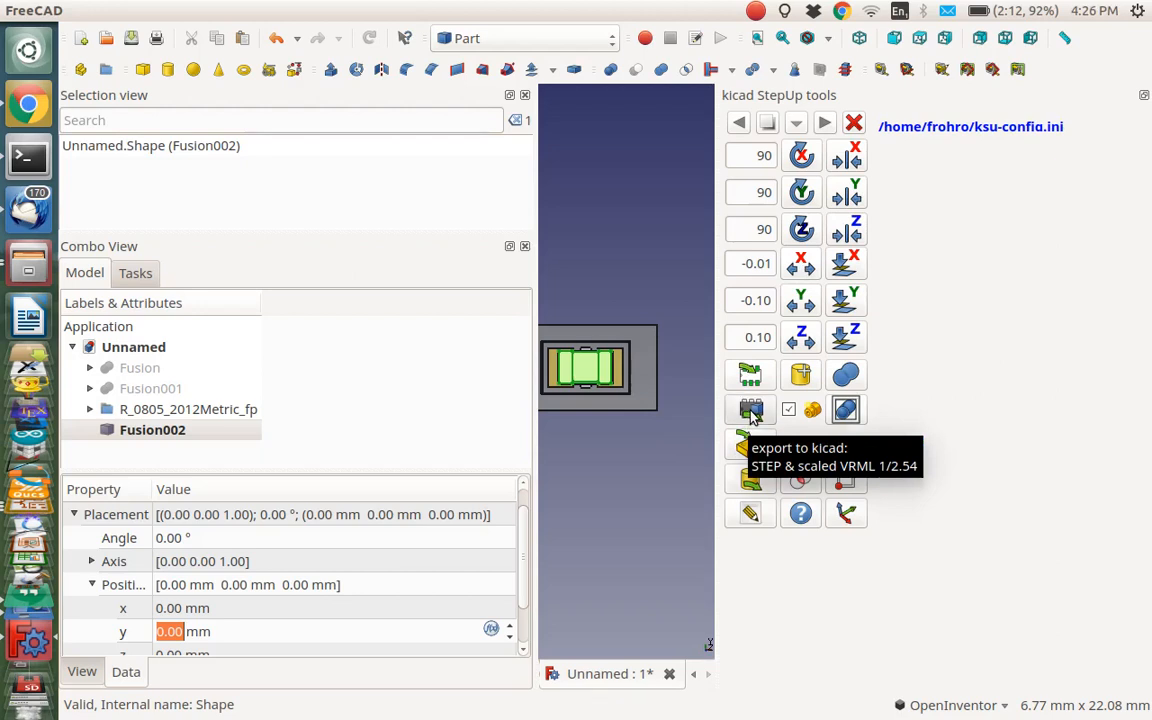
Re-export Fusion002 via KiCad StepUp, overwriting Fusion002.wrl and Fusion002.step with default crease angle and material
{"action": "left_click", "coordinate": [750, 410]}
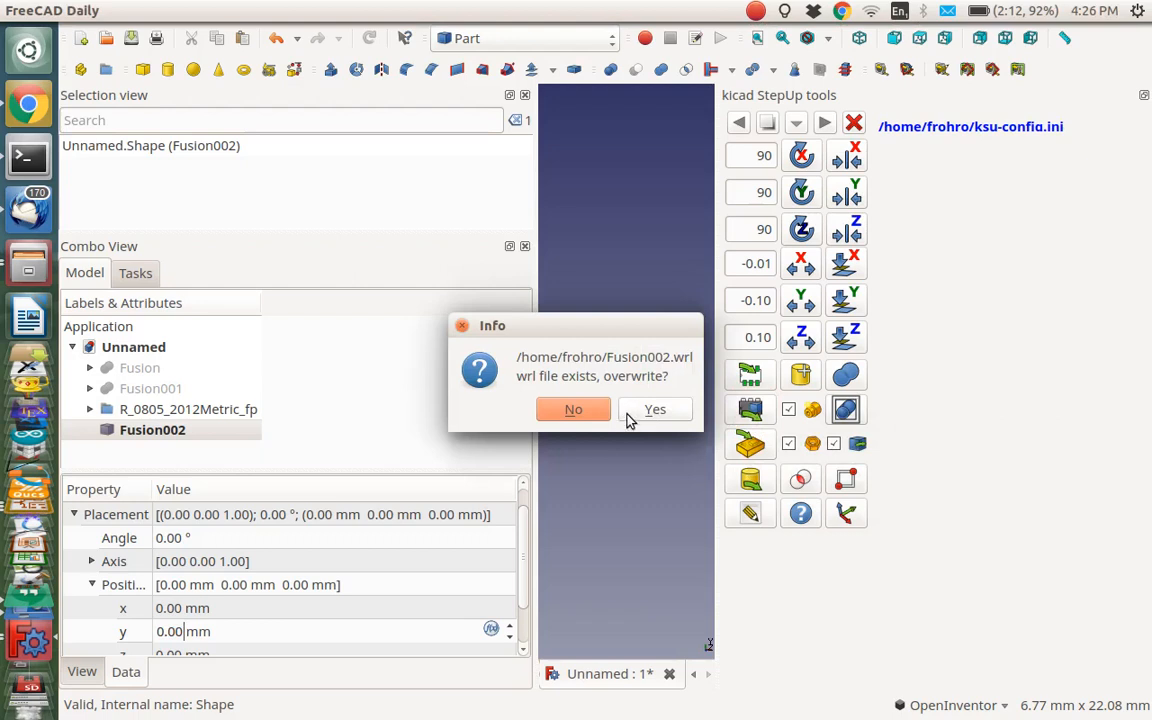
{"action": "mouse_move", "coordinate": [638, 415]}
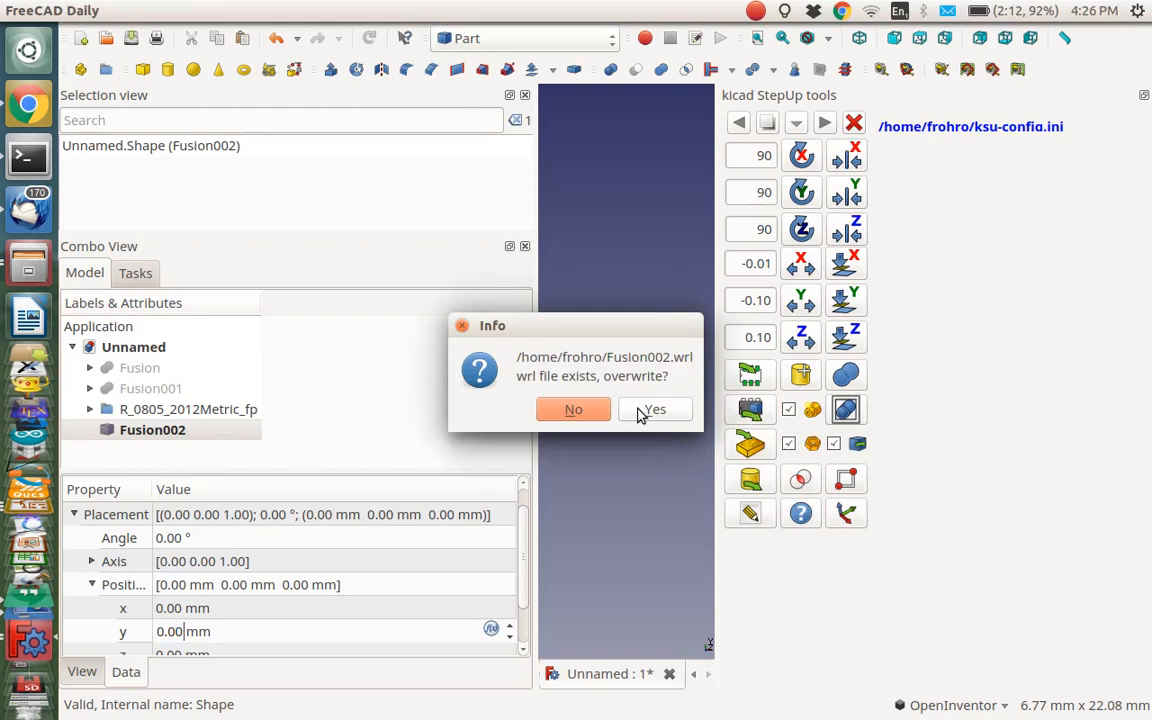
{"action": "left_click", "coordinate": [654, 409]}
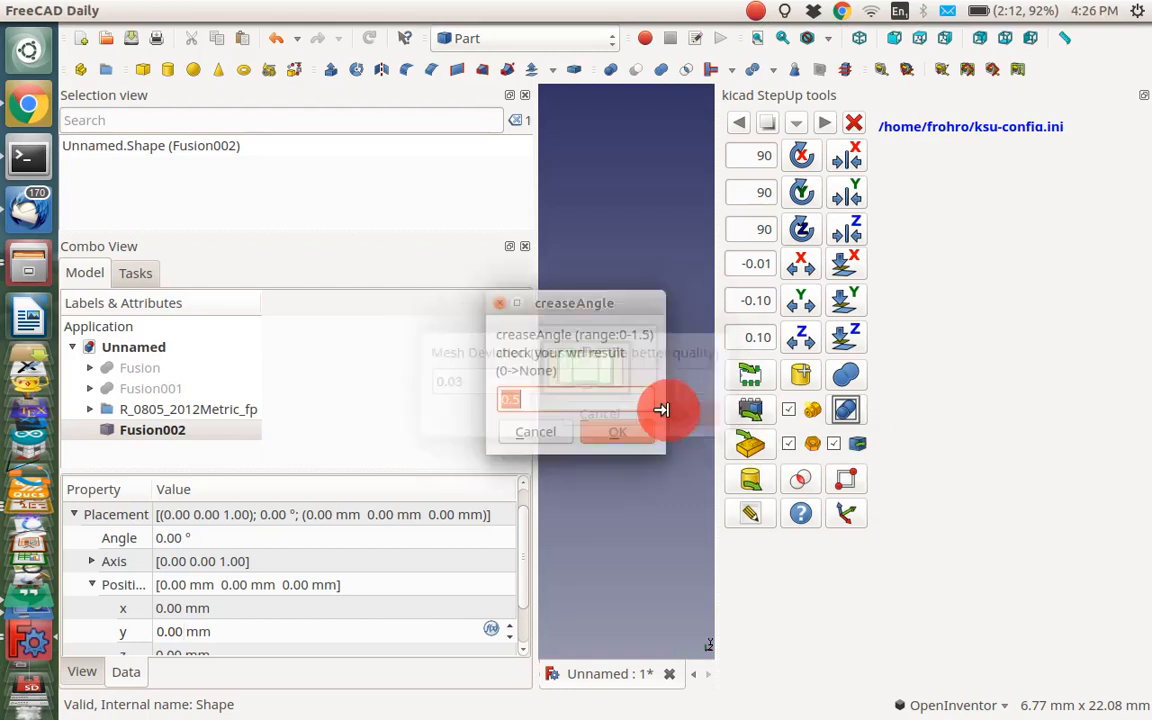
{"action": "left_click", "coordinate": [617, 431]}
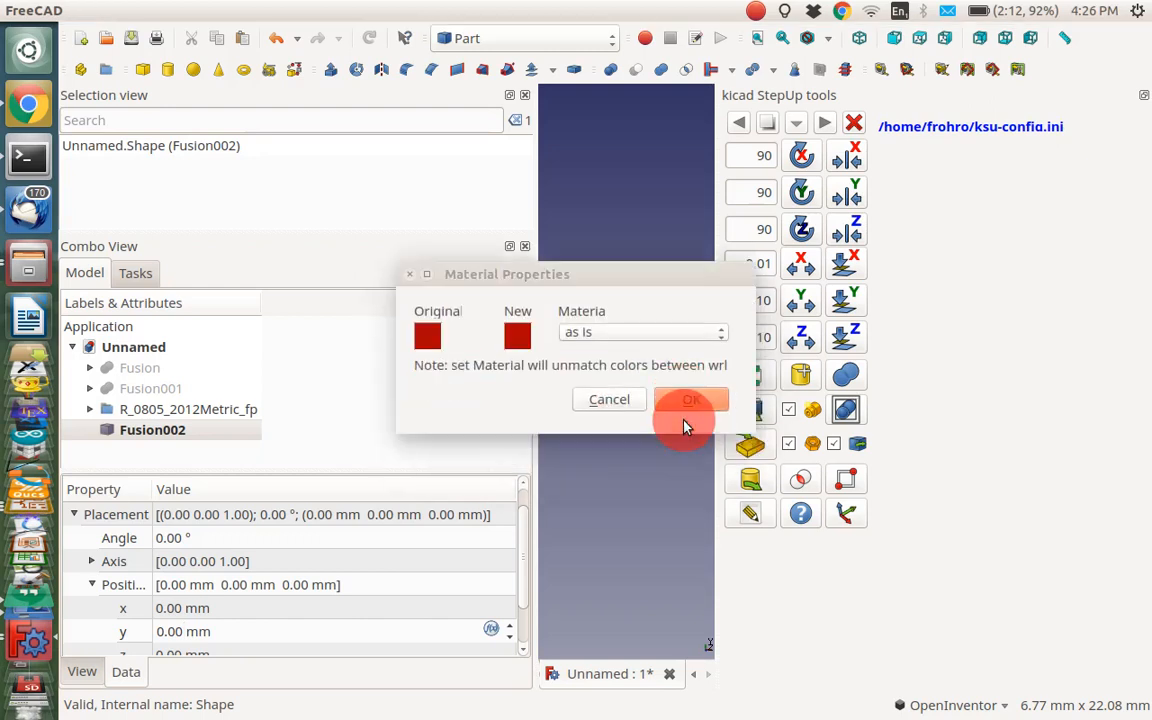
{"action": "left_click", "coordinate": [689, 399]}
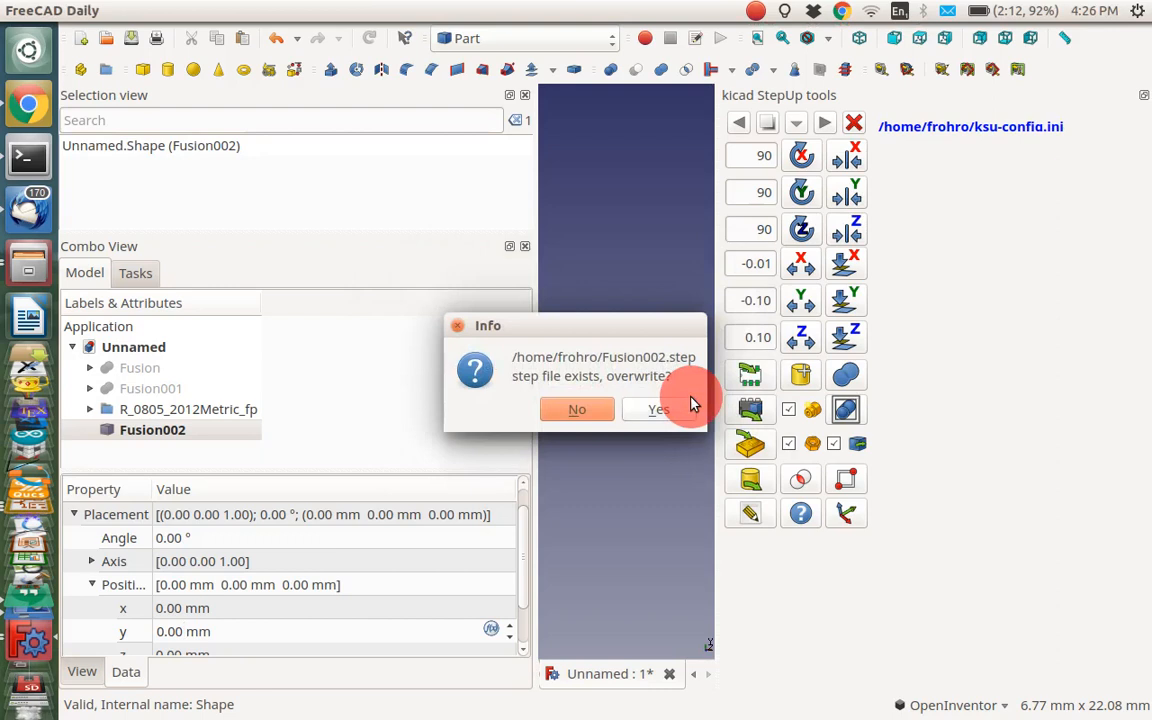
{"action": "mouse_move", "coordinate": [668, 417]}
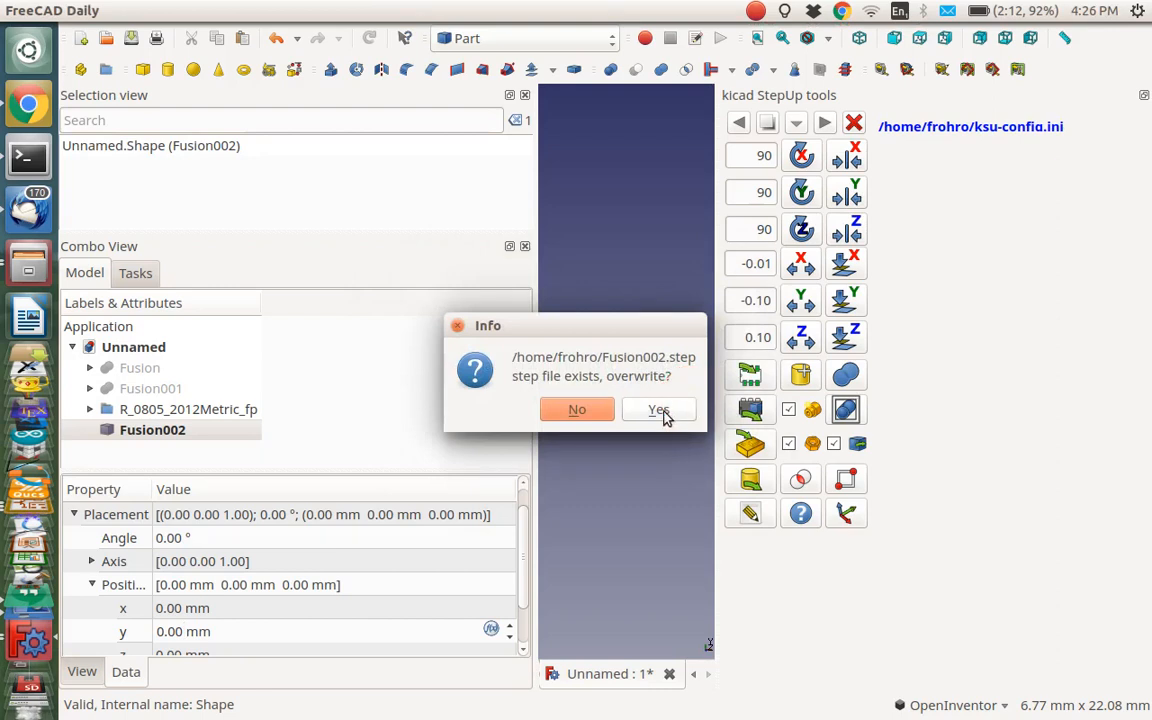
{"action": "left_click", "coordinate": [658, 409]}
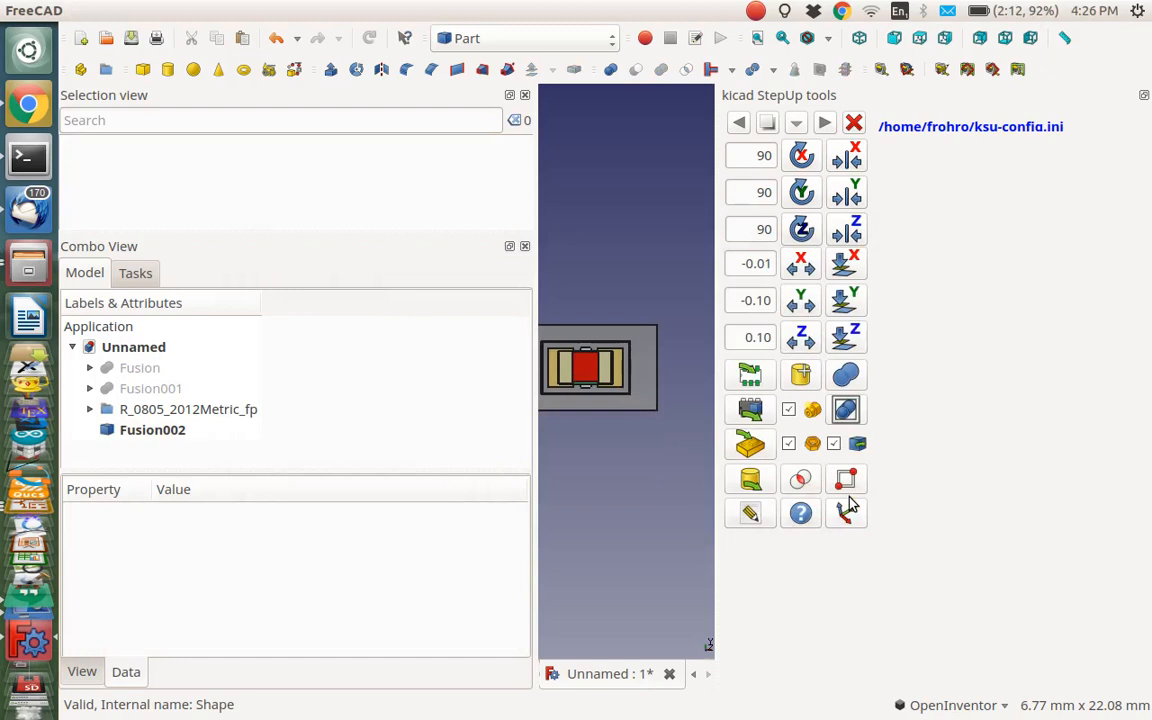
{"action": "mouse_move", "coordinate": [277, 282]}
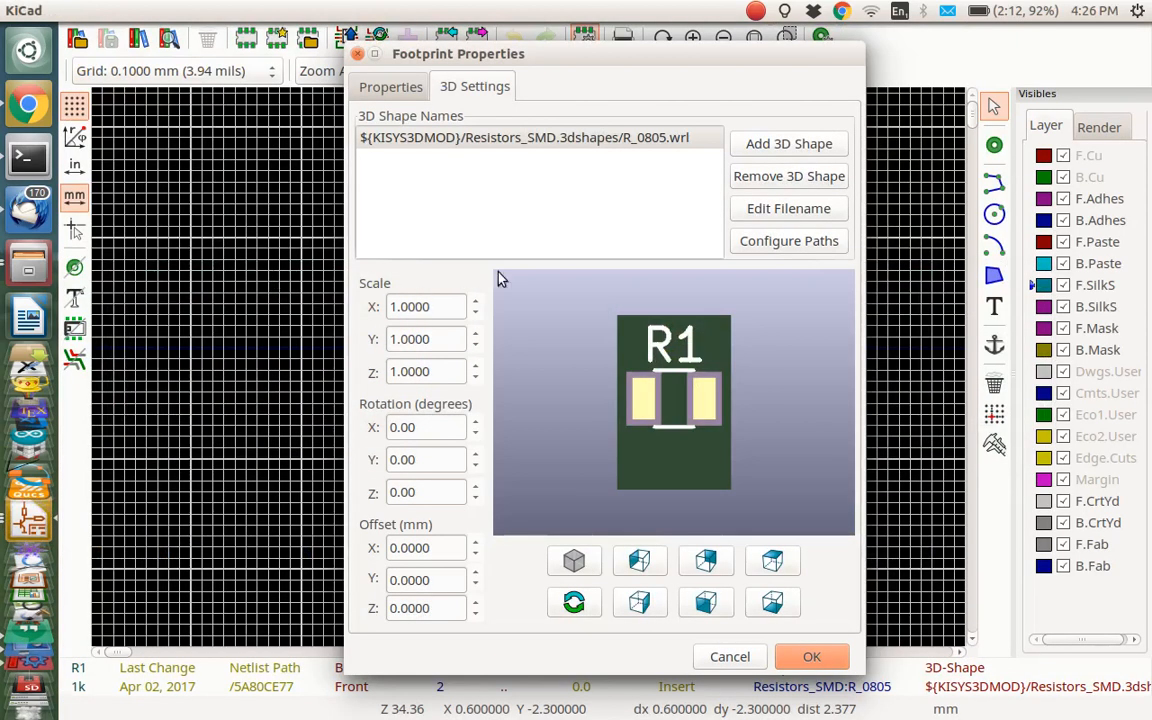
{"action": "mouse_move", "coordinate": [789, 143]}
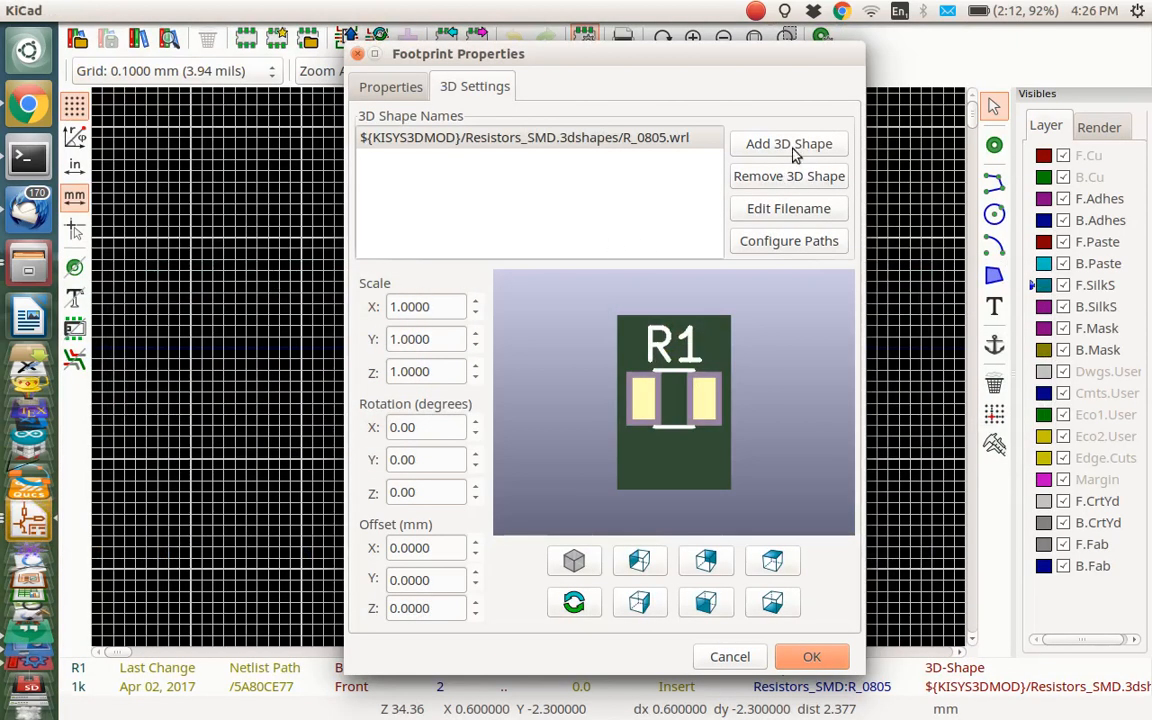
Add Fusion002.wrl as a second 3D shape on R1 and close Footprint Properties
{"action": "left_click", "coordinate": [789, 143]}
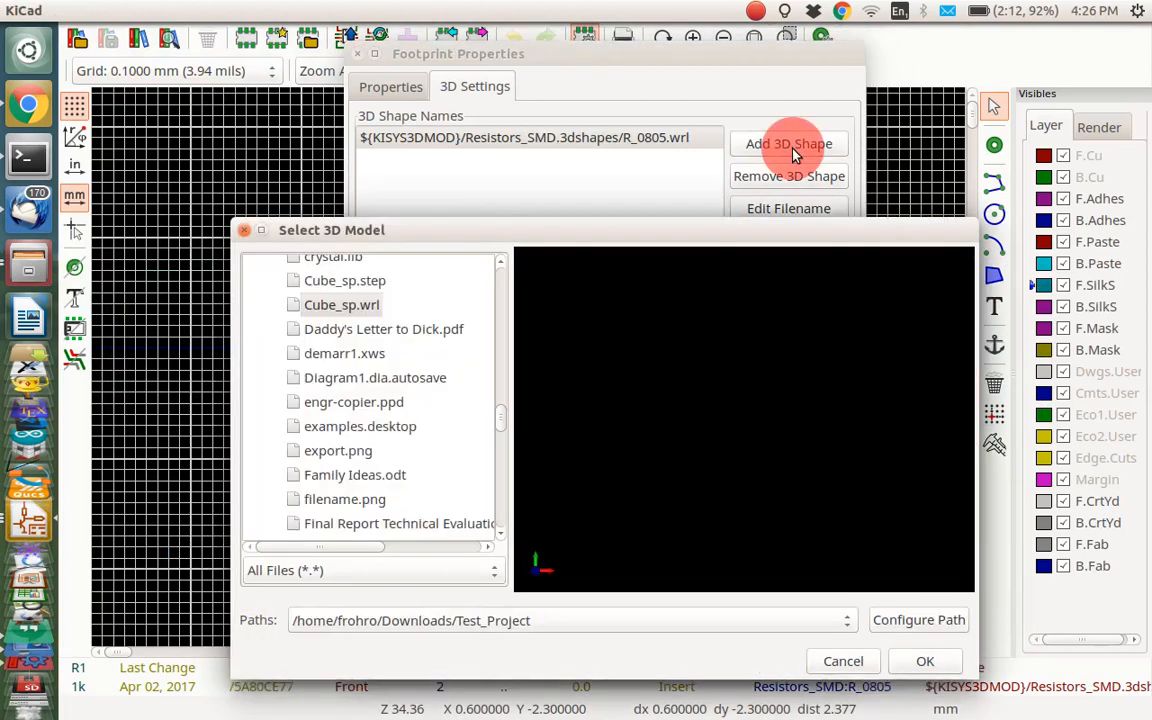
{"action": "mouse_move", "coordinate": [311, 358]}
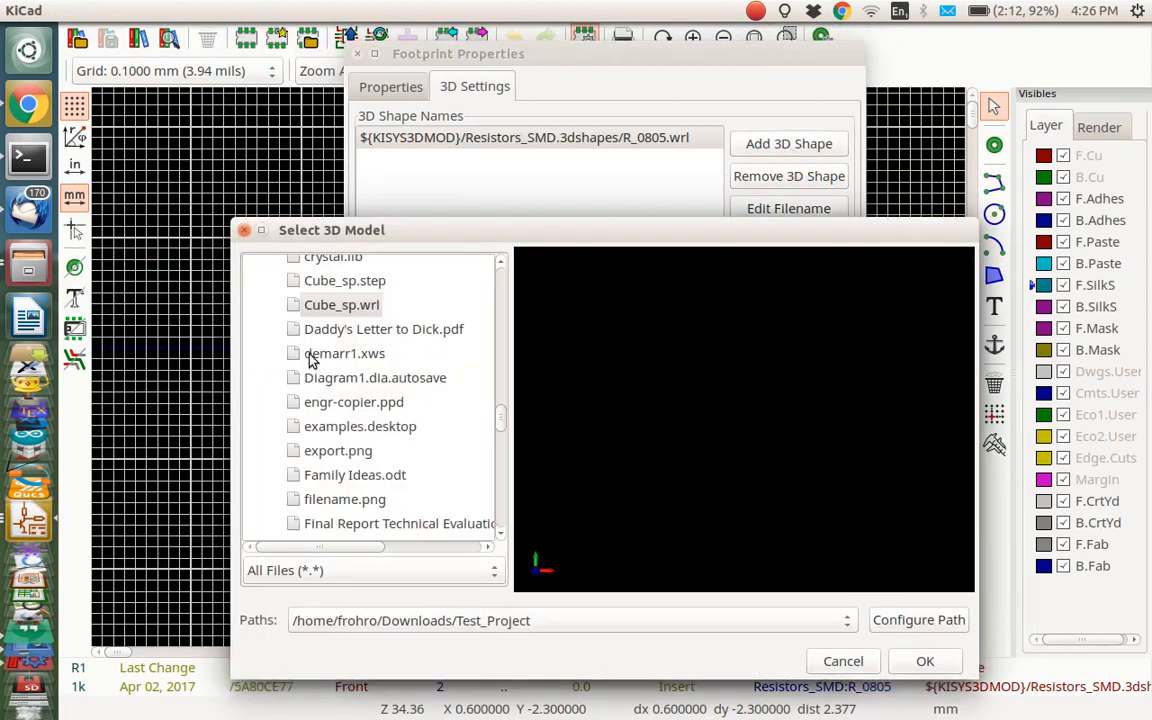
{"action": "mouse_move", "coordinate": [415, 491]}
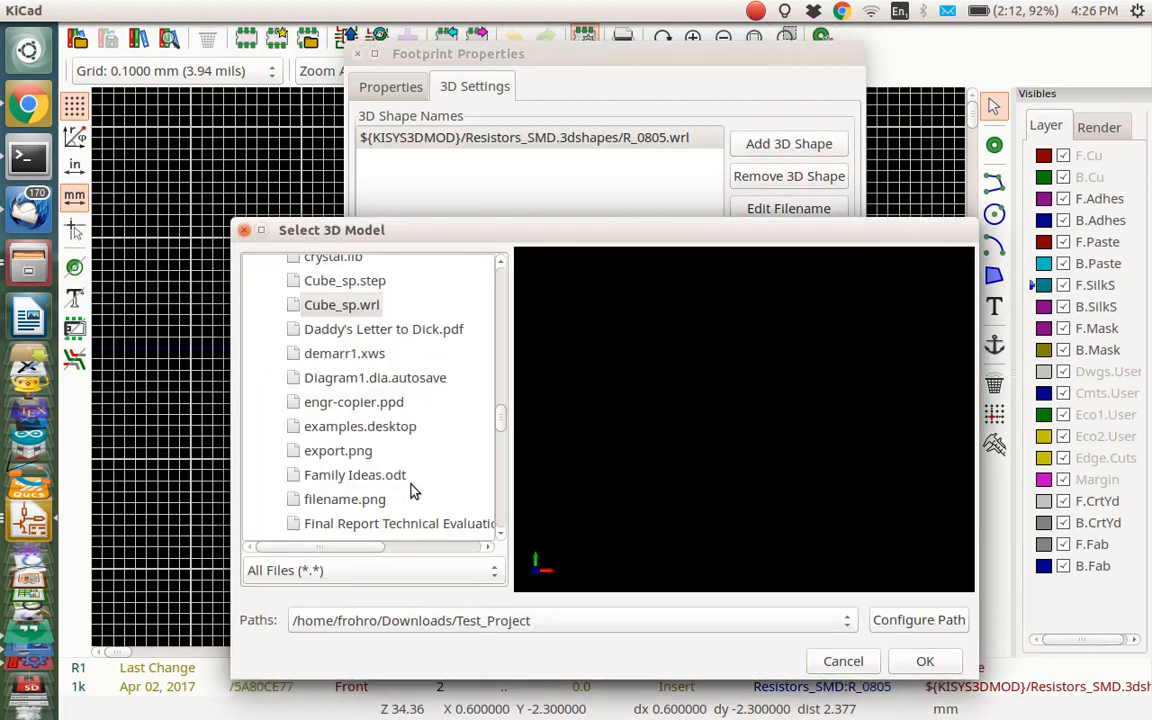
{"action": "mouse_move", "coordinate": [425, 547]}
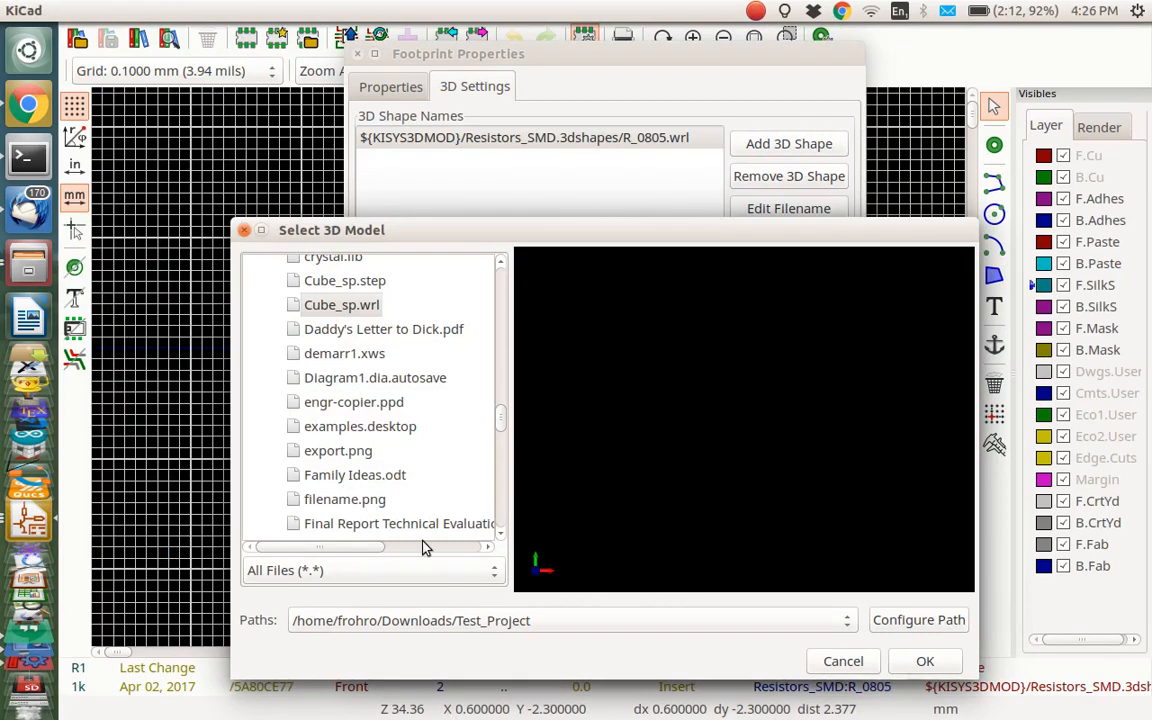
{"action": "scroll", "scroll_direction": "up", "scroll_amount": 3}
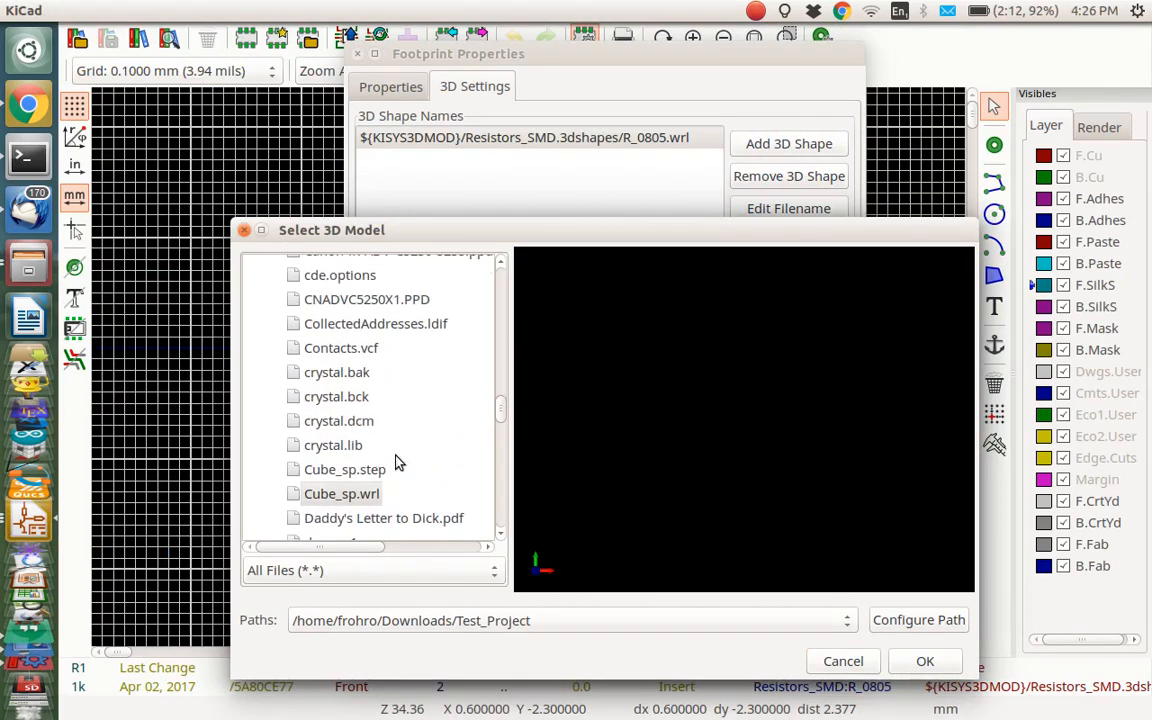
{"action": "scroll", "scroll_direction": "down", "scroll_amount": 3}
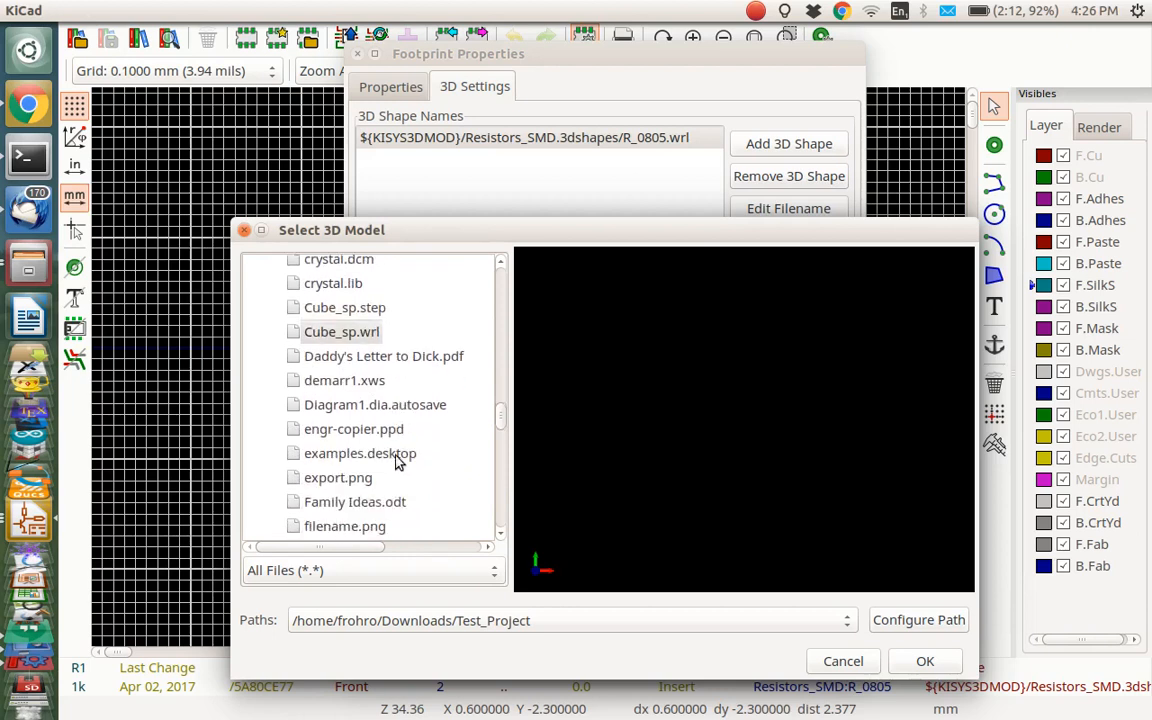
{"action": "scroll", "scroll_direction": "down", "scroll_amount": 3}
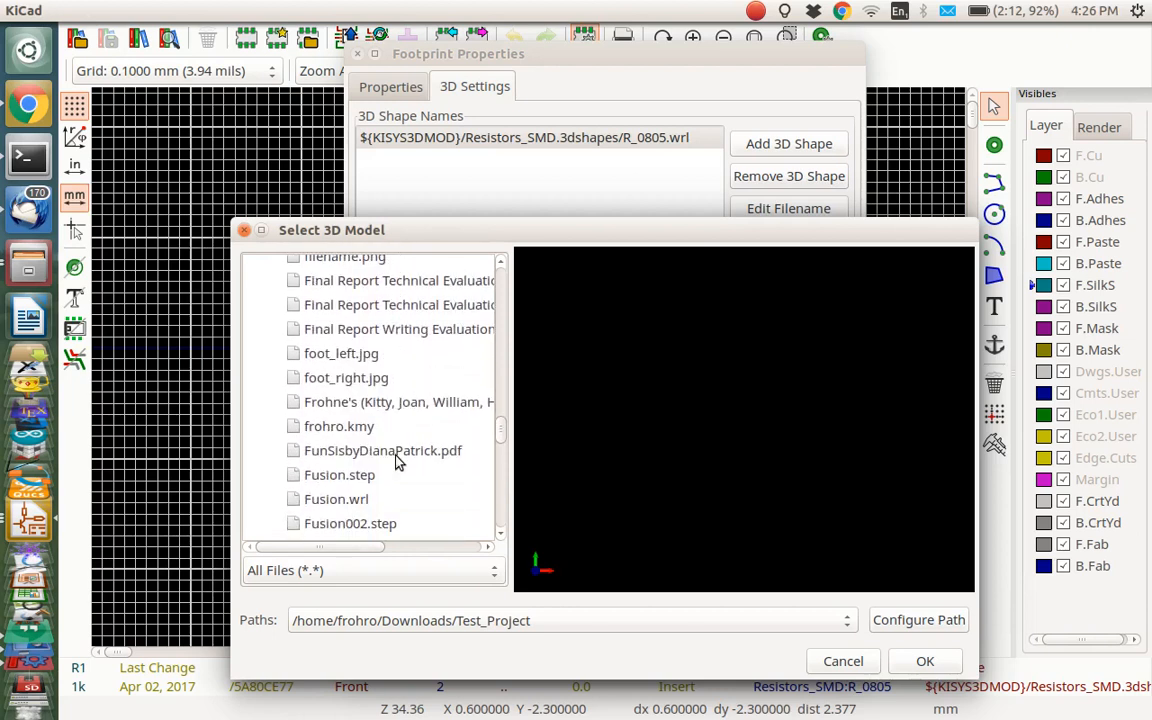
{"action": "scroll", "scroll_direction": "down", "scroll_amount": 3}
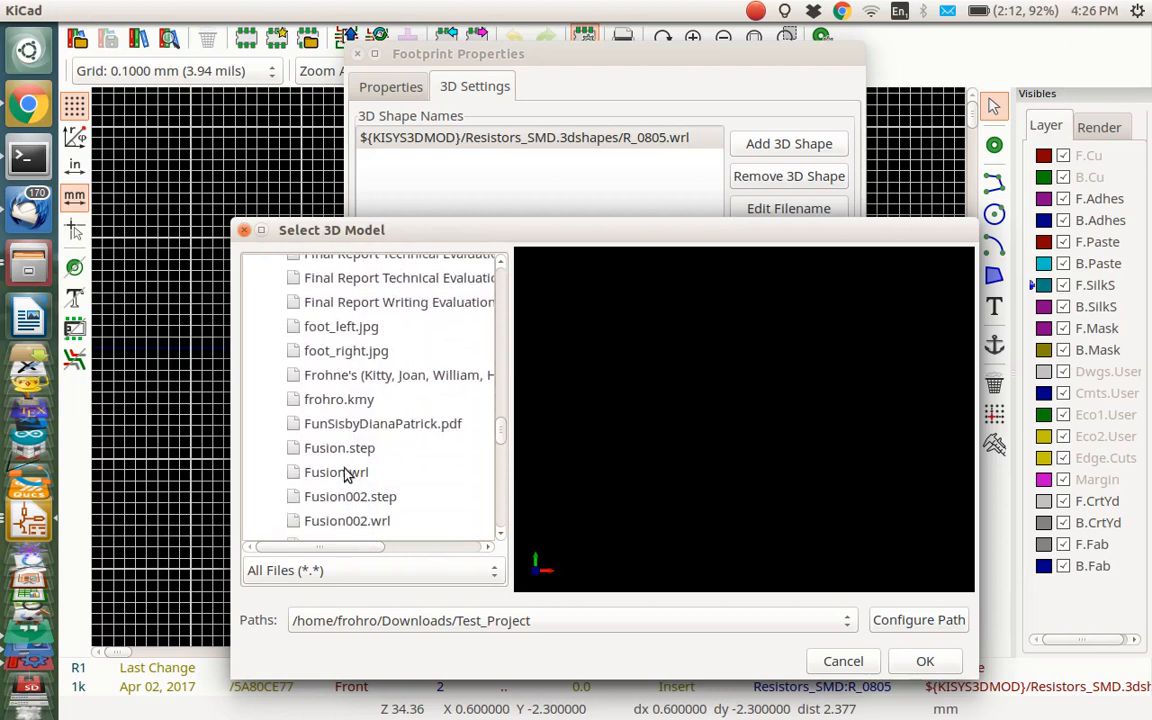
{"action": "scroll", "scroll_direction": "down", "scroll_amount": 3}
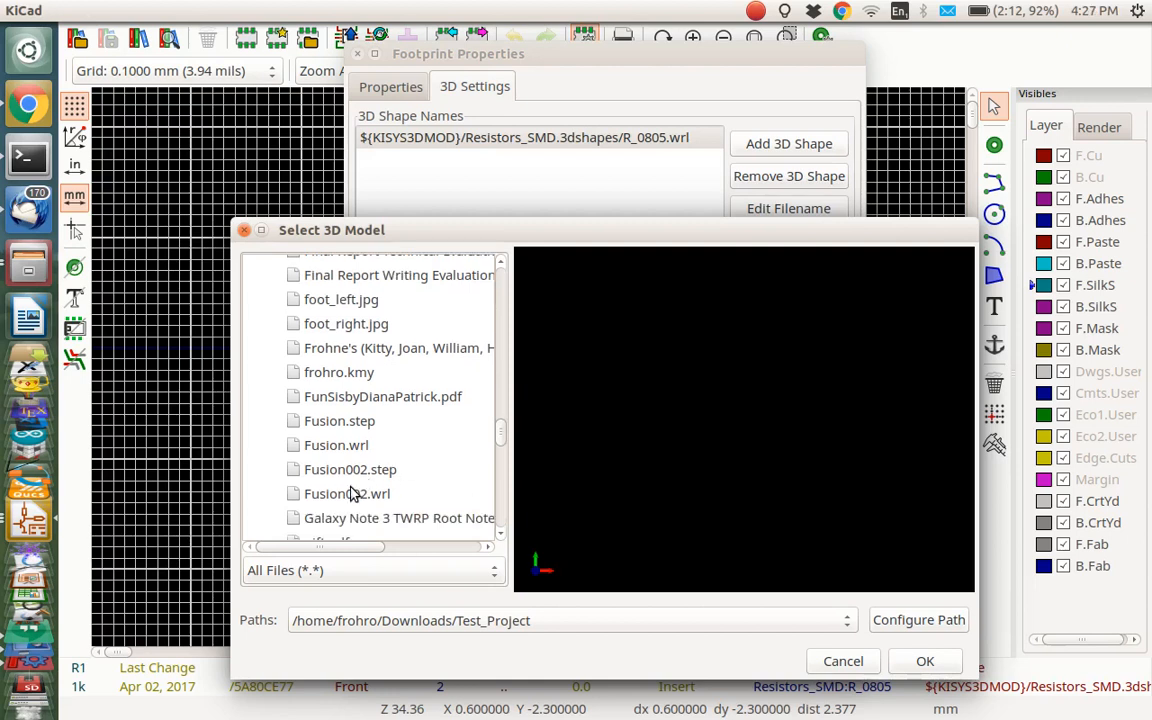
{"action": "left_click", "coordinate": [347, 493]}
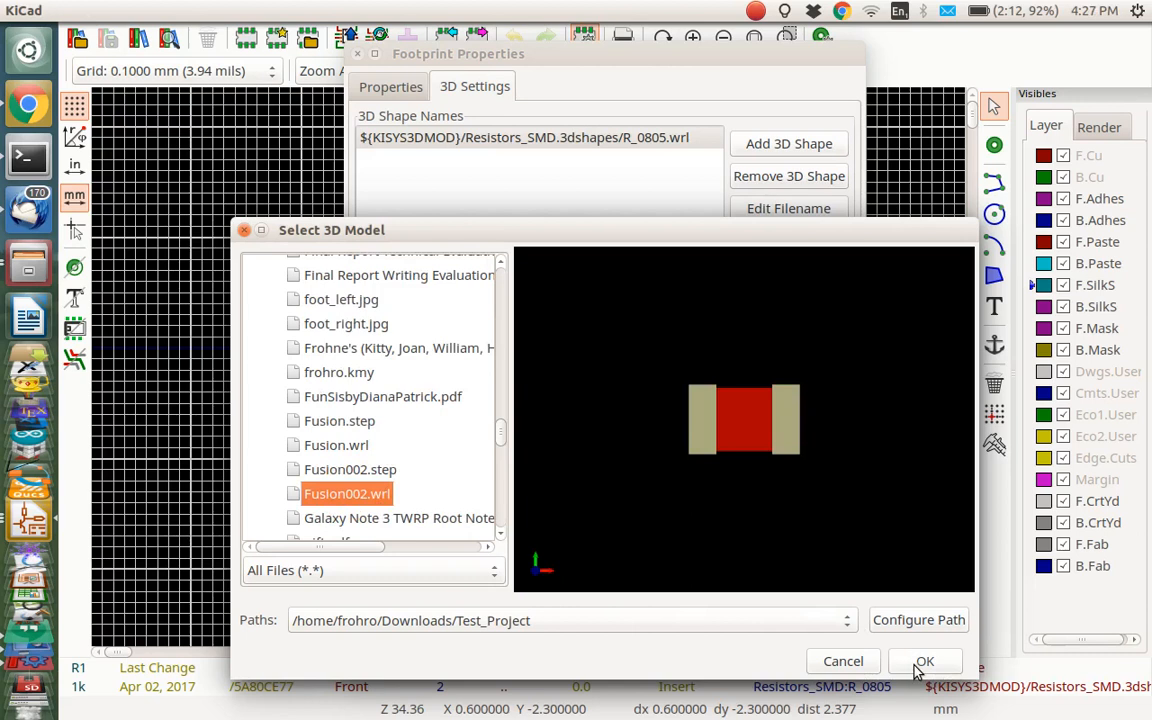
{"action": "left_click", "coordinate": [924, 661]}
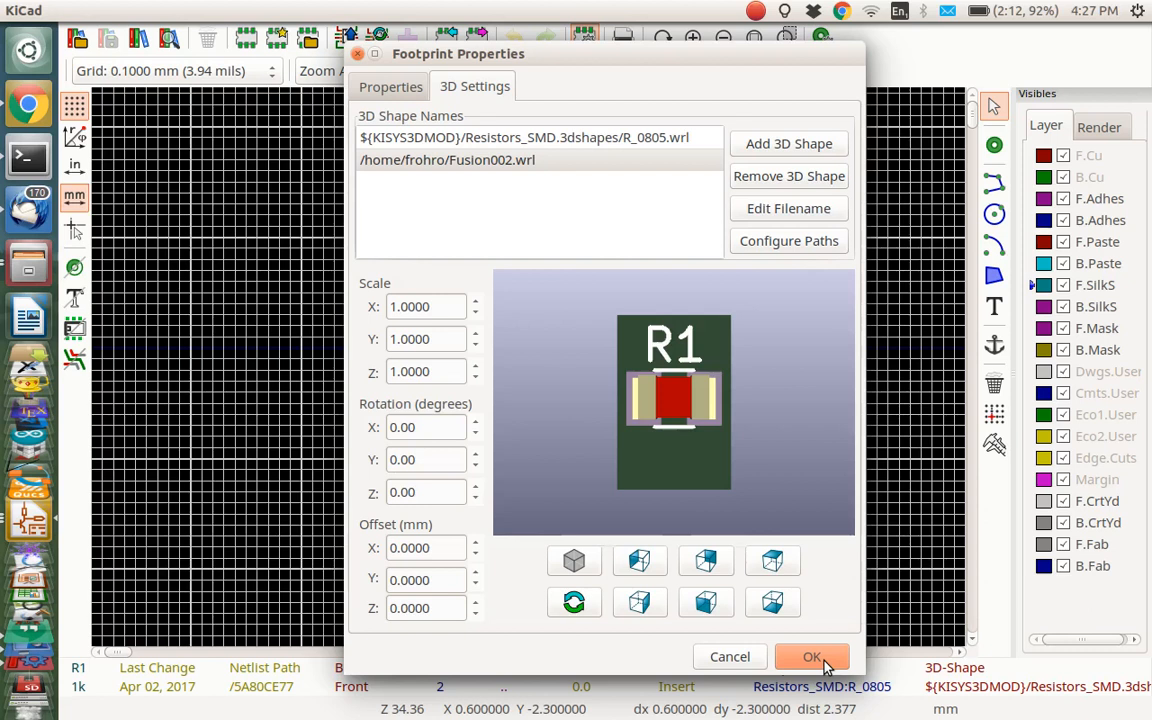
{"action": "left_click", "coordinate": [812, 656]}
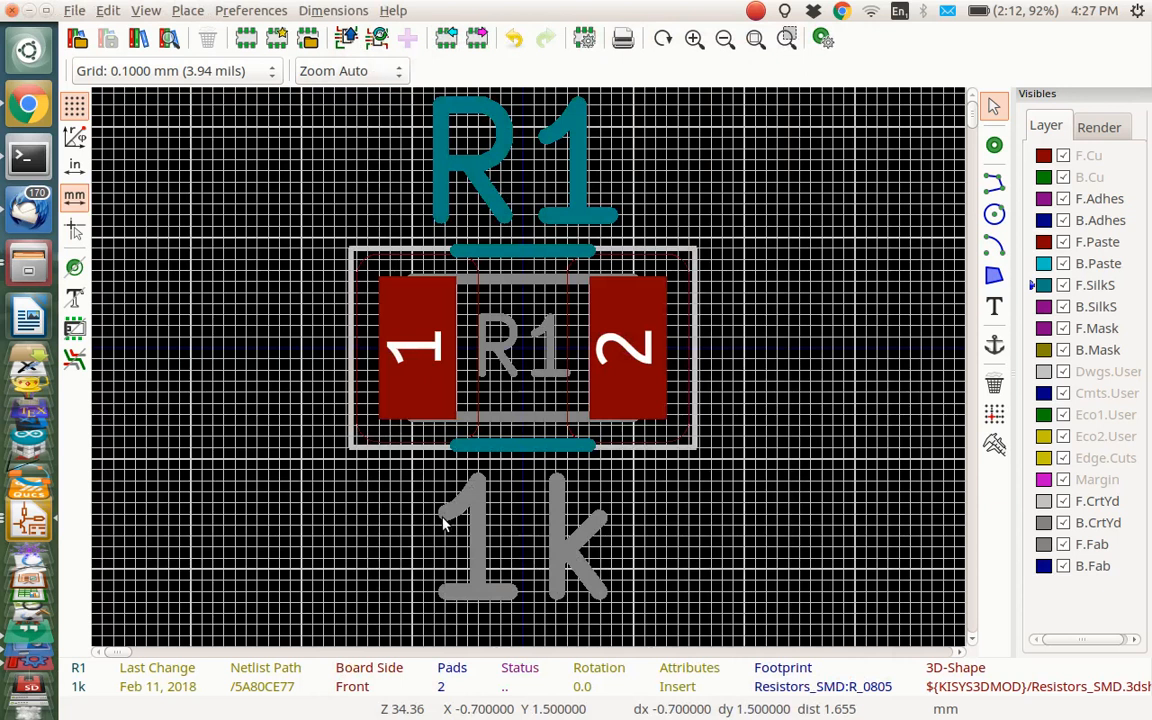
Open the 3D Viewer and orbit to inspect the red resistor seated on R1's pads
{"action": "left_click", "coordinate": [823, 38]}
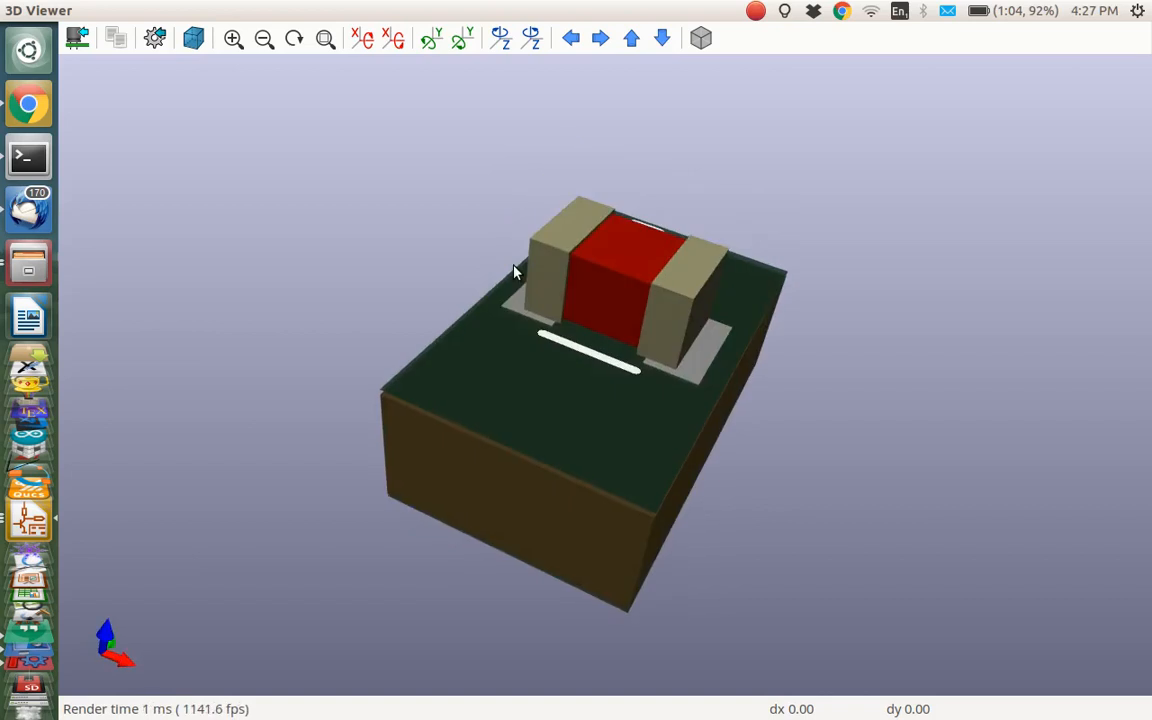
{"action": "left_click_drag", "start_coordinate": [515, 272], "coordinate": [635, 360]}
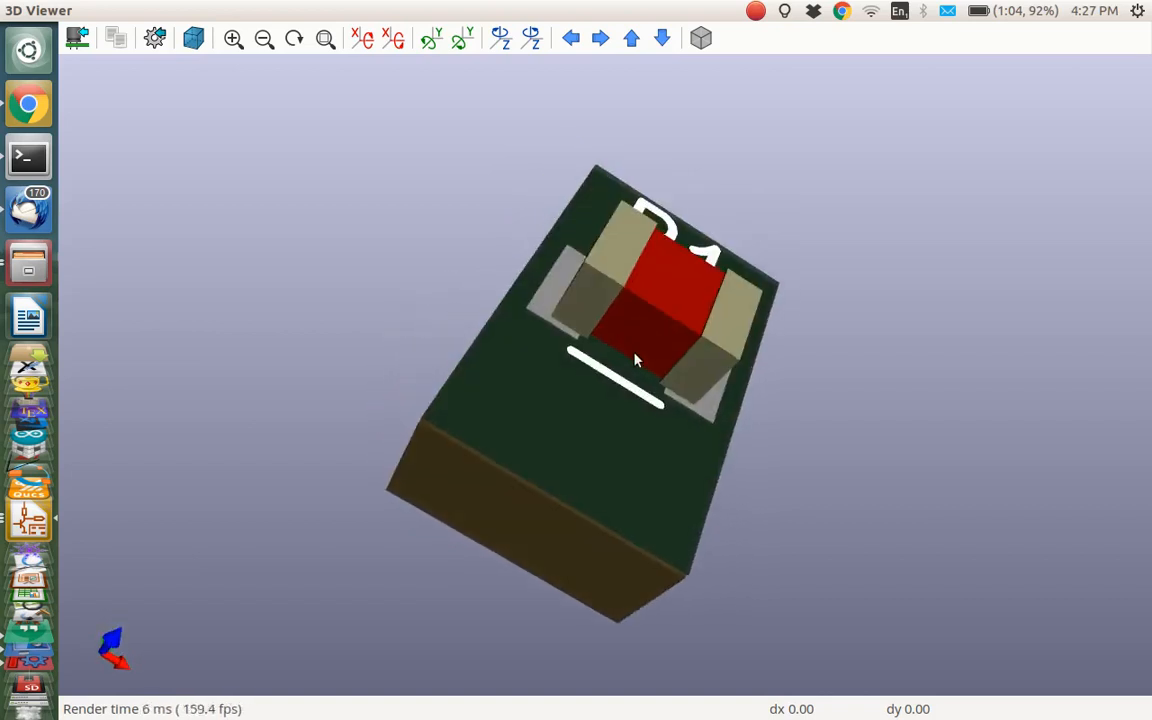
{"action": "left_click_drag", "start_coordinate": [635, 360], "coordinate": [470, 503]}
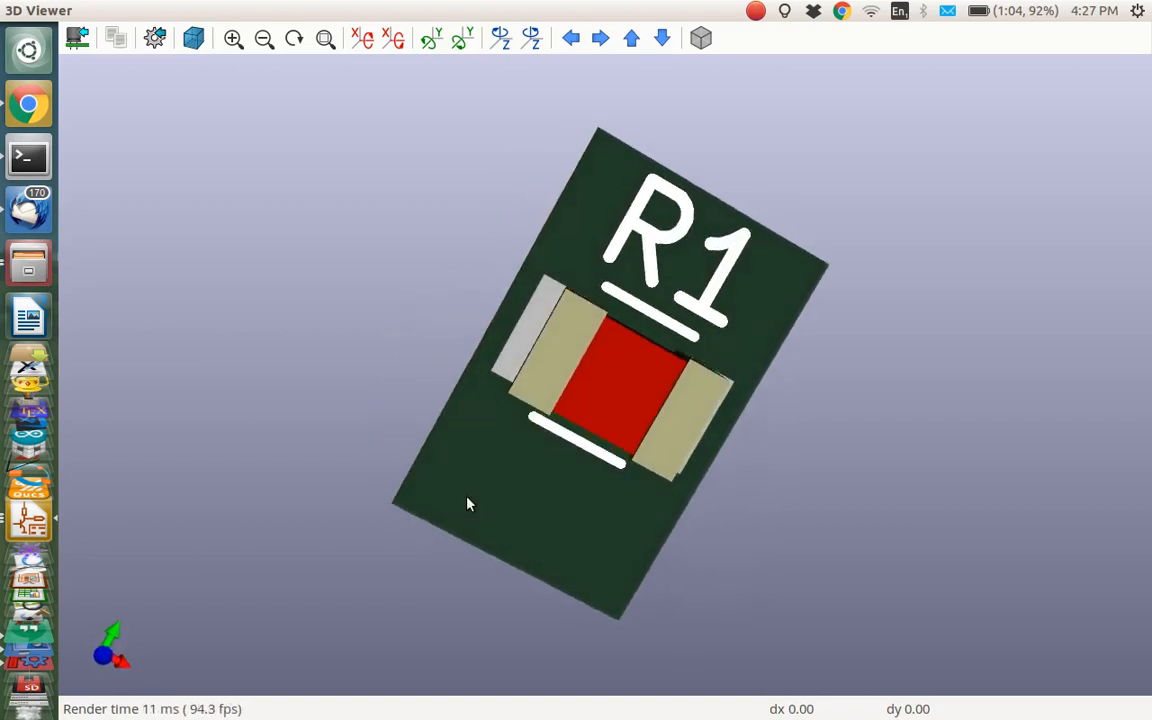
{"action": "left_click_drag", "start_coordinate": [470, 503], "coordinate": [580, 403]}
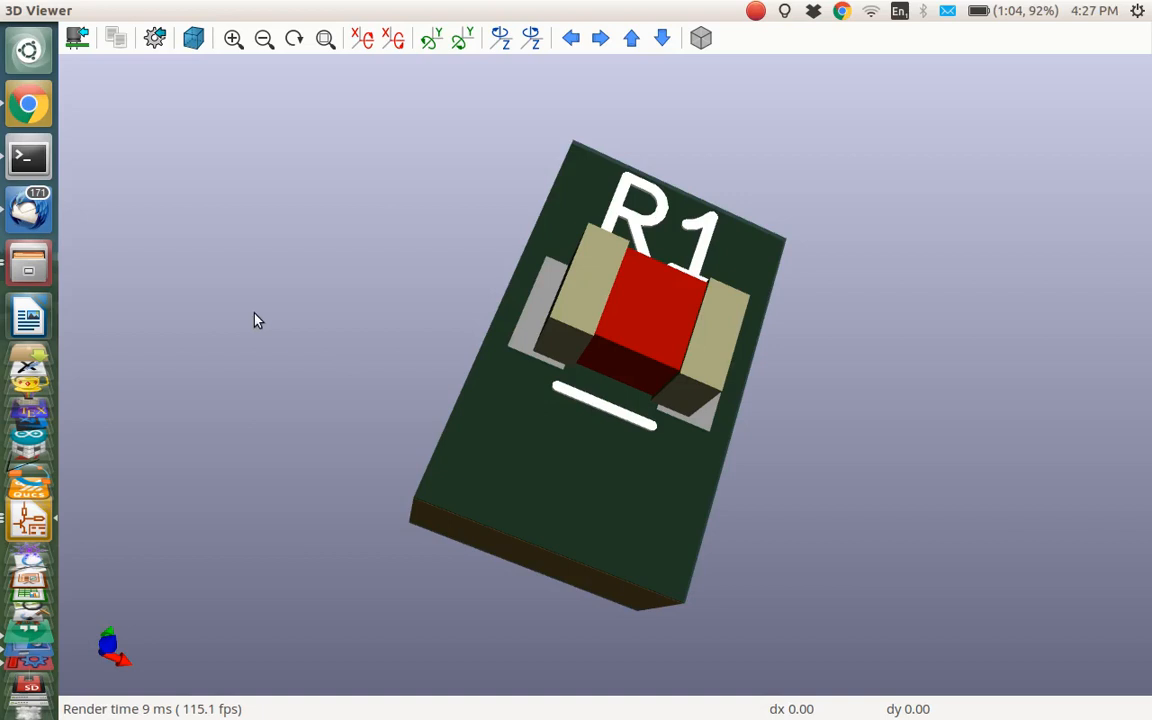
{"action": "mouse_move", "coordinate": [770, 28]}
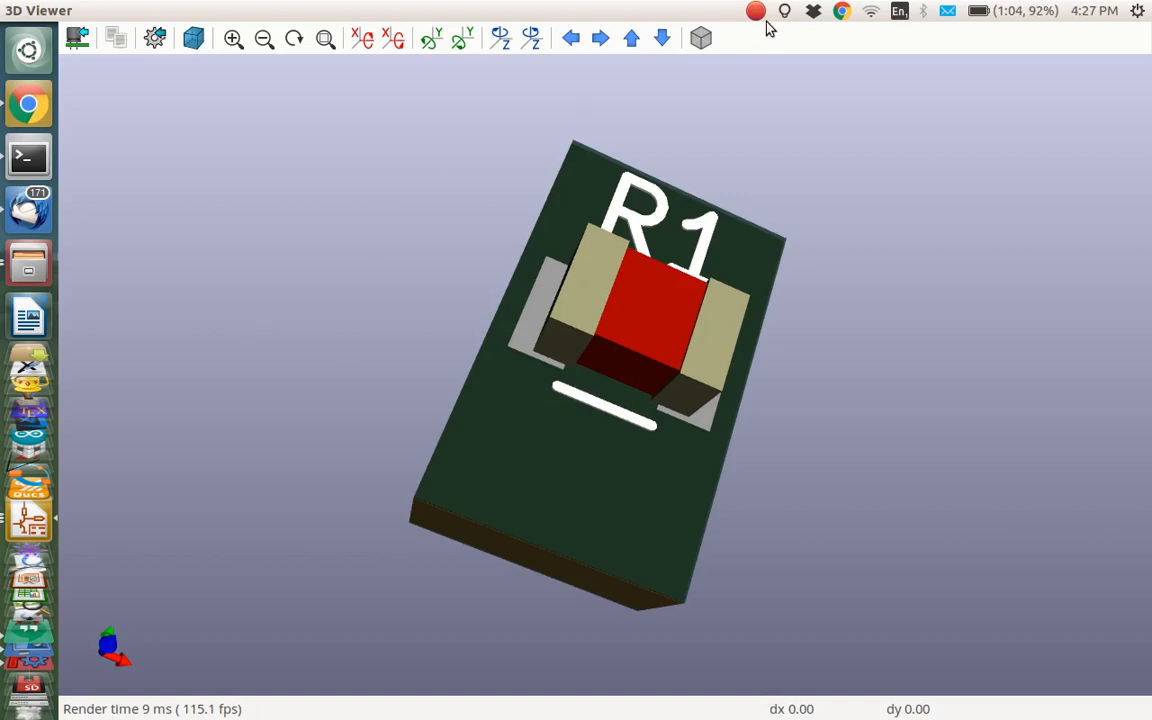